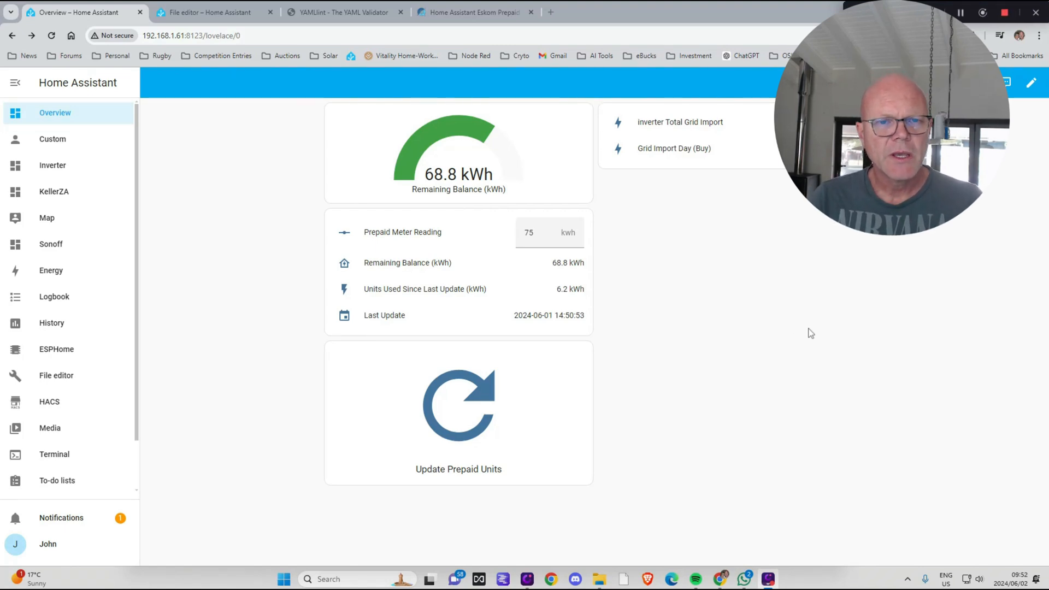
mouse_move(705, 362)
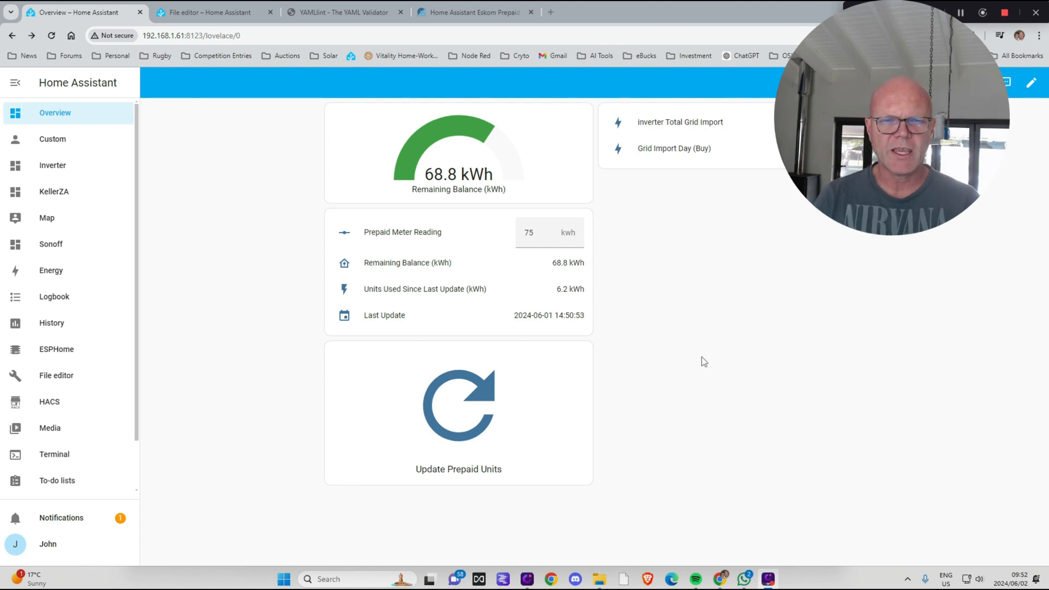
mouse_move(642, 272)
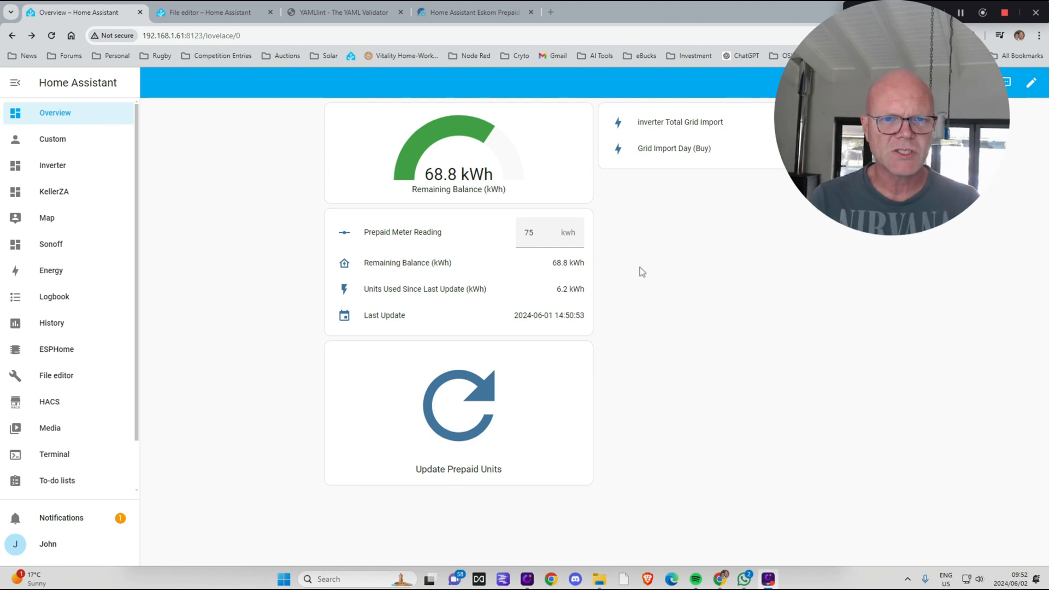
mouse_move(678, 277)
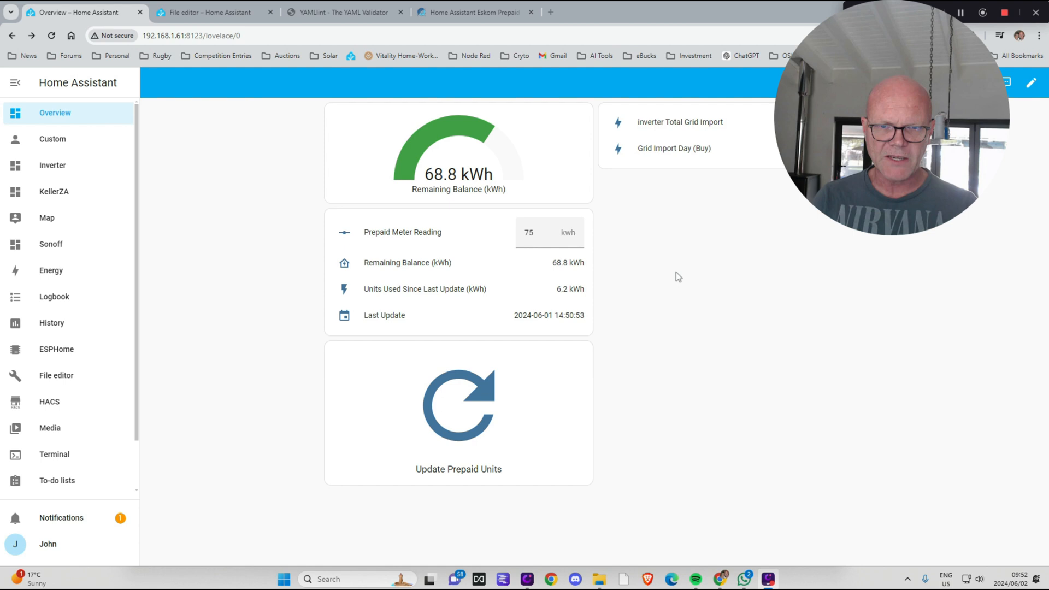
mouse_move(689, 309)
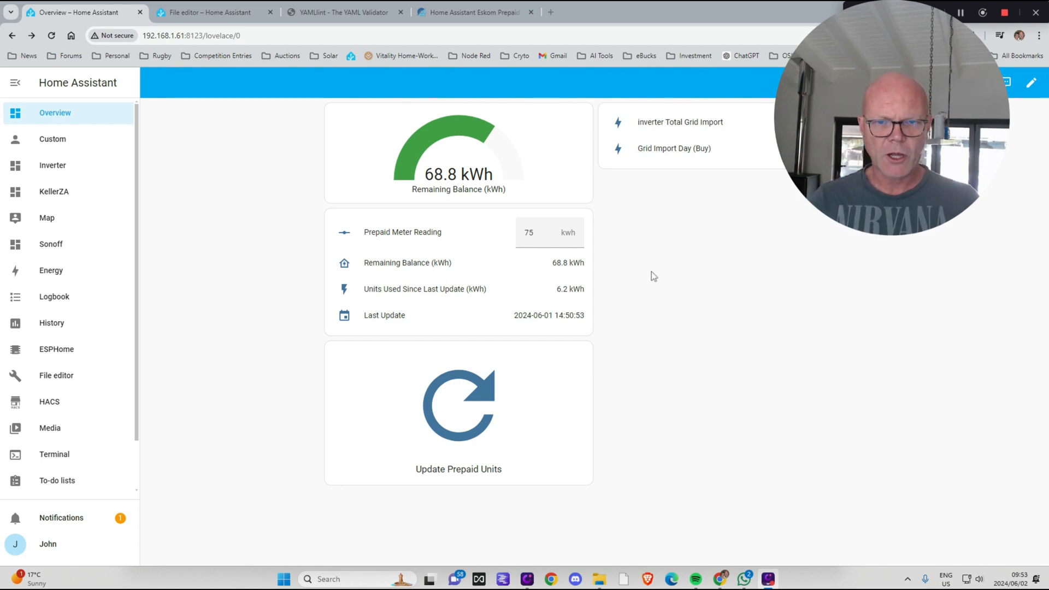
mouse_move(757, 281)
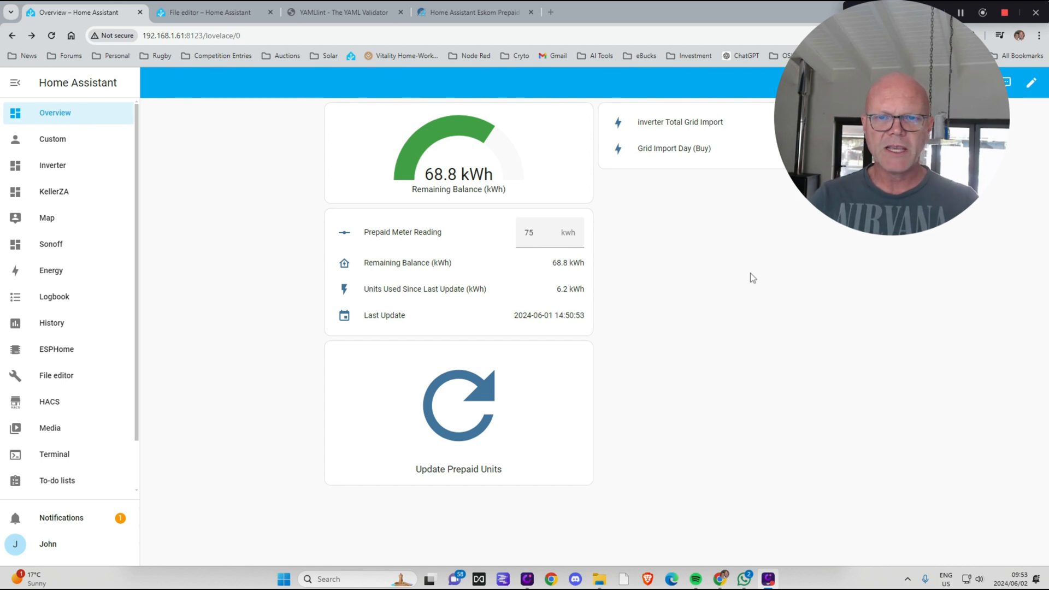
mouse_move(840, 300)
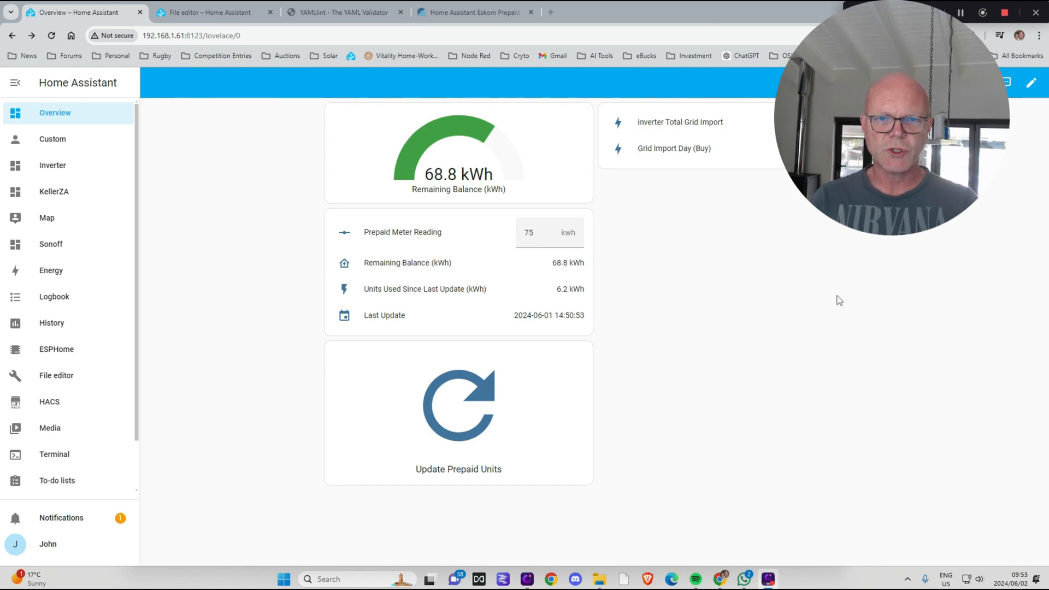
mouse_move(803, 353)
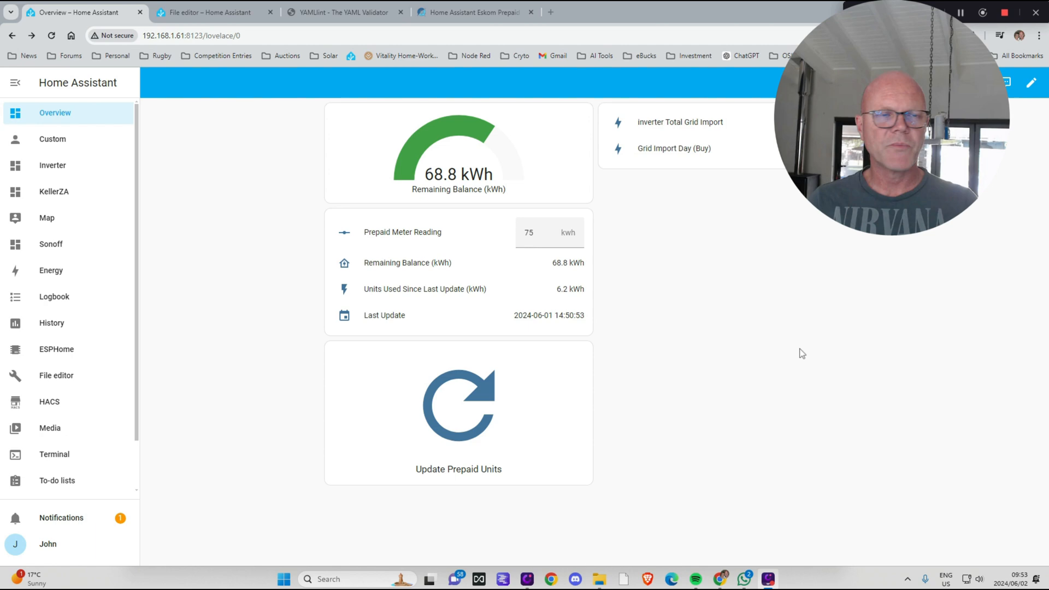
- Read kellerza's prepaid YAML automation, input_text and template sensor post, then the 'unavailable' error replies
left_click(480, 12)
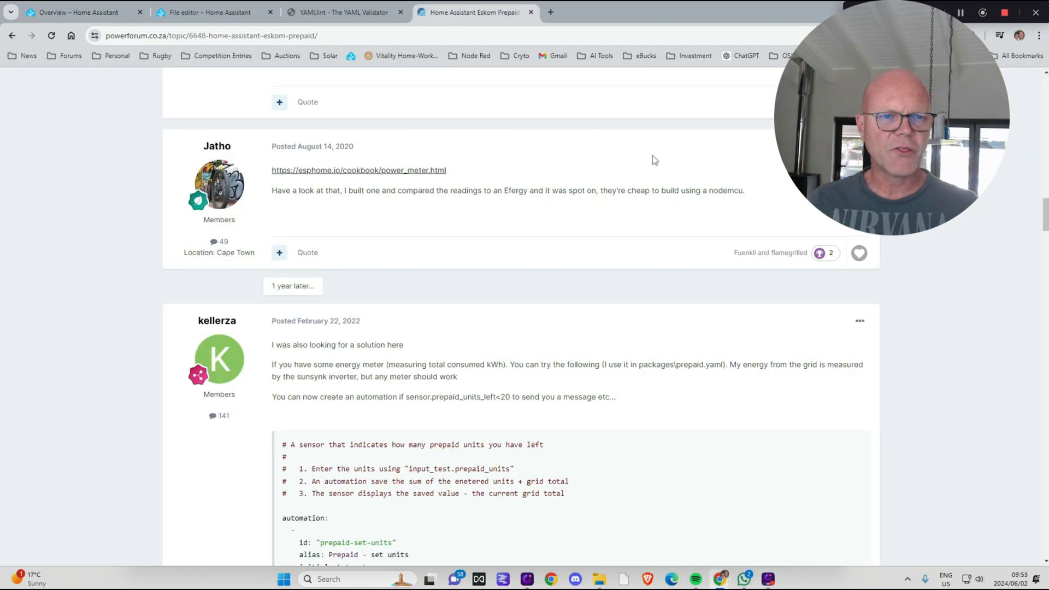
scroll("down", 3)
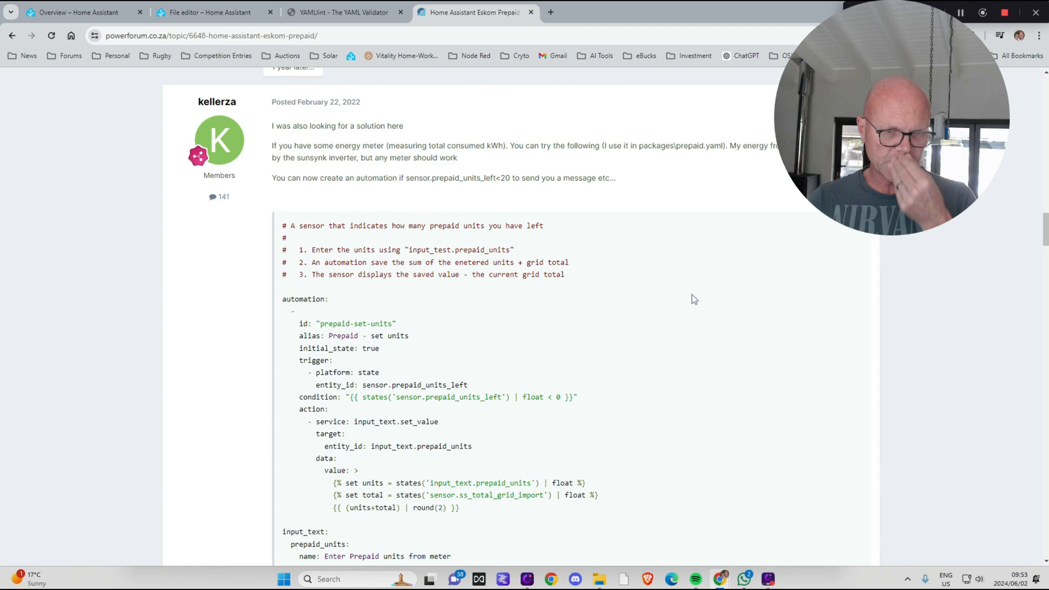
scroll("down", 3)
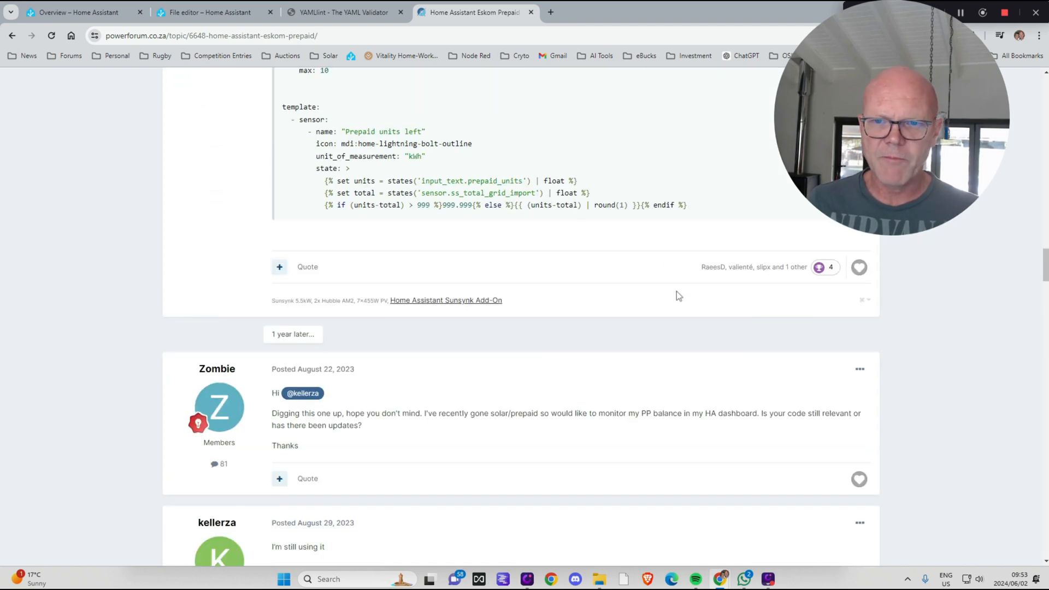
scroll("up", 3)
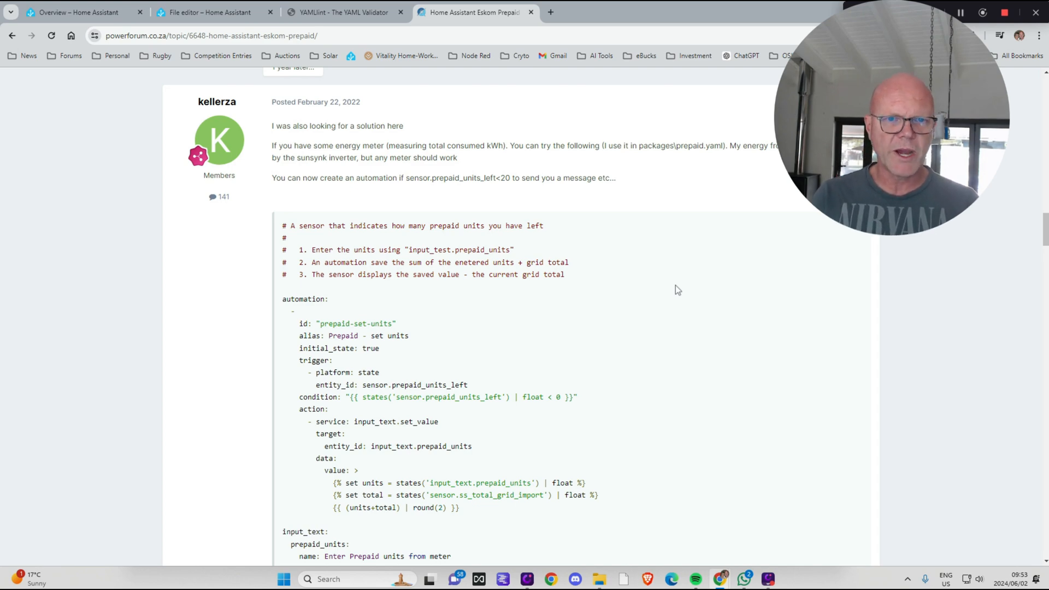
scroll("down", 3)
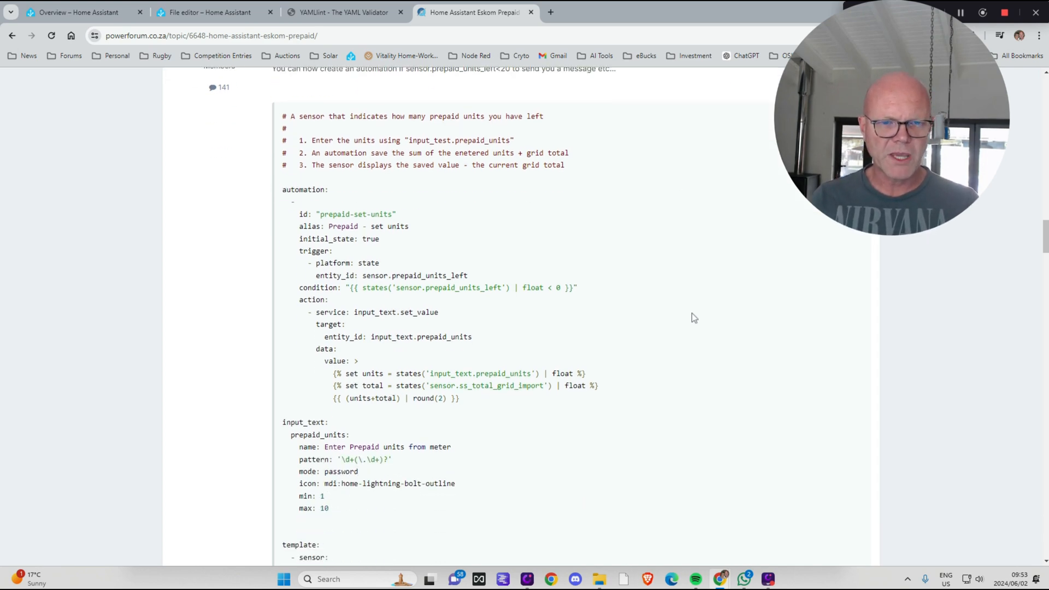
scroll("down", 3)
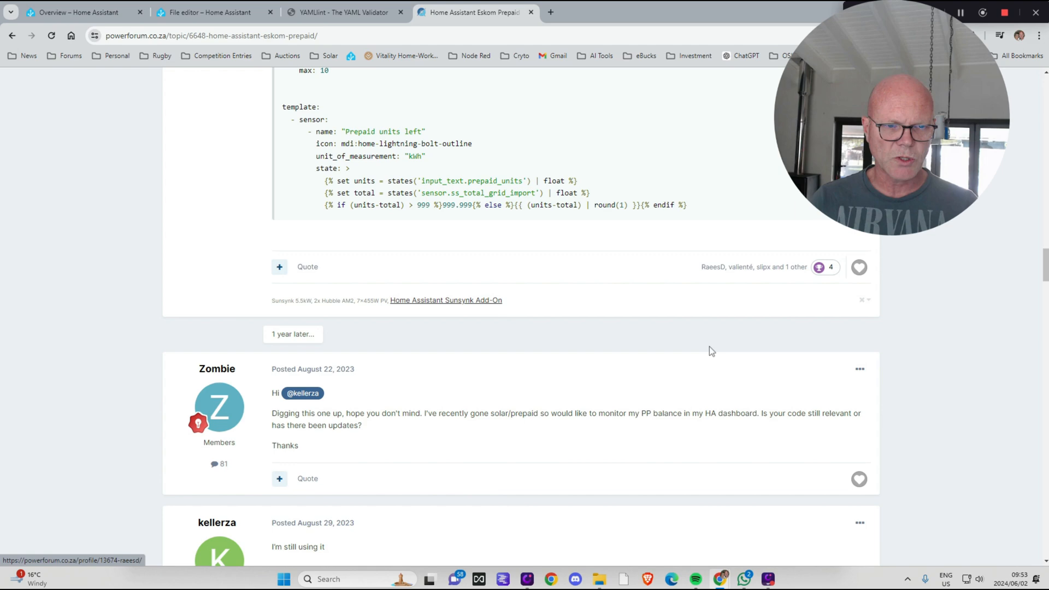
scroll("down", 3)
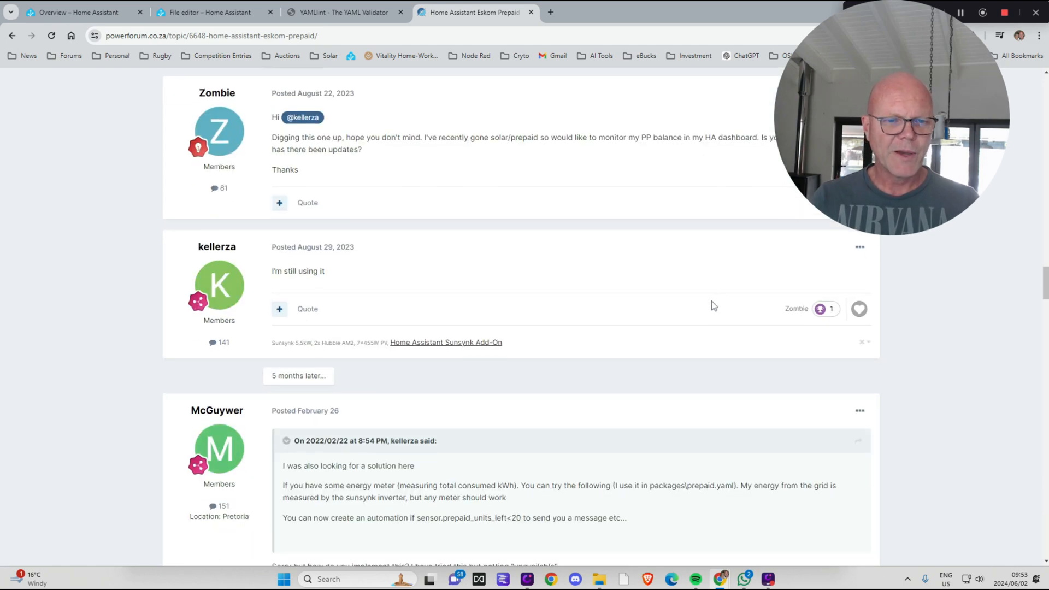
scroll("down", 3)
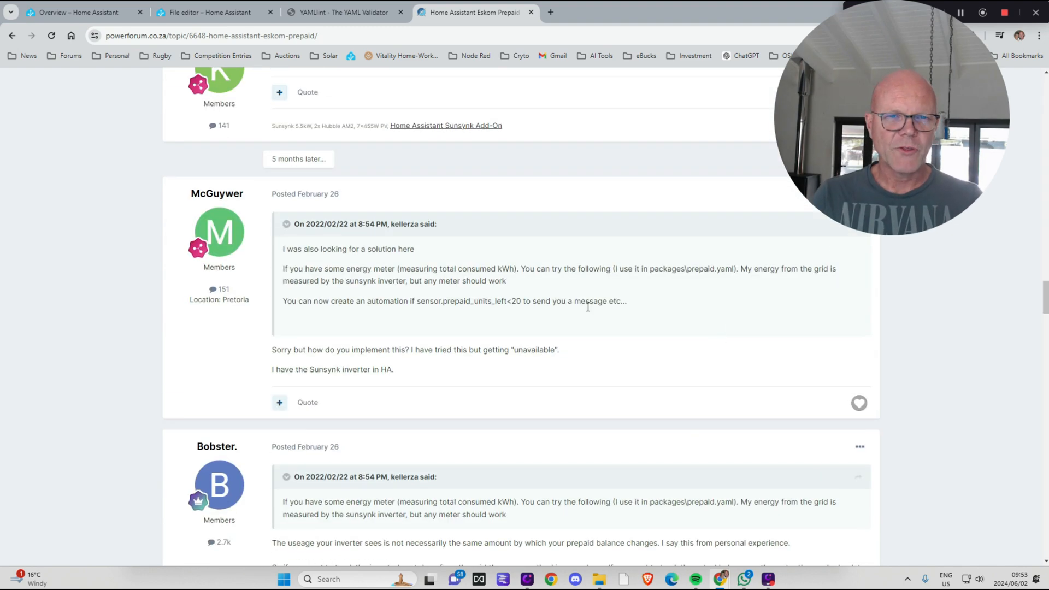
- Switch back to the prepaid overview showing 68.8 kWh remaining and 6.2 kWh used
left_click(77, 12)
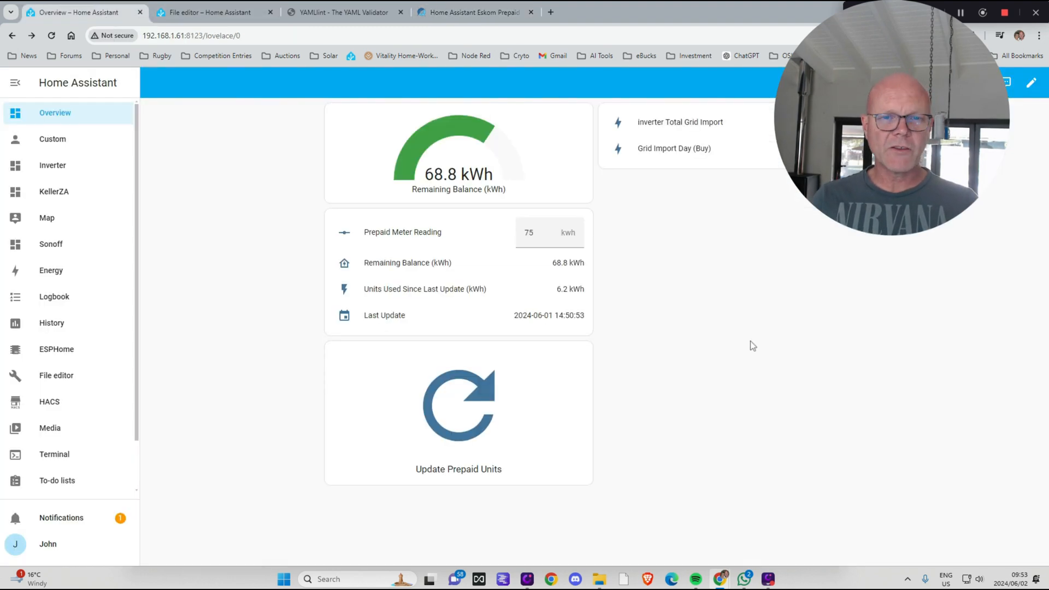
mouse_move(737, 421)
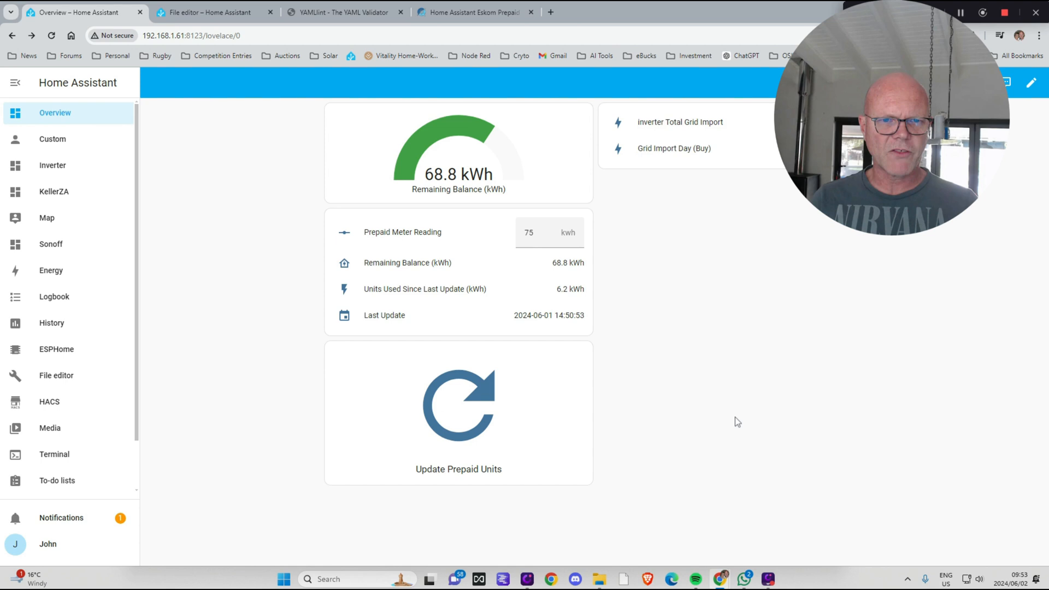
mouse_move(818, 456)
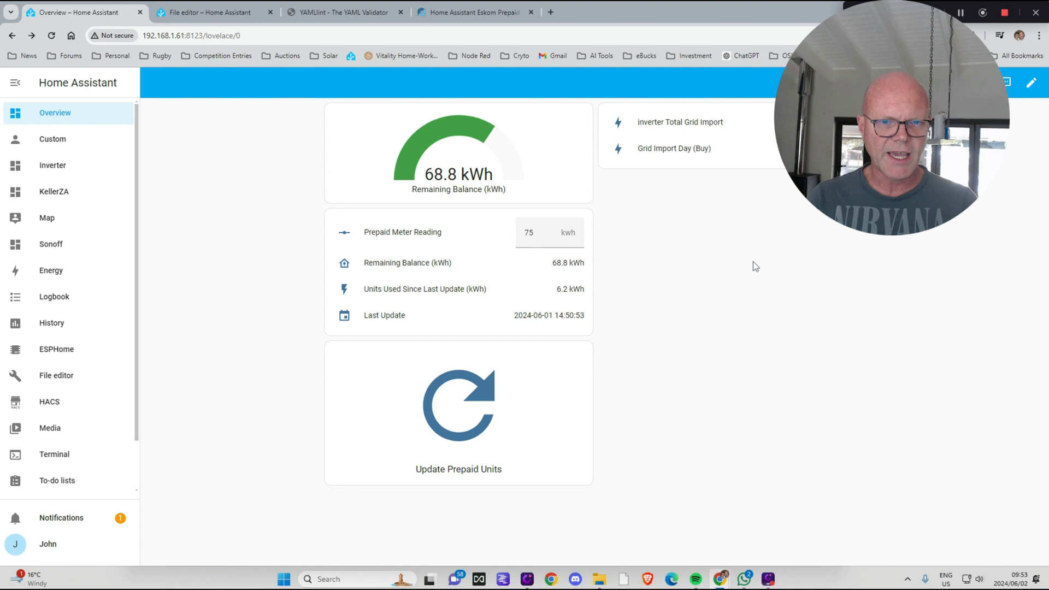
mouse_move(891, 250)
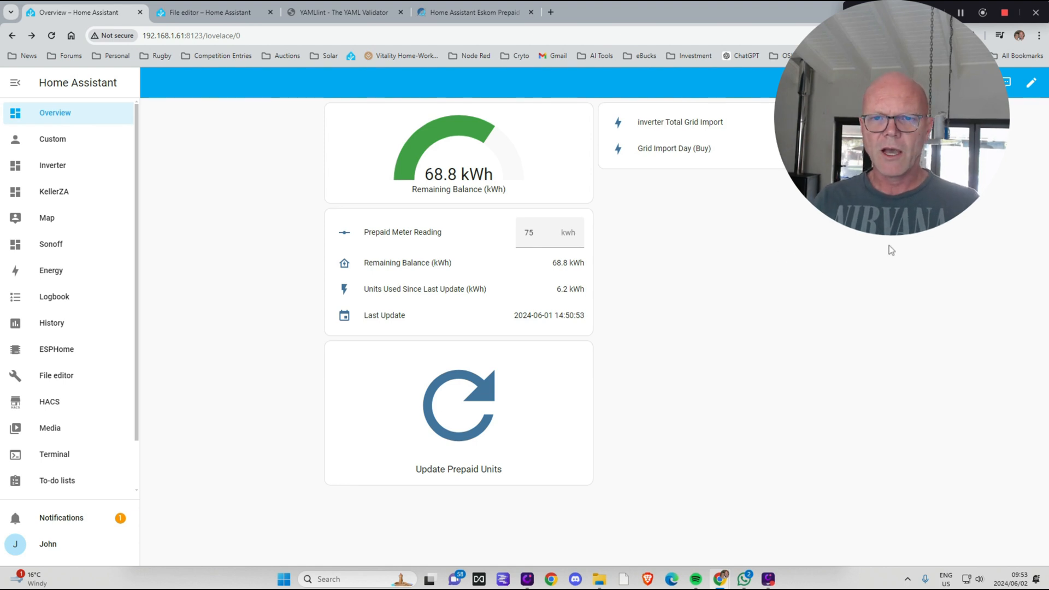
mouse_move(844, 383)
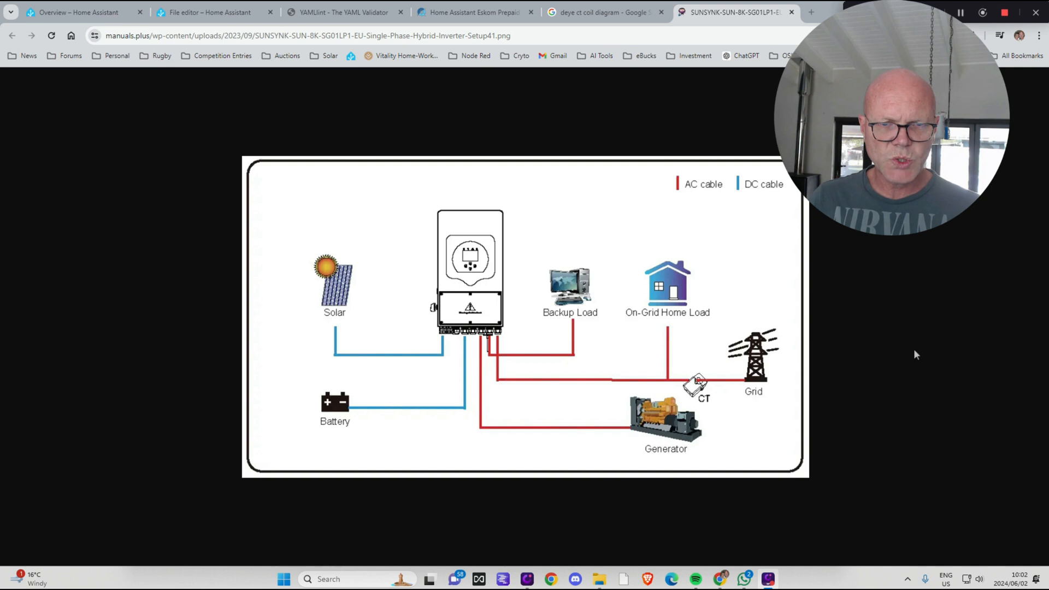
mouse_move(936, 313)
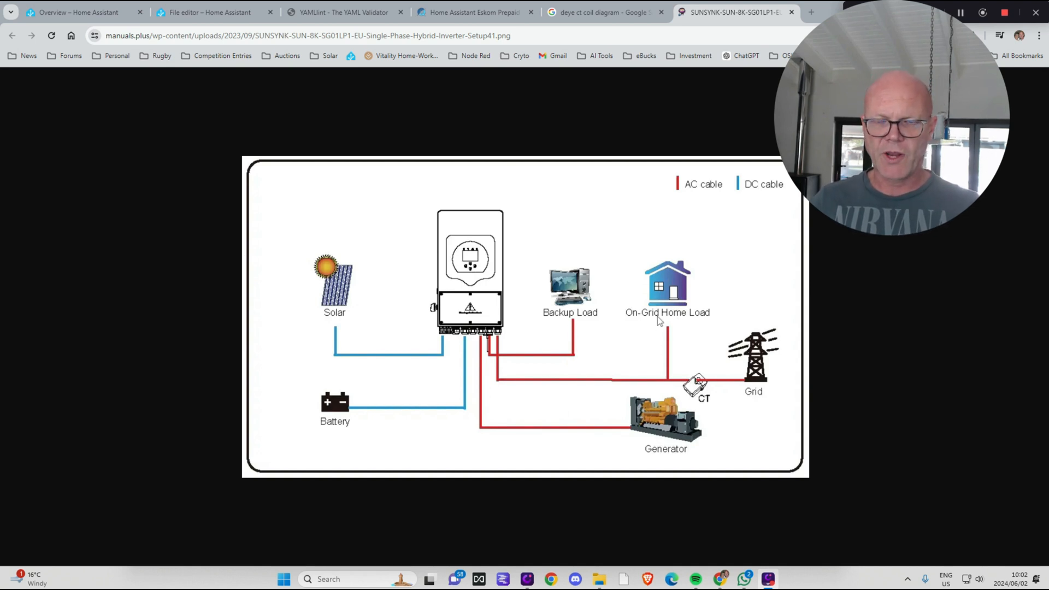
mouse_move(514, 313)
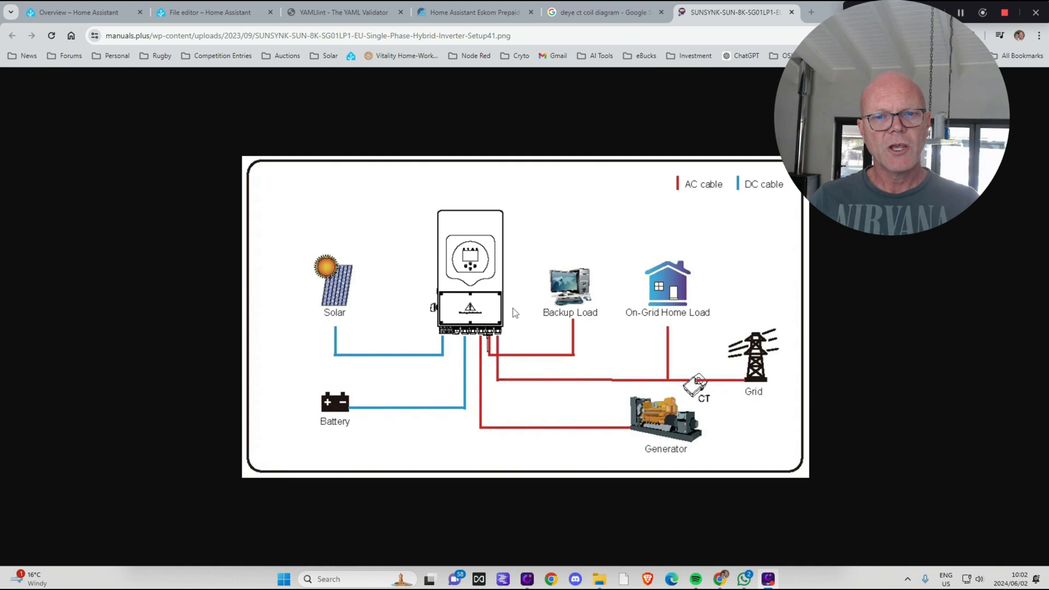
mouse_move(602, 299)
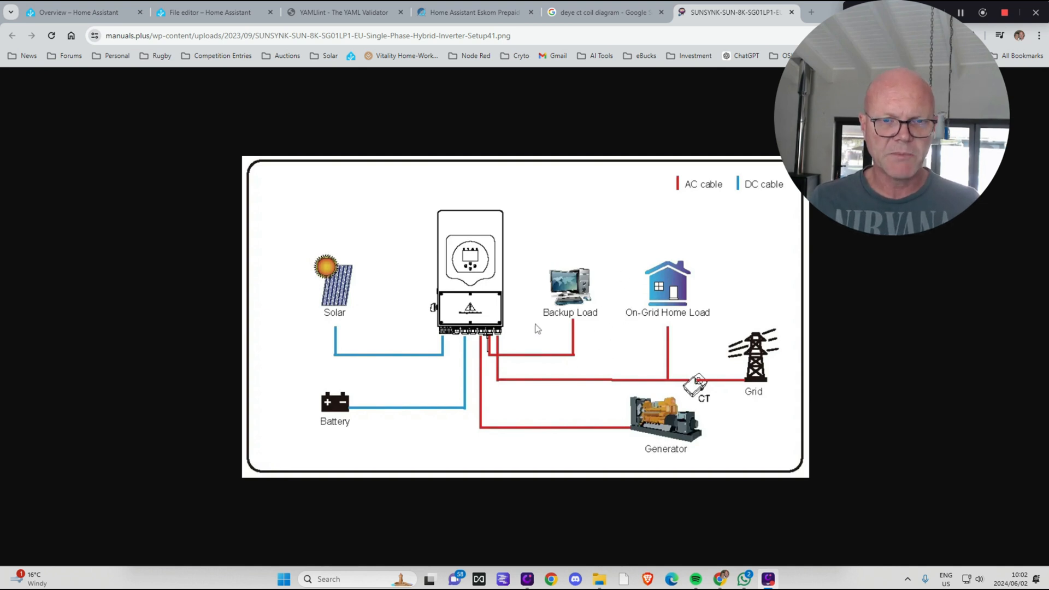
mouse_move(484, 288)
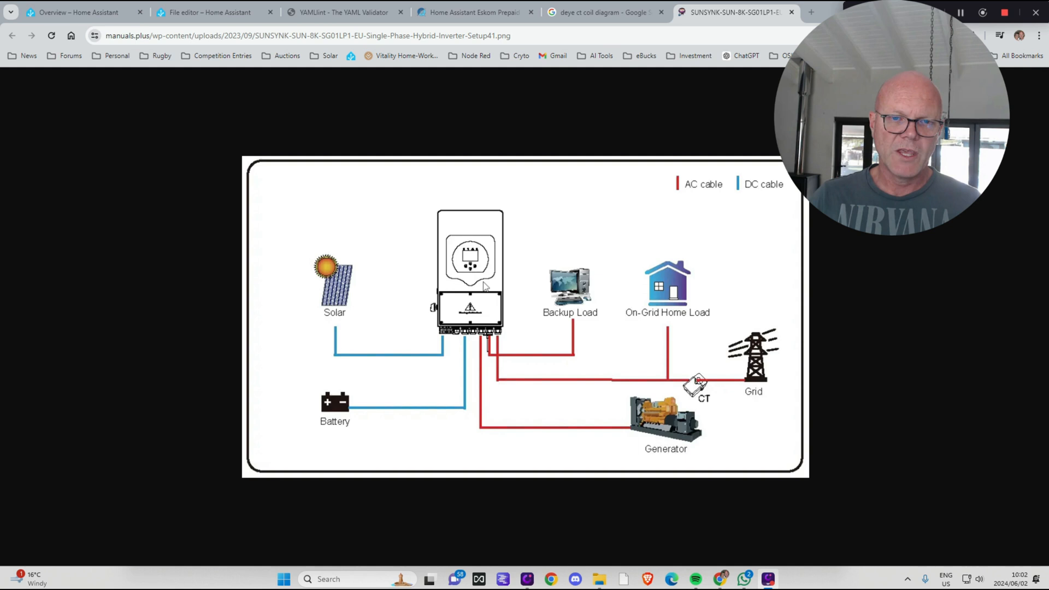
mouse_move(610, 449)
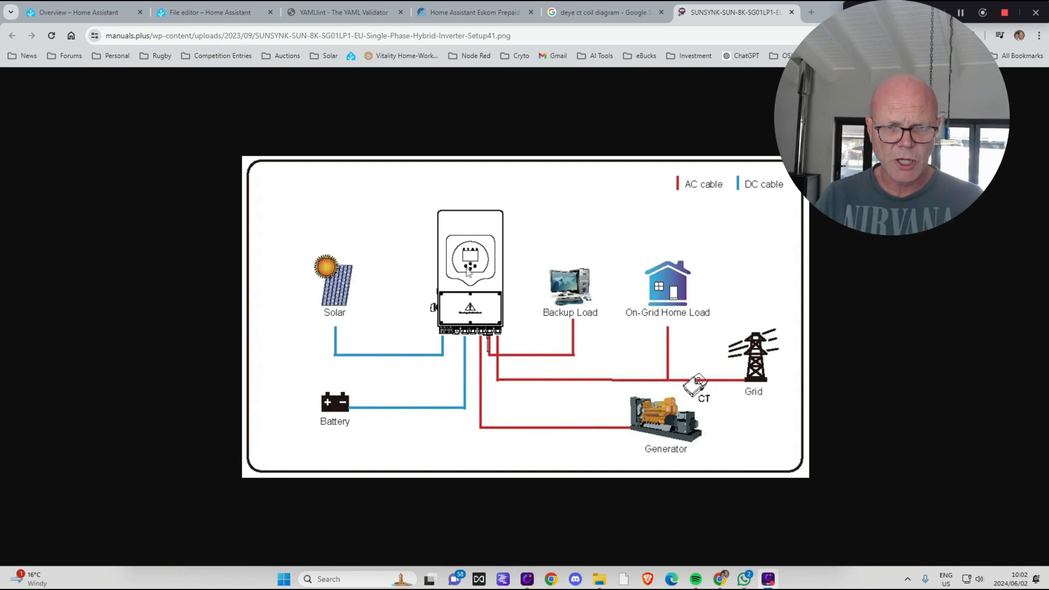
mouse_move(738, 404)
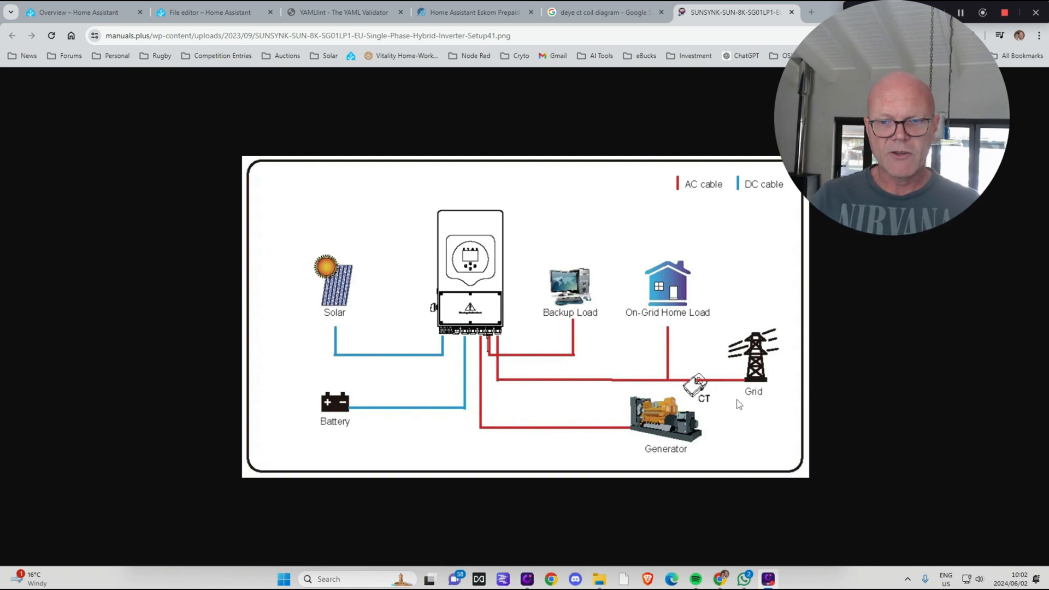
mouse_move(734, 384)
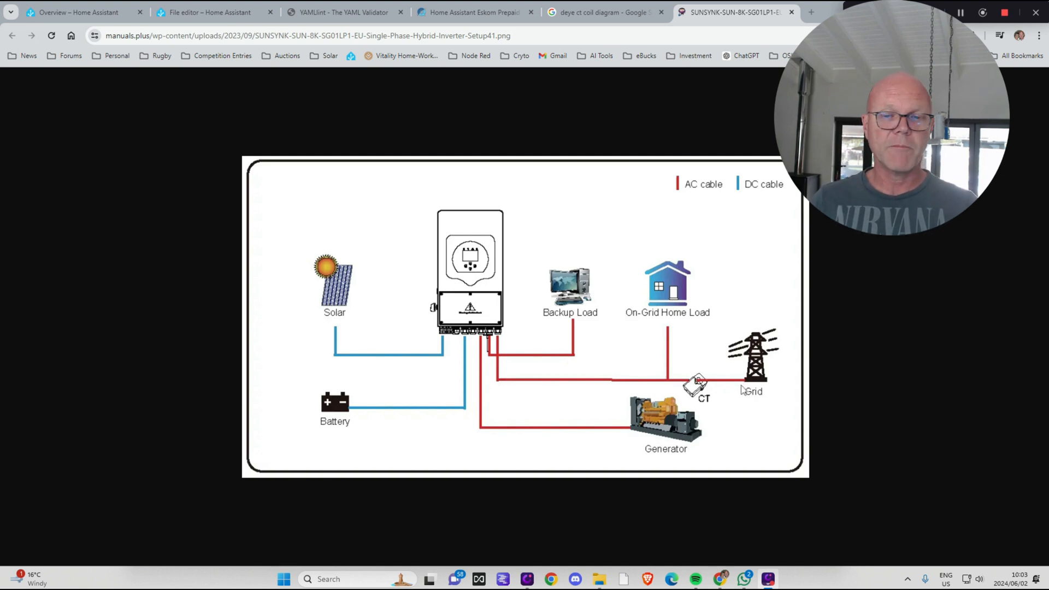
mouse_move(62, 130)
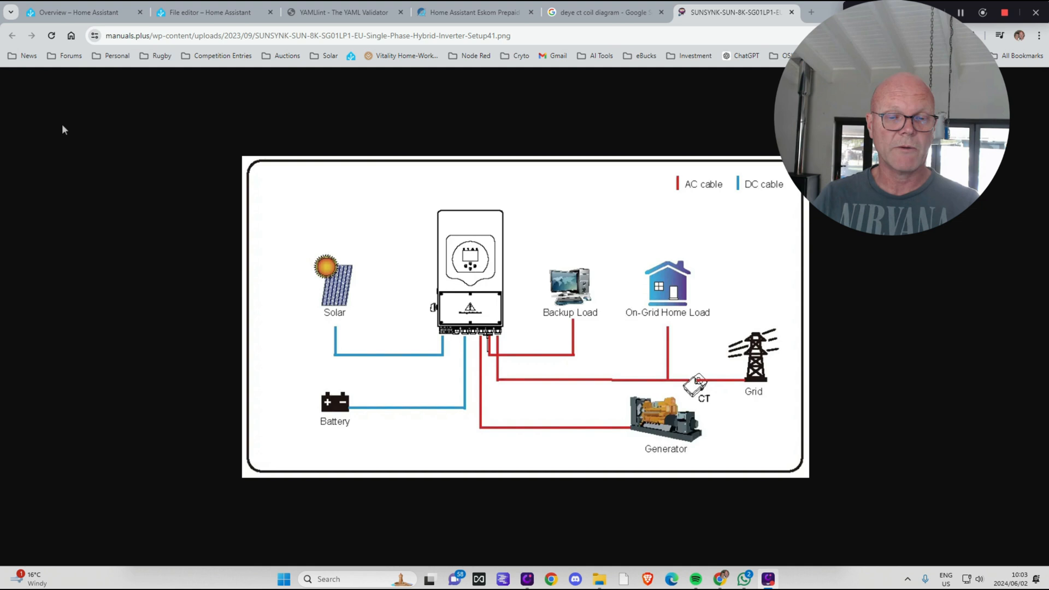
left_click(77, 12)
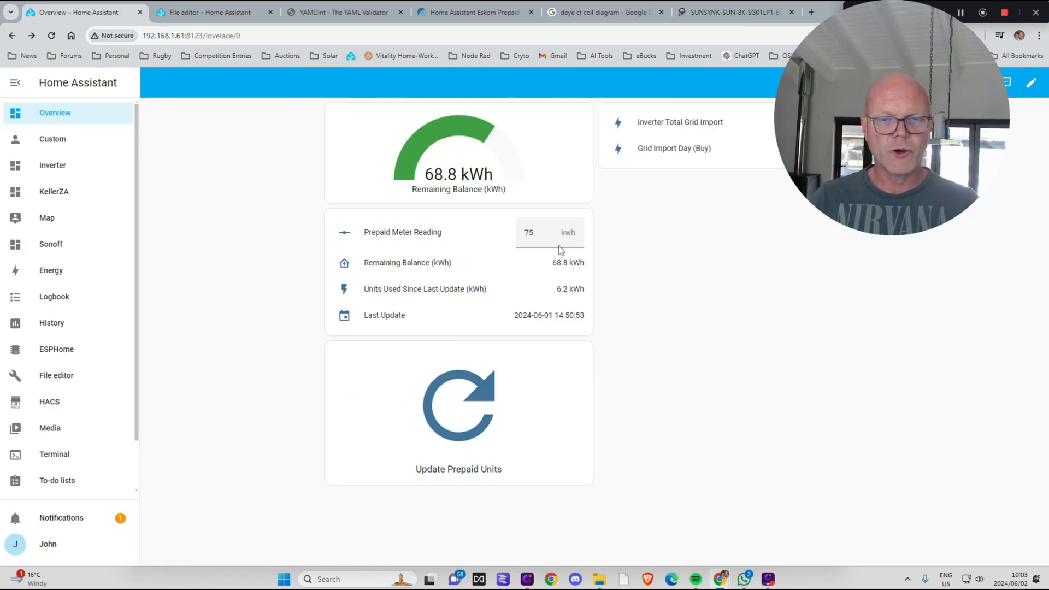
mouse_move(494, 251)
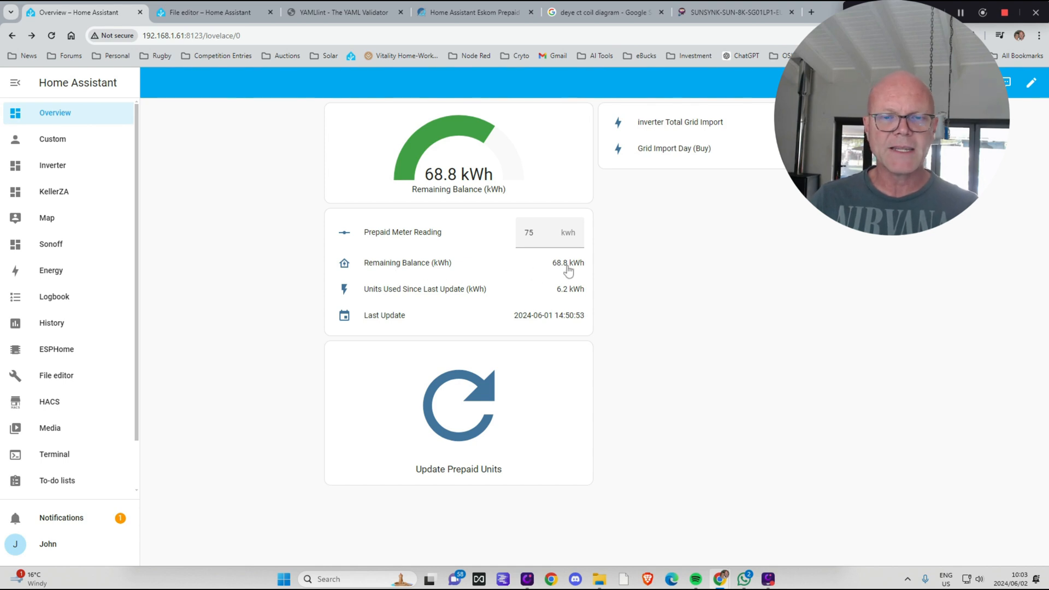
mouse_move(805, 349)
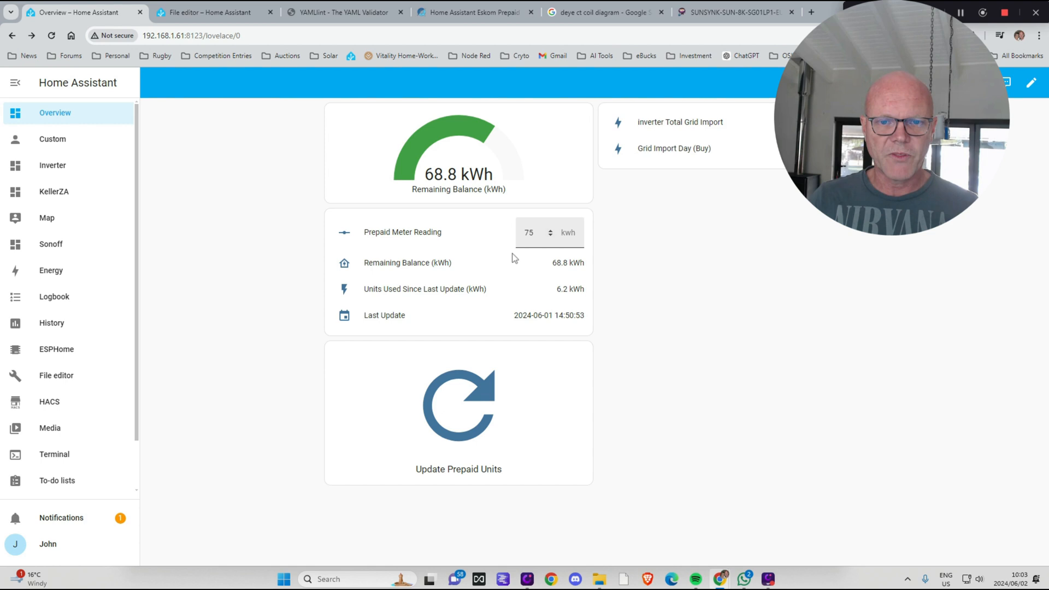
mouse_move(885, 318)
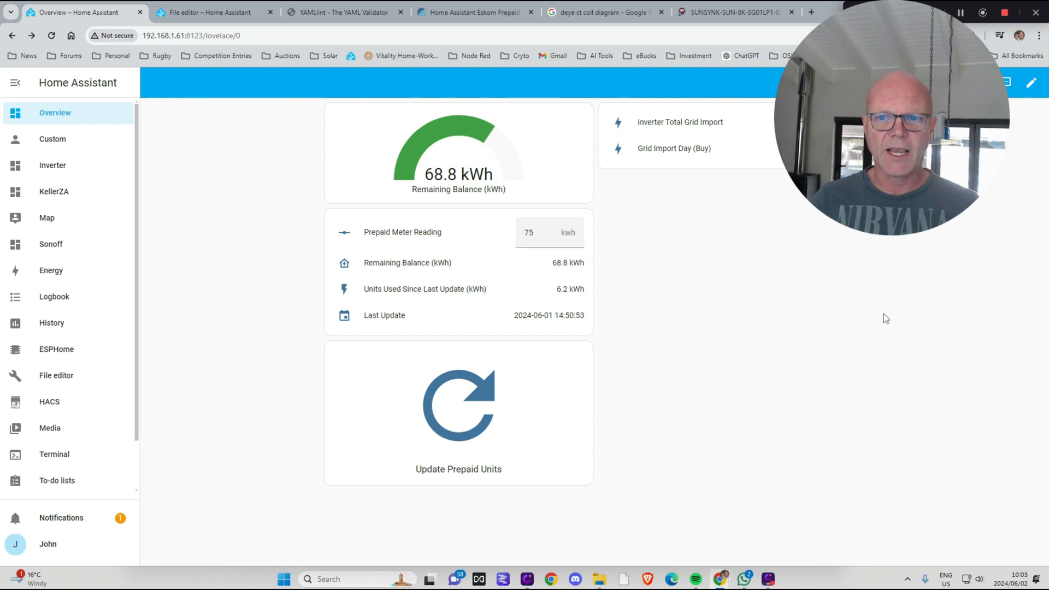
mouse_move(641, 287)
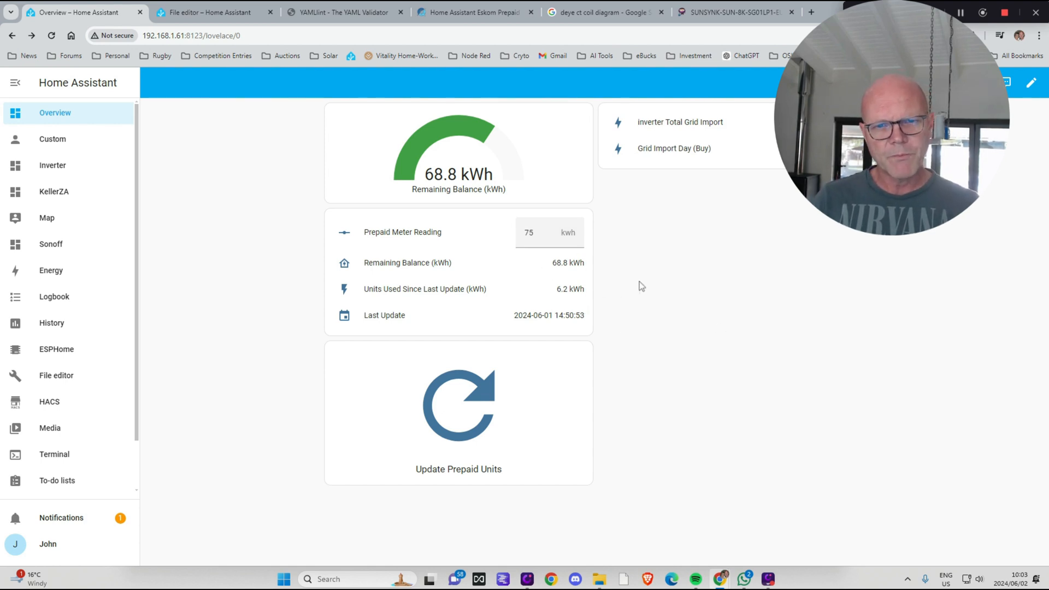
mouse_move(684, 293)
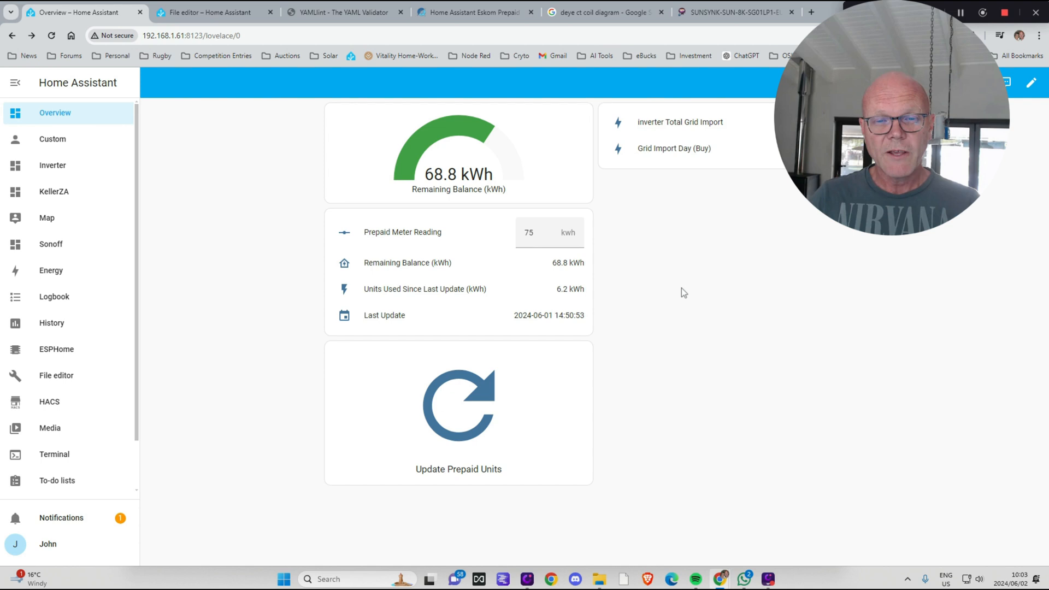
mouse_move(640, 320)
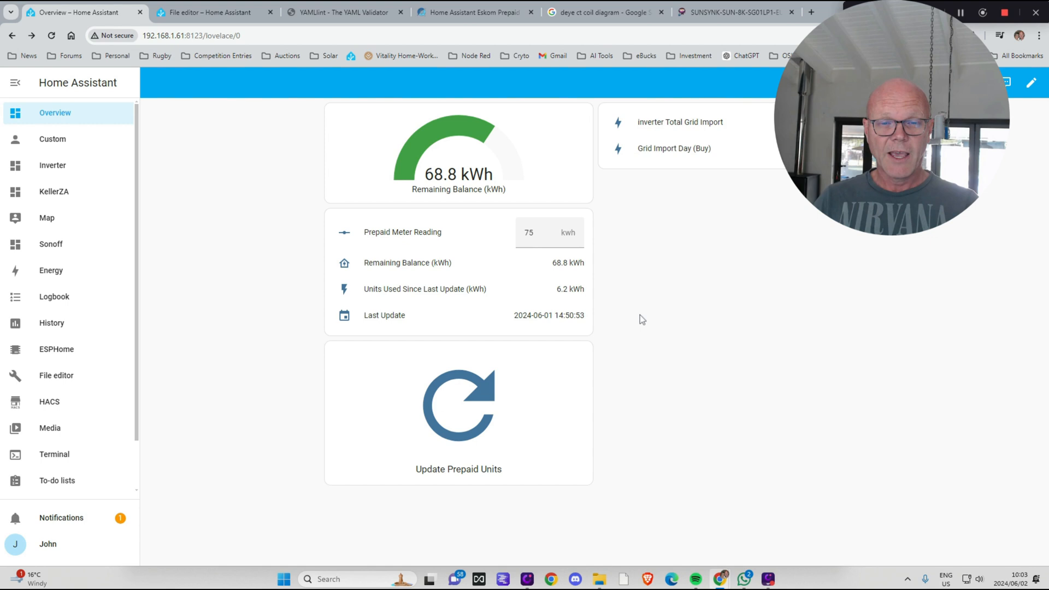
mouse_move(648, 312)
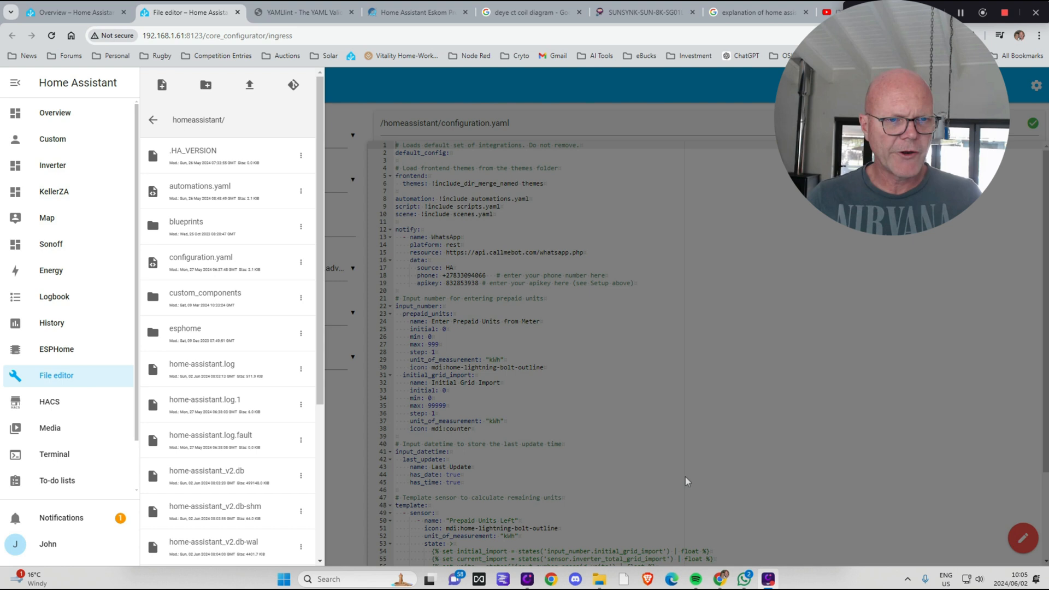
mouse_move(213, 261)
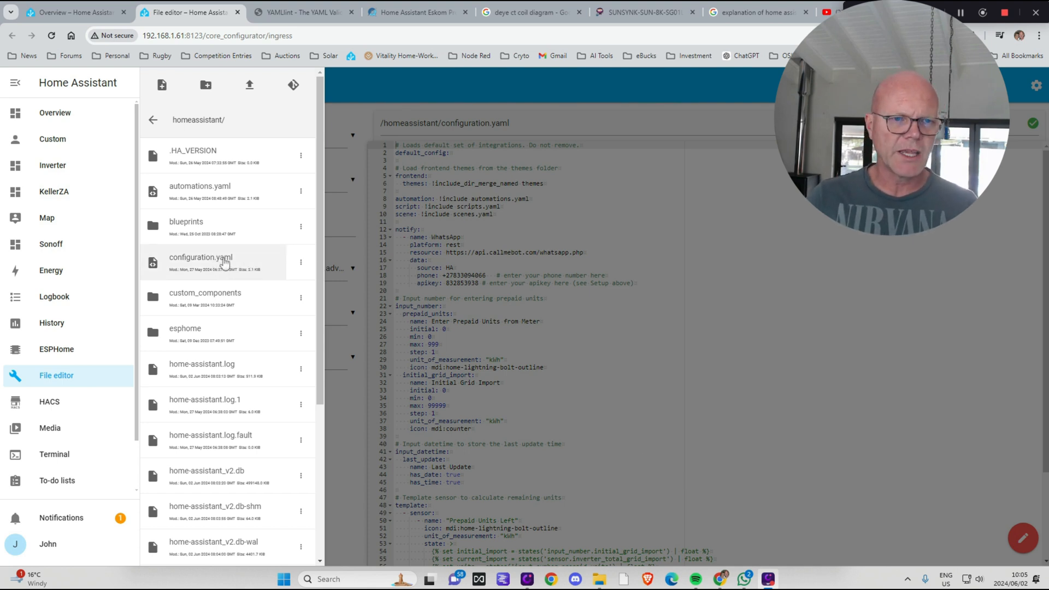
mouse_move(225, 262)
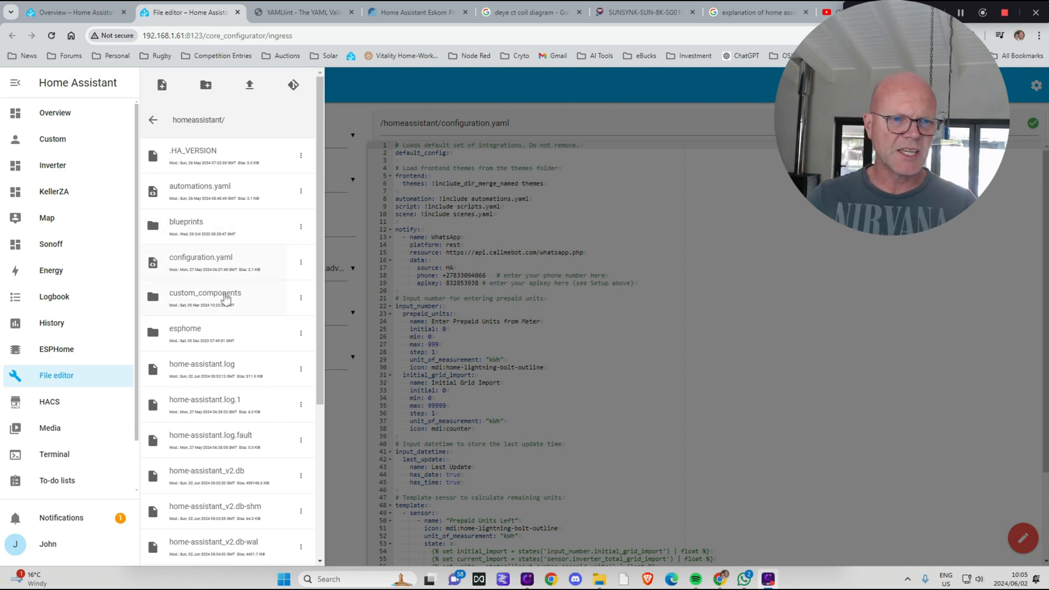
mouse_move(223, 260)
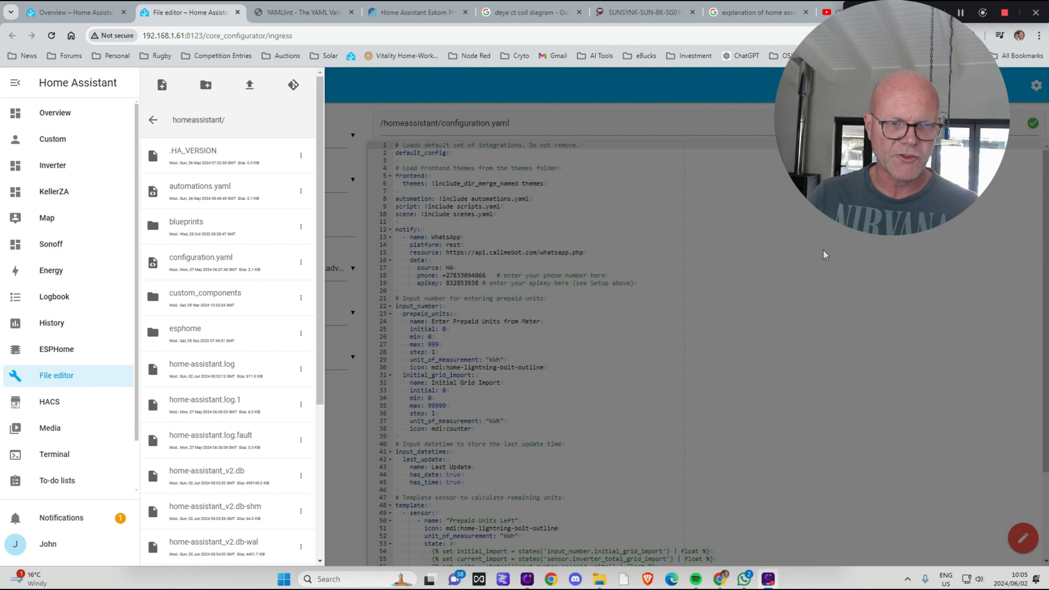
mouse_move(218, 403)
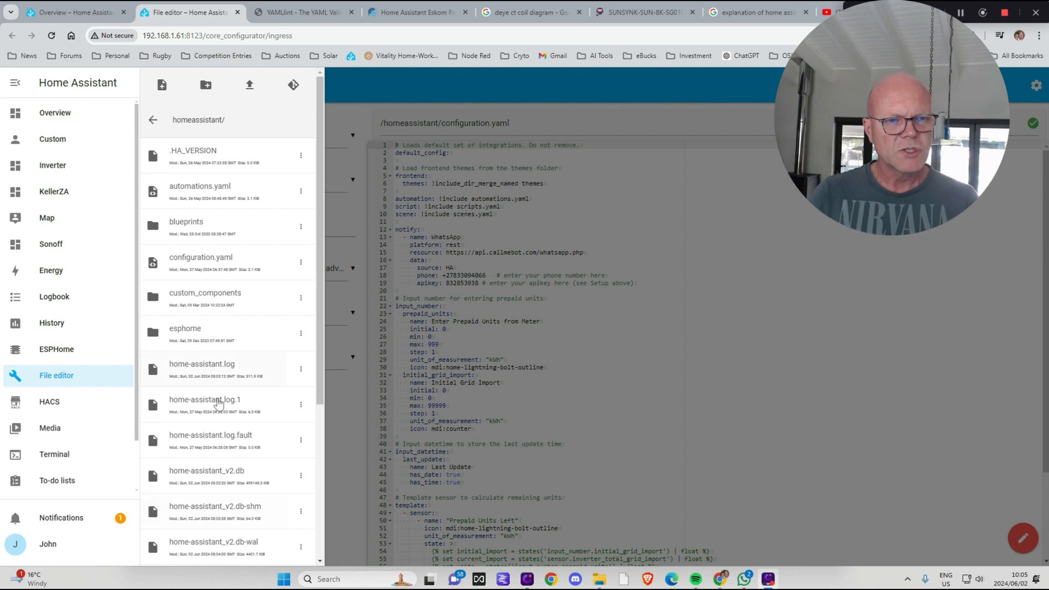
- Scroll through configuration.yaml's prepaid input_number, input_datetime and template sensor definitions
scroll("down", 3)
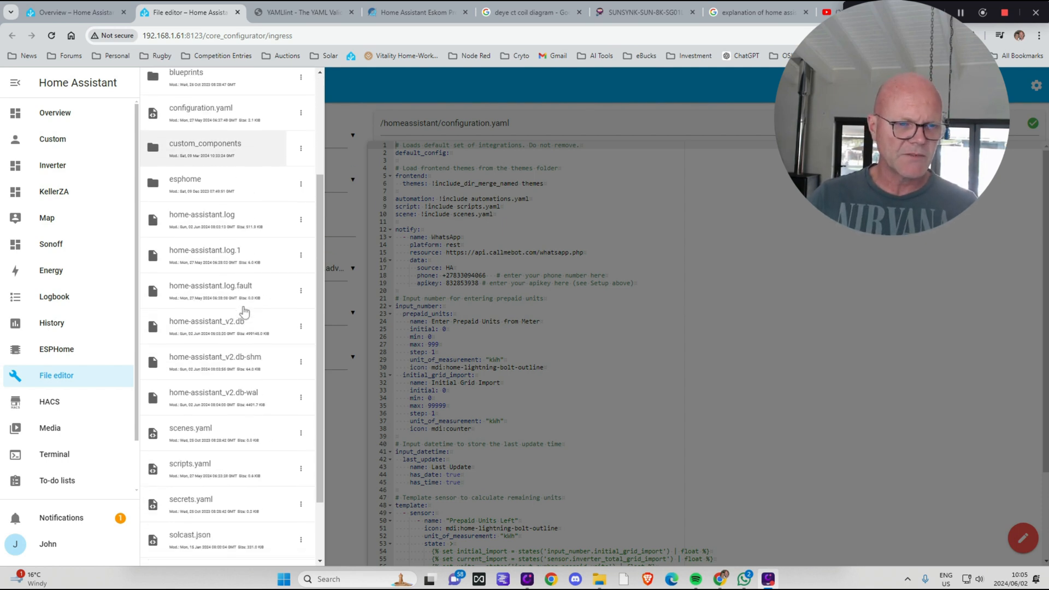
scroll("down", 3)
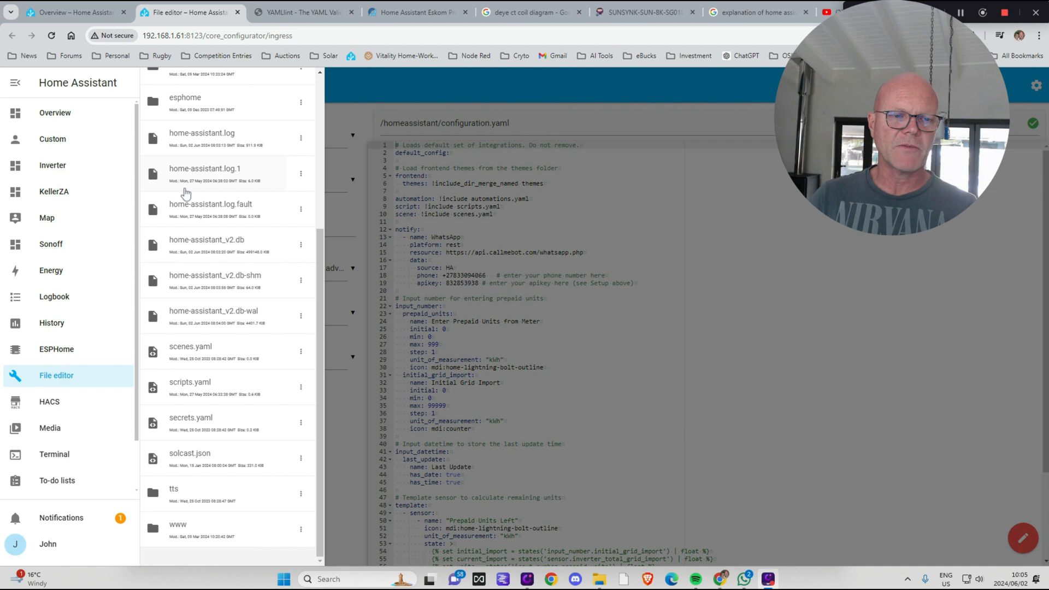
mouse_move(135, 366)
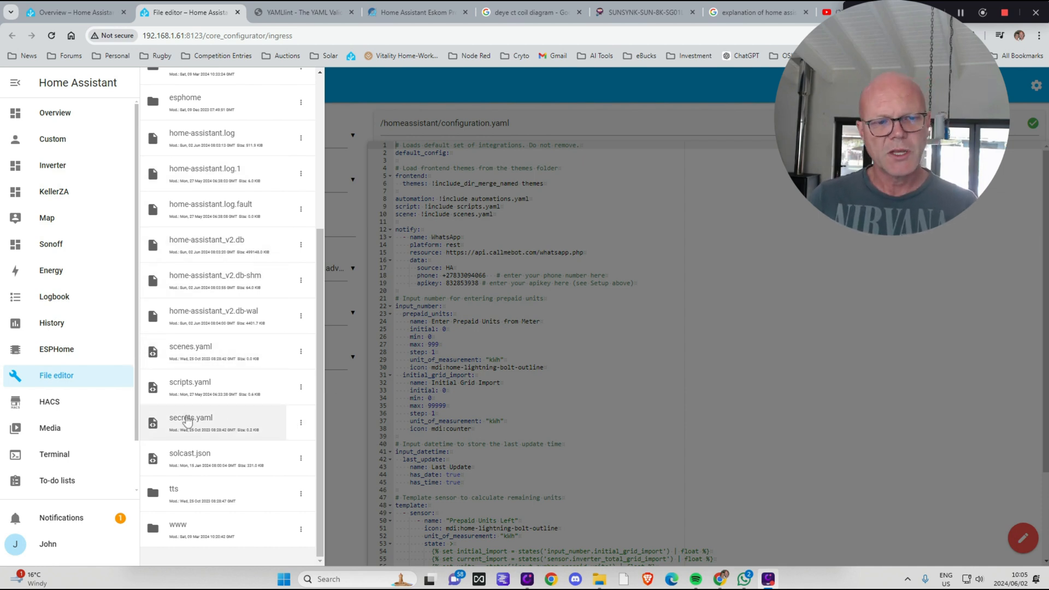
mouse_move(264, 428)
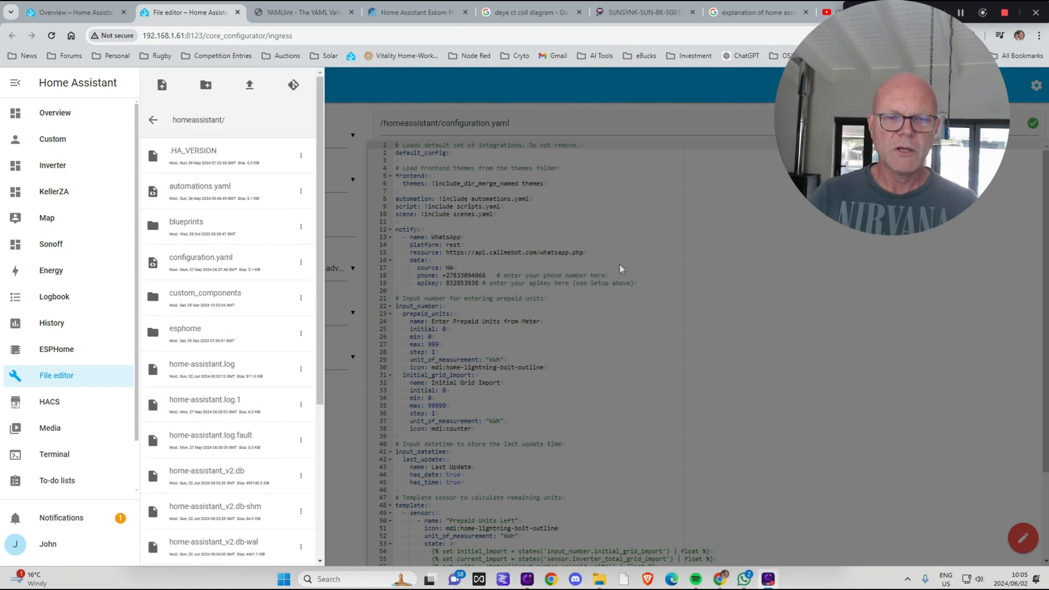
mouse_move(597, 233)
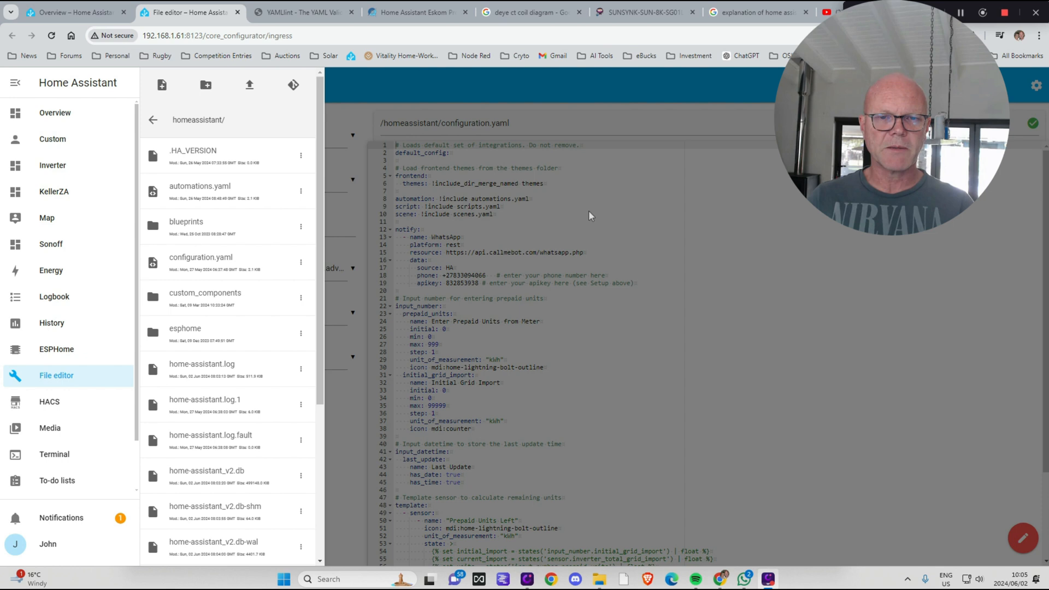
mouse_move(774, 195)
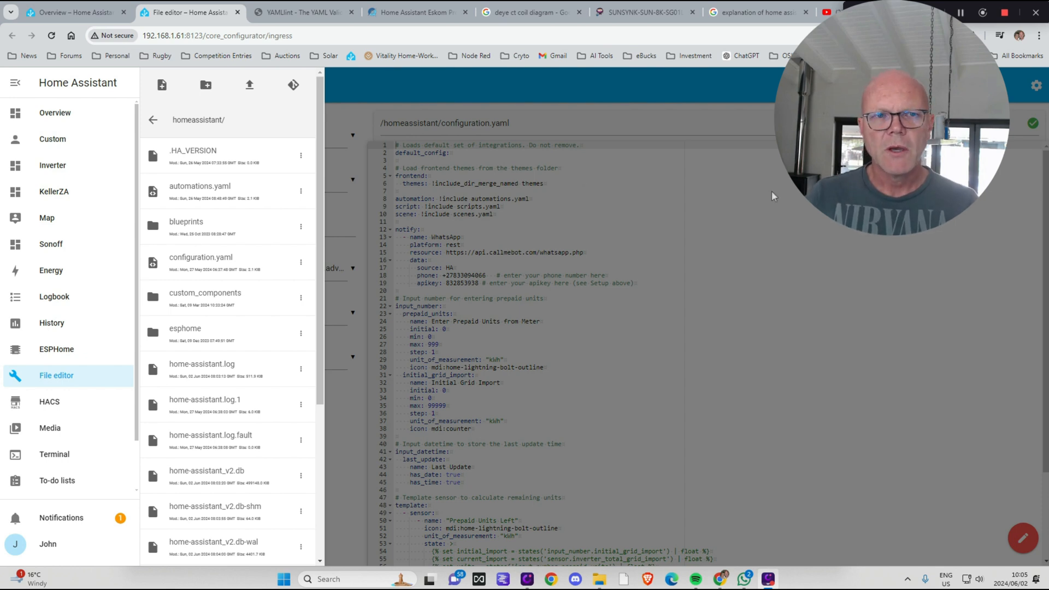
mouse_move(787, 266)
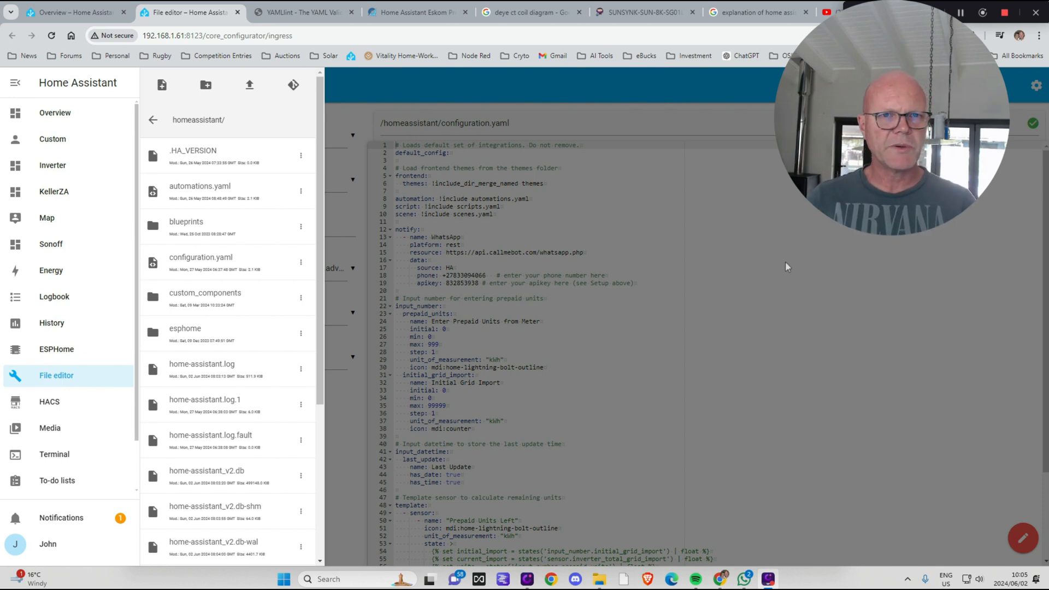
mouse_move(322, 285)
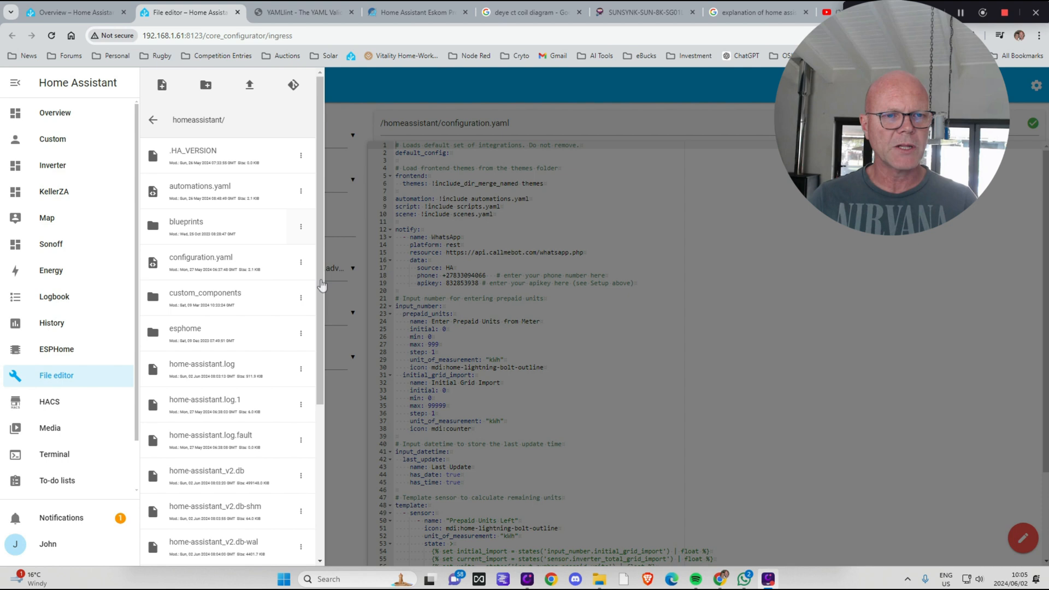
mouse_move(781, 447)
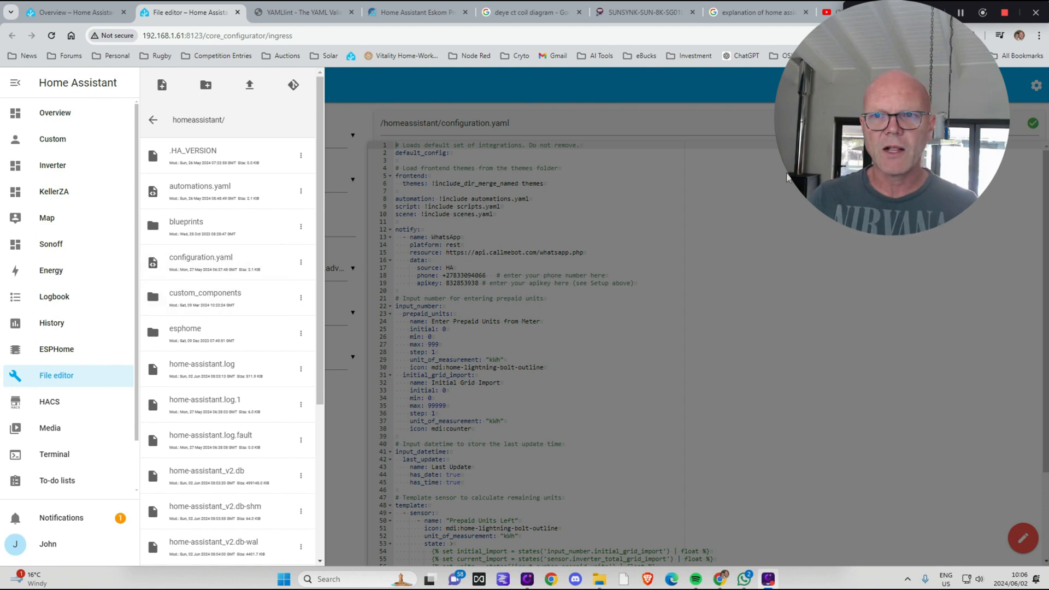
mouse_move(708, 450)
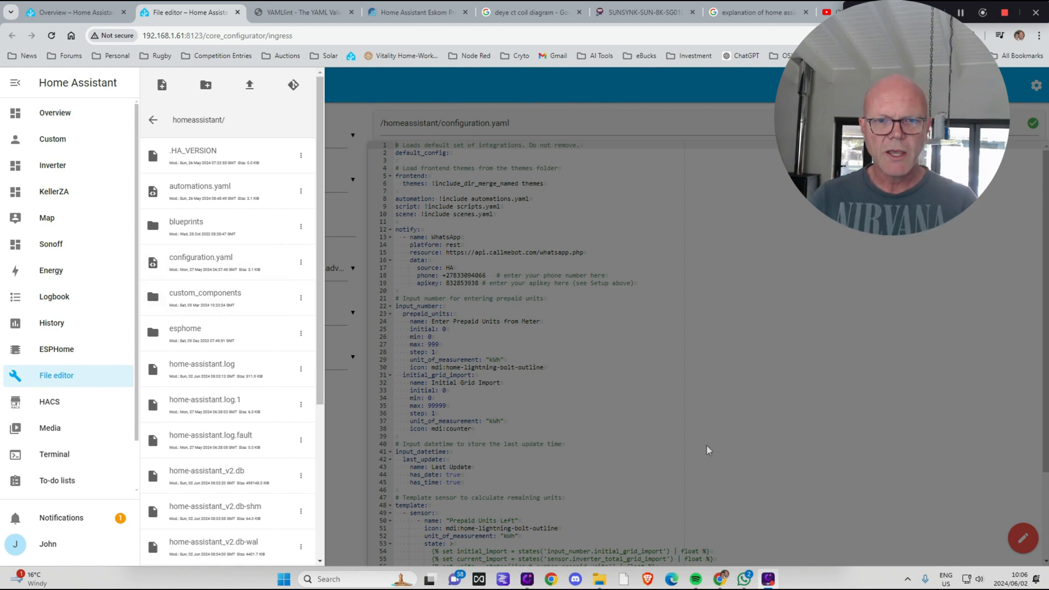
mouse_move(612, 290)
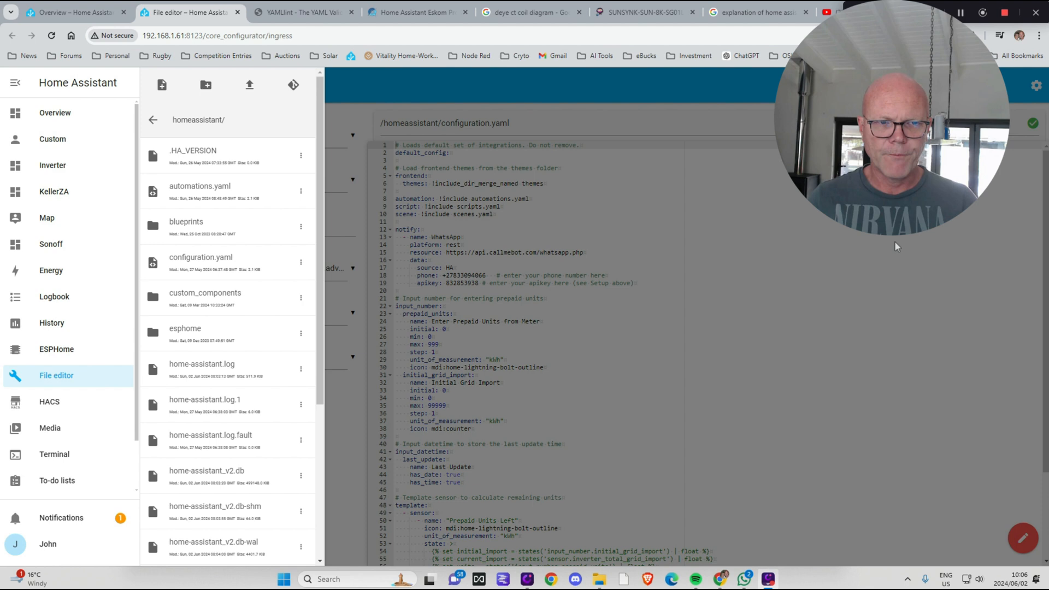
scroll("down", 3)
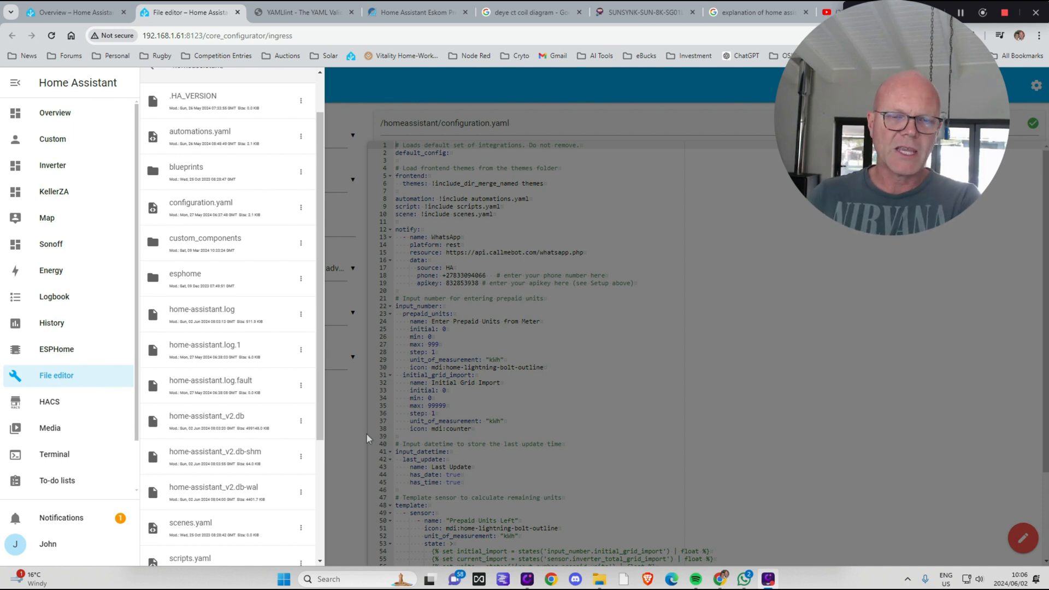
mouse_move(796, 433)
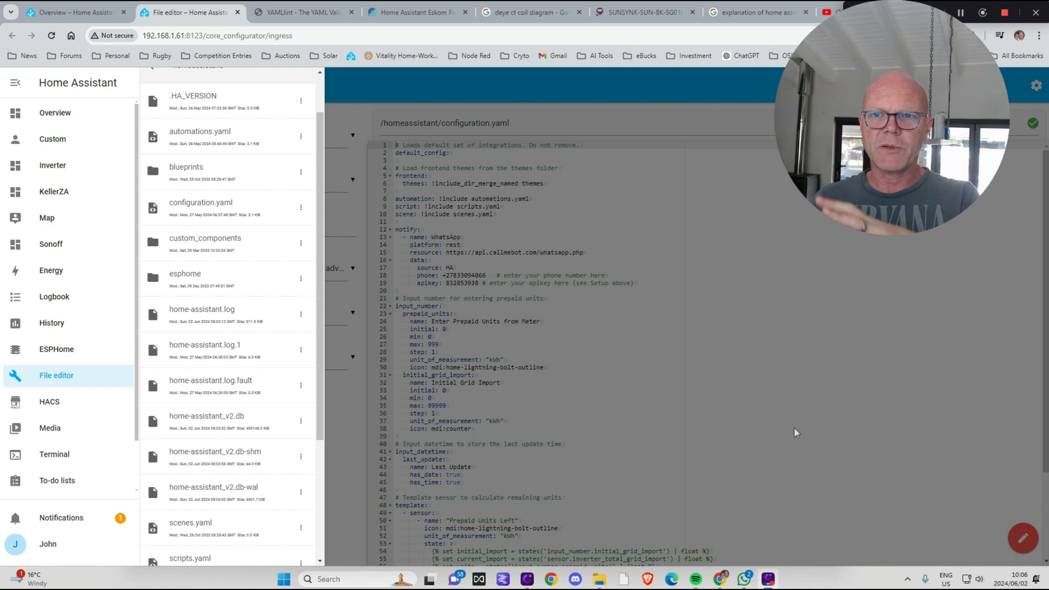
mouse_move(835, 430)
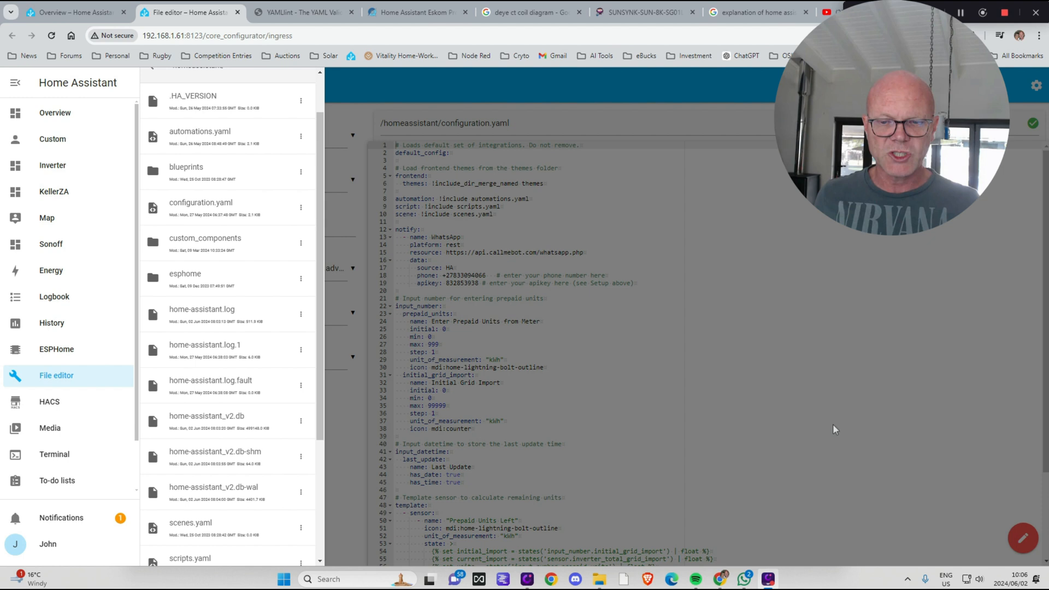
mouse_move(825, 351)
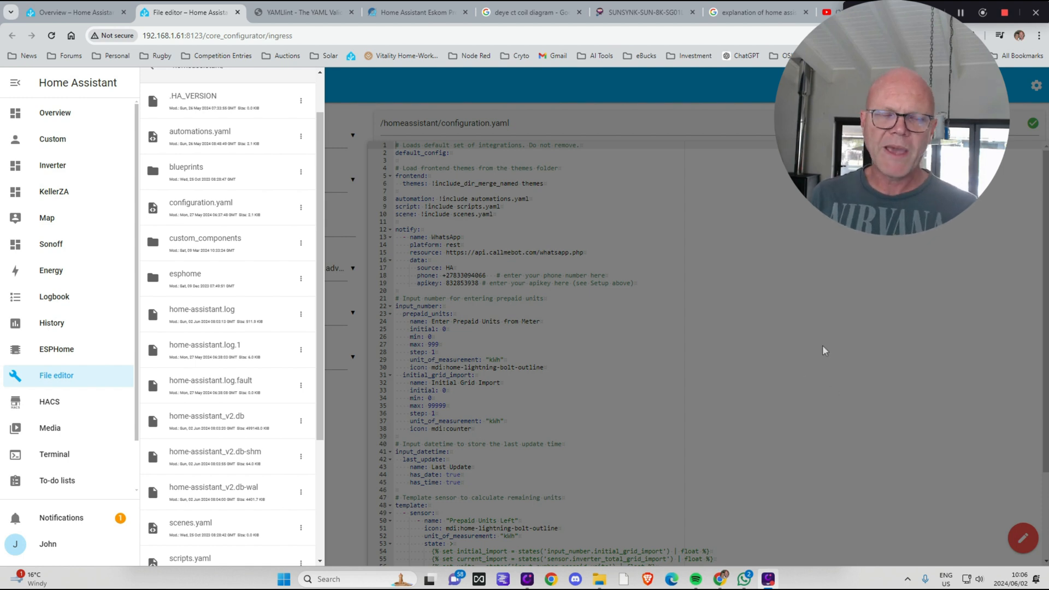
scroll("down", 3)
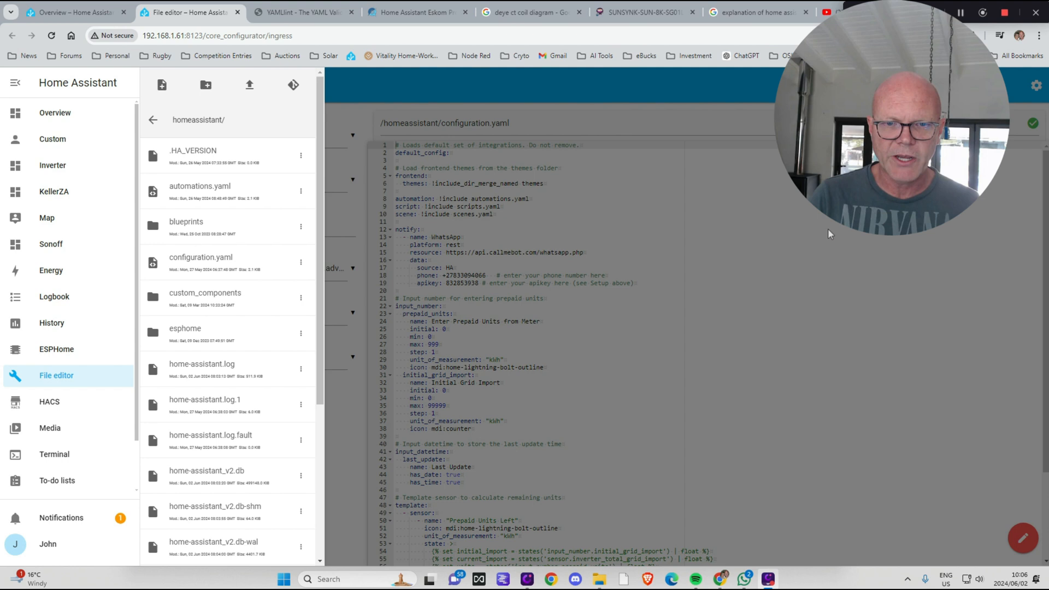
mouse_move(333, 415)
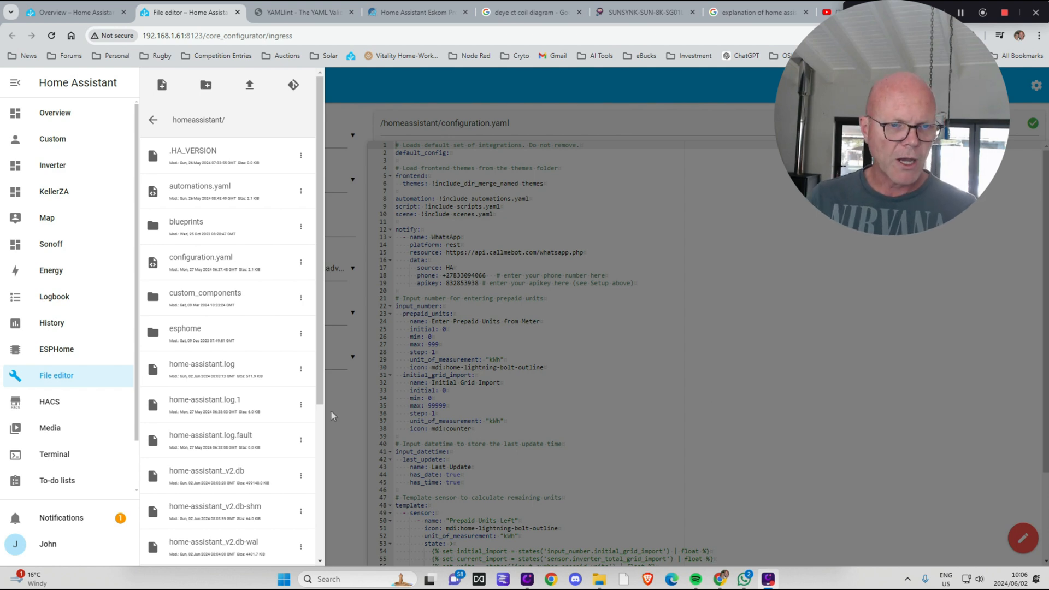
scroll("down", 3)
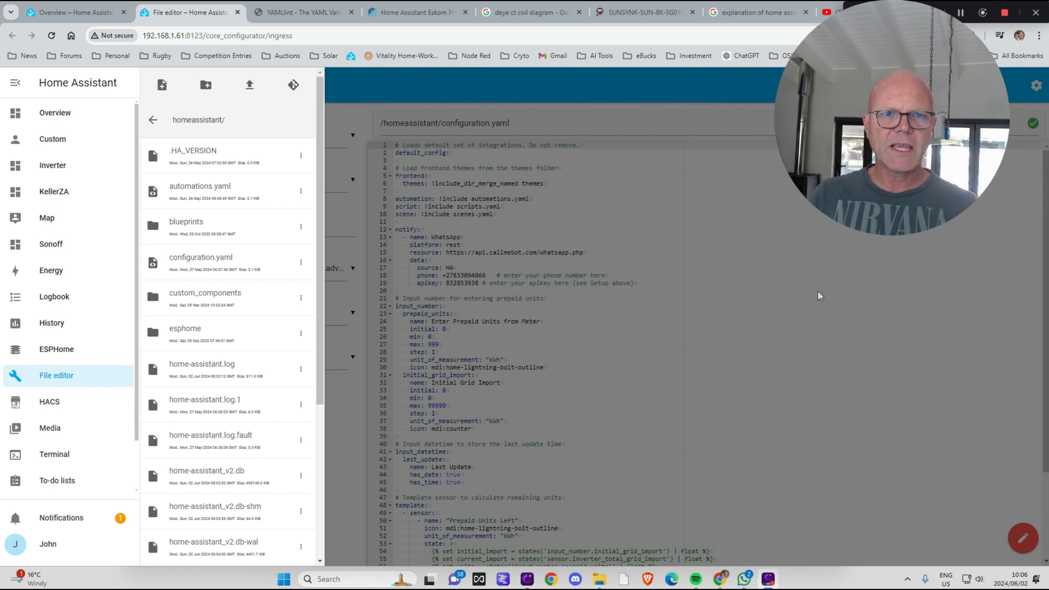
mouse_move(896, 434)
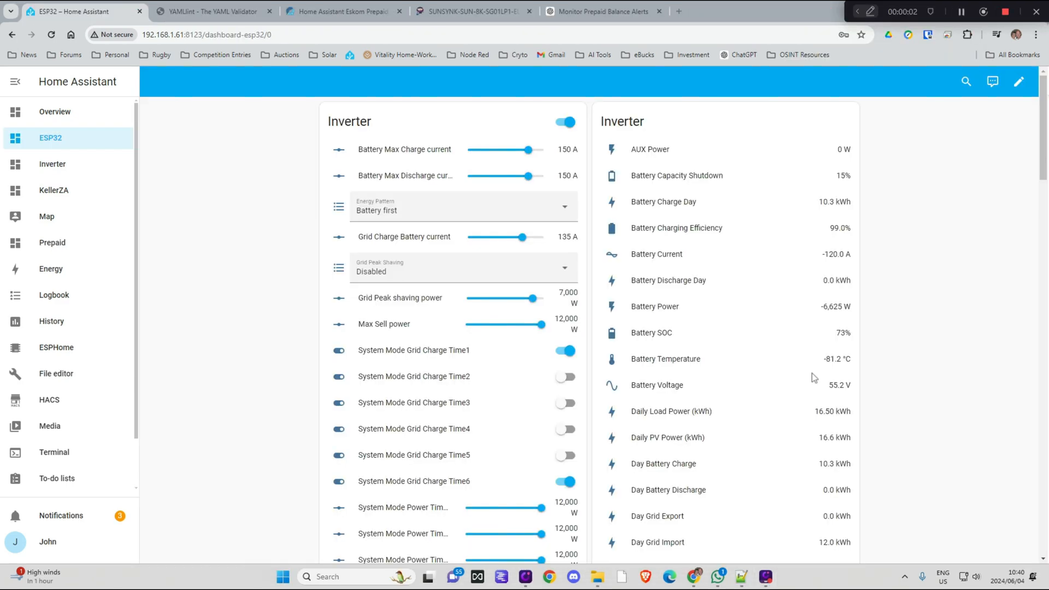
mouse_move(665, 427)
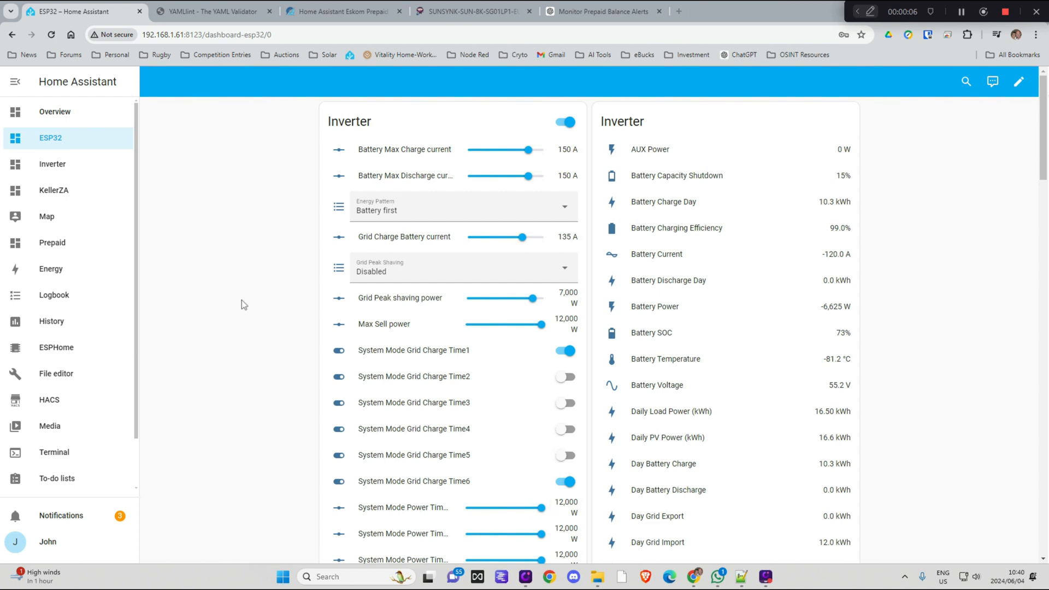
mouse_move(541, 404)
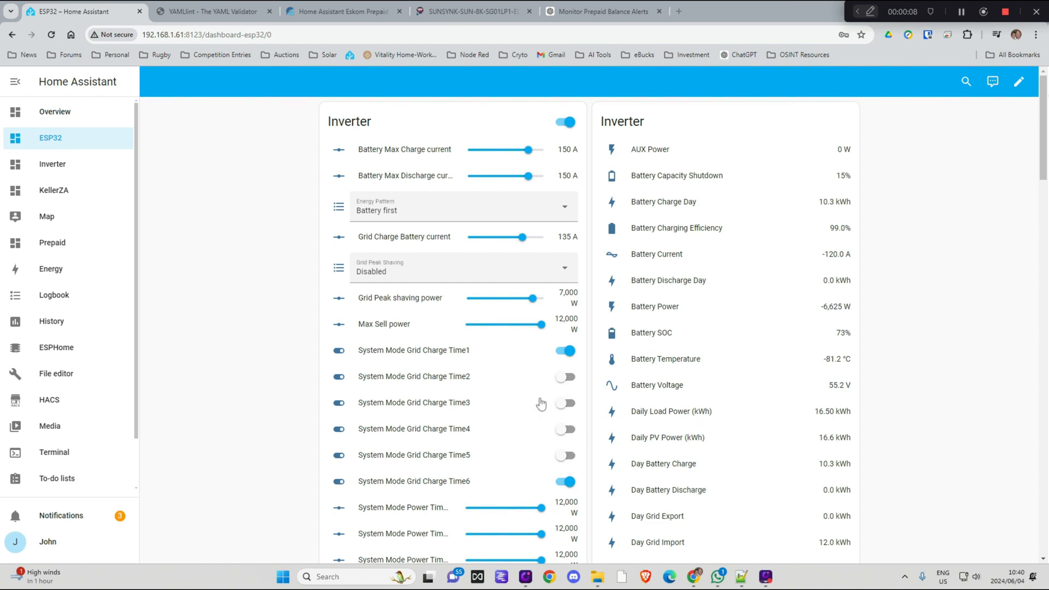
mouse_move(206, 278)
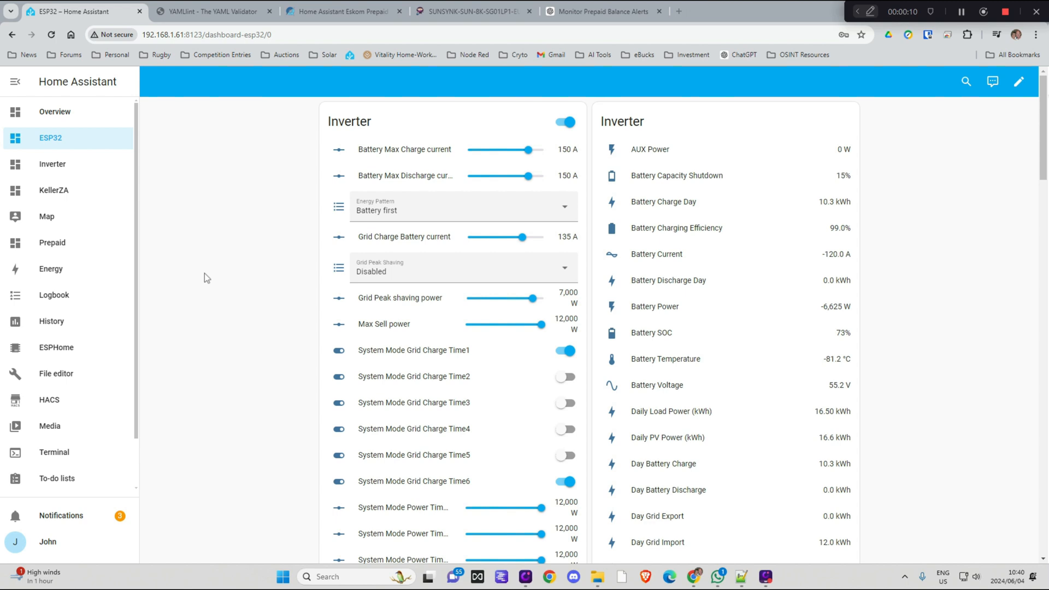
mouse_move(446, 314)
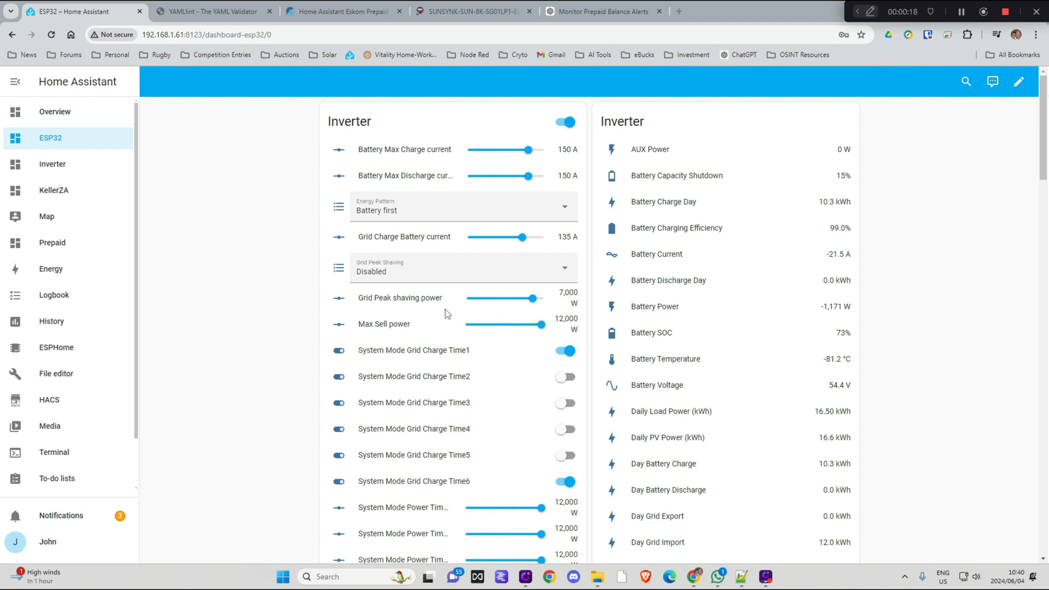
mouse_move(802, 321)
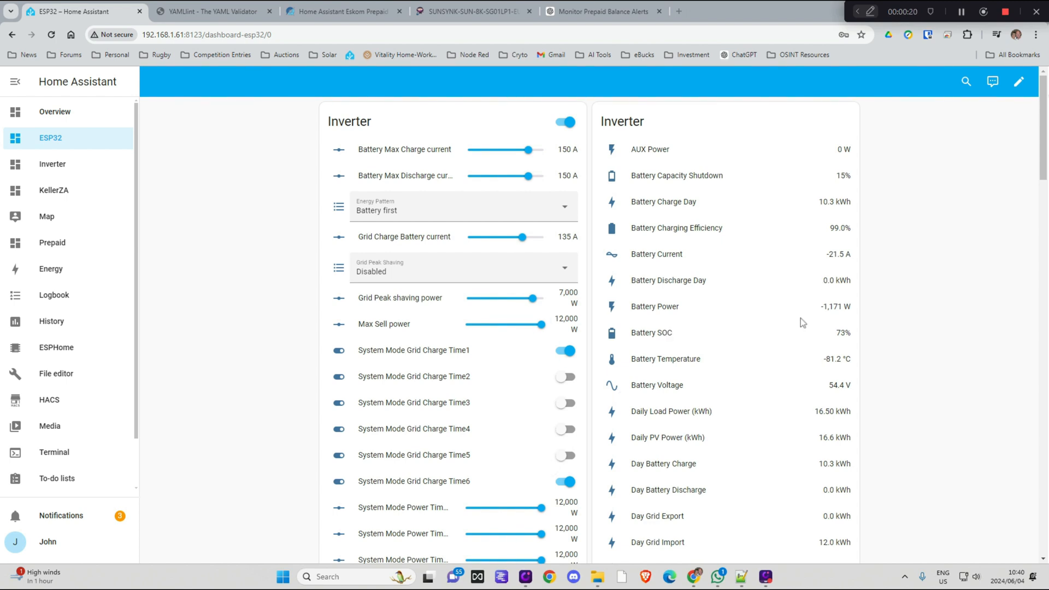
mouse_move(516, 311)
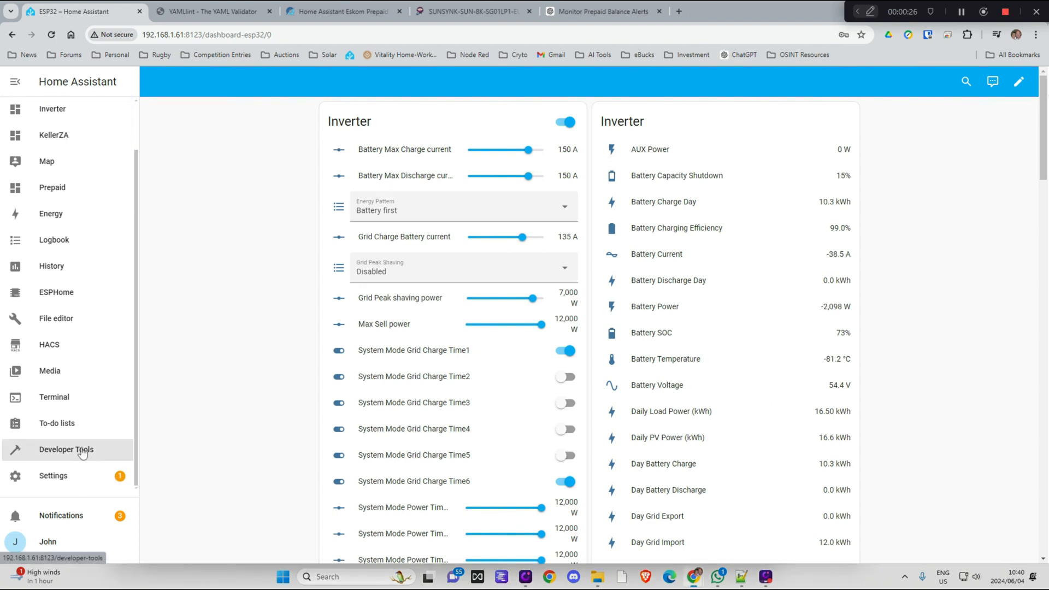
- Open Developer Tools' States page from the sidebar
left_click(67, 449)
type("g")
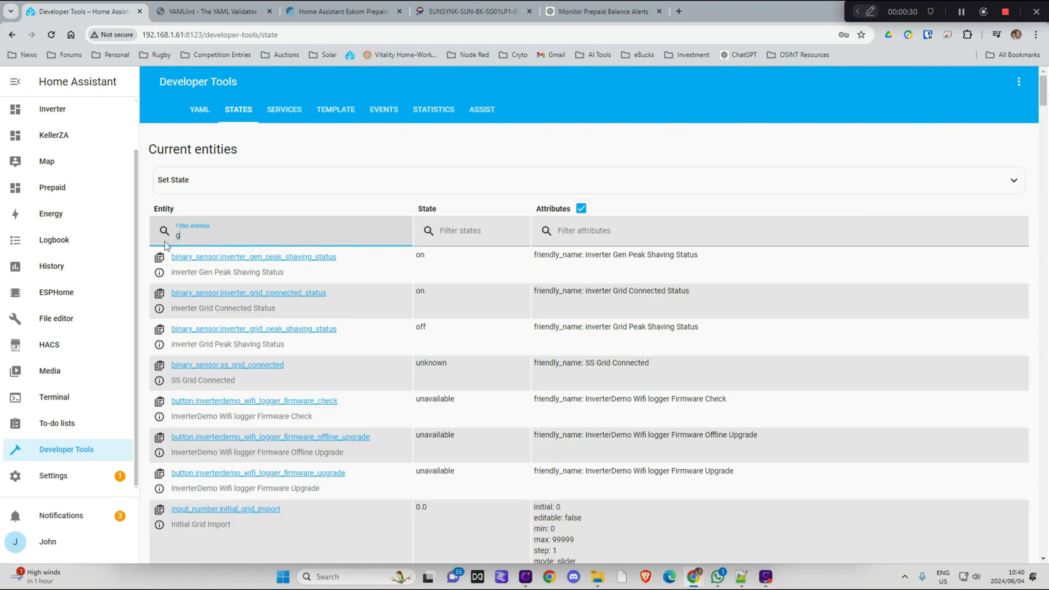
- Filter states by 'grid', step through 'total' matches to sensor.inverter_total_grid_import and copy it to Notepad++
type("rid")
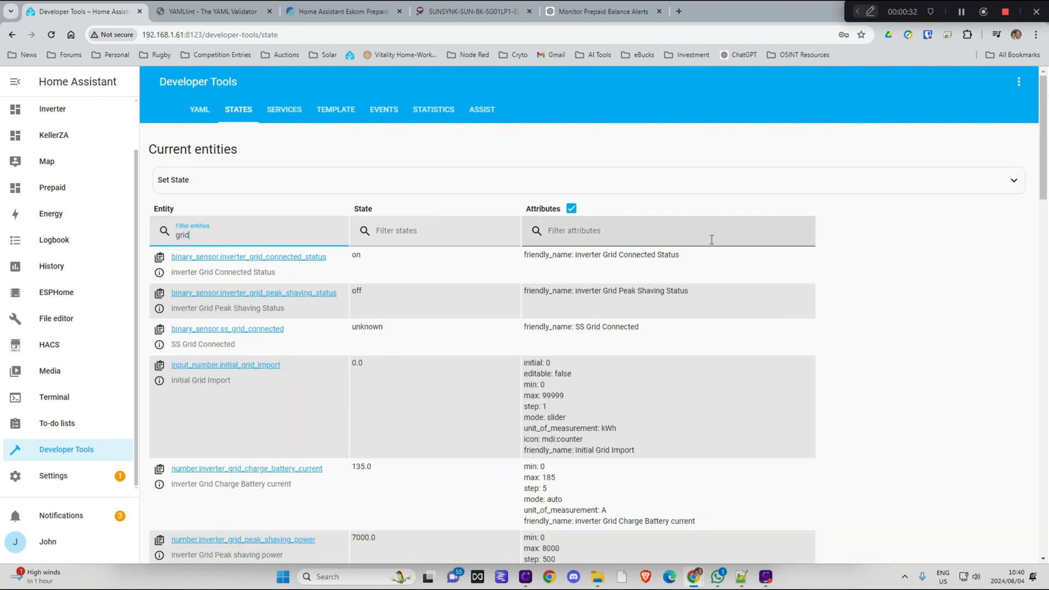
mouse_move(708, 268)
type("total")
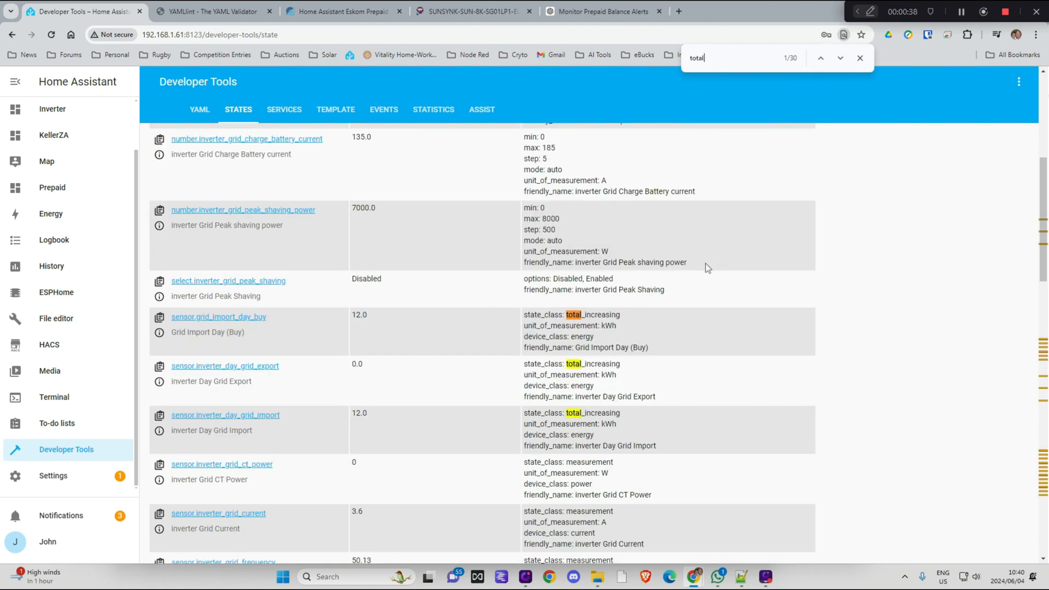
mouse_move(195, 326)
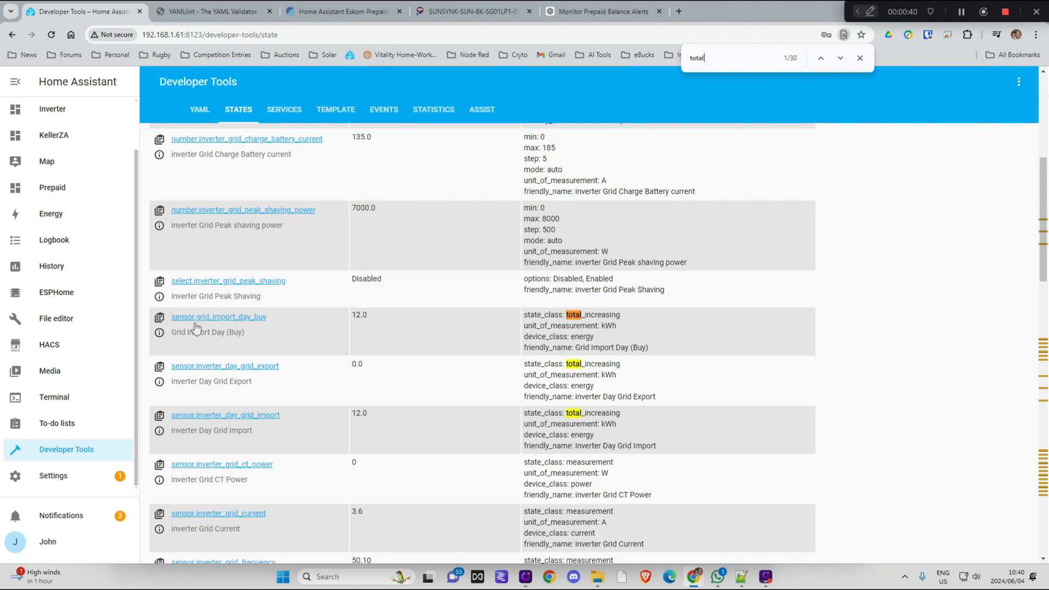
mouse_move(458, 316)
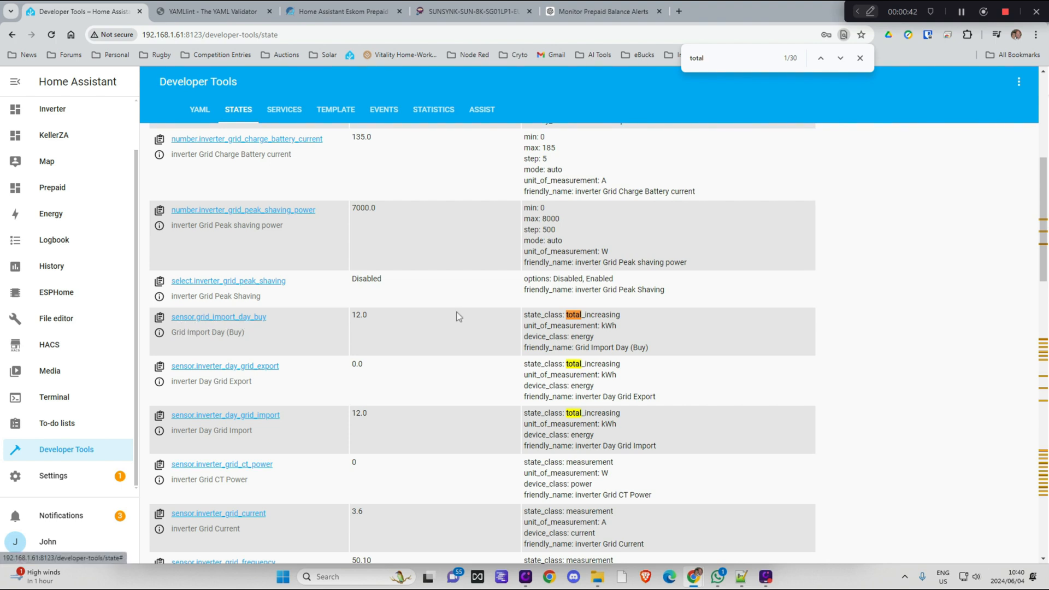
left_click(840, 58)
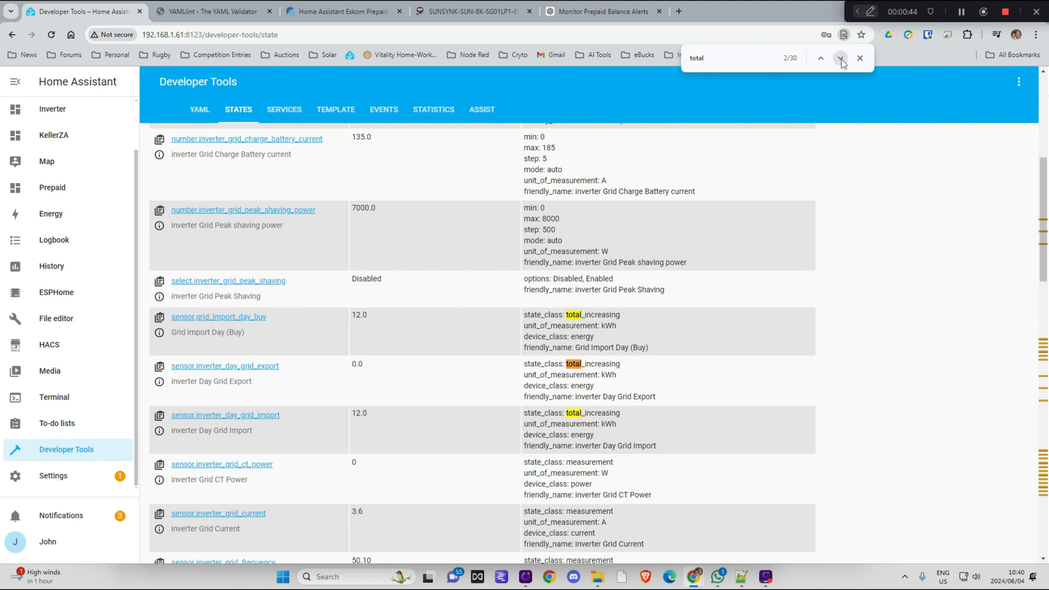
left_click(841, 58)
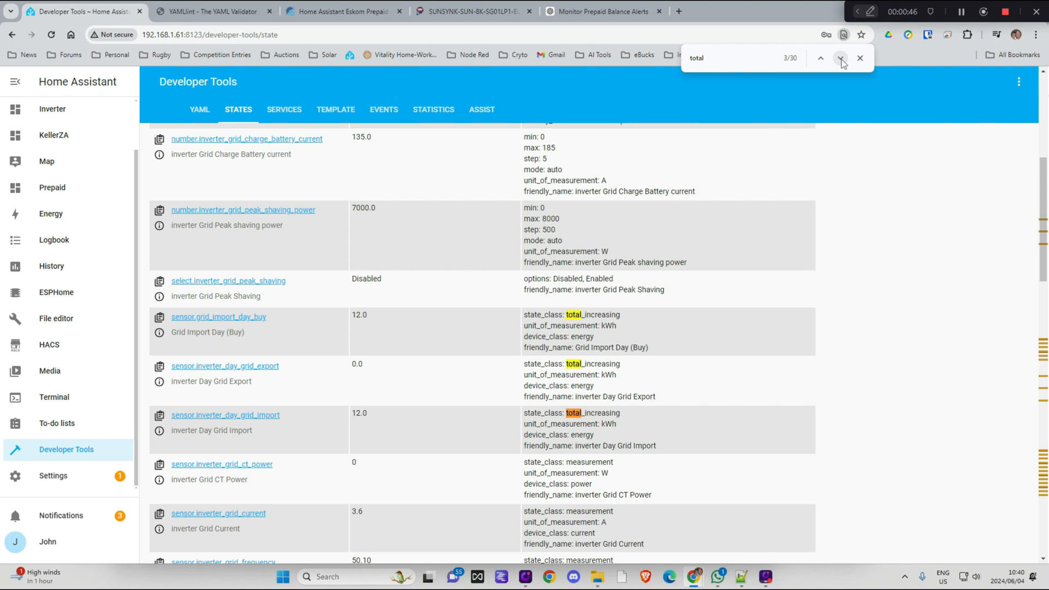
left_click(840, 57)
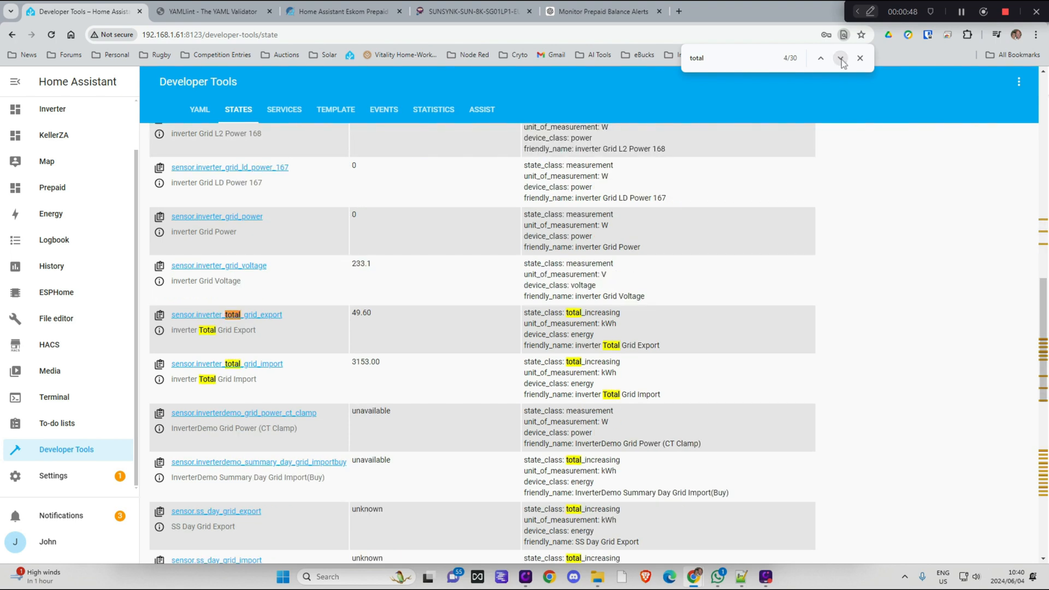
left_click(840, 58)
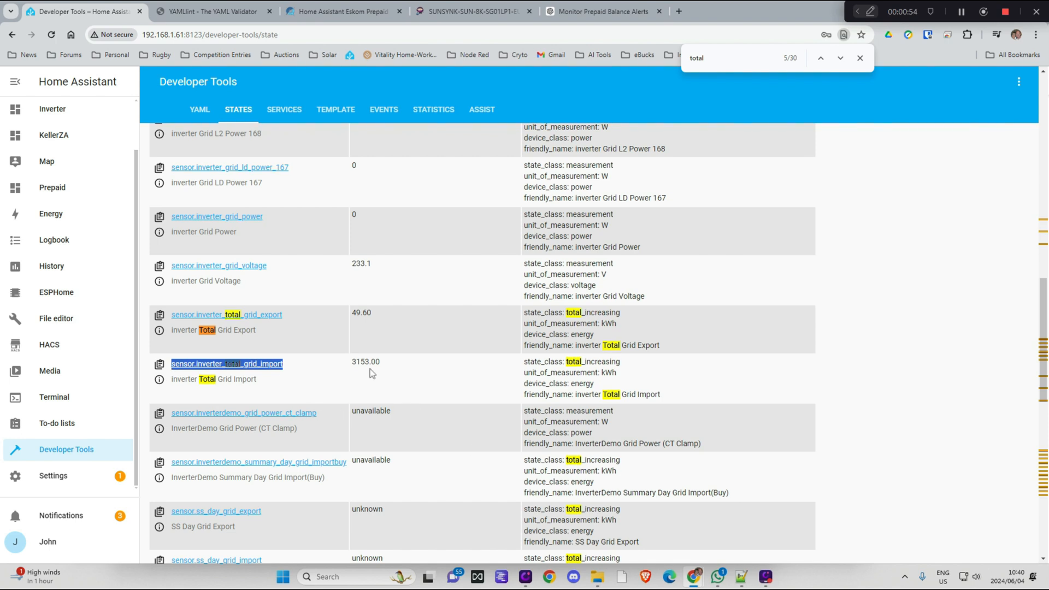
mouse_move(414, 403)
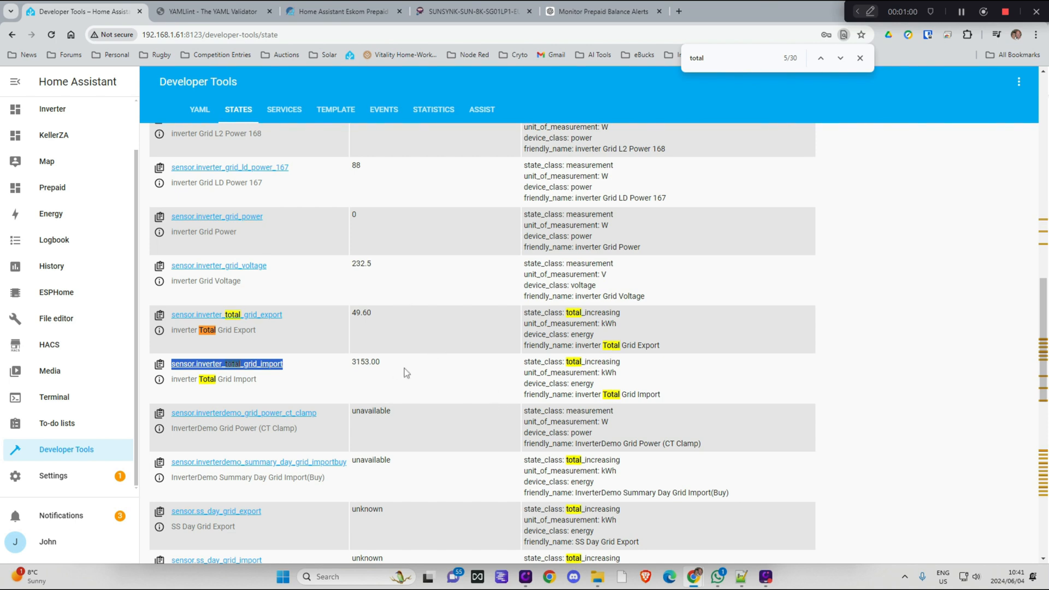
key("alt+tab")
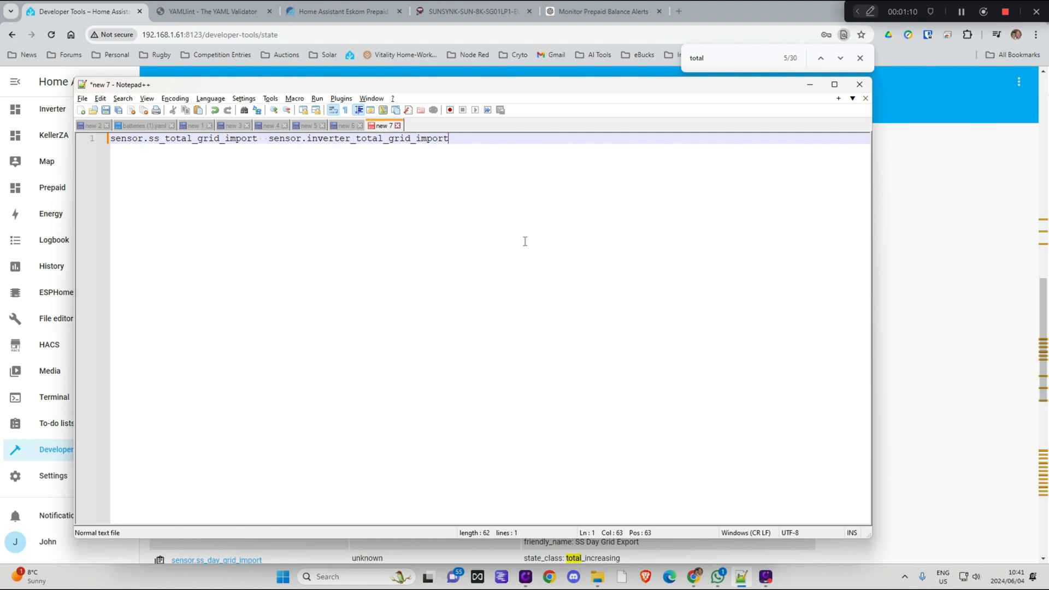
mouse_move(542, 229)
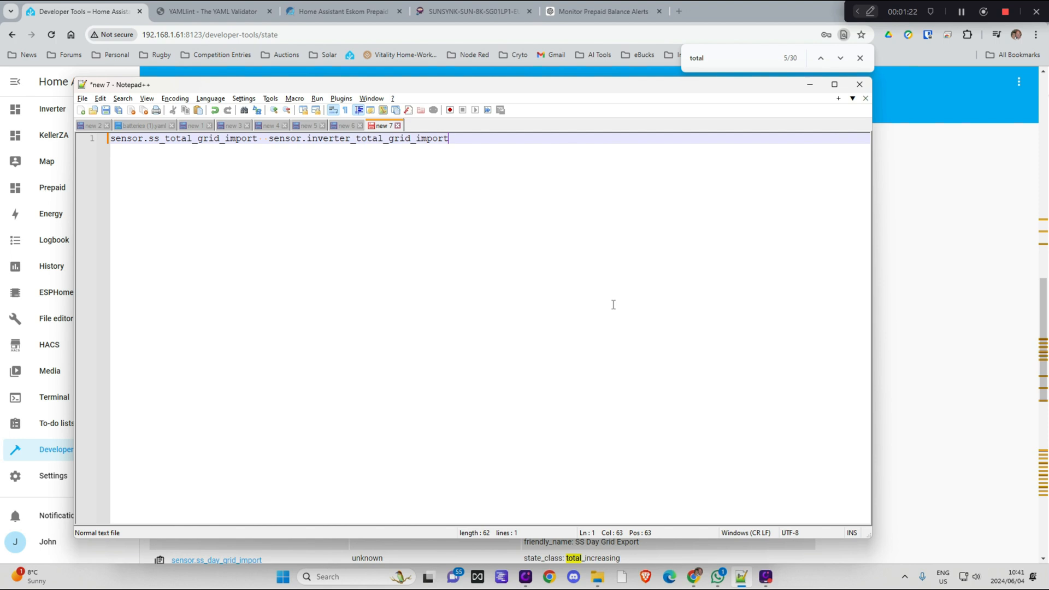
mouse_move(703, 263)
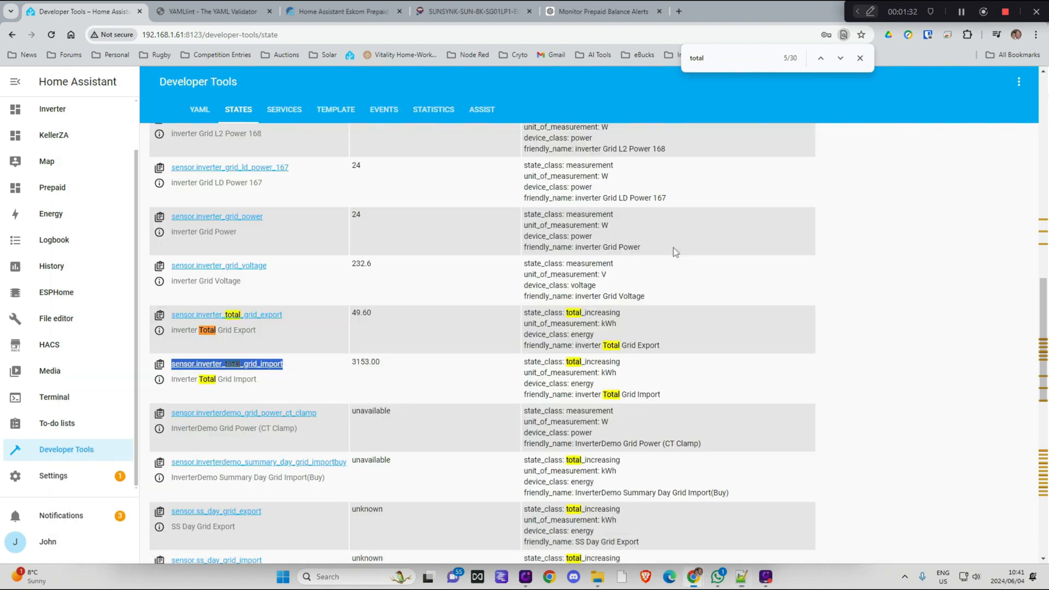
- Open configuration.yaml in the File editor via Settings
left_click(52, 476)
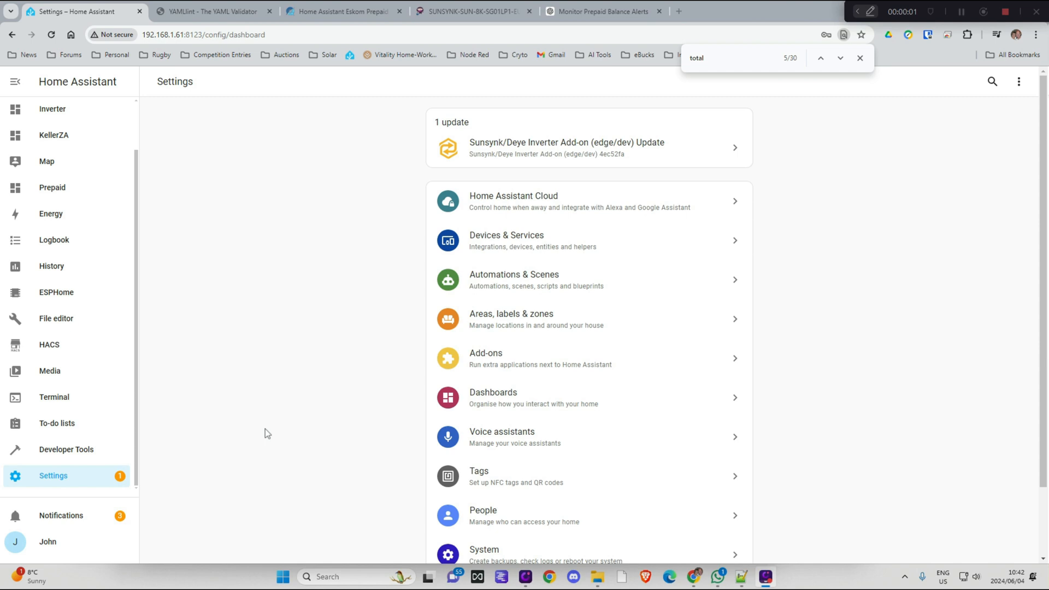
mouse_move(864, 121)
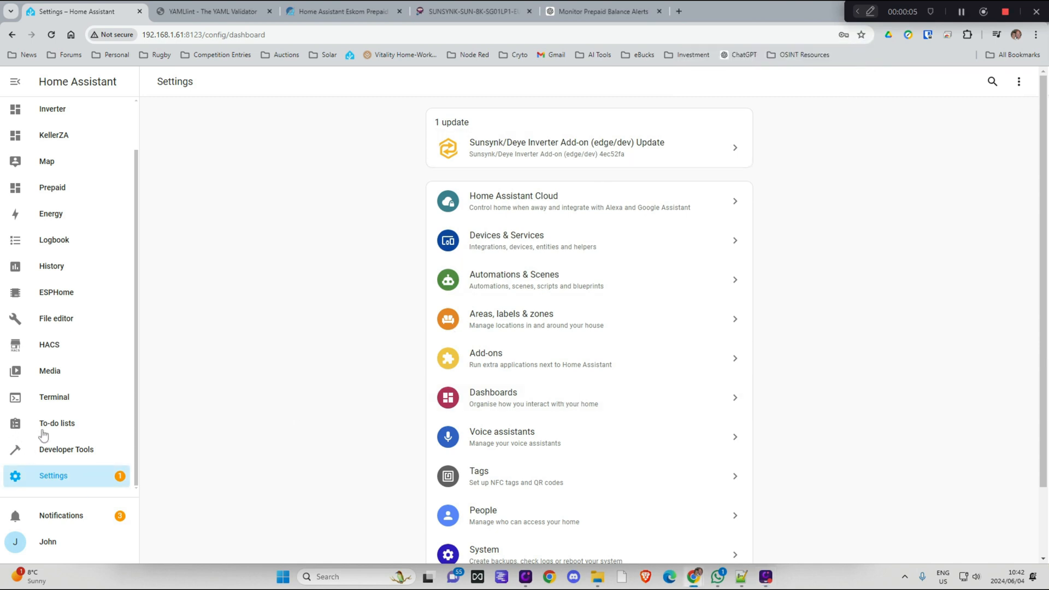
mouse_move(53, 319)
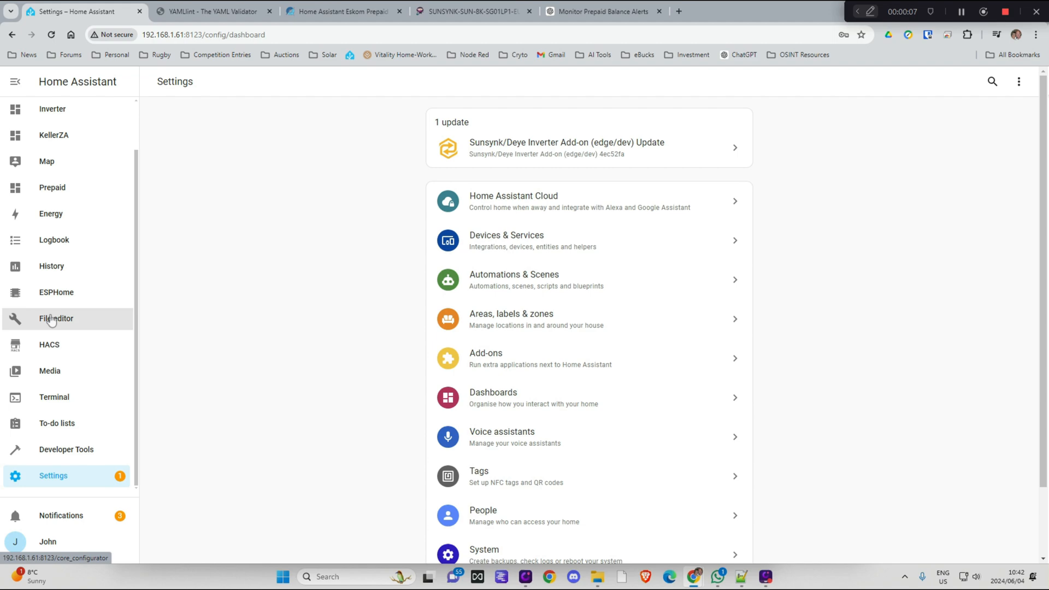
left_click(55, 319)
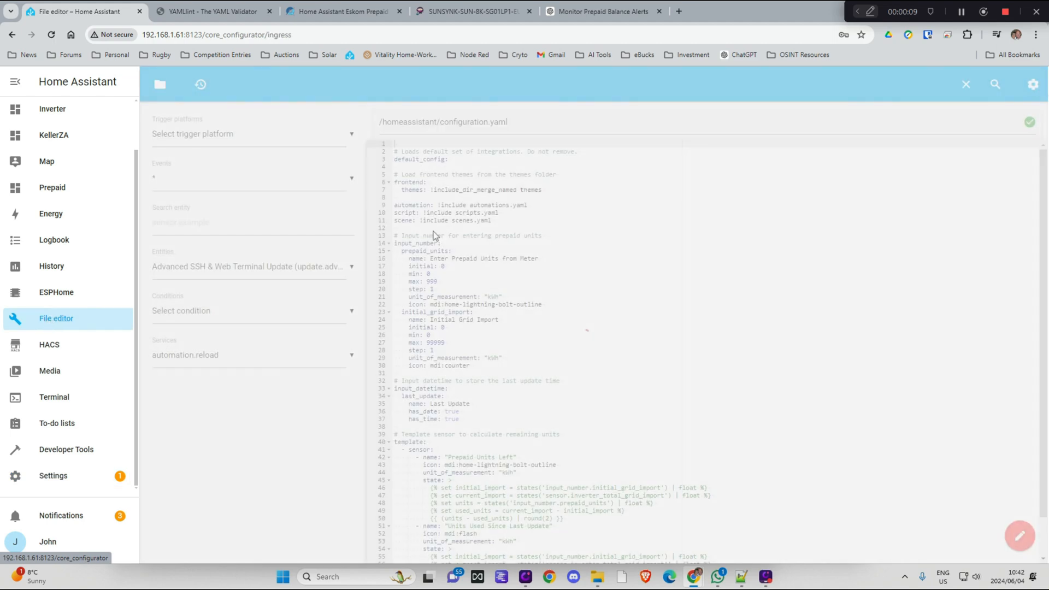
- Review configuration.yaml's automation, script and scene include lines, then bring up the Power Forum thread
left_click(159, 85)
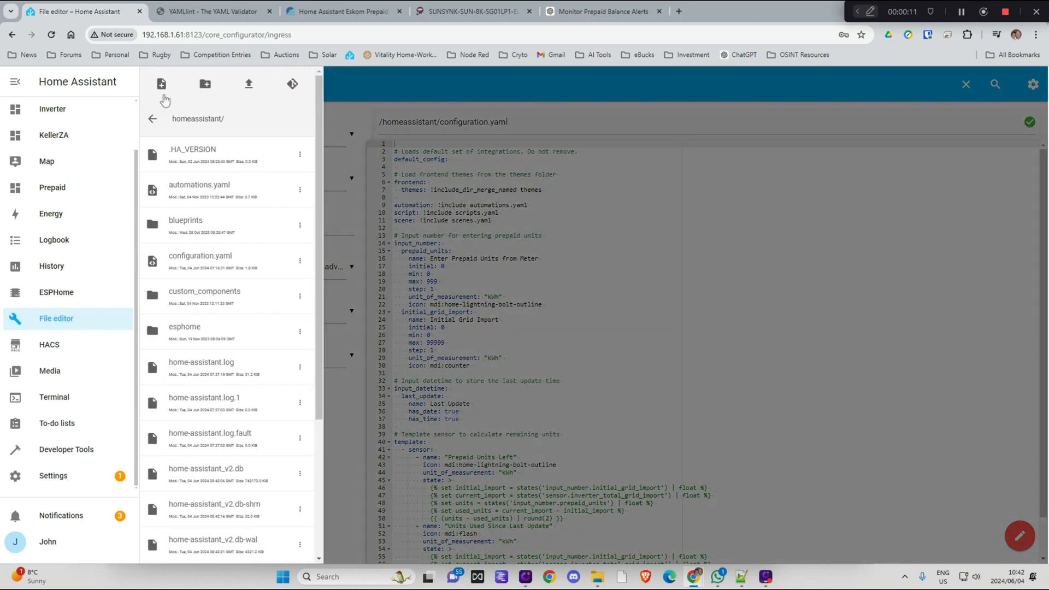
scroll("down", 3)
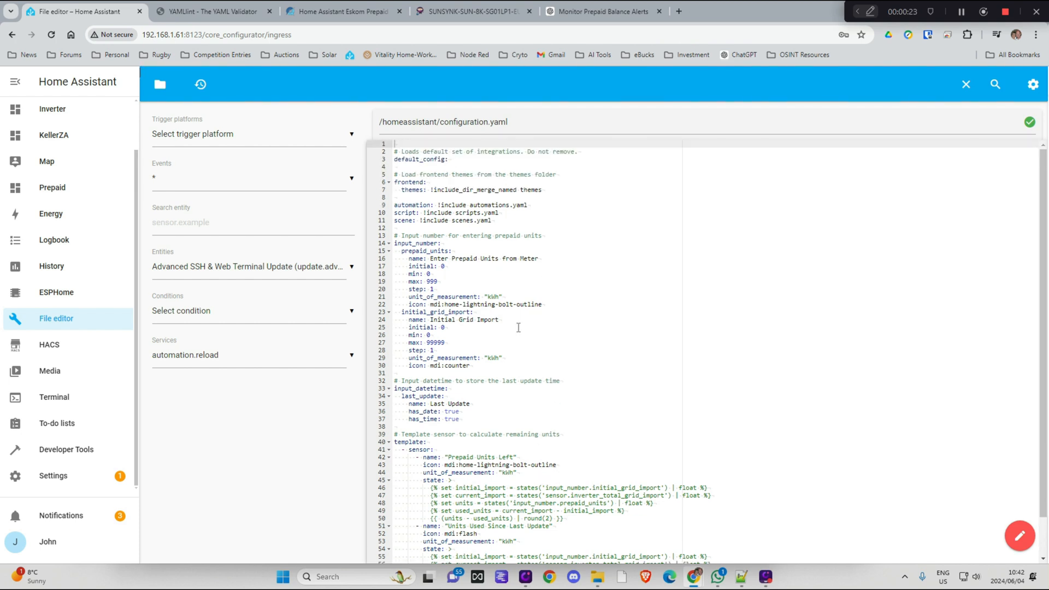
mouse_move(596, 244)
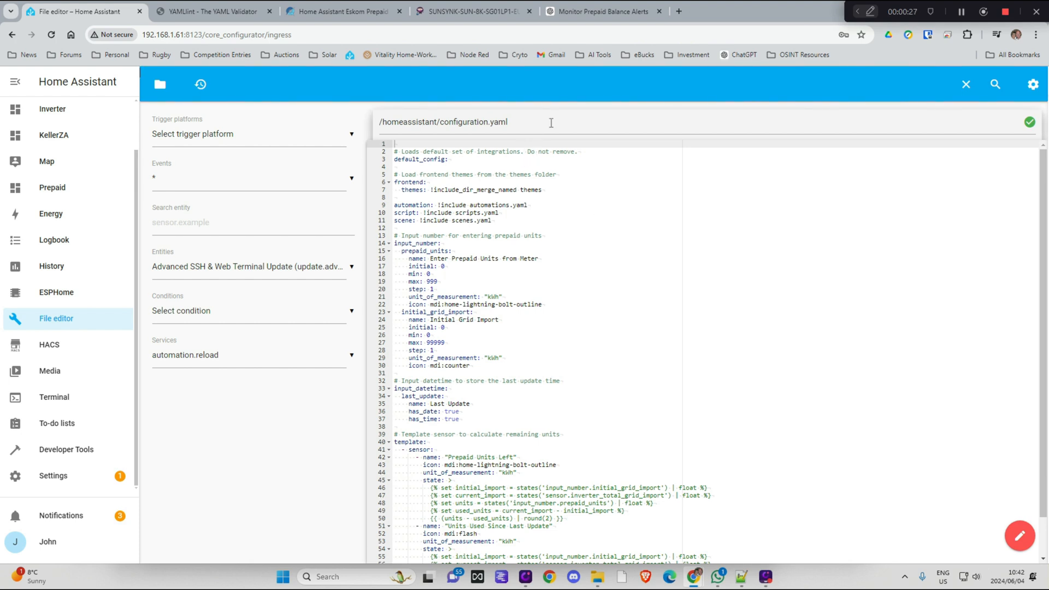
mouse_move(601, 259)
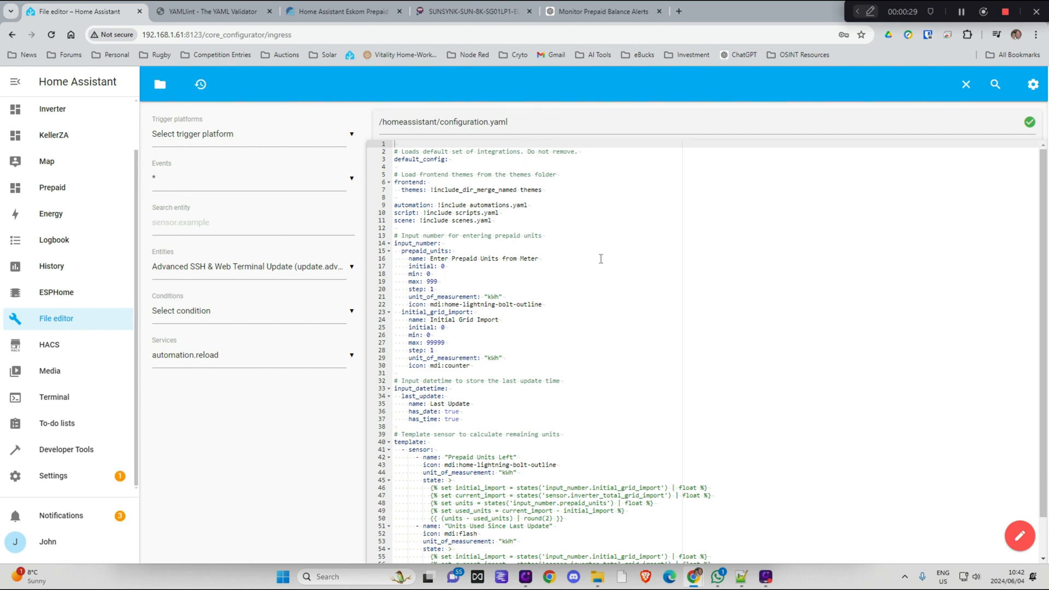
left_click_drag(395, 197, 492, 220)
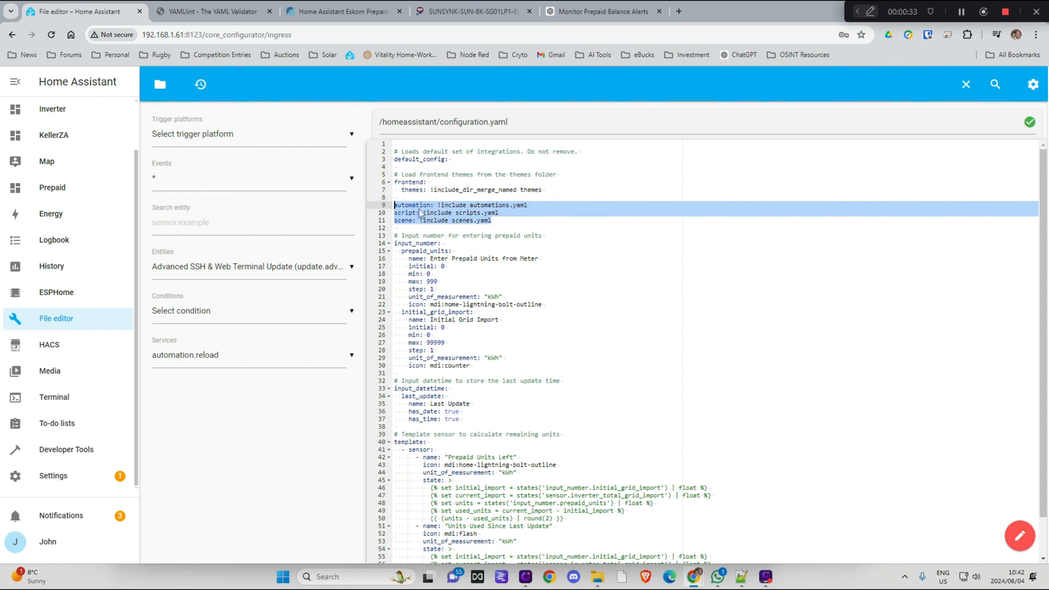
mouse_move(425, 220)
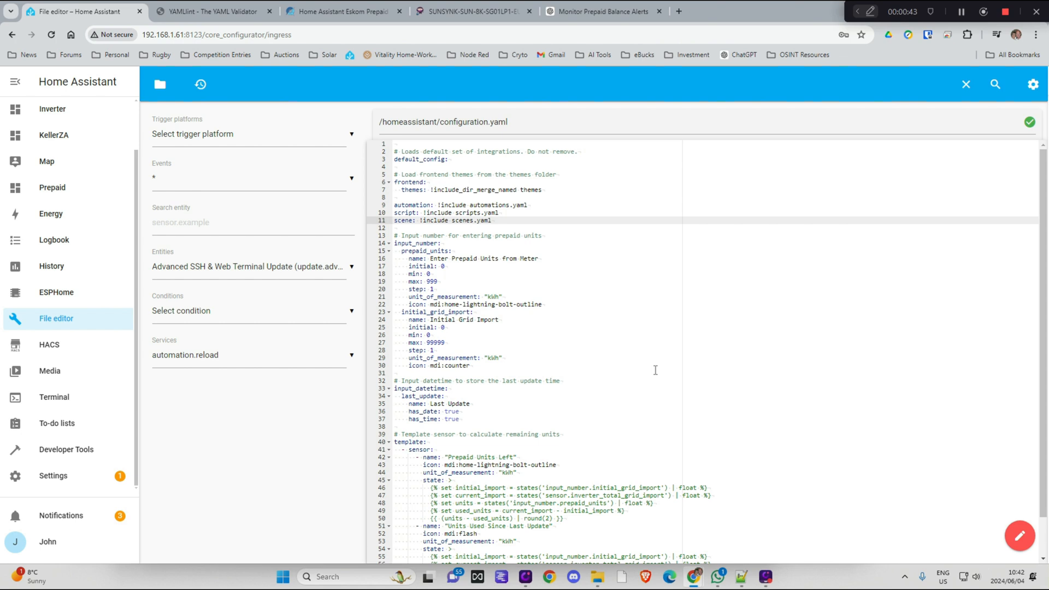
mouse_move(639, 362)
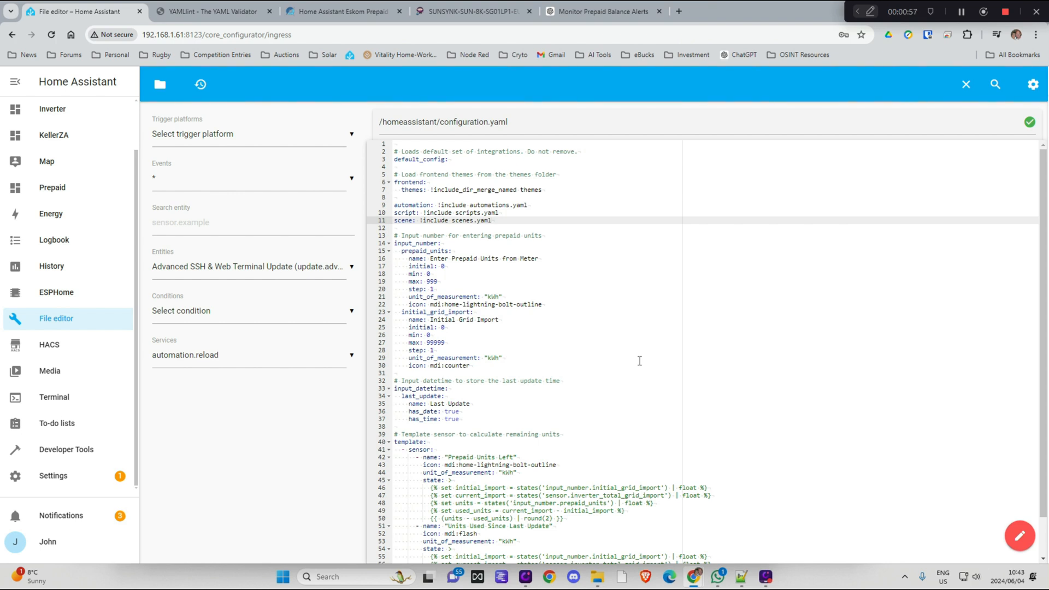
mouse_move(648, 224)
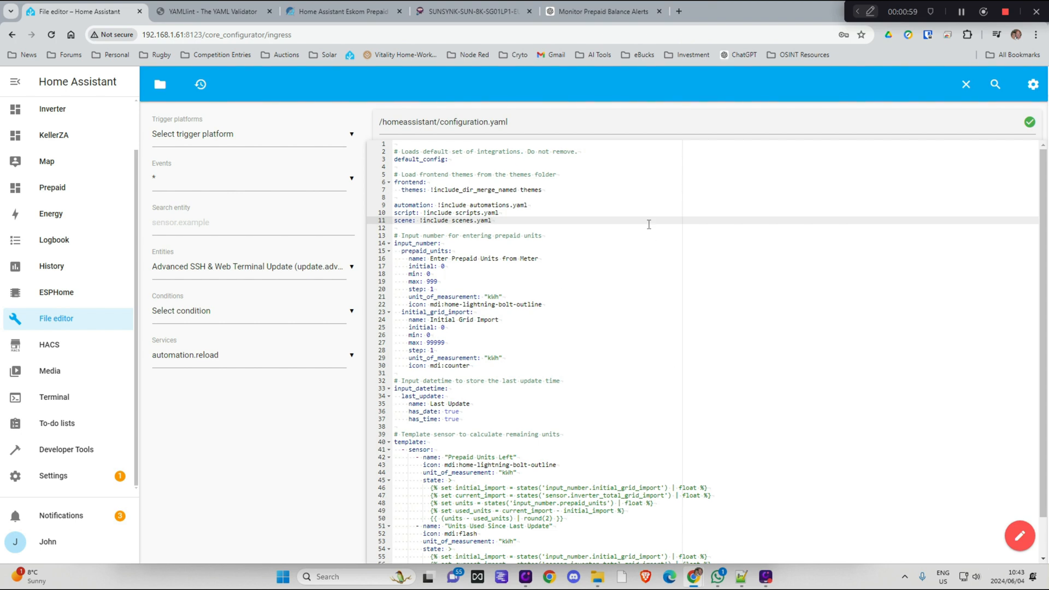
mouse_move(546, 356)
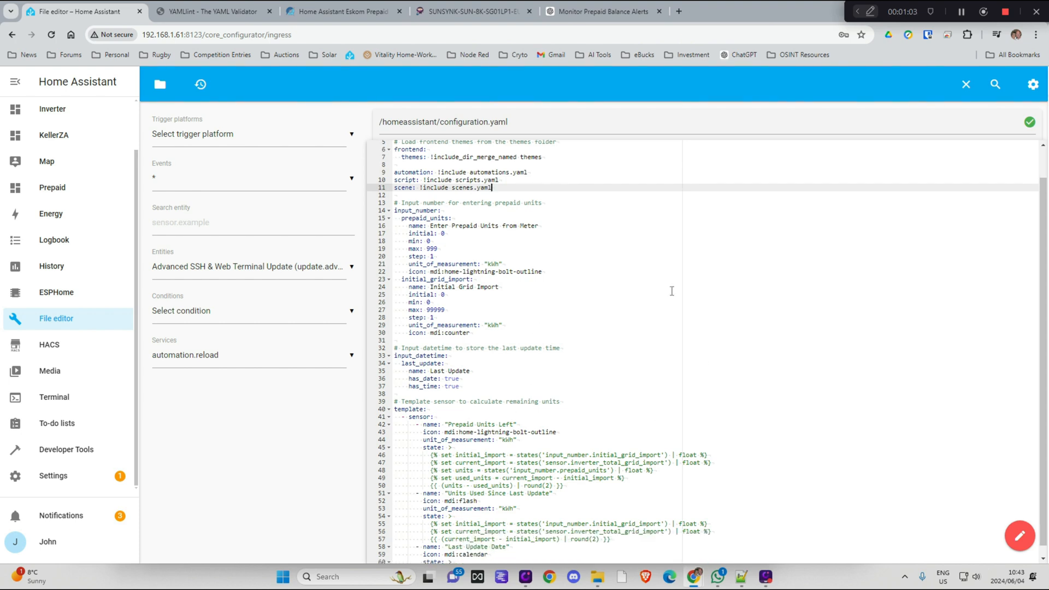
mouse_move(635, 284)
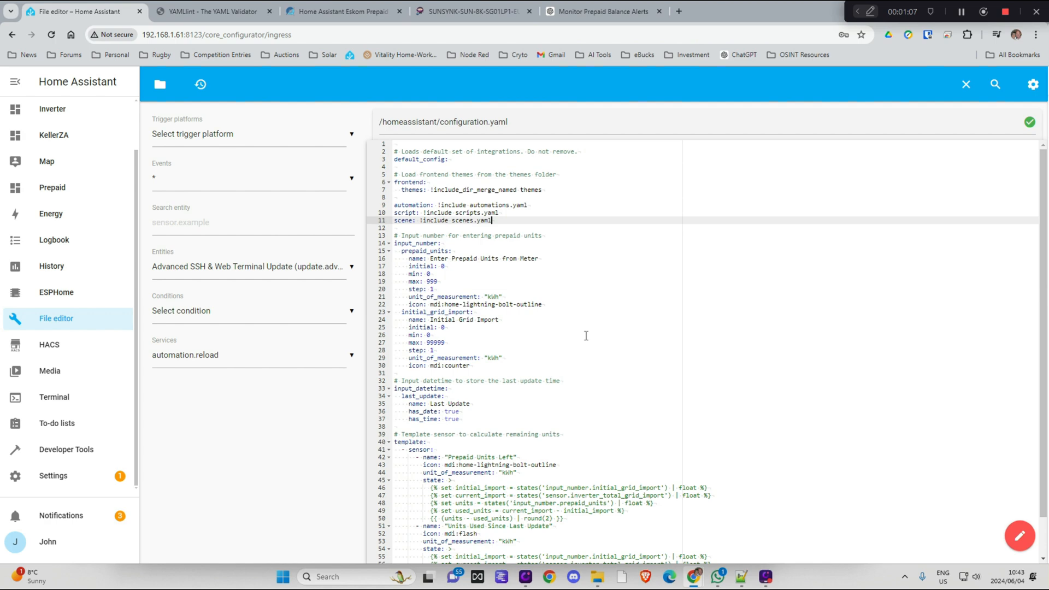
mouse_move(597, 342)
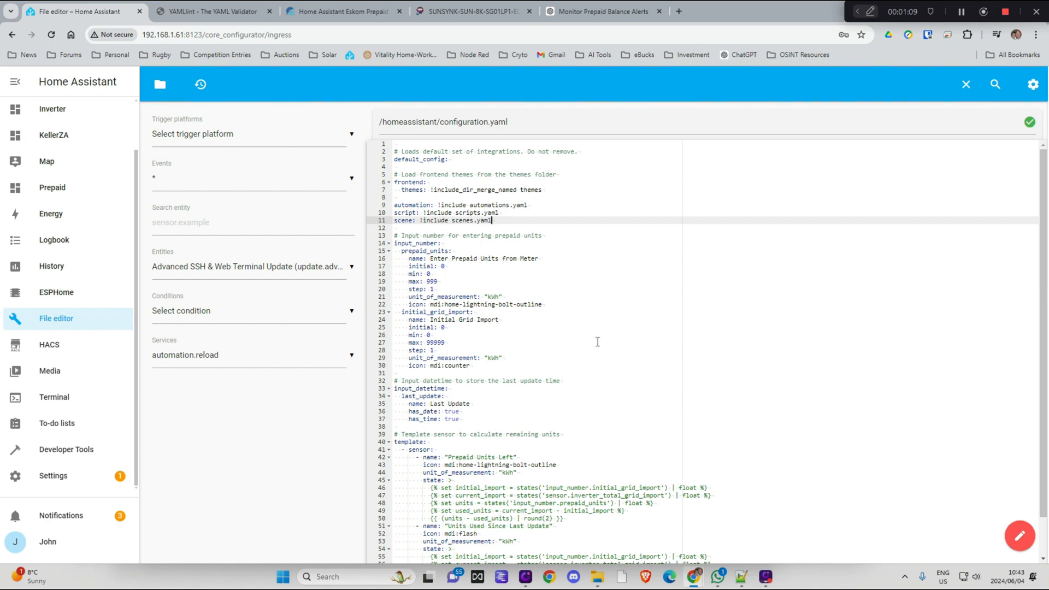
left_click(343, 12)
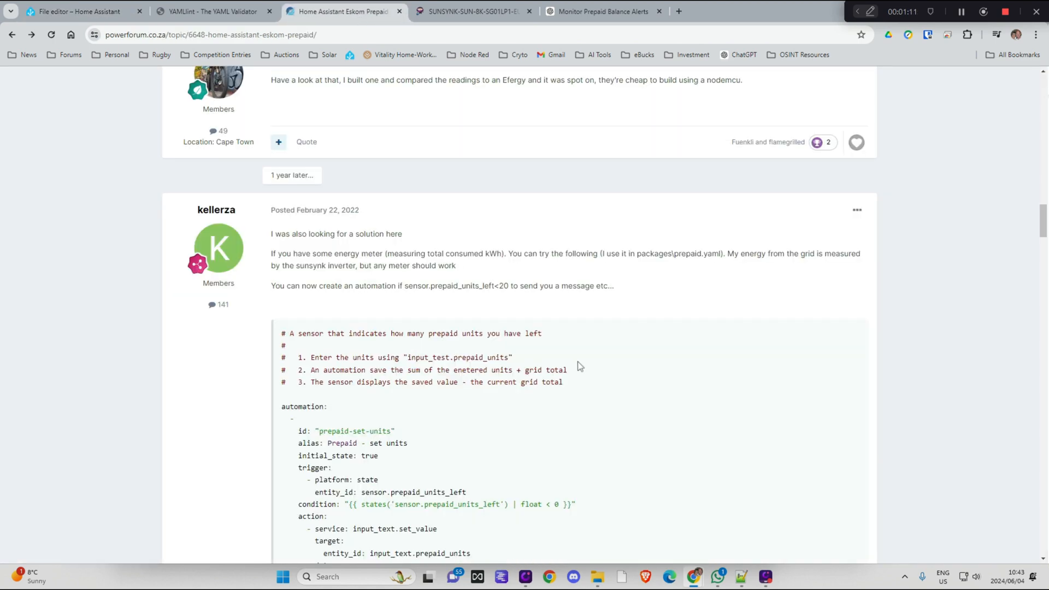
- Reread kellerza's prepaid units sensor YAML, then return to configuration.yaml in the File editor
scroll("down", 3)
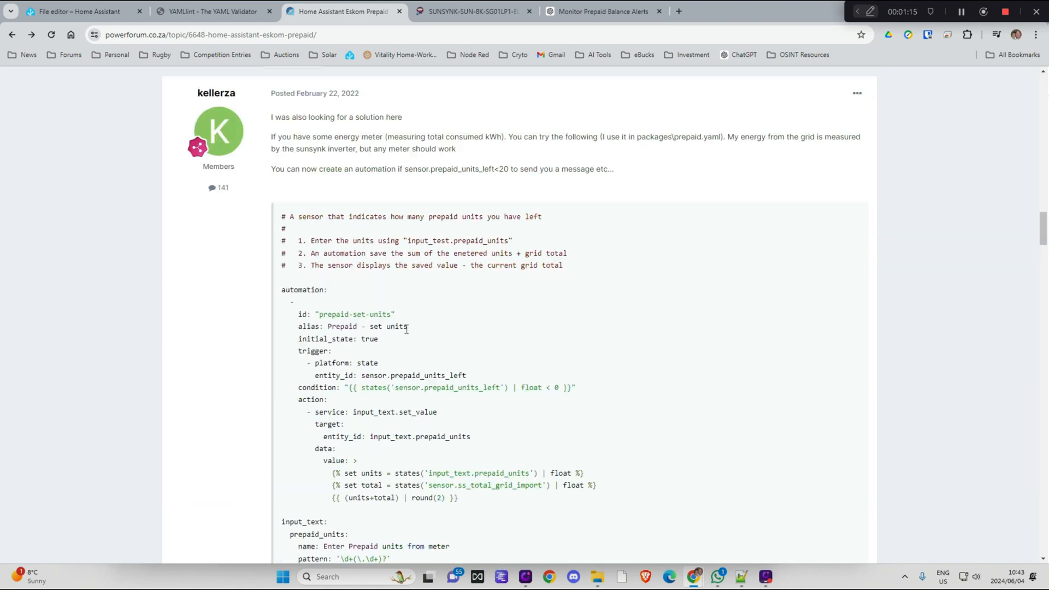
scroll("up", 3)
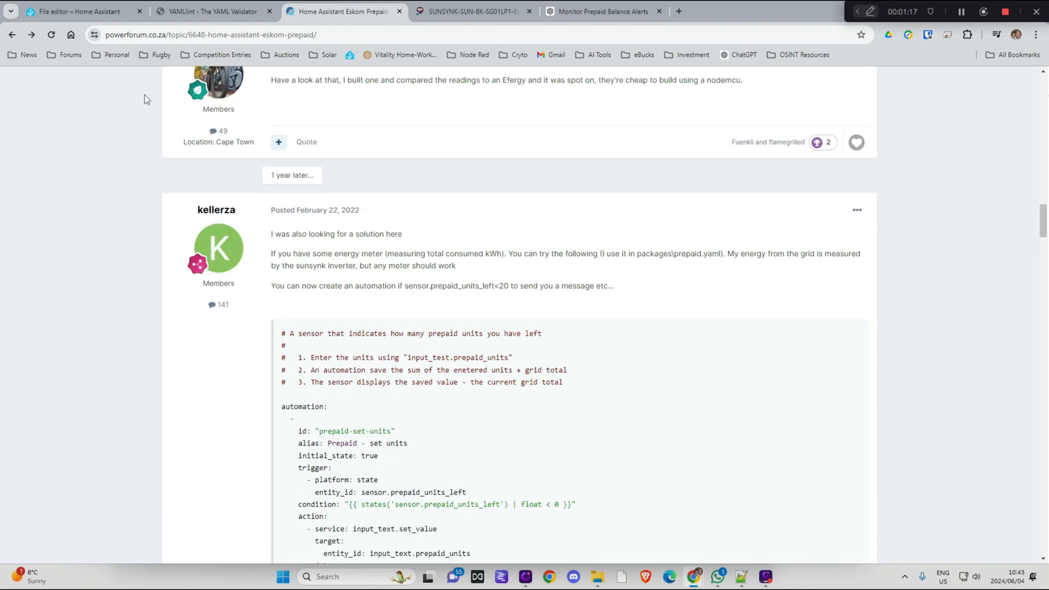
mouse_move(112, 114)
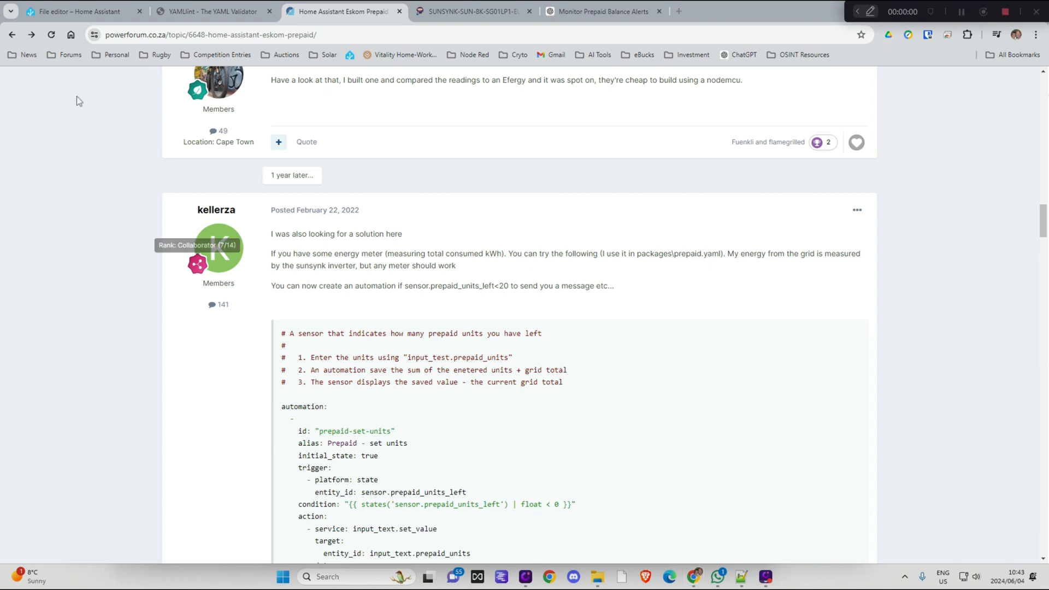
left_click(82, 11)
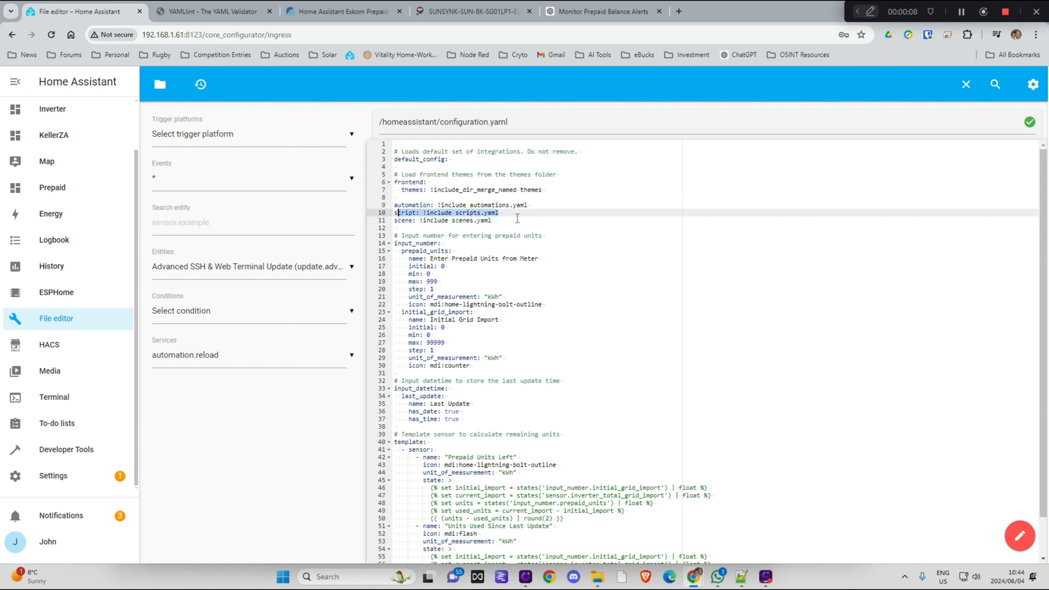
- Delete the old prepaid input, datetime and template sensor blocks below line 11 of configuration.yaml
scroll("down", 3)
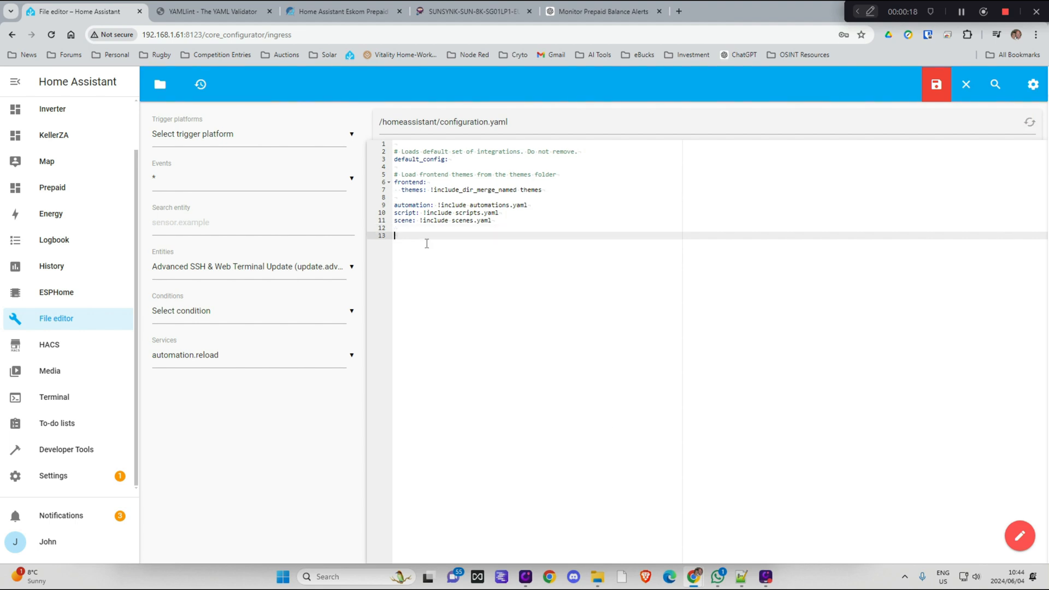
left_click(936, 84)
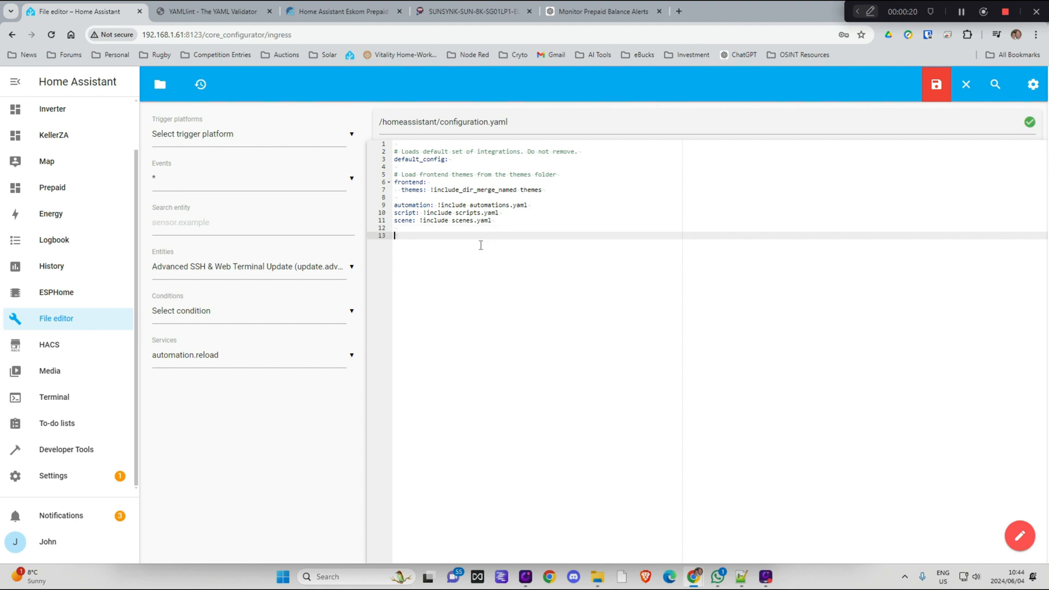
mouse_move(871, 543)
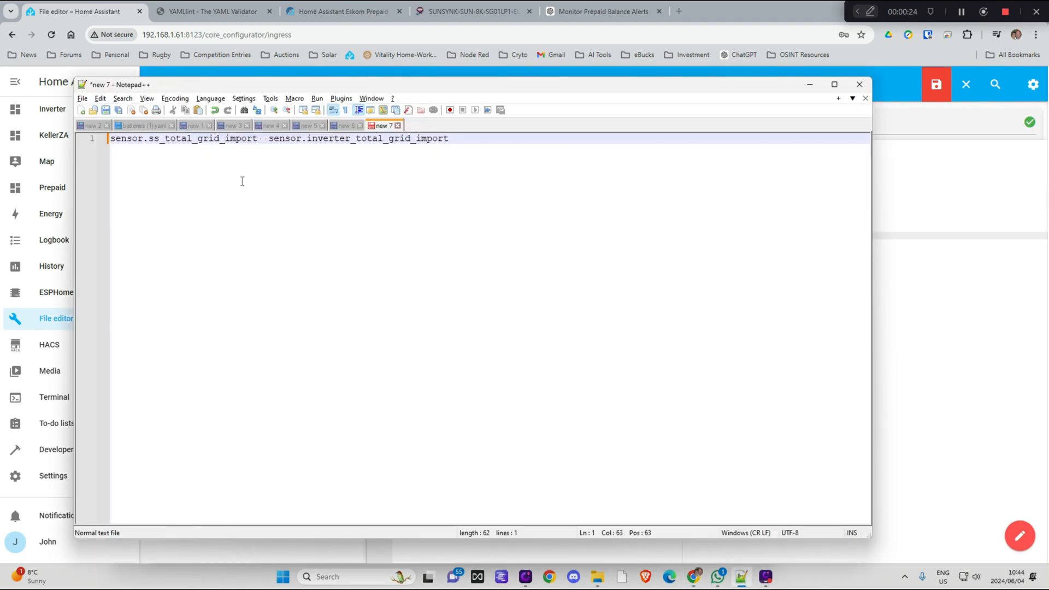
- Select the configuration.yaml block (lines 37–89) in Notepad++ tab new 6 for pasting into the File editor
left_click(346, 125)
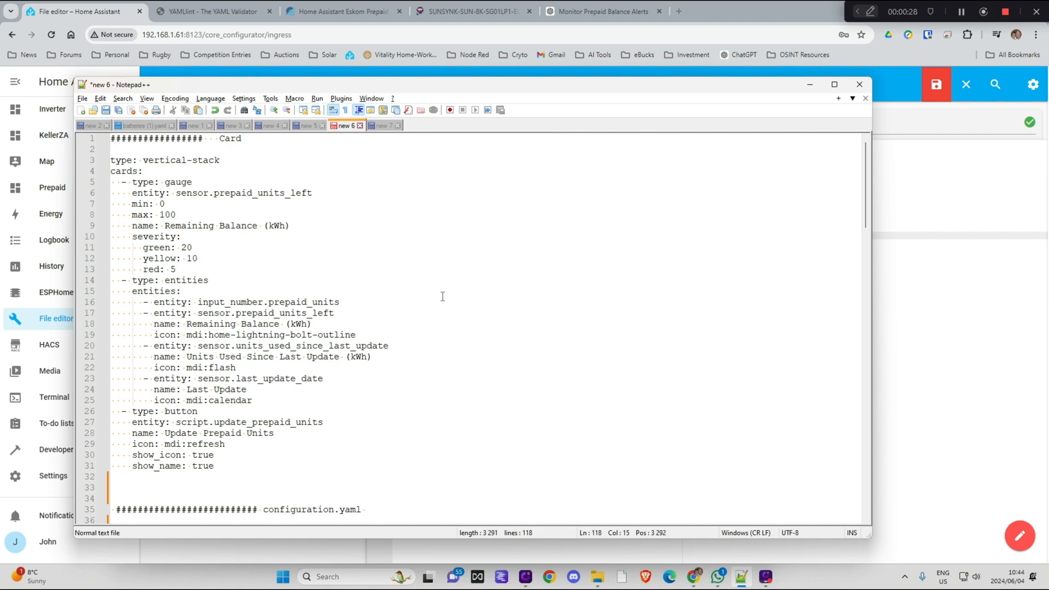
scroll("down", 3)
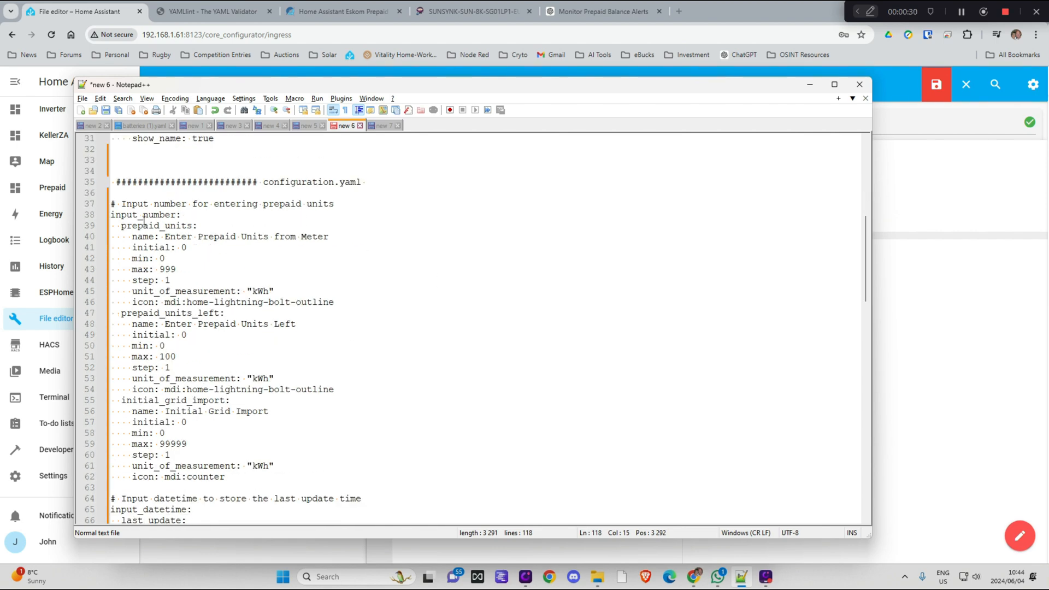
left_click_drag(111, 203, 171, 368)
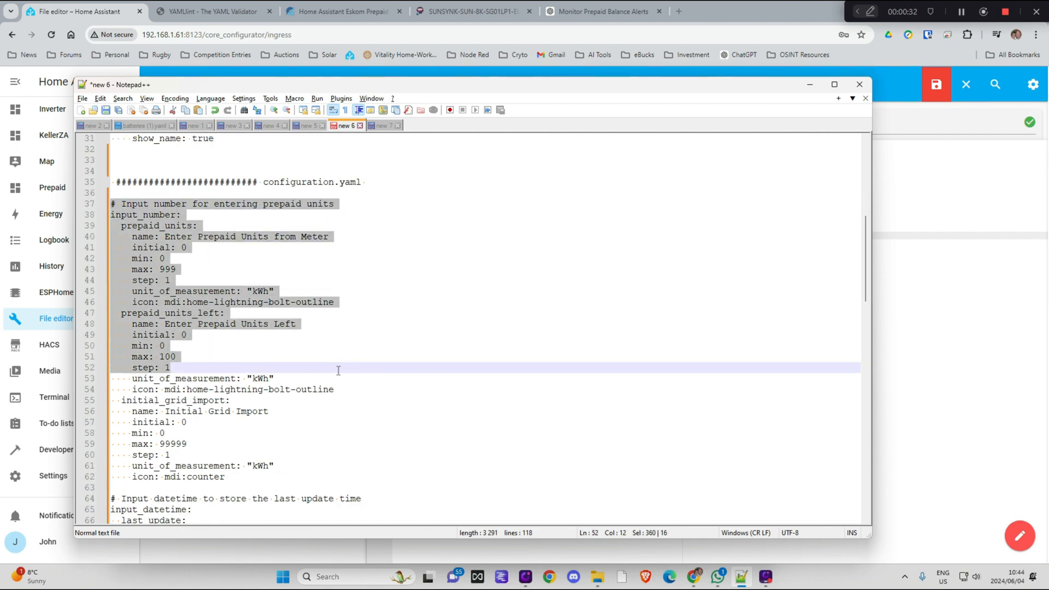
scroll("down", 3)
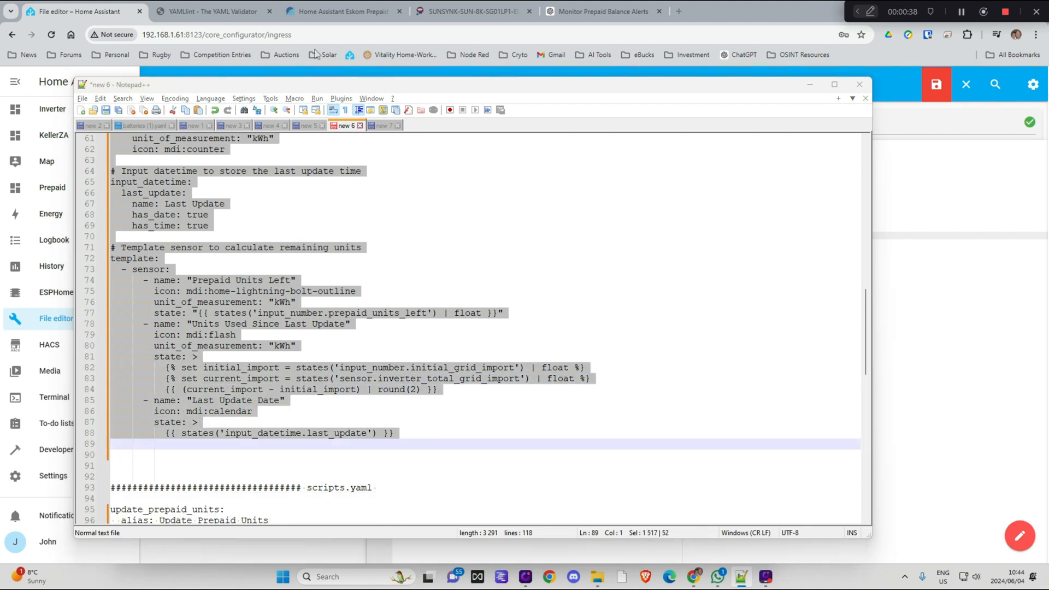
left_click(859, 84)
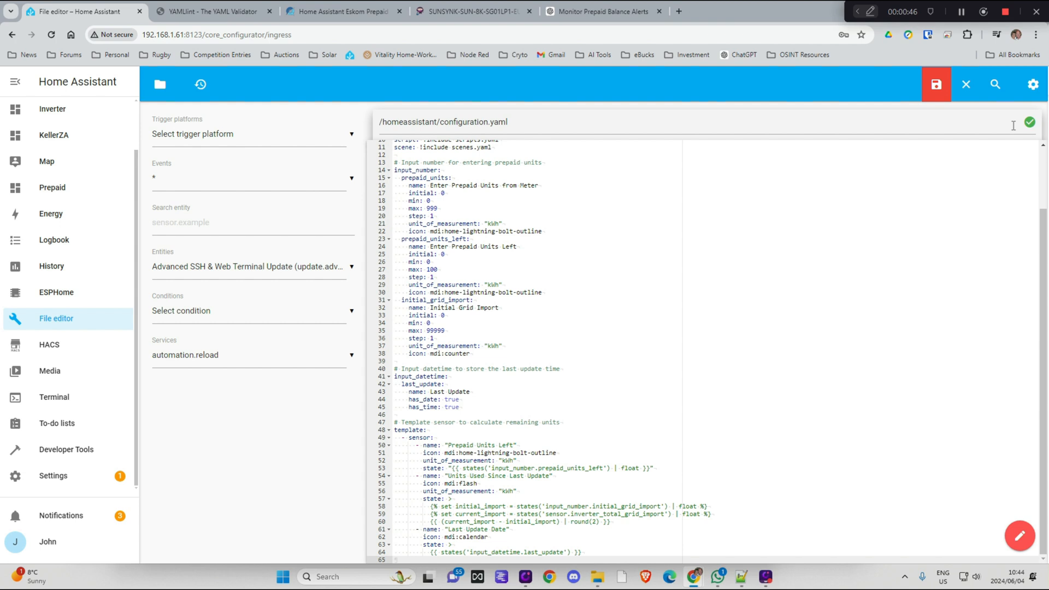
- Save configuration.yaml, select its entire contents for copying, and switch to the YAMLlint page
left_click(936, 85)
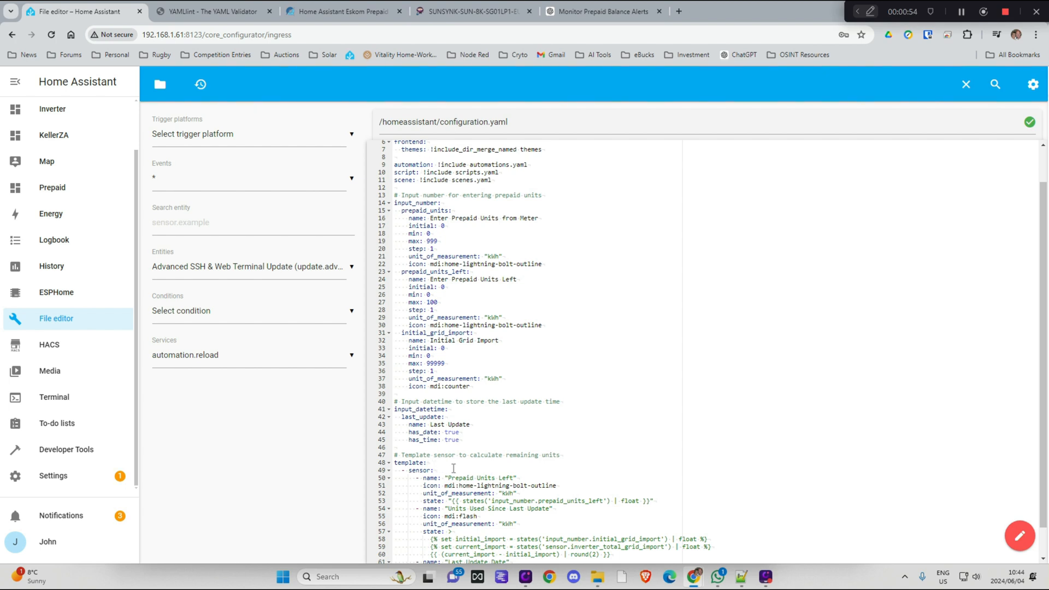
scroll("down", 3)
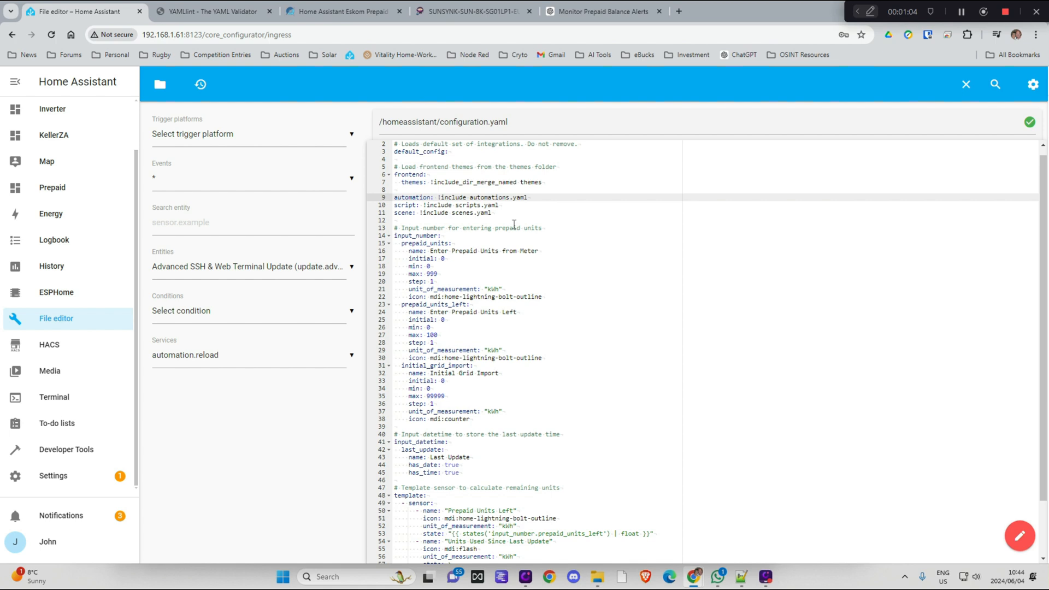
key("ctrl+a")
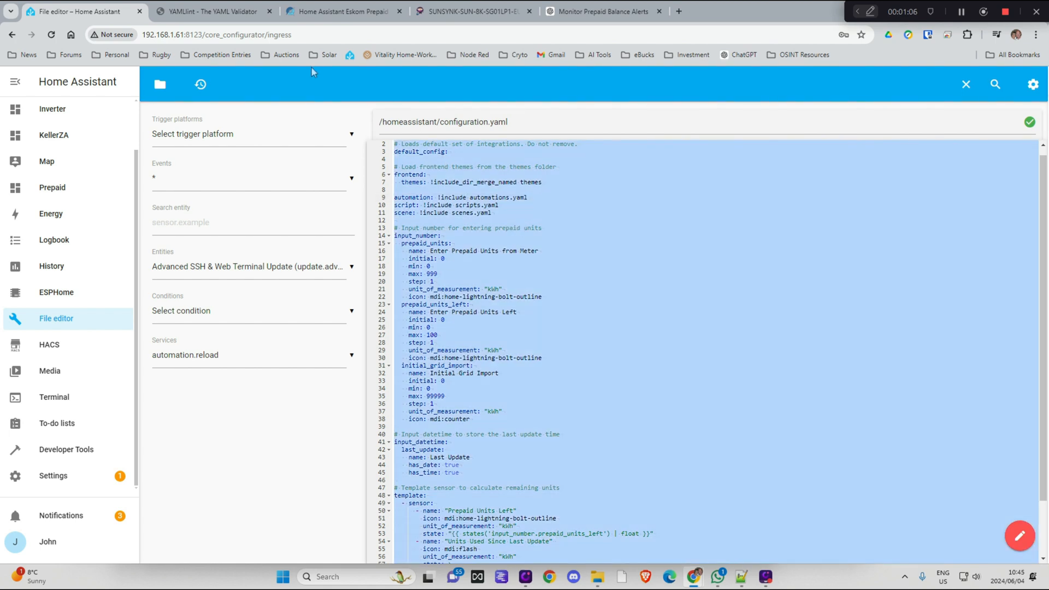
left_click(213, 11)
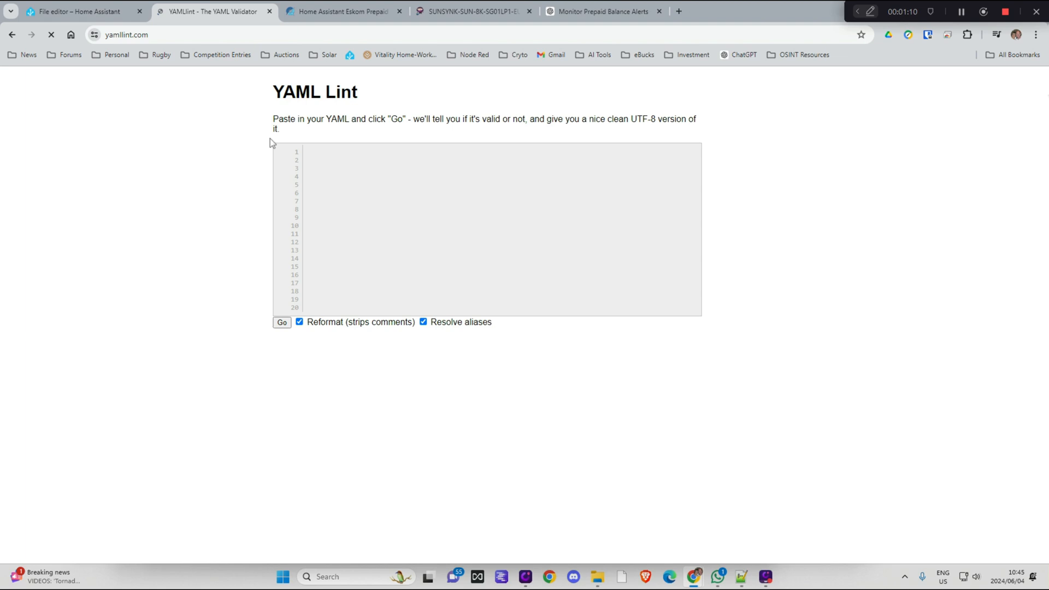
- Paste configuration.yaml into YAMLlint, validate it, and return to the file editor
left_click(385, 171)
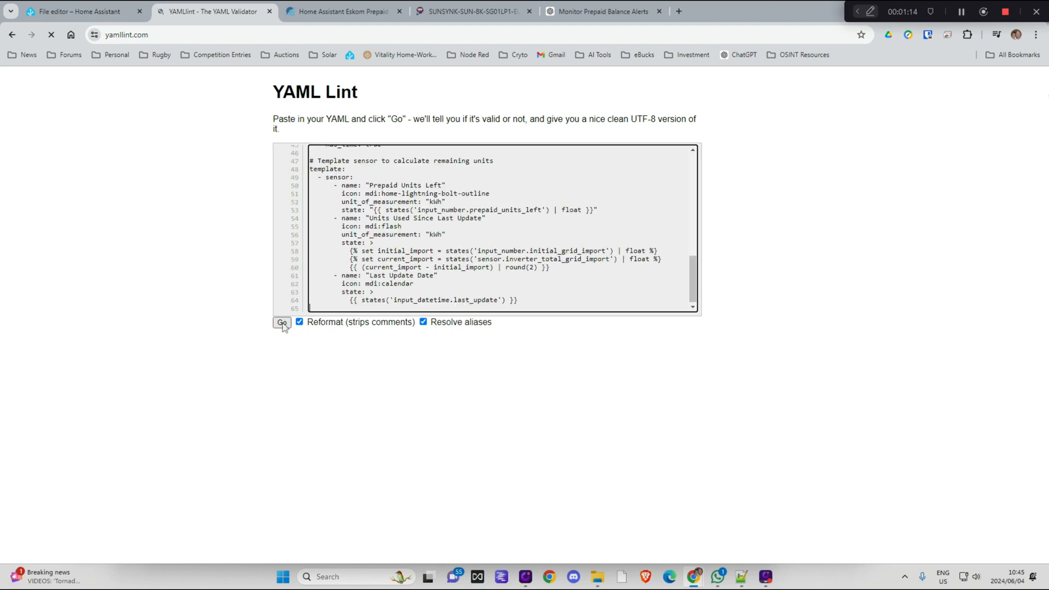
left_click(282, 322)
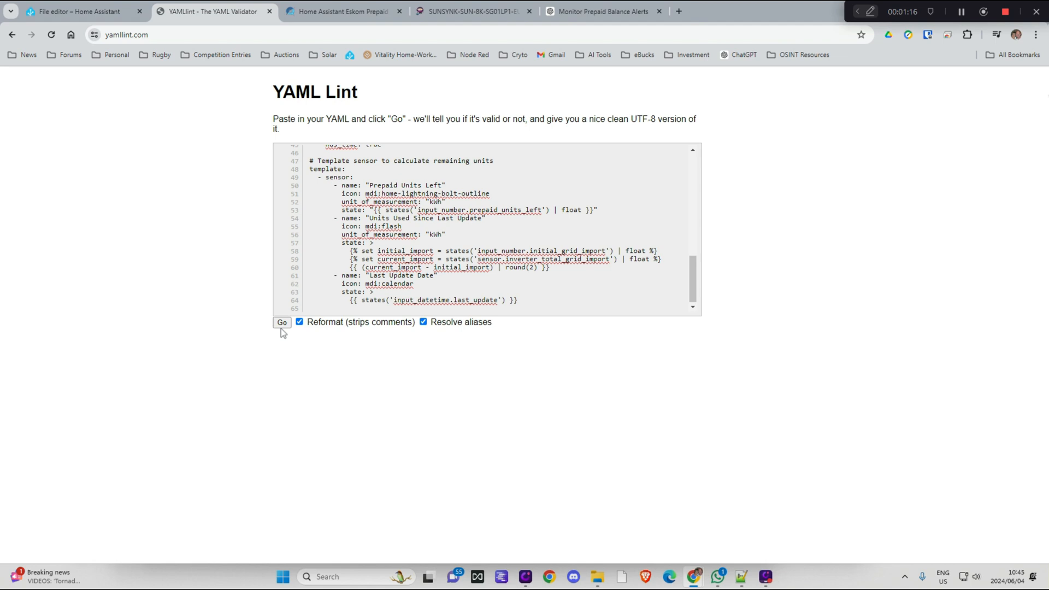
left_click(282, 322)
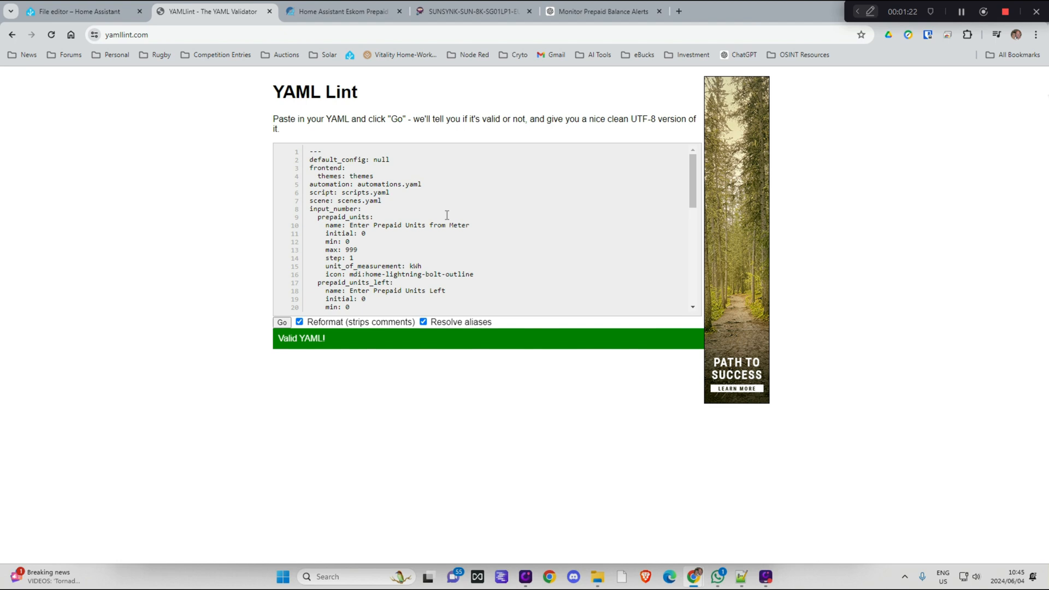
mouse_move(246, 193)
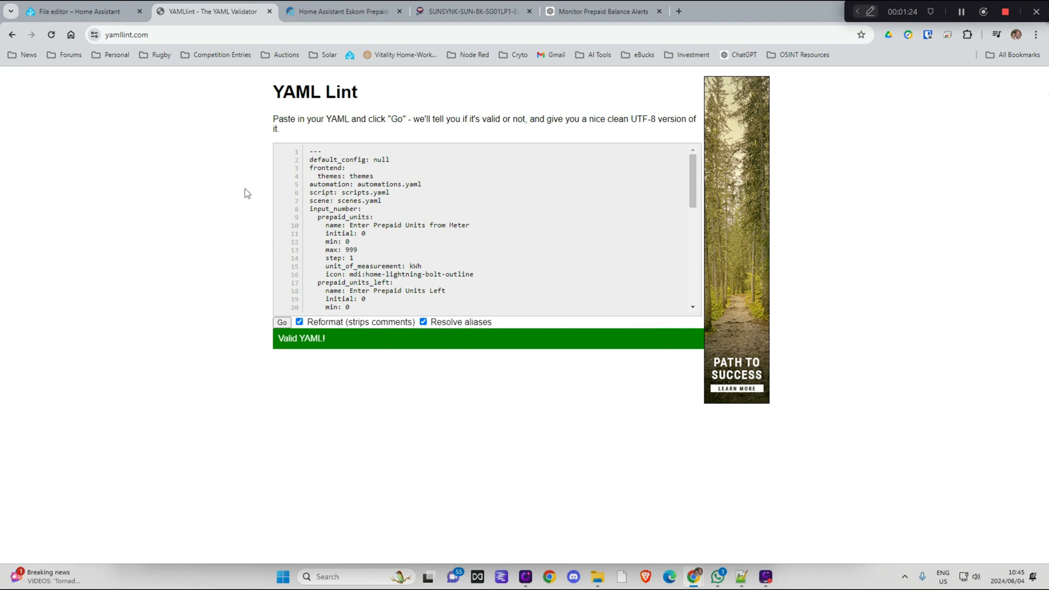
left_click(77, 11)
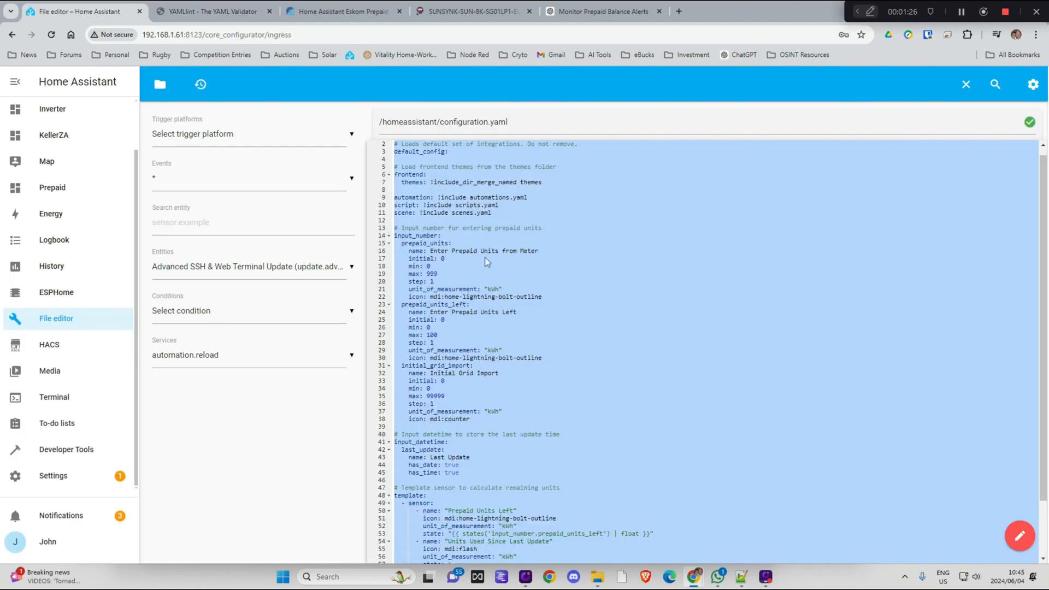
mouse_move(459, 226)
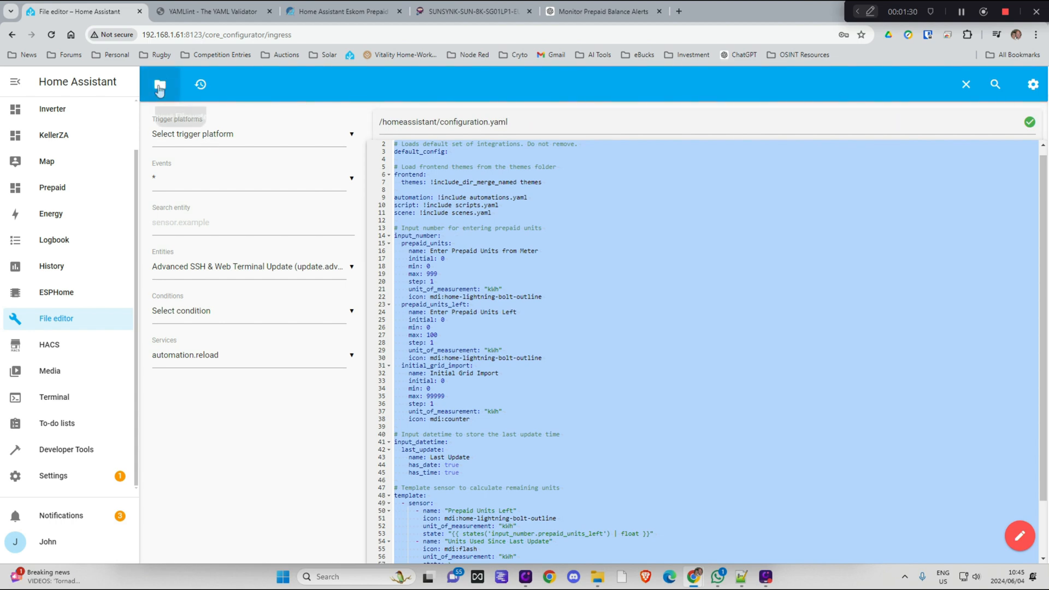
- Open scripts.yaml from the file editor's configuration file list
left_click(157, 83)
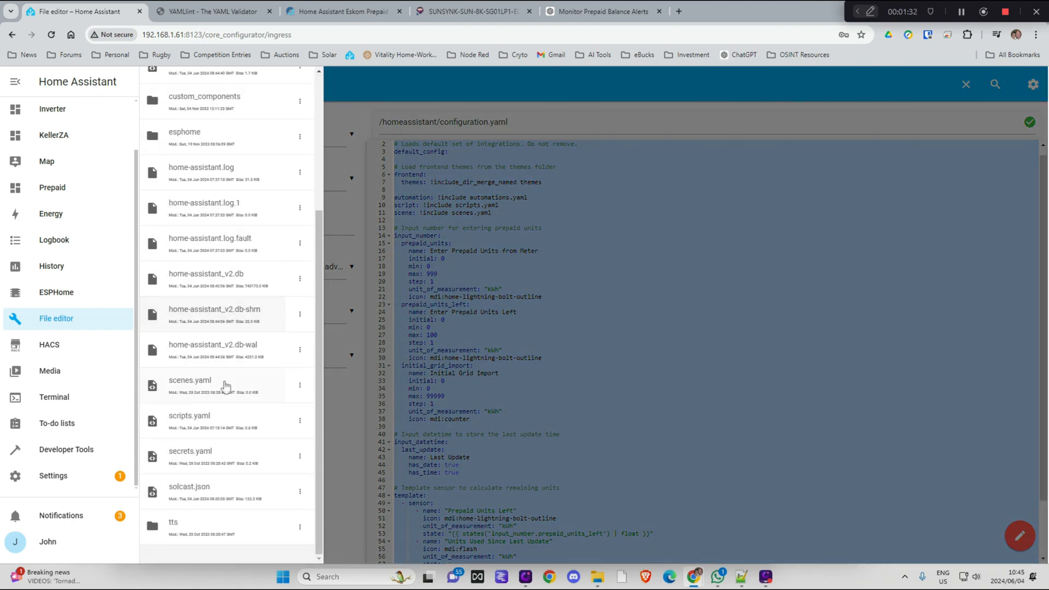
left_click(189, 415)
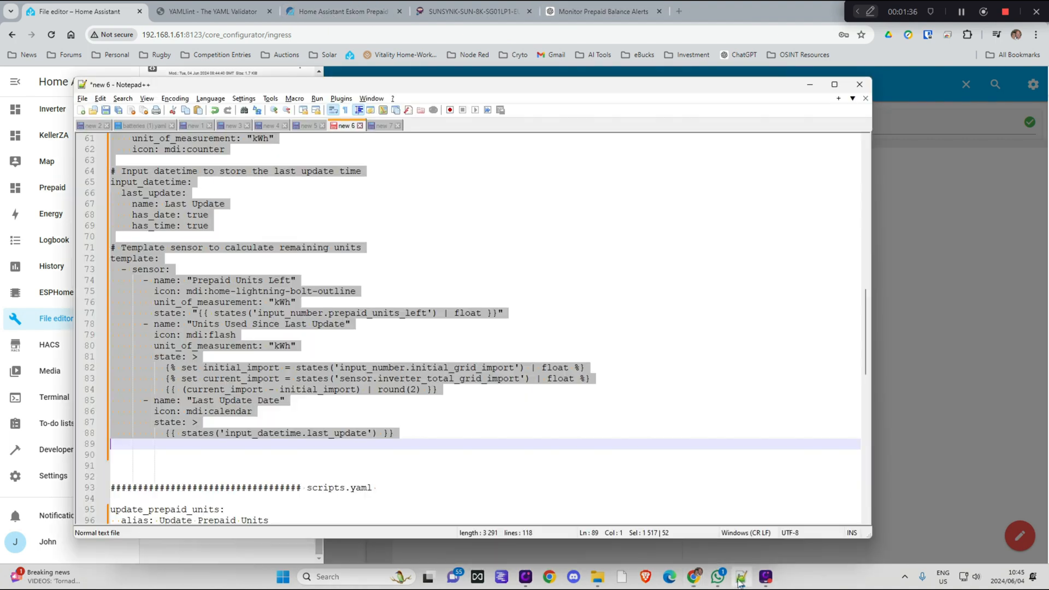
- Scroll the notes down to the scripts.yaml section with the update_prepaid_units script
scroll("down", 3)
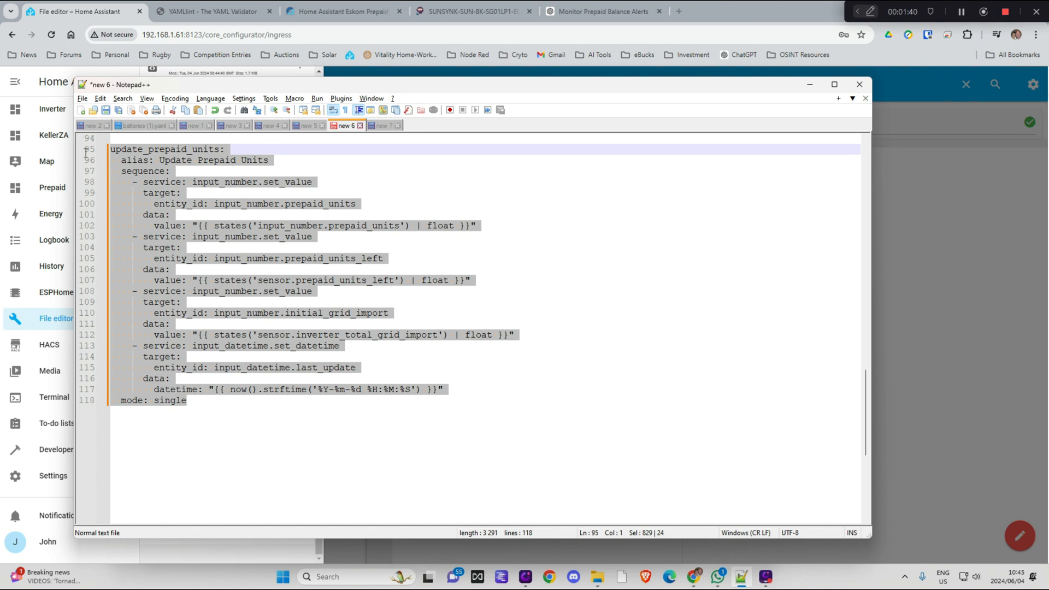
mouse_move(543, 285)
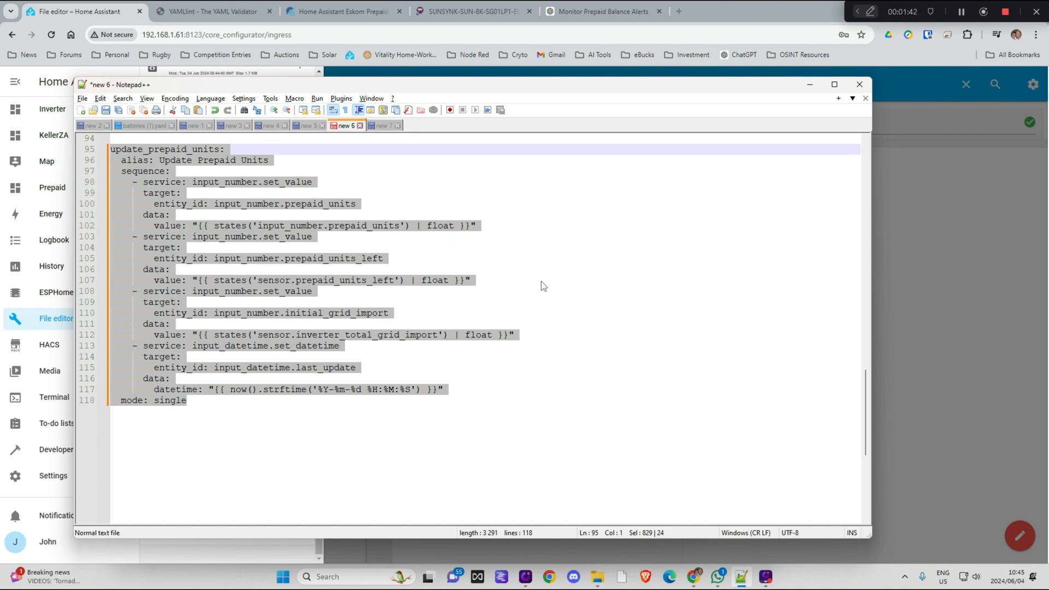
mouse_move(277, 185)
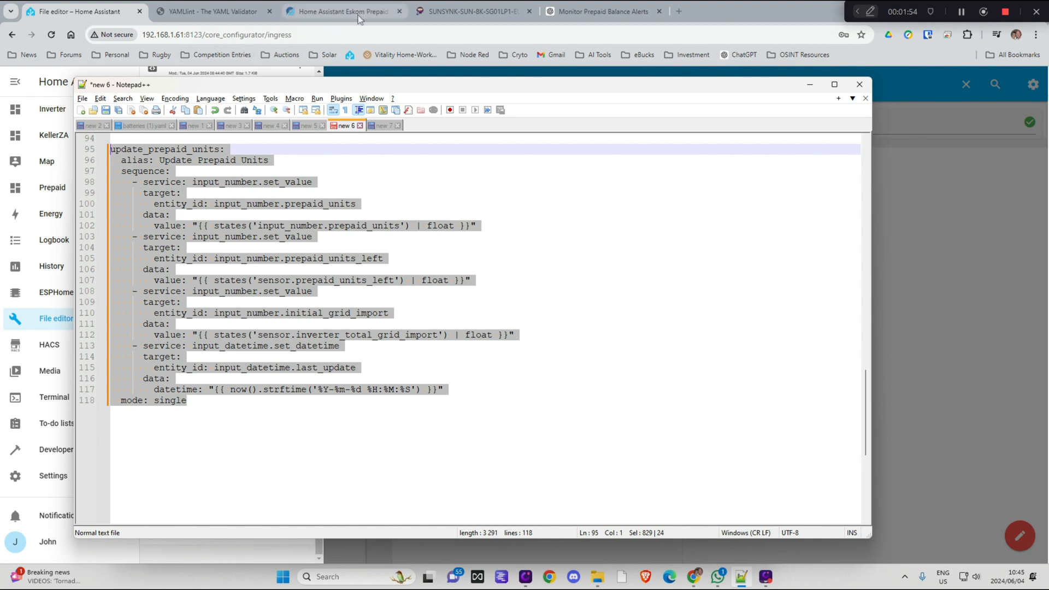
mouse_move(486, 358)
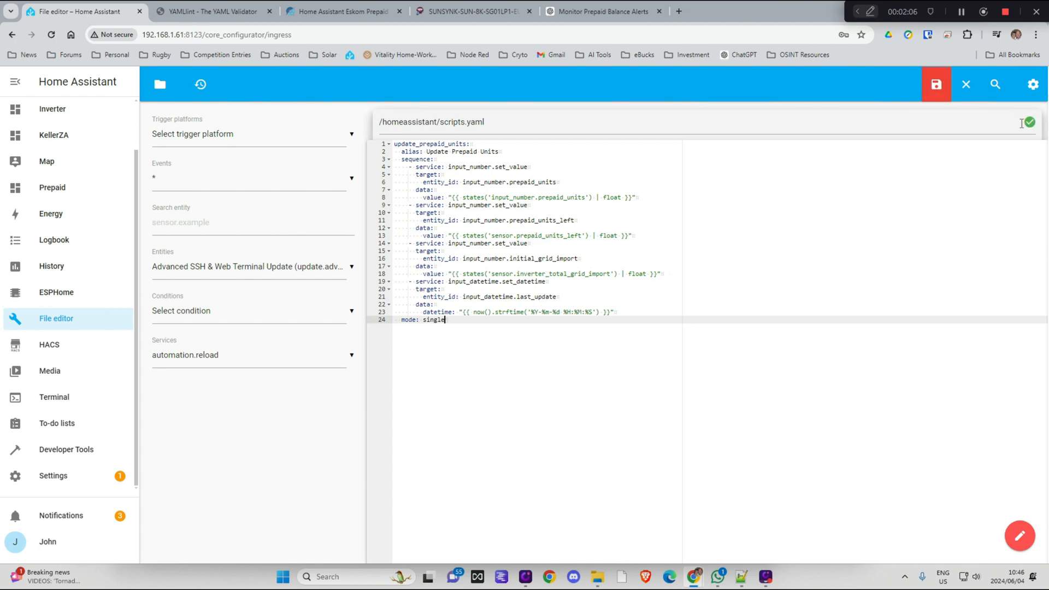
- Save scripts.yaml with the pasted update_prepaid_units script and go to Settings
left_click(935, 85)
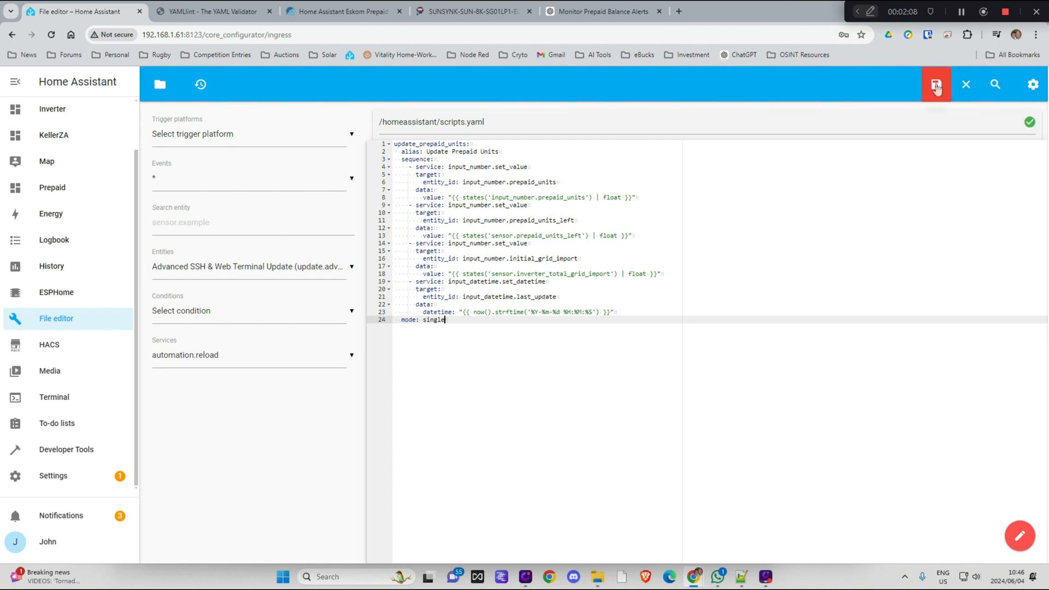
left_click(939, 84)
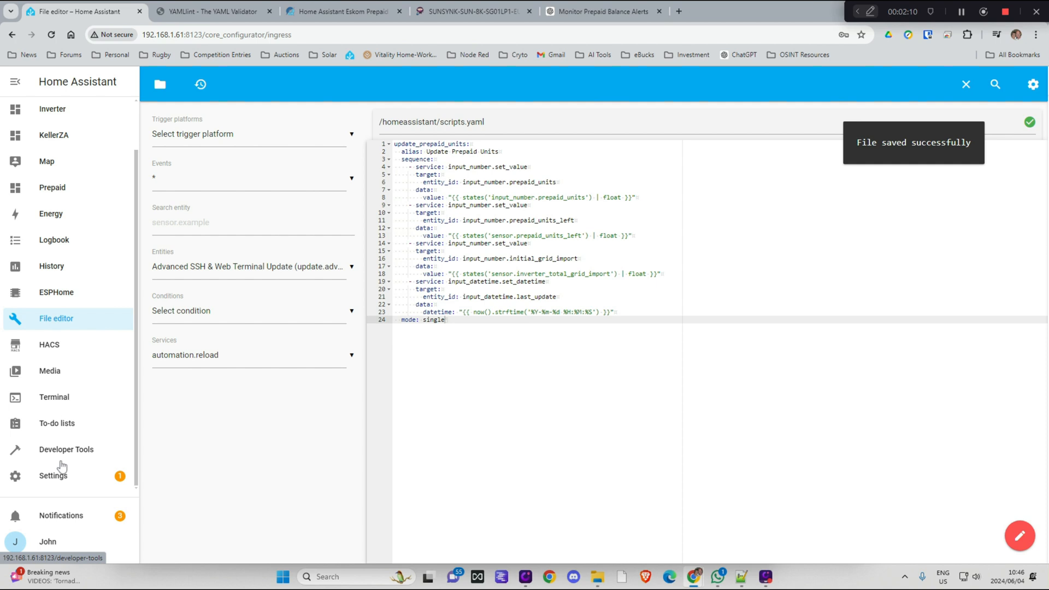
left_click(52, 476)
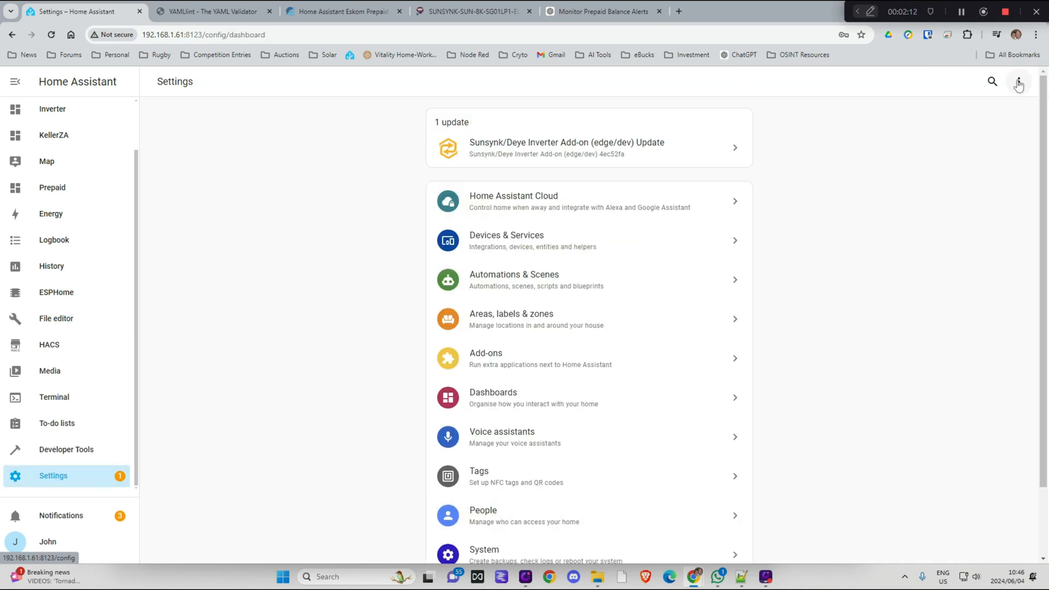
left_click(1018, 81)
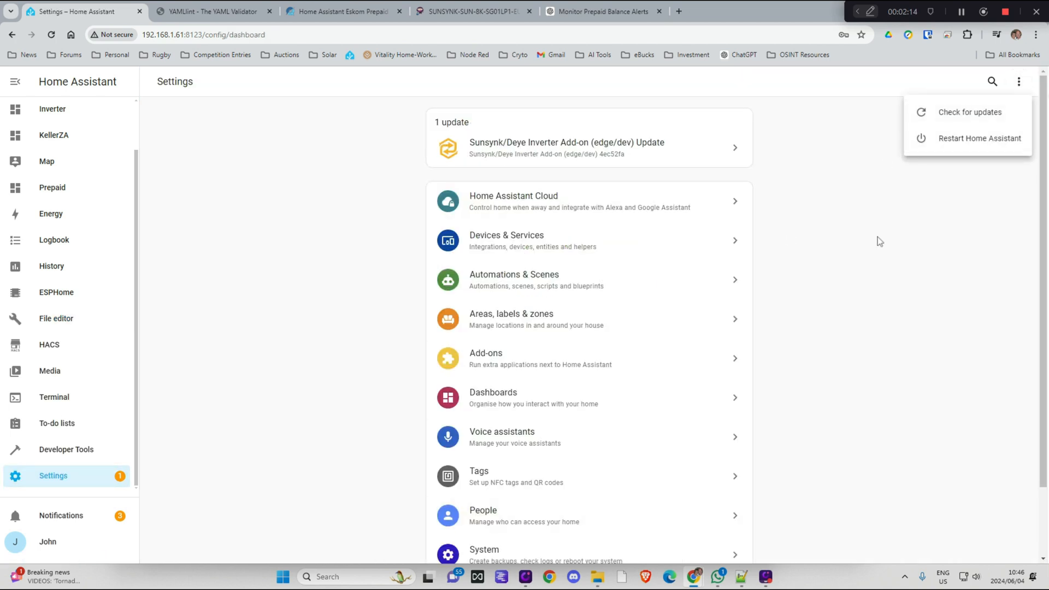
mouse_move(916, 255)
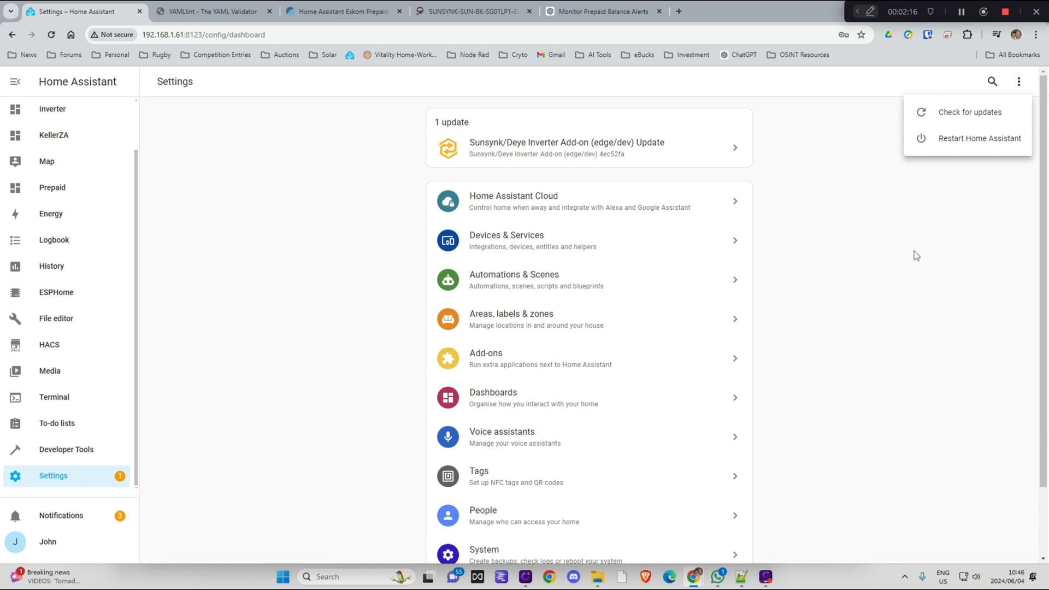
left_click(981, 137)
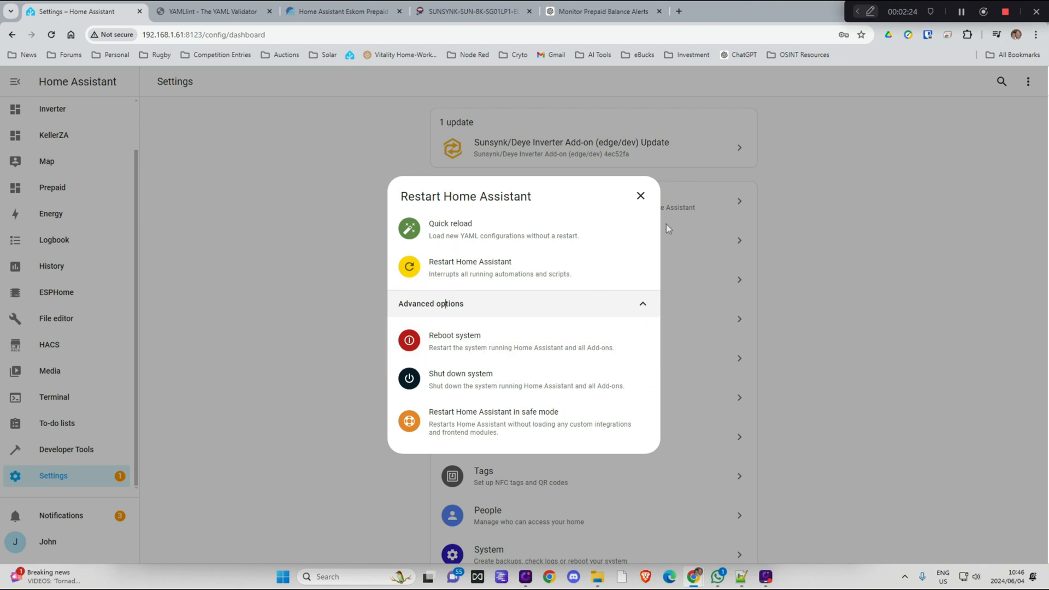
left_click(641, 196)
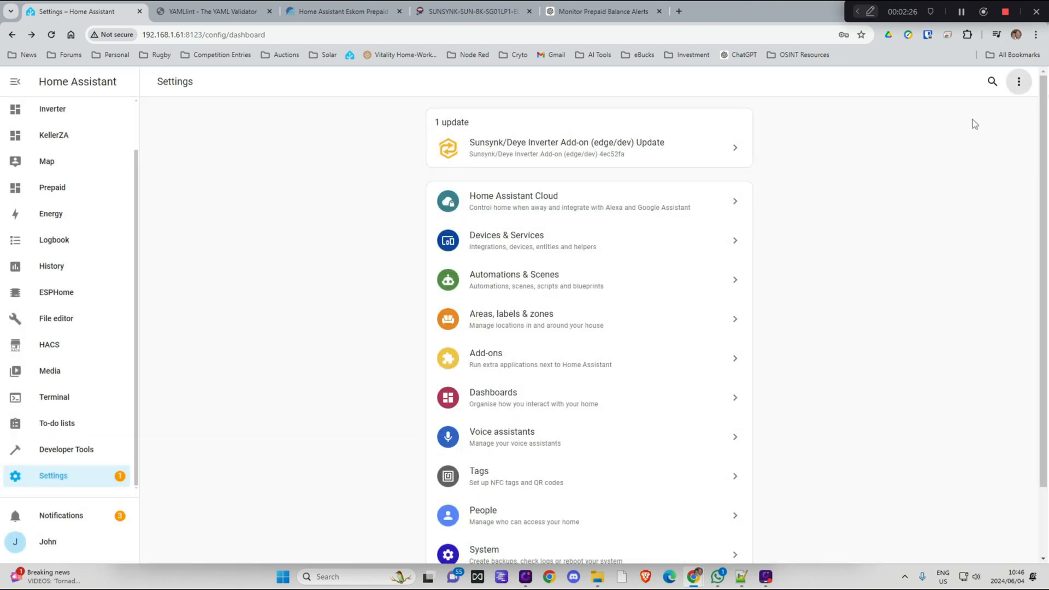
scroll("down", 3)
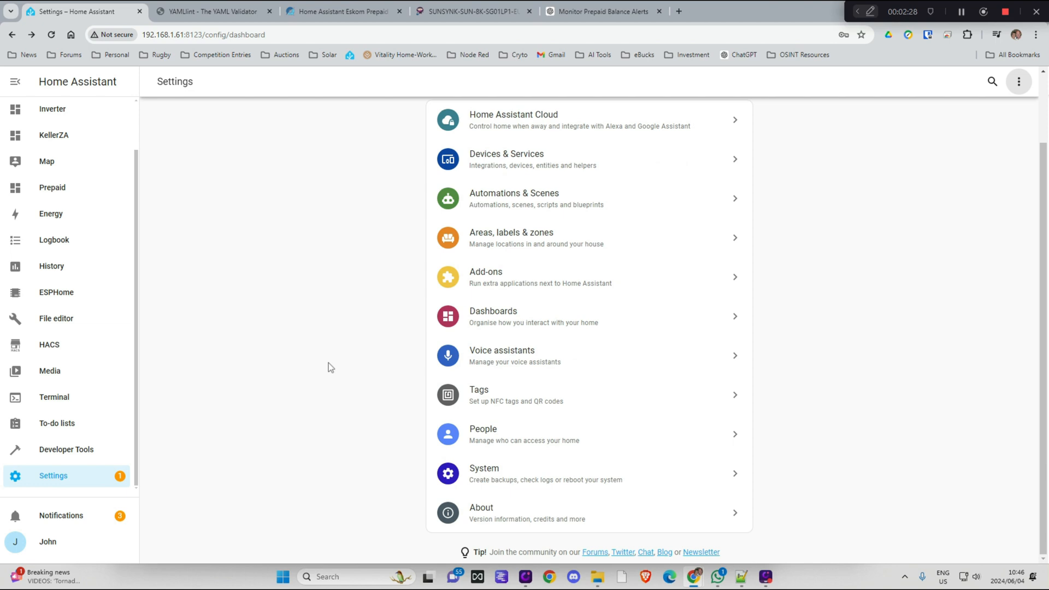
left_click(505, 473)
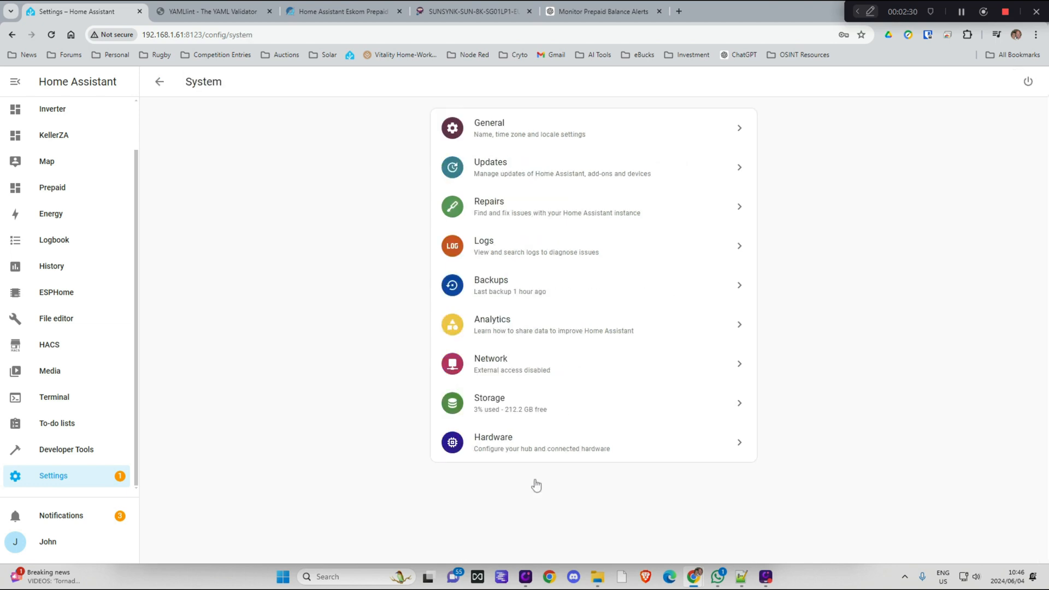
mouse_move(572, 320)
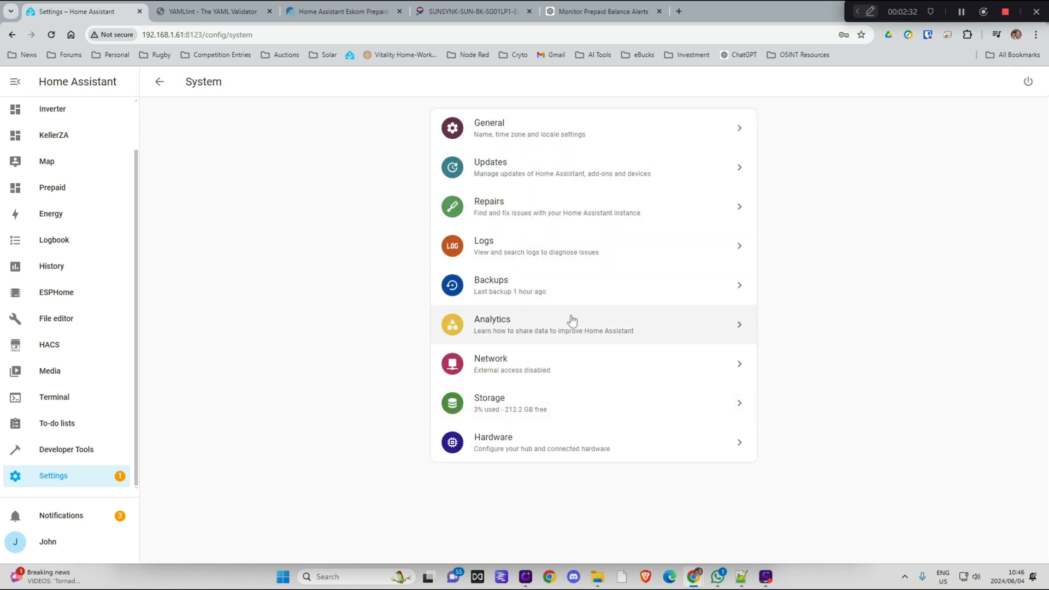
mouse_move(244, 380)
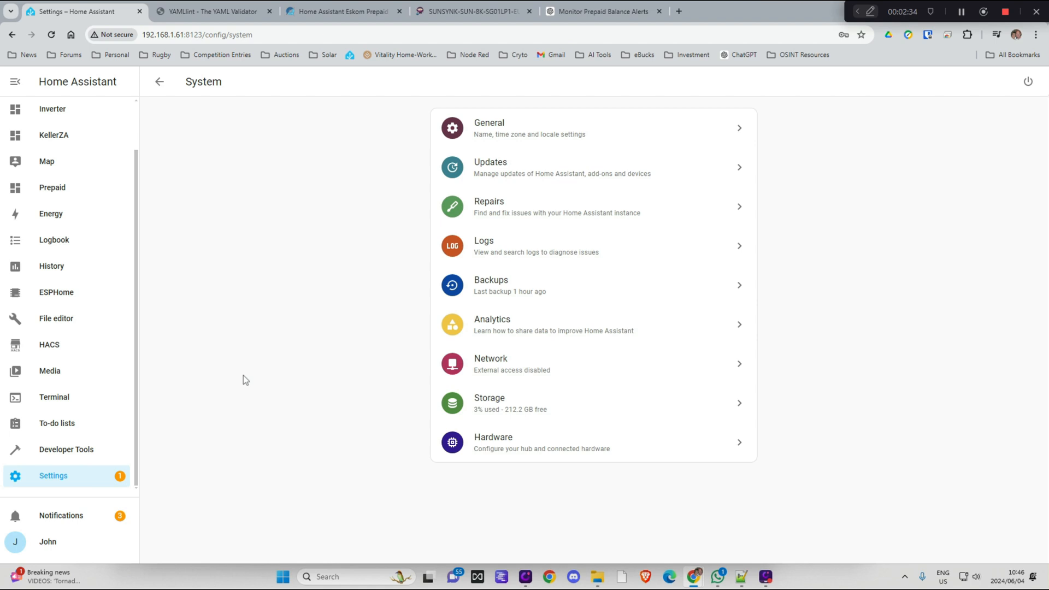
left_click(52, 476)
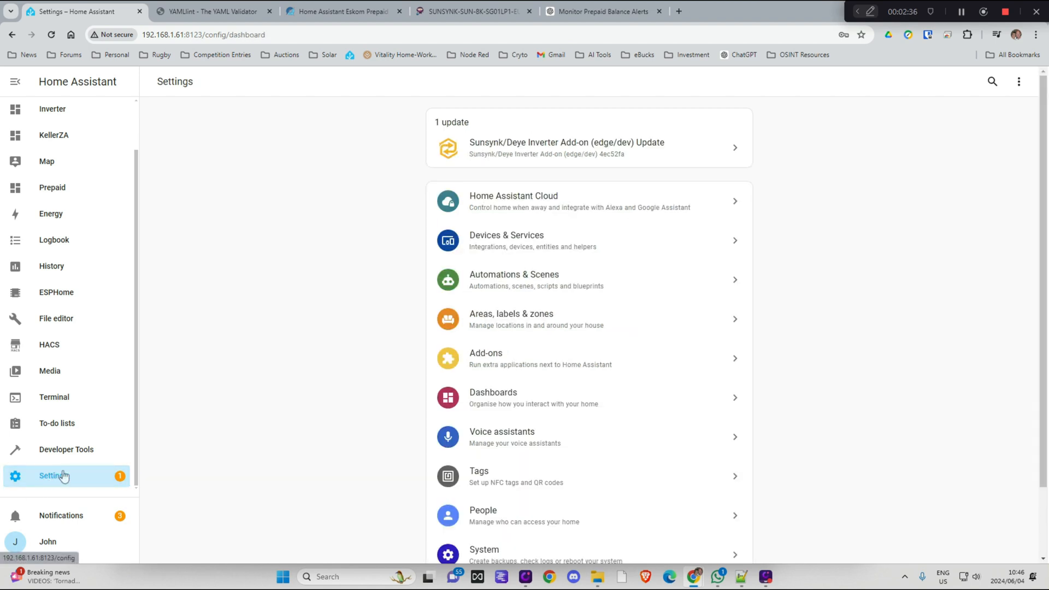
left_click(67, 449)
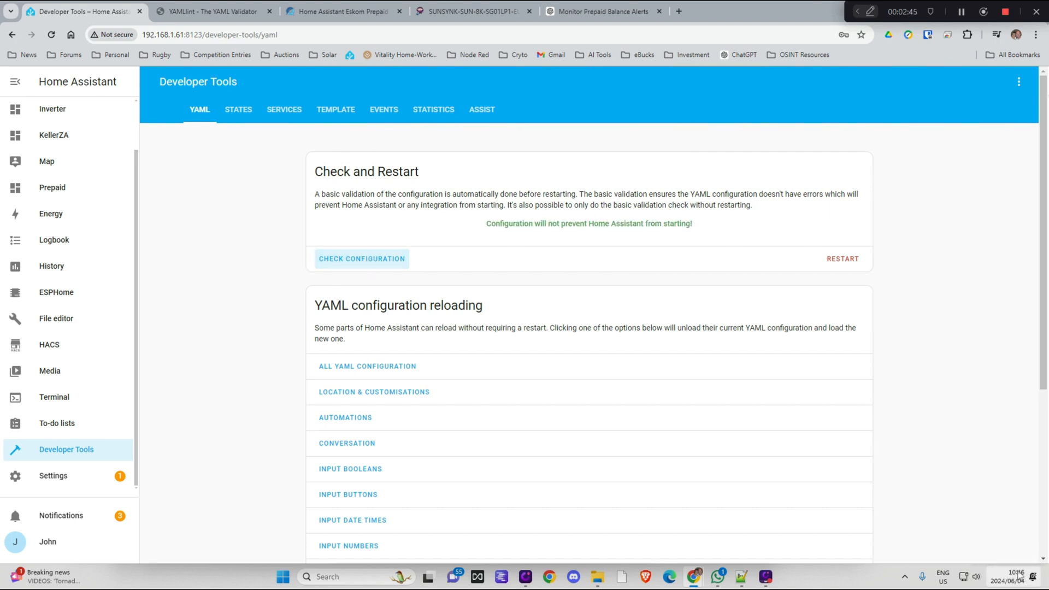
mouse_move(75, 539)
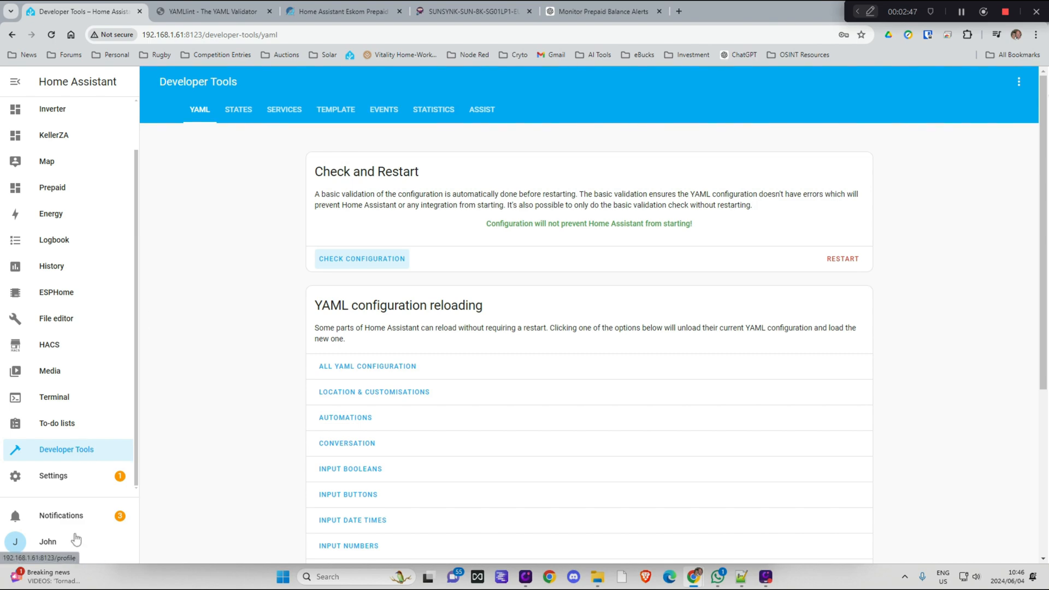
- Restart Home Assistant from the Settings options menu and confirm the restart
left_click(52, 476)
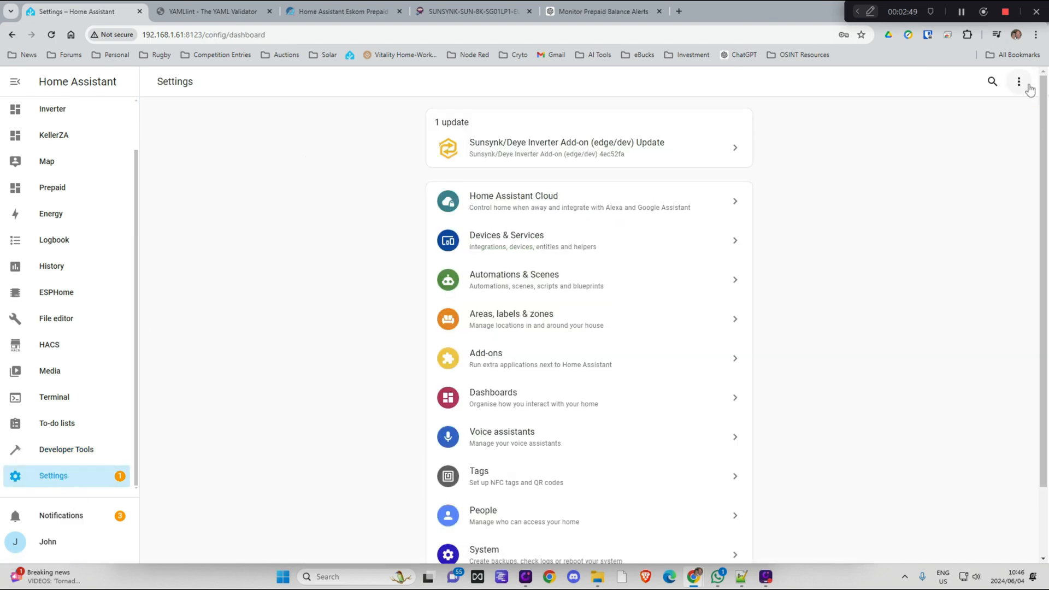
left_click(1016, 81)
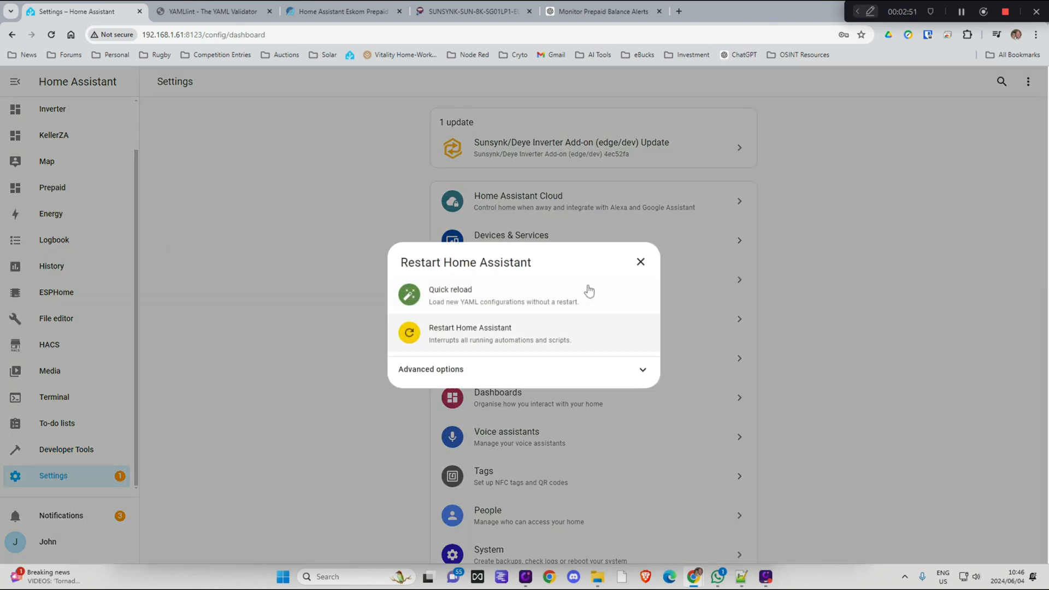
left_click(470, 333)
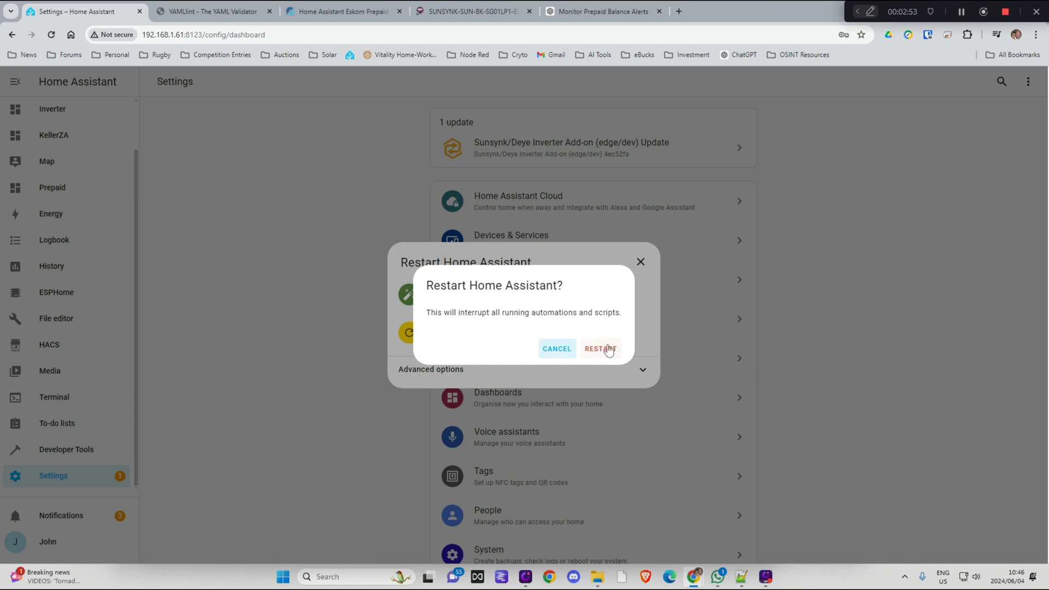
left_click(600, 348)
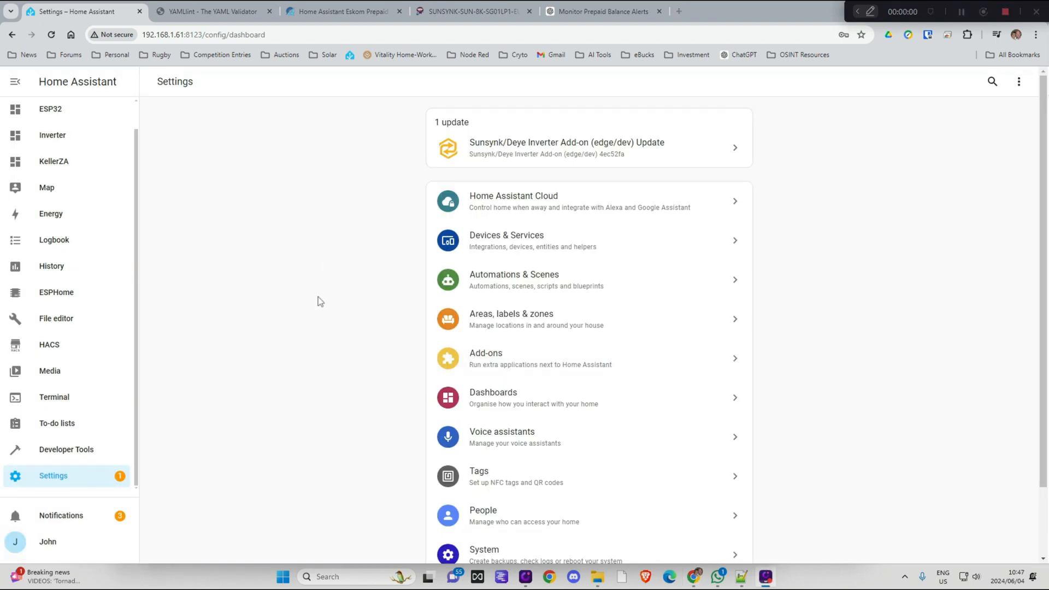
mouse_move(64, 479)
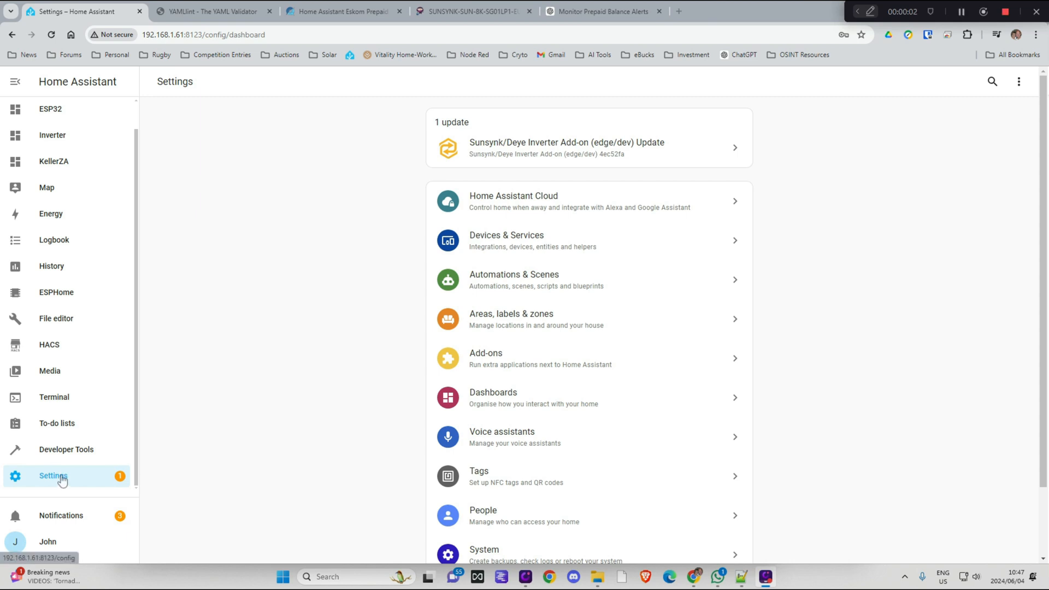
- Create a new dashboard from scratch titled Prepaid and open it from the sidebar
left_click(493, 398)
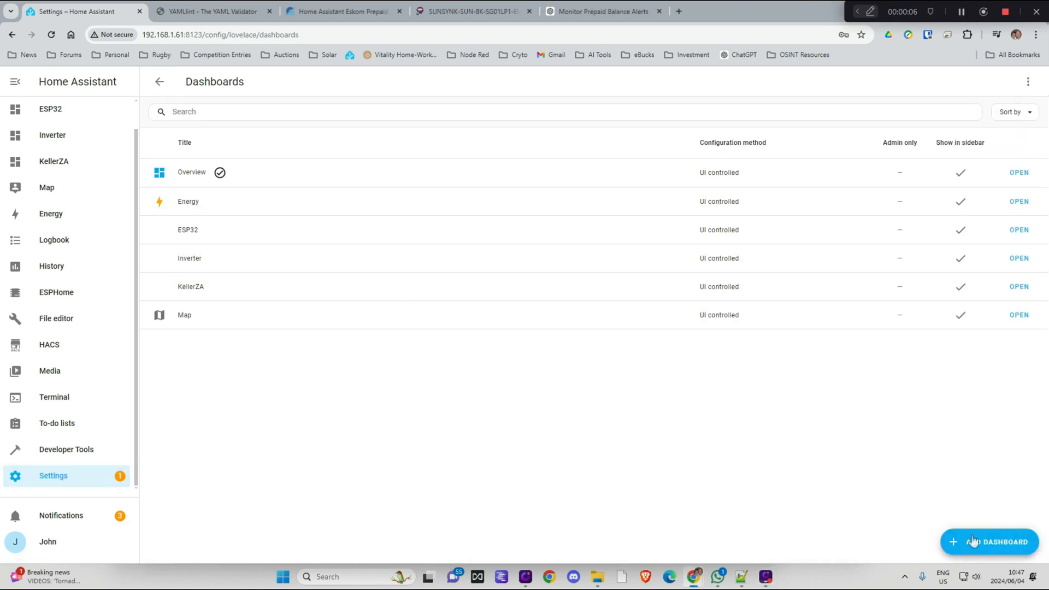
left_click(989, 542)
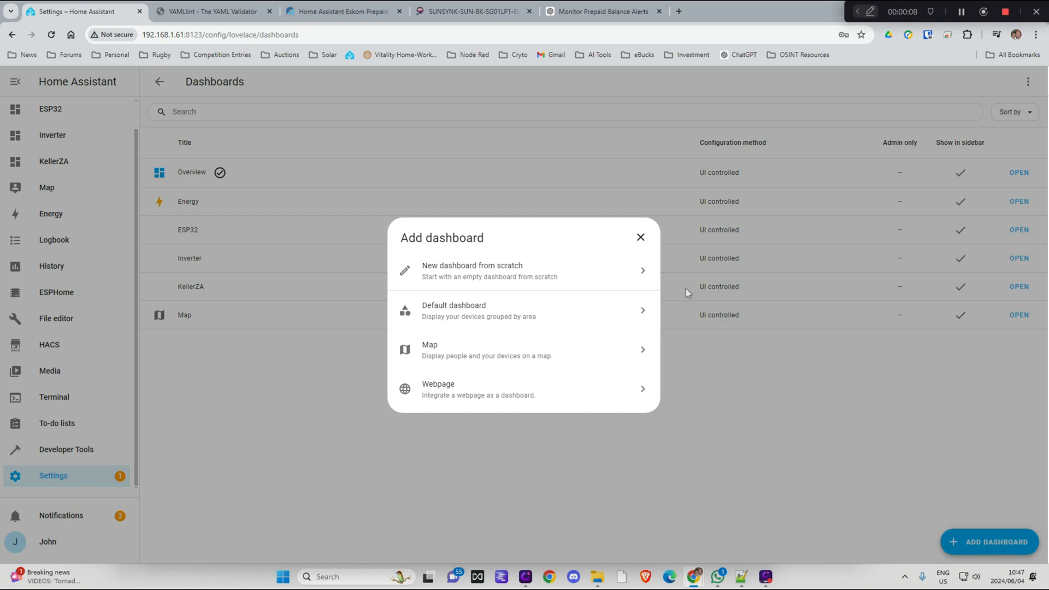
left_click(438, 389)
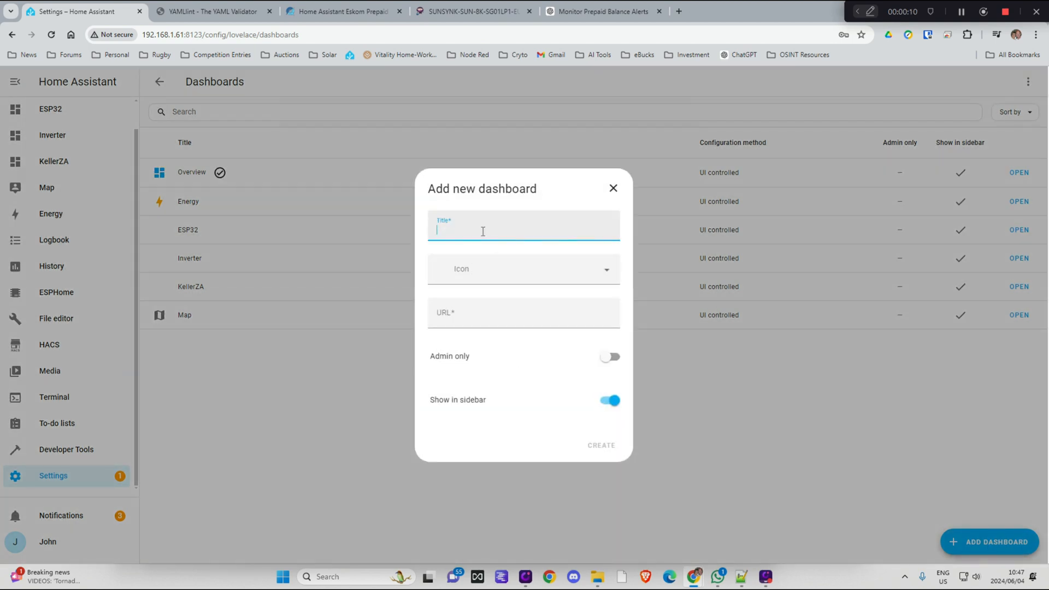
type("Prepai")
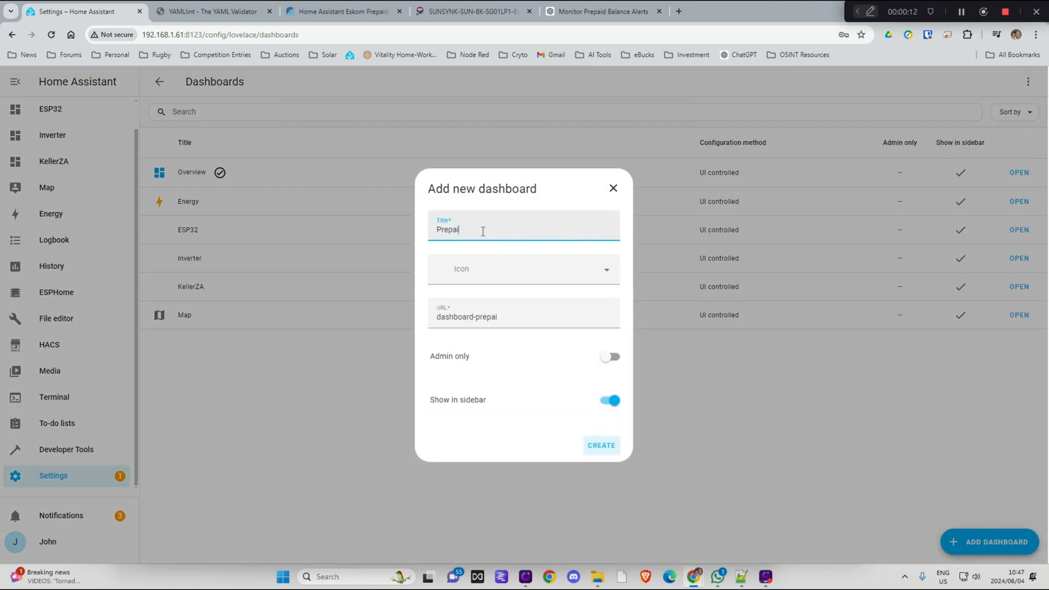
type("d")
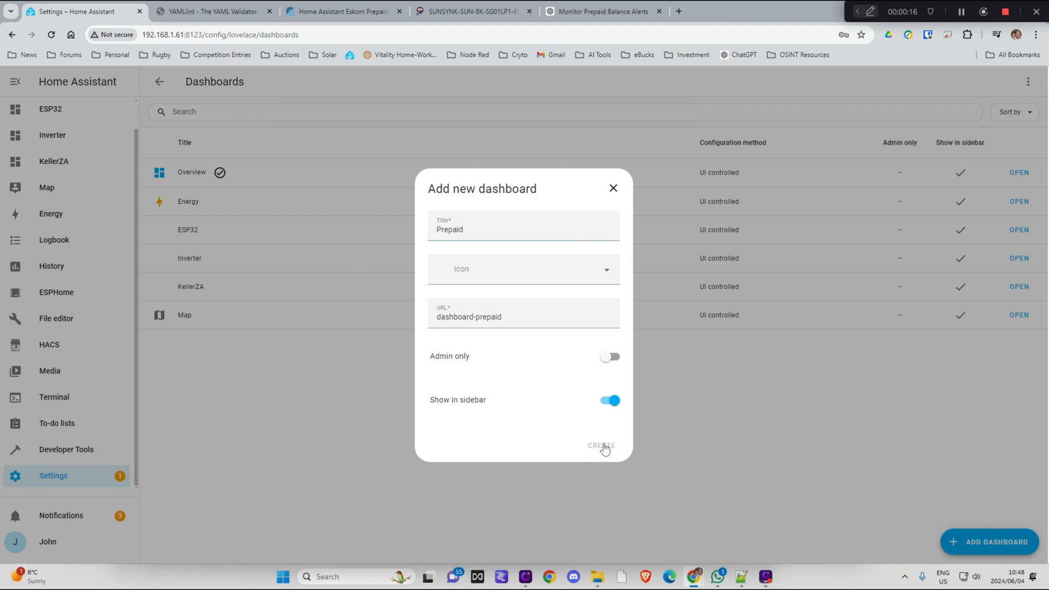
left_click(600, 445)
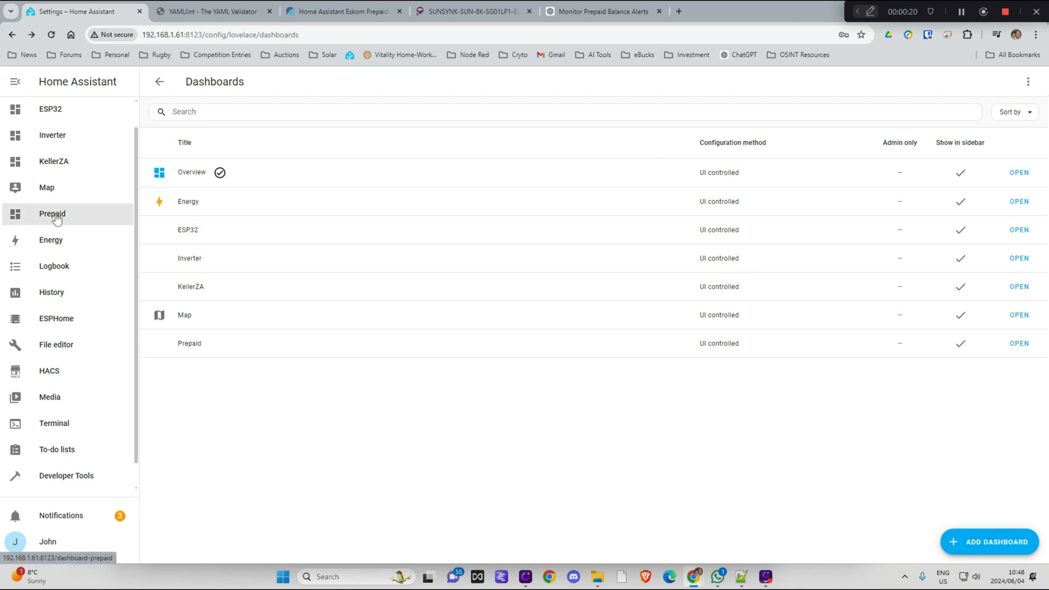
left_click(52, 214)
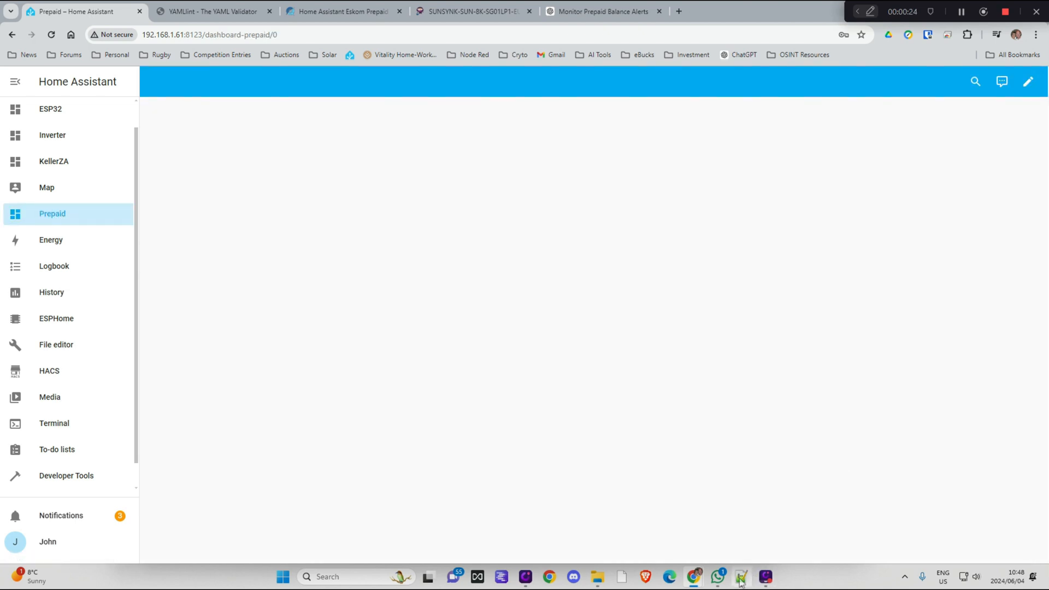
- Copy the vertical-stack card YAML from the notes and save it as a card on the Prepaid dashboard
left_click(741, 576)
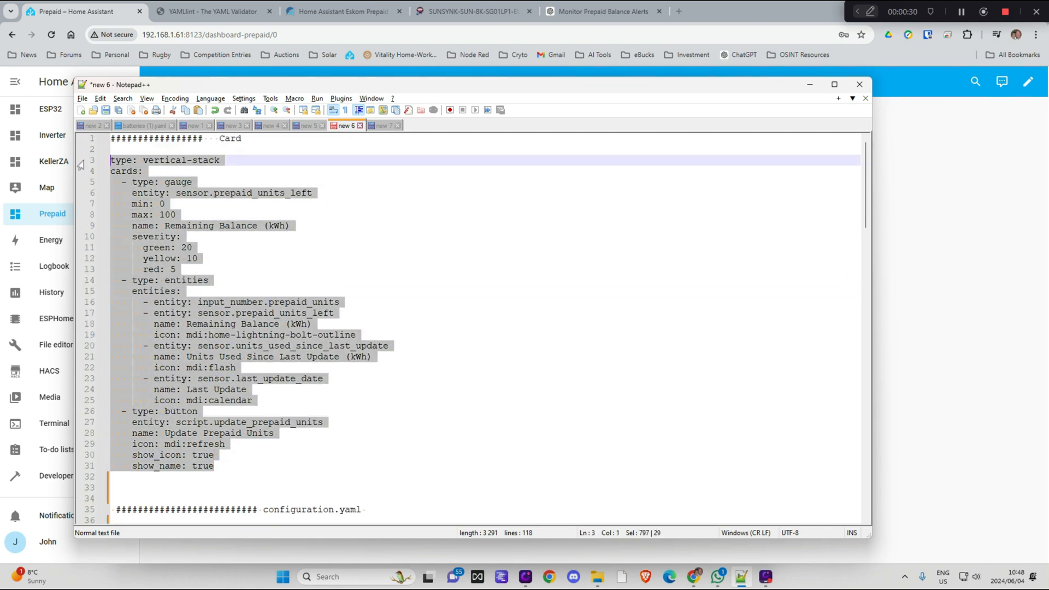
mouse_move(325, 184)
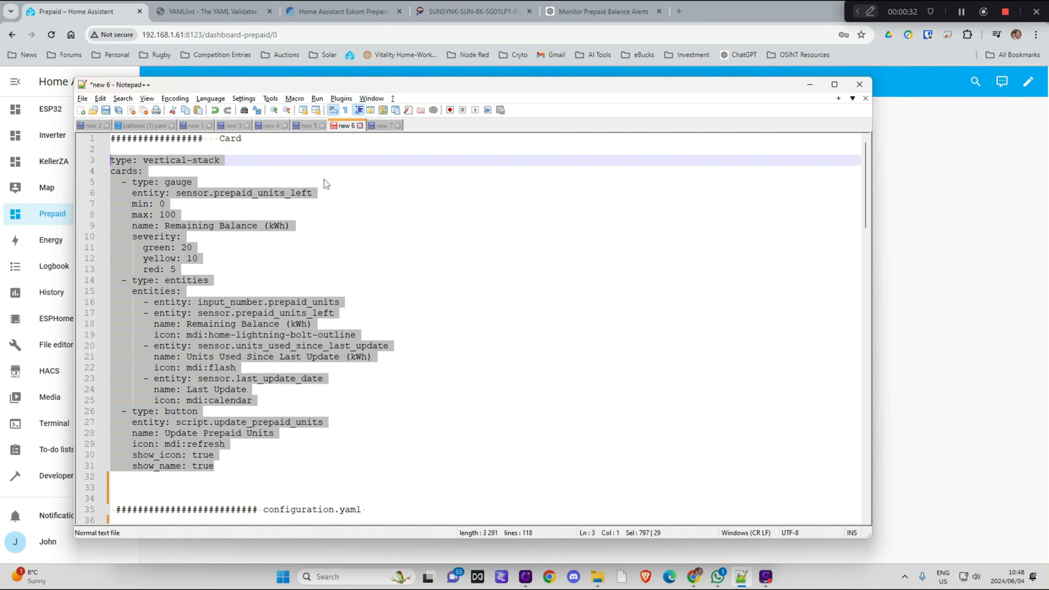
right_click(325, 183)
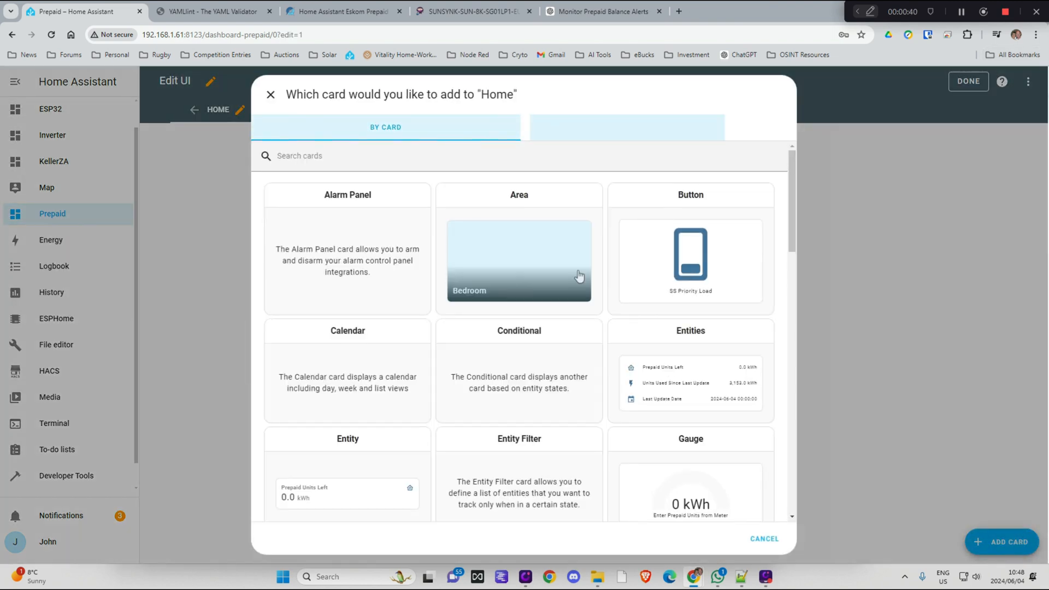
scroll("down", 3)
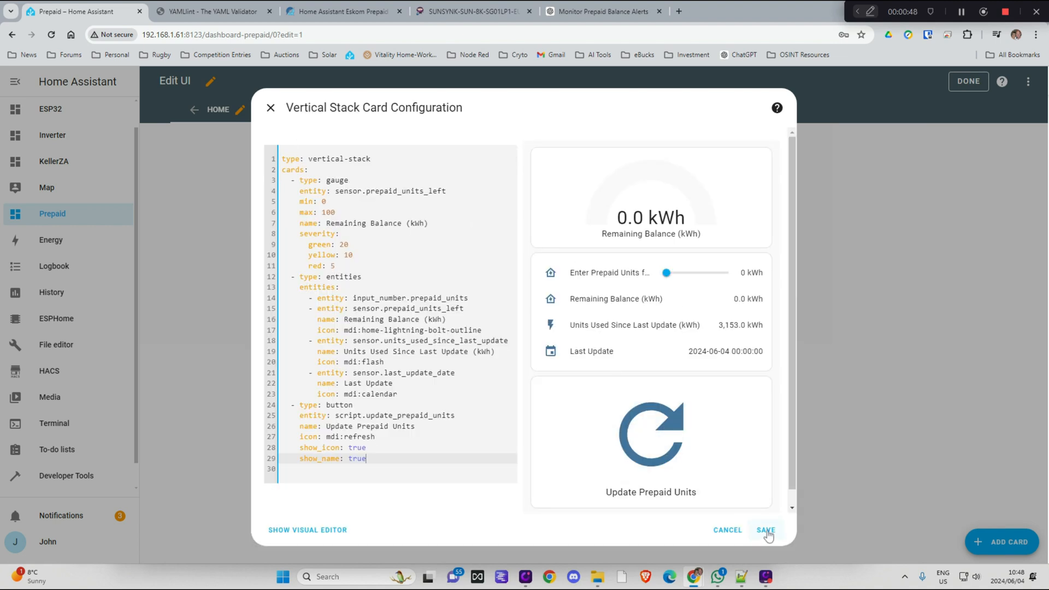
left_click(765, 530)
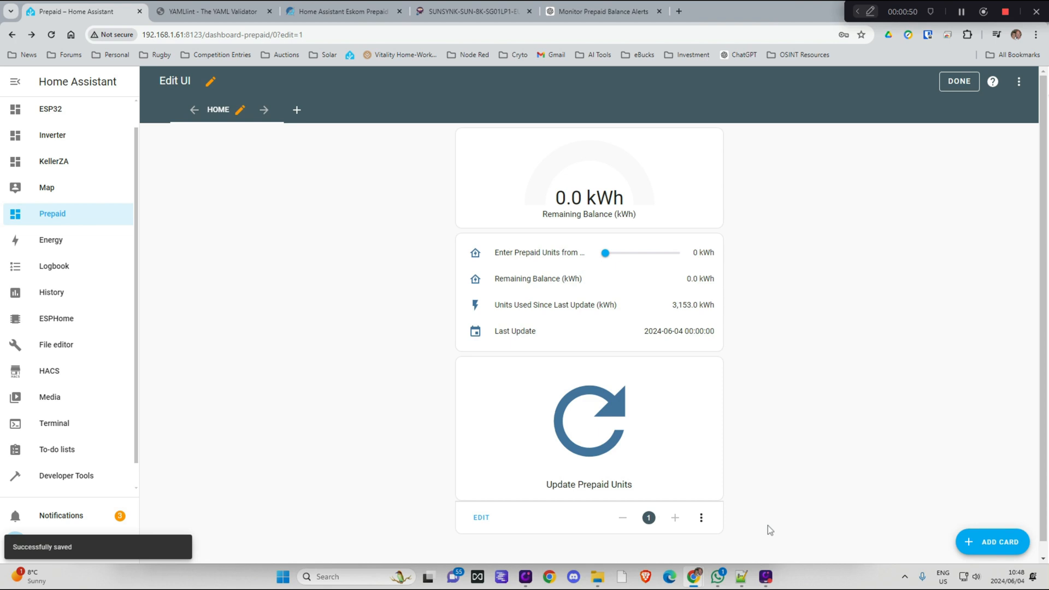
mouse_move(734, 369)
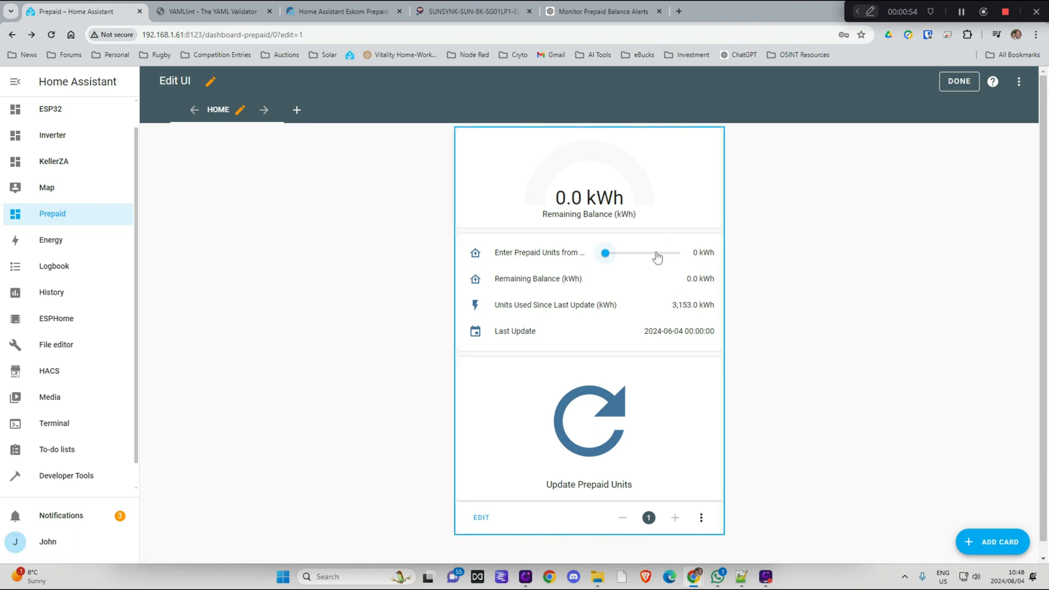
left_click(958, 81)
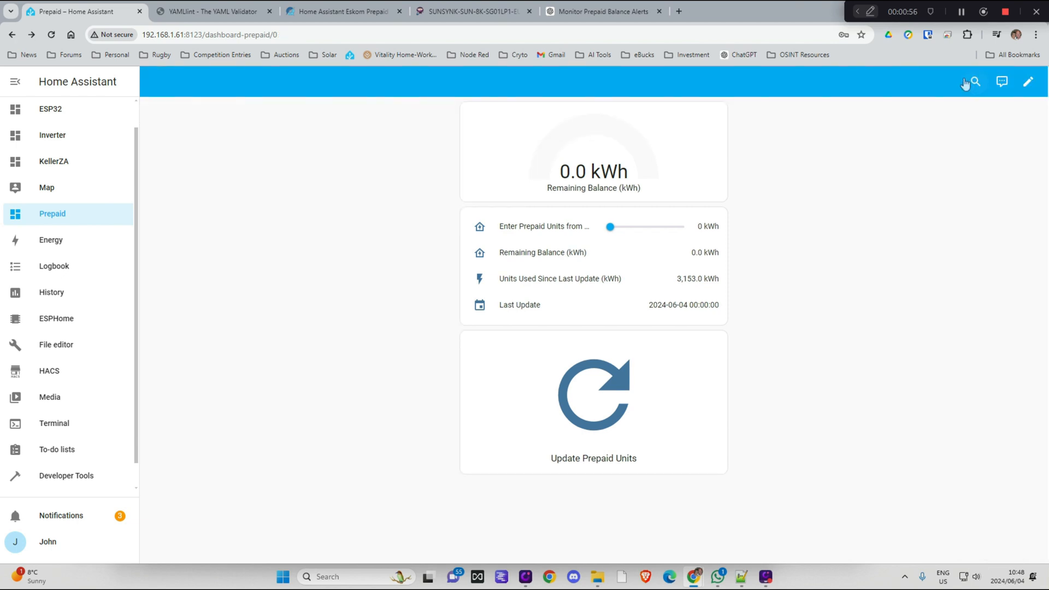
mouse_move(596, 533)
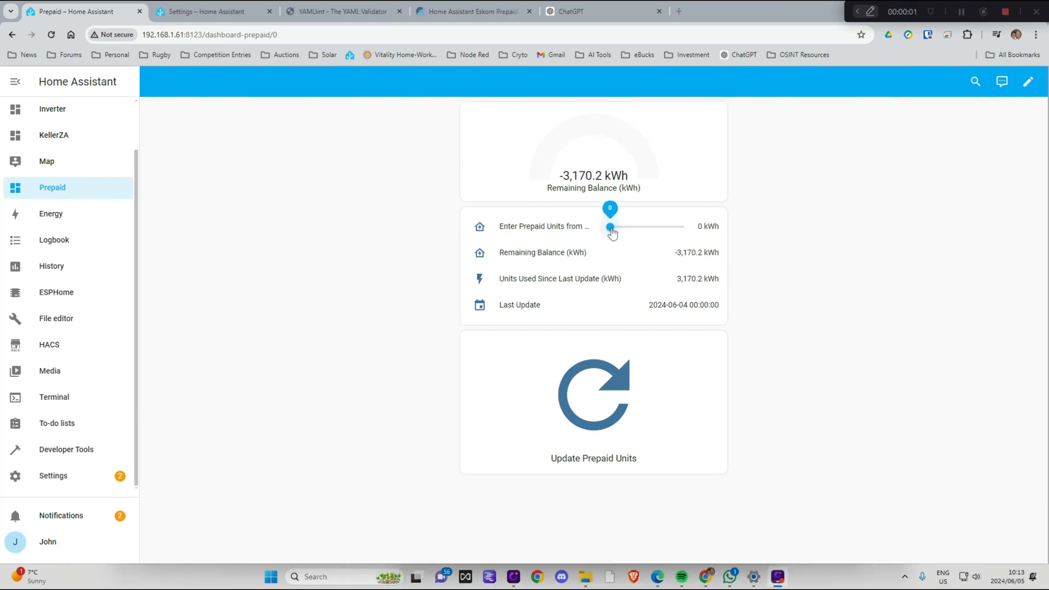
- Set the Enter Prepaid Units from Meter slider to 46 kWh and go to Settings
left_click_drag(608, 226, 622, 226)
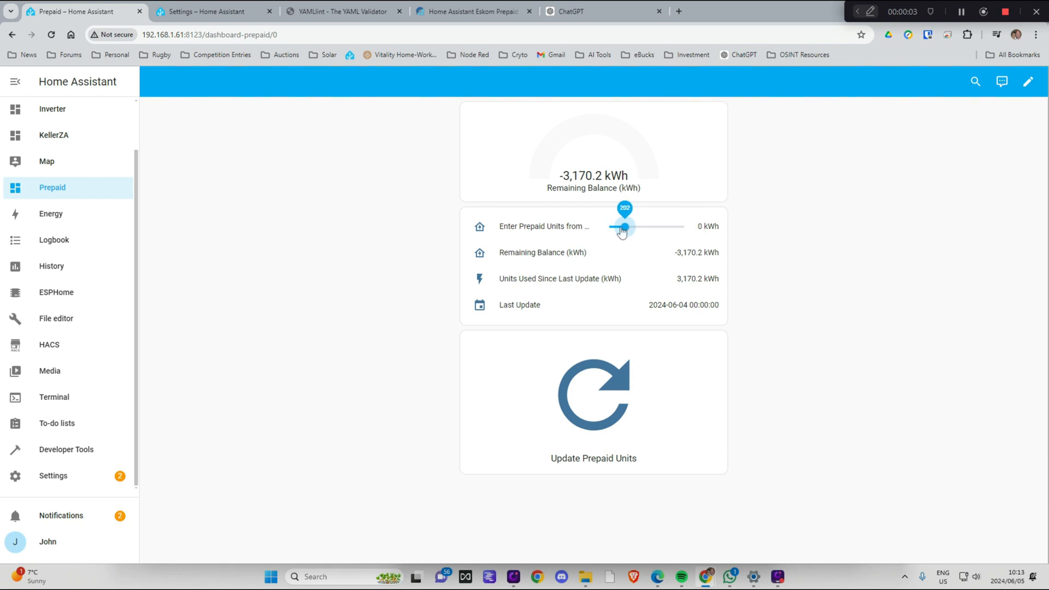
left_click_drag(622, 227, 650, 226)
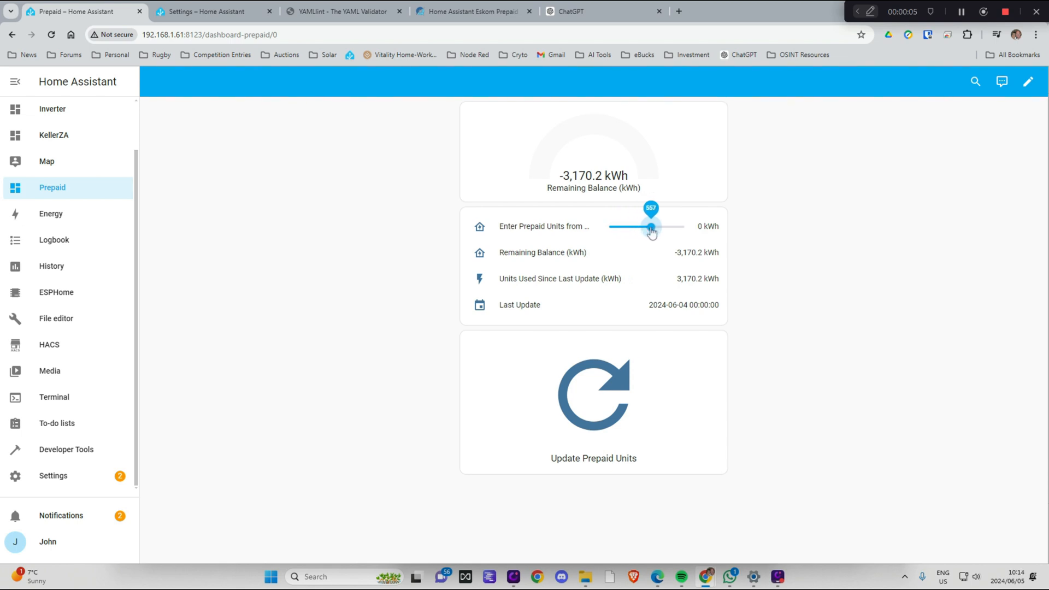
left_click_drag(650, 226, 628, 226)
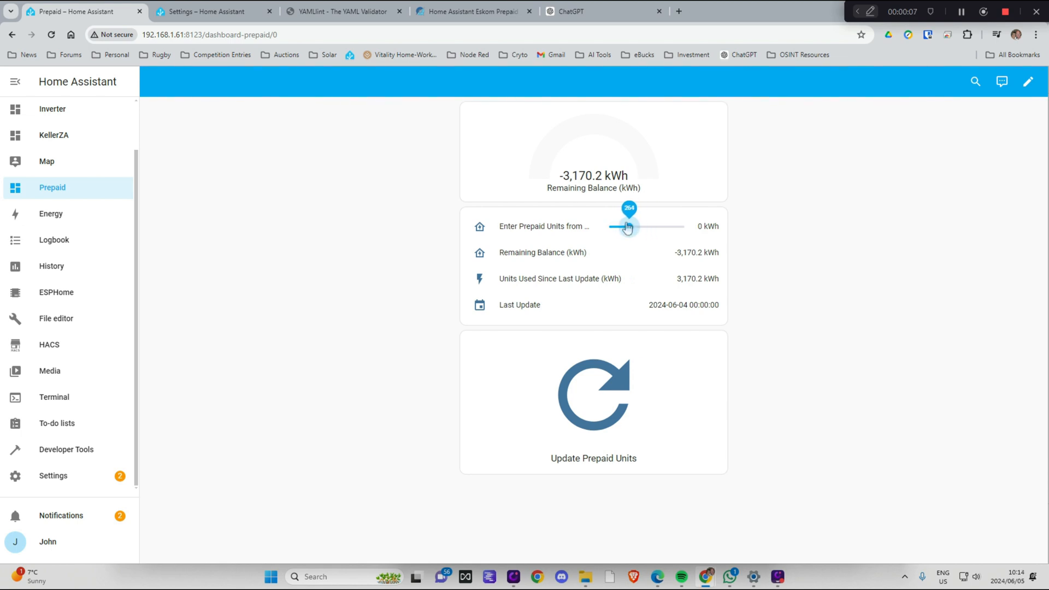
left_click_drag(626, 226, 612, 226)
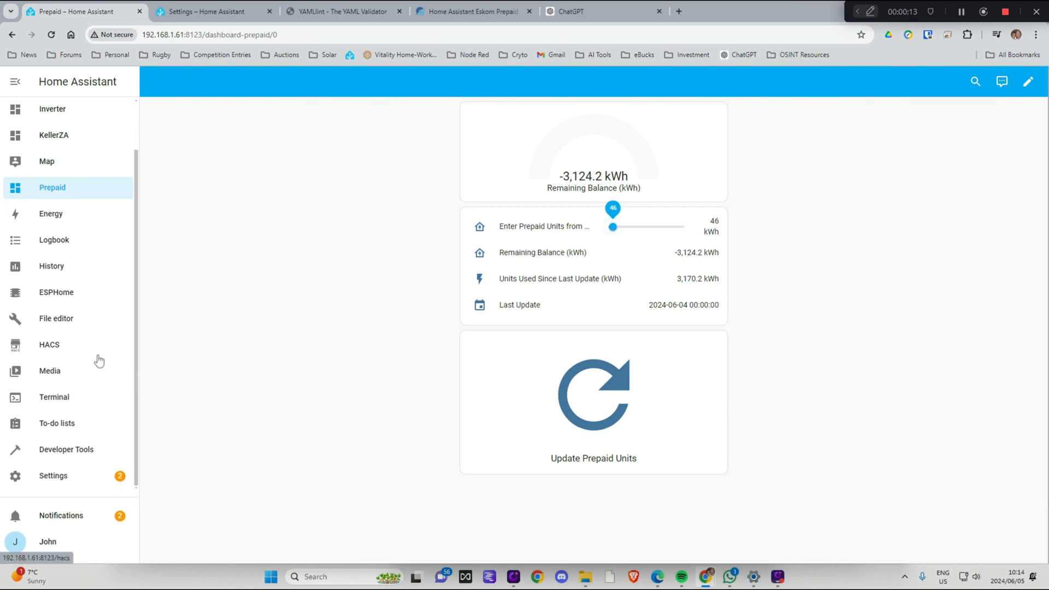
mouse_move(81, 336)
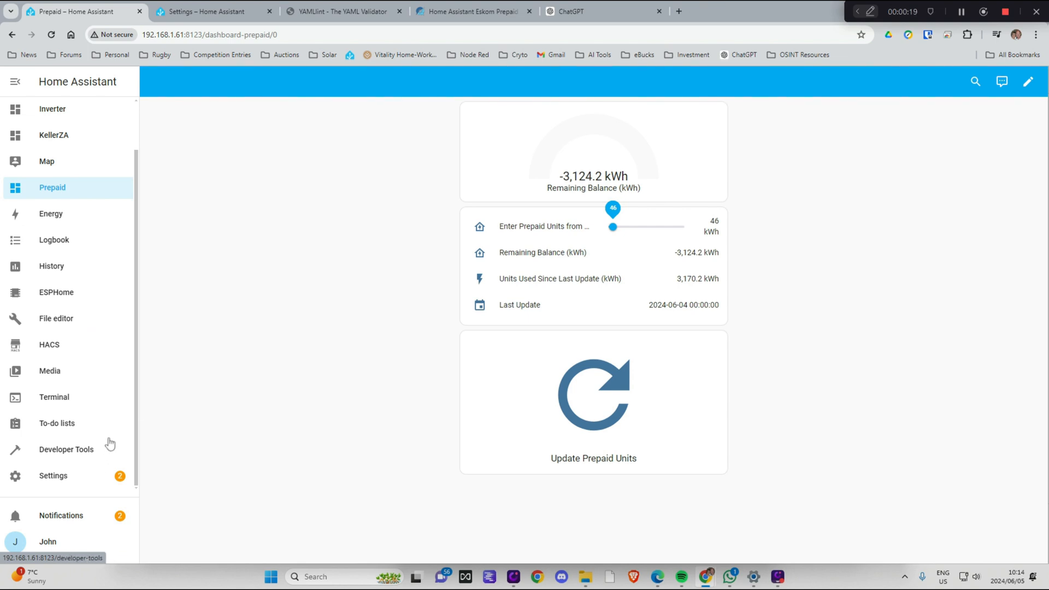
mouse_move(60, 479)
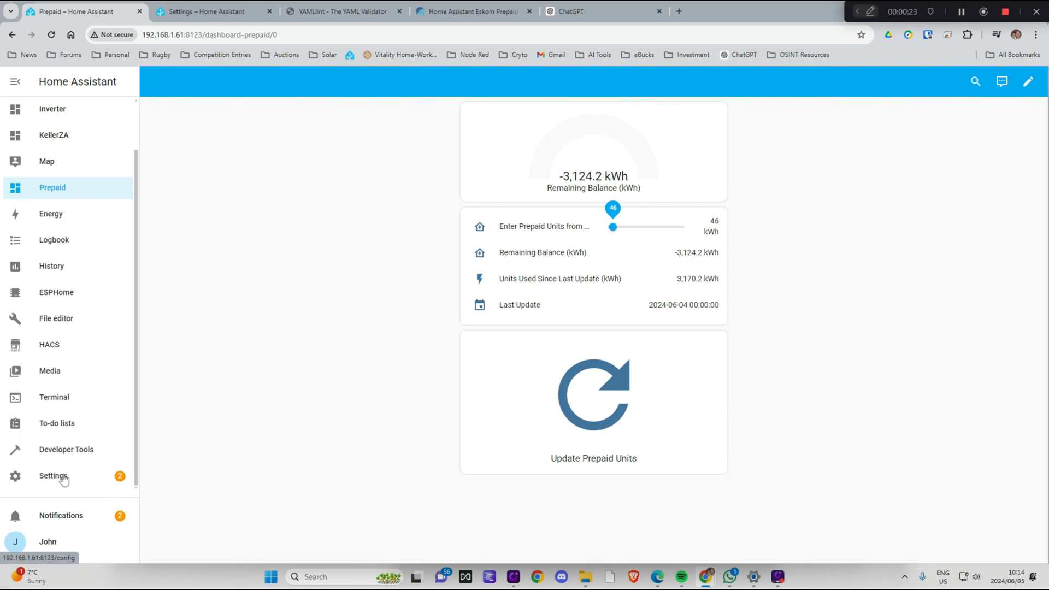
left_click(53, 476)
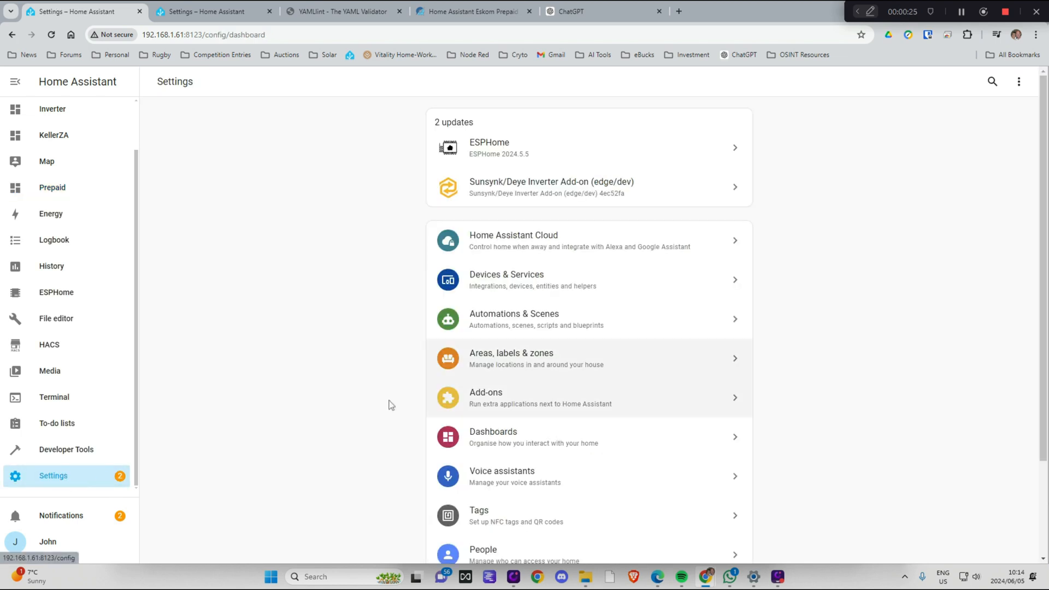
- In Helpers, rename the Enter Prepaid Units from Meter entity ID to input_number.prepaid_units1 and update it
left_click(506, 280)
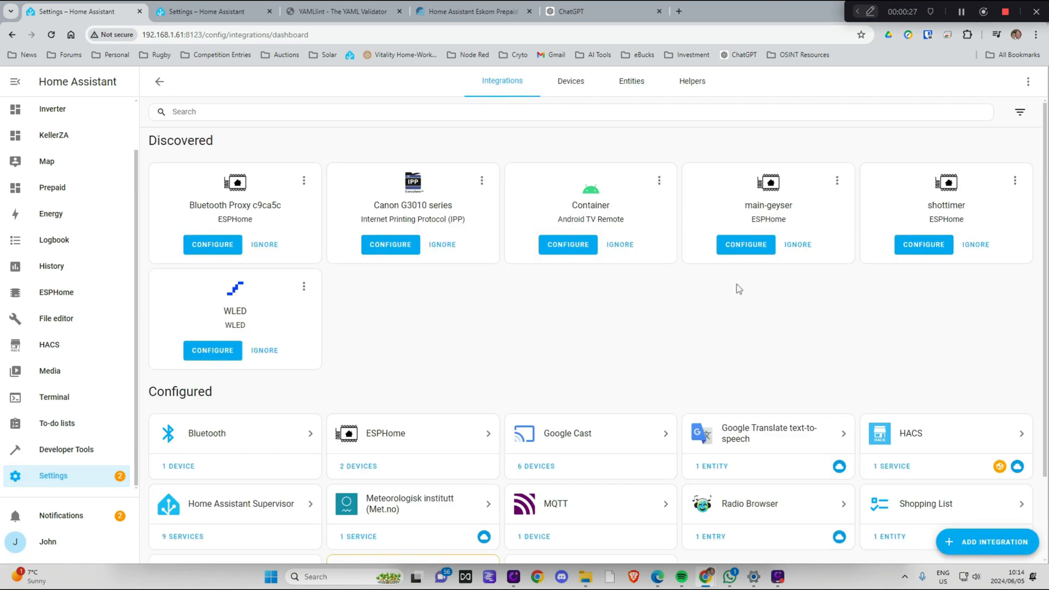
left_click(692, 81)
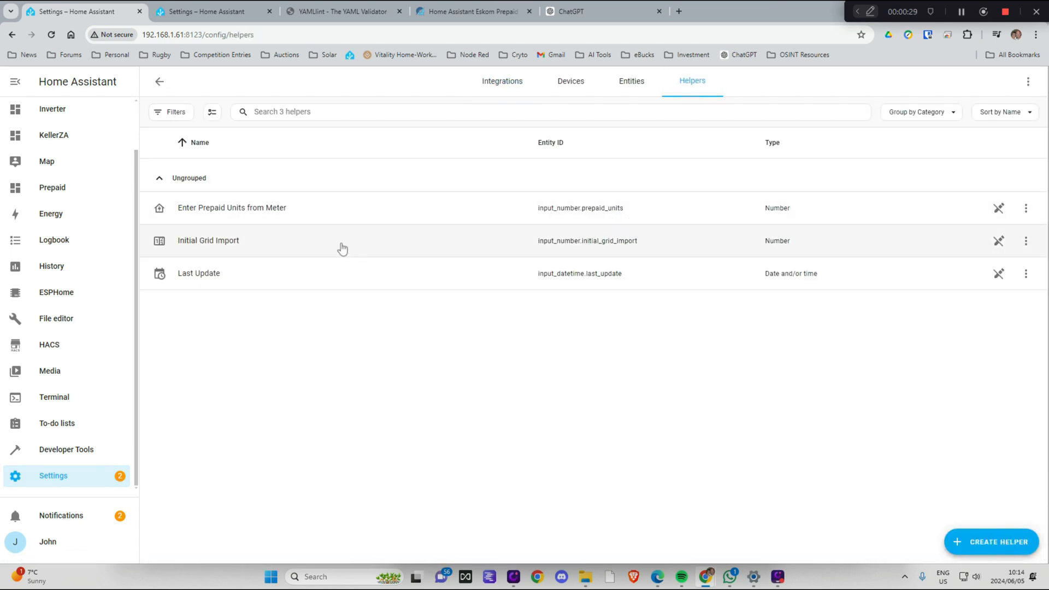
mouse_move(620, 214)
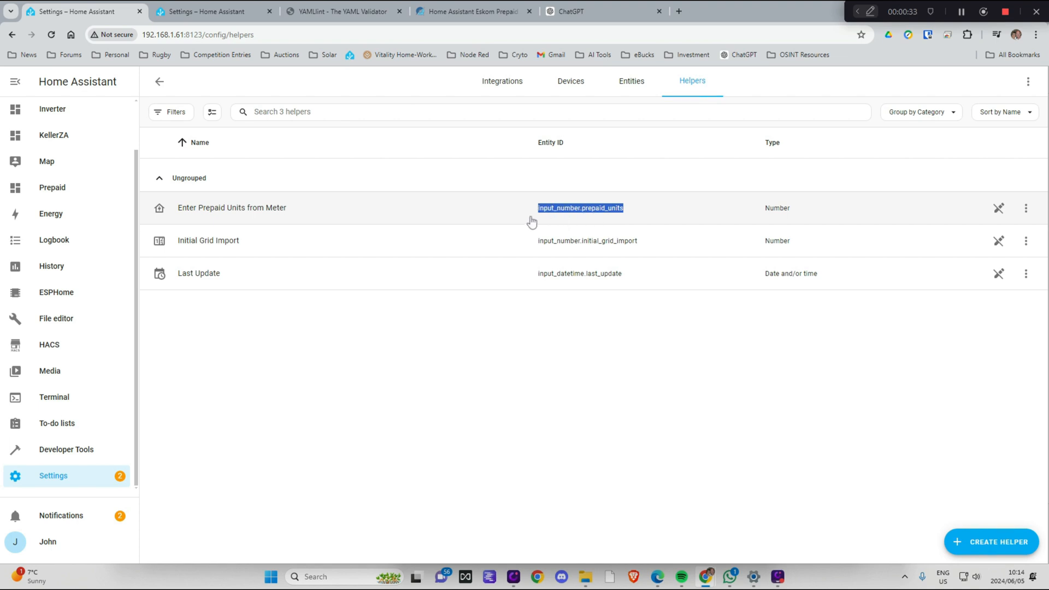
left_click(232, 208)
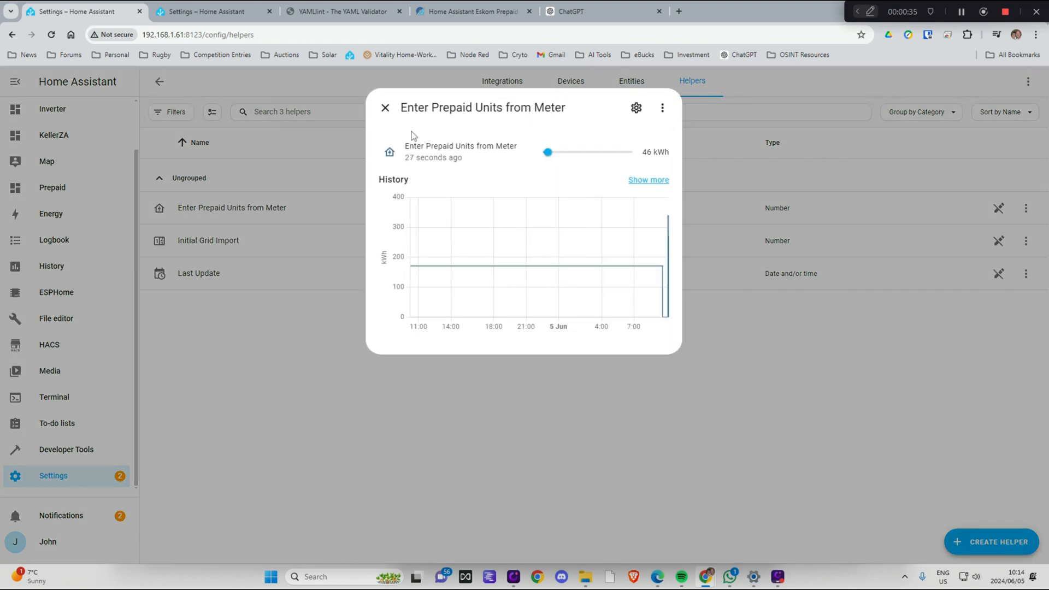
left_click(636, 108)
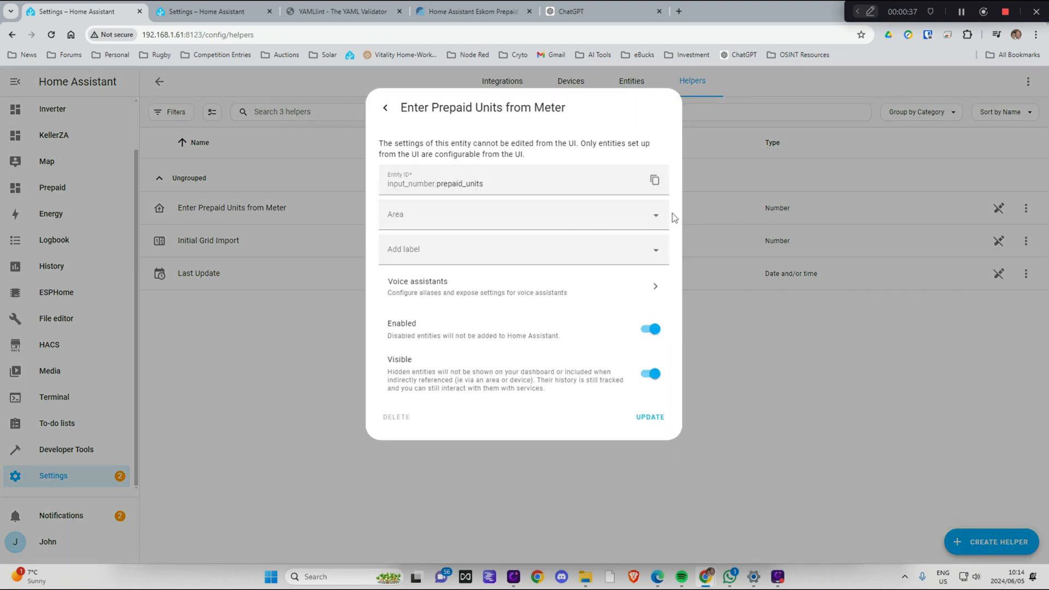
left_click(655, 180)
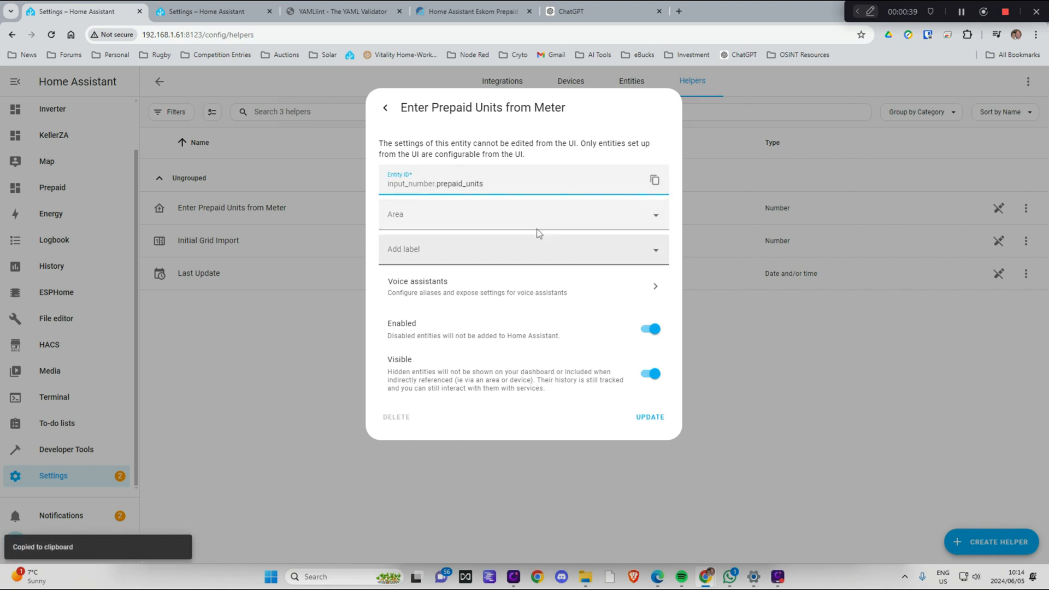
mouse_move(534, 203)
type("1")
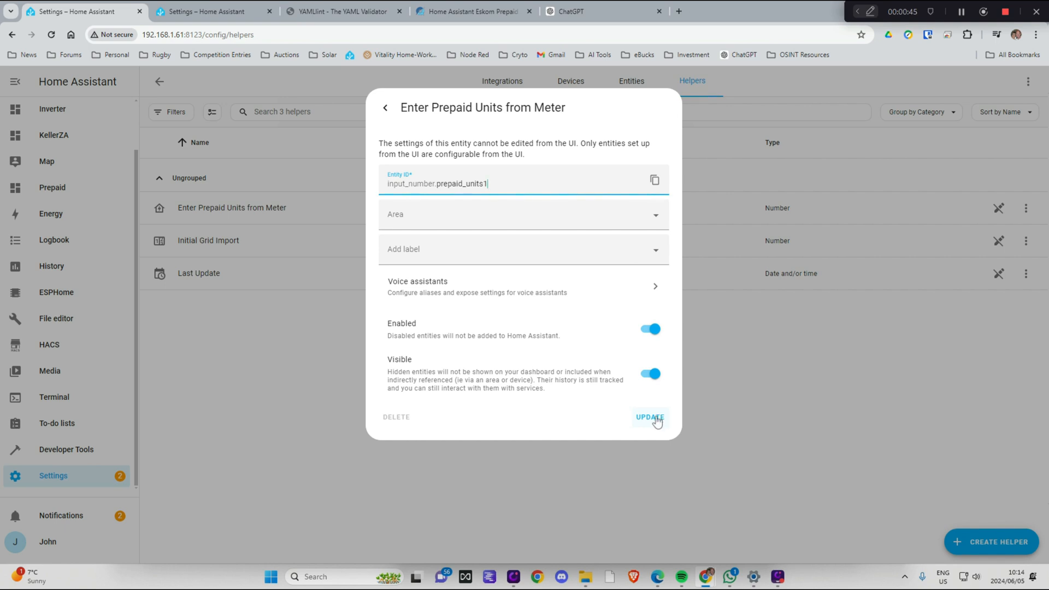
left_click(649, 417)
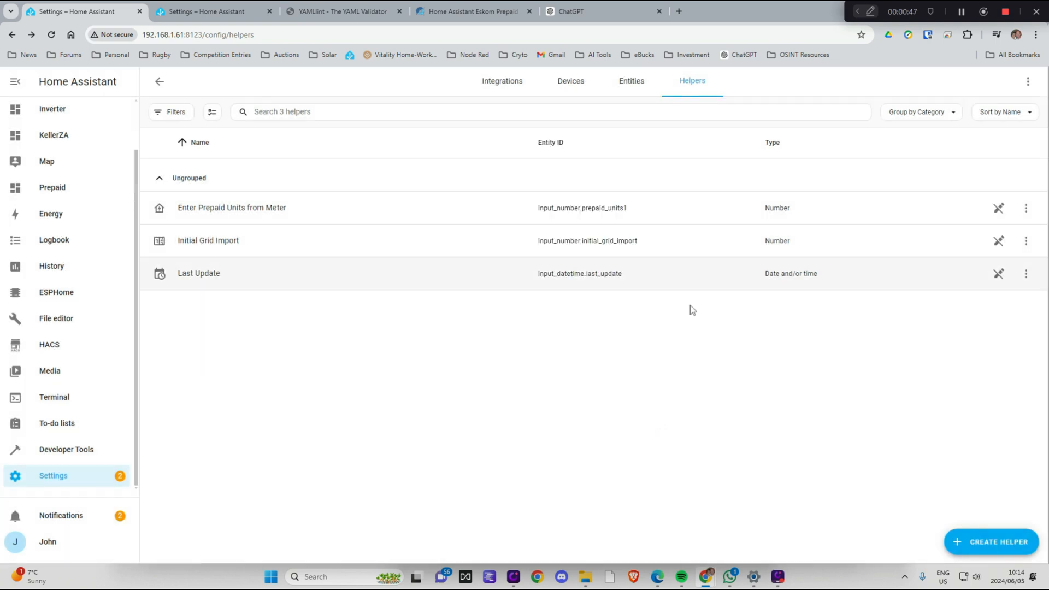
mouse_move(999, 548)
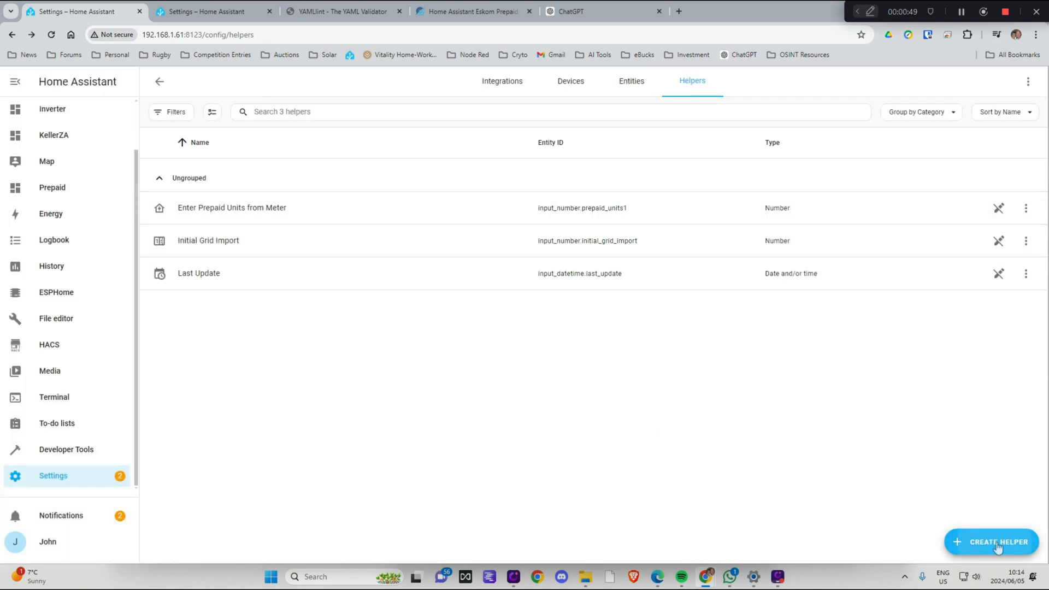
- Create a new Number helper named input_number.prepaid_units
left_click(995, 542)
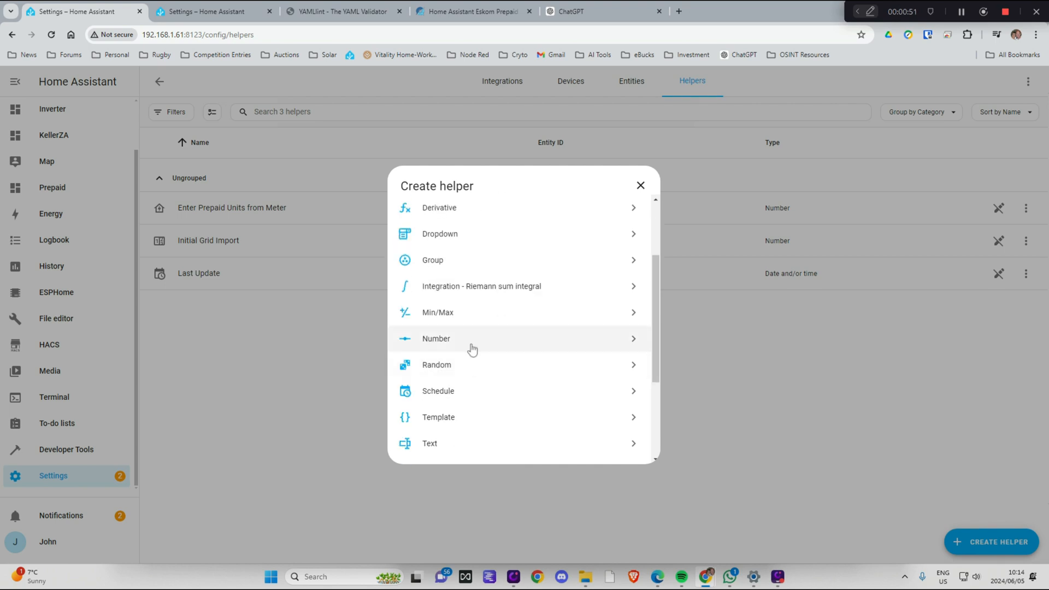
left_click(436, 339)
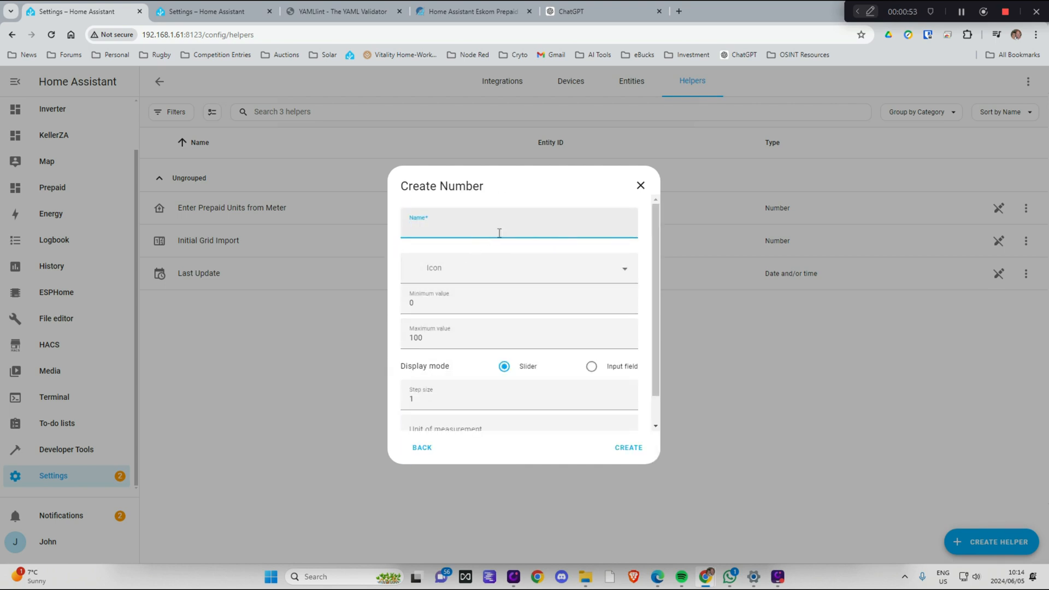
type("input_number.prepaid_units")
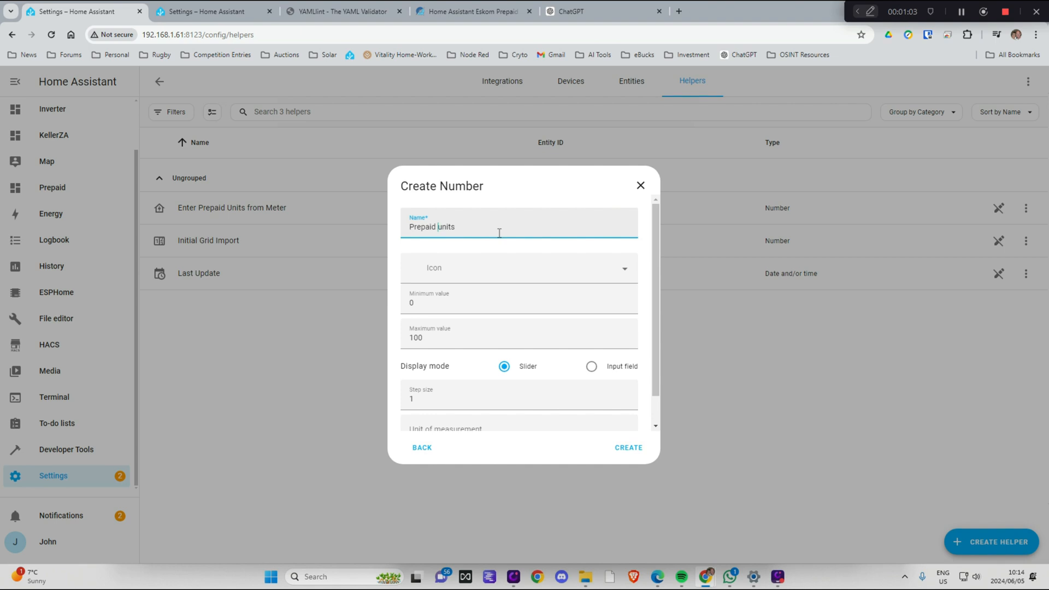
- Set maximum 999, input-field mode and unit kwh, then create the Prepaid Units helper
scroll("down", 3)
type("U")
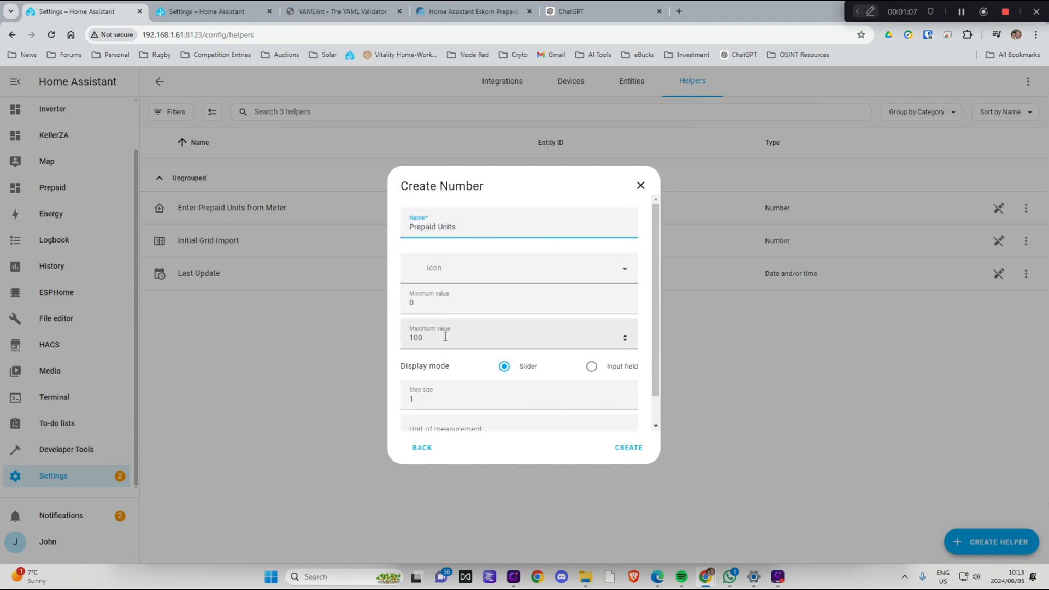
triple_click(416, 337)
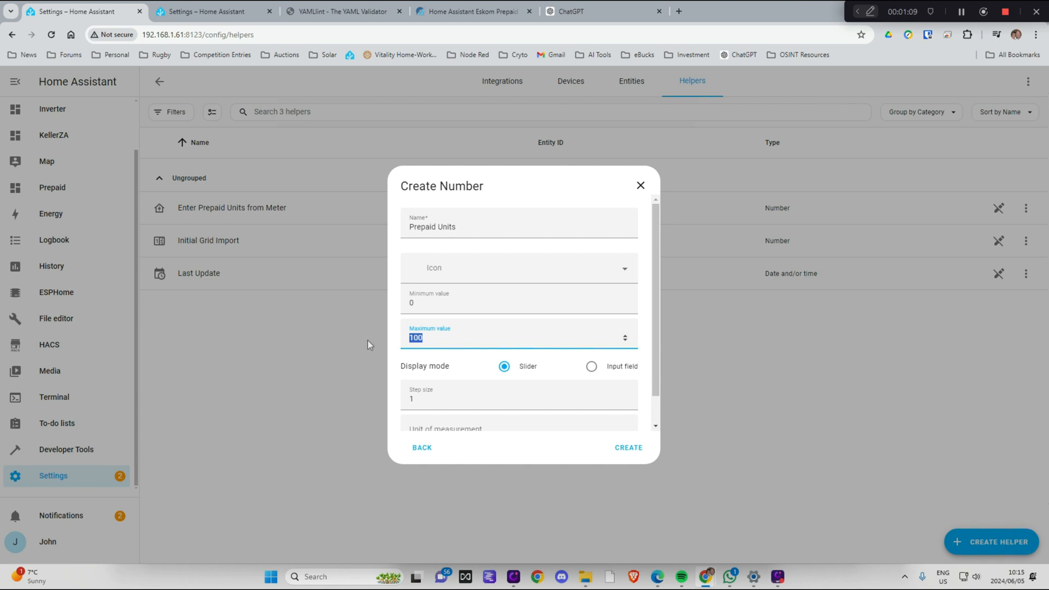
type("9999")
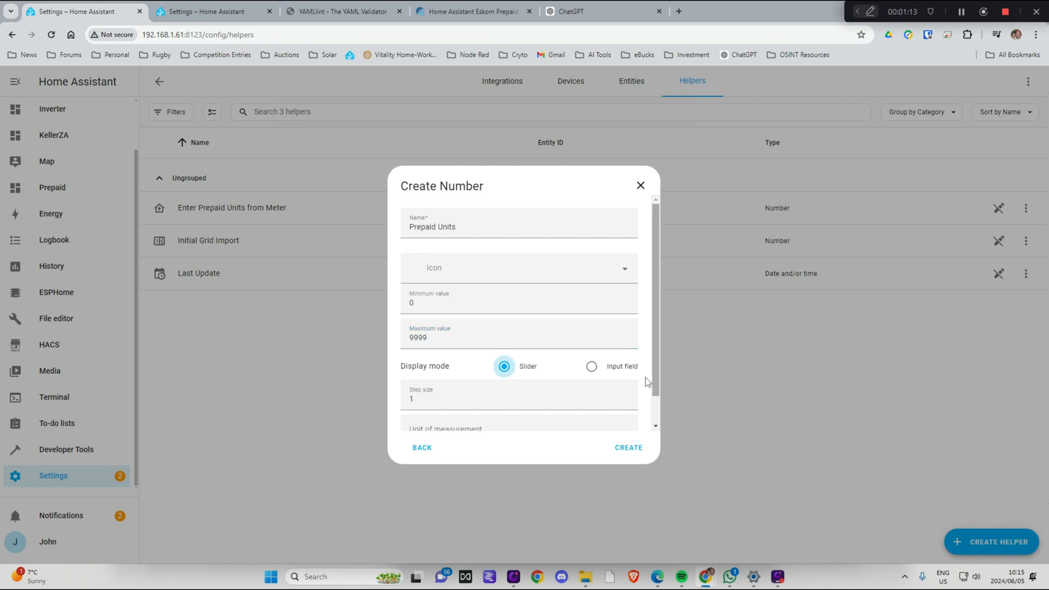
left_click(591, 366)
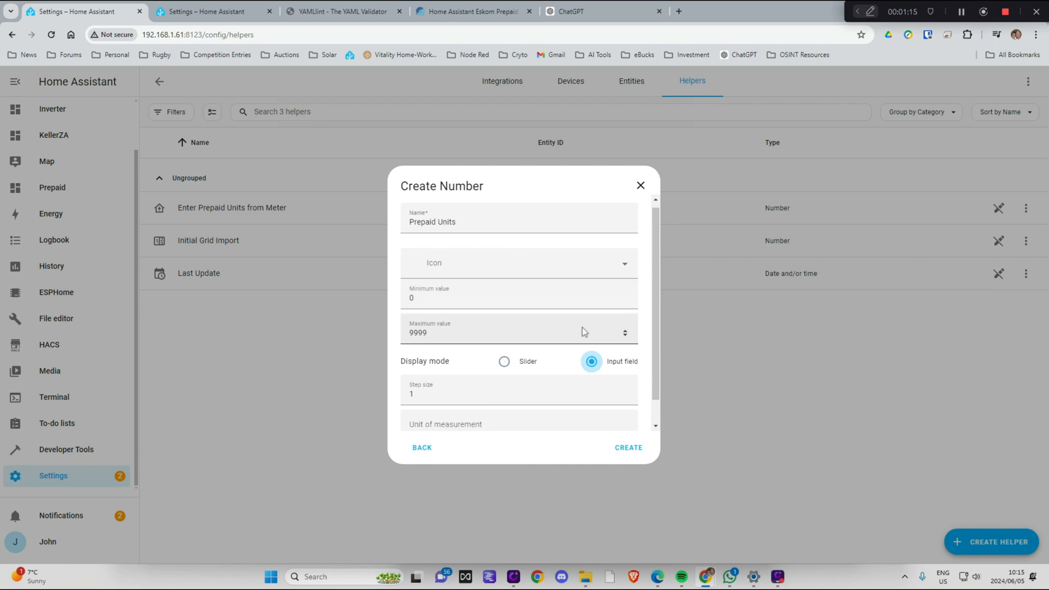
left_click(506, 398)
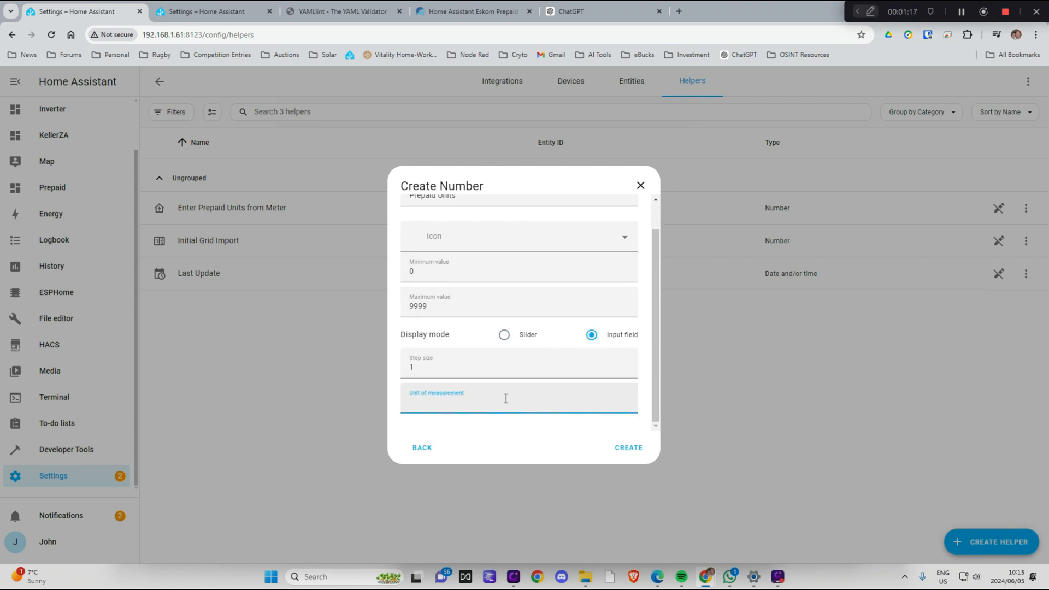
type("kwh")
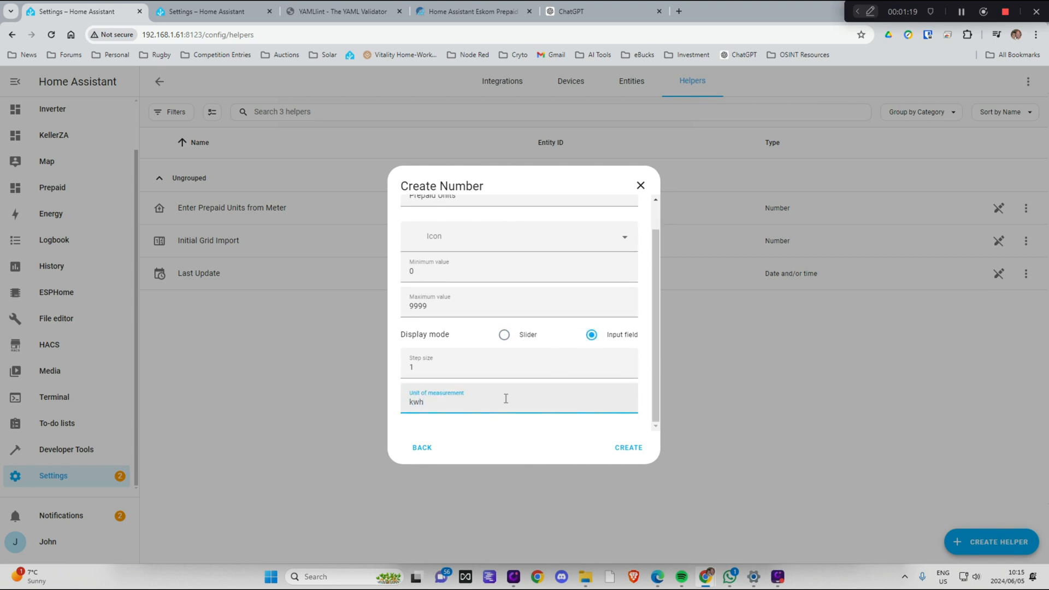
left_click(628, 448)
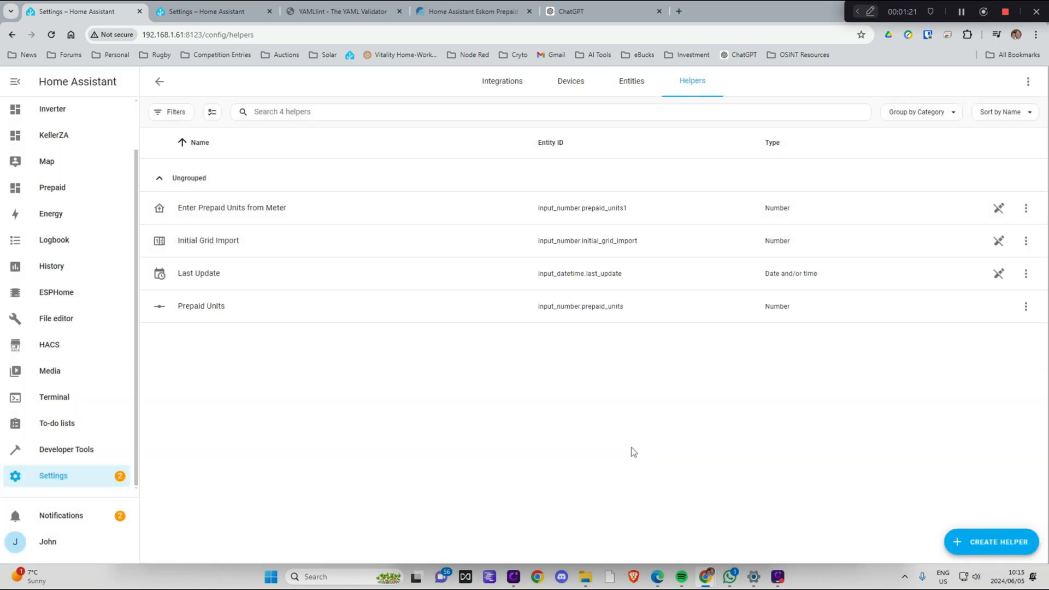
mouse_move(572, 334)
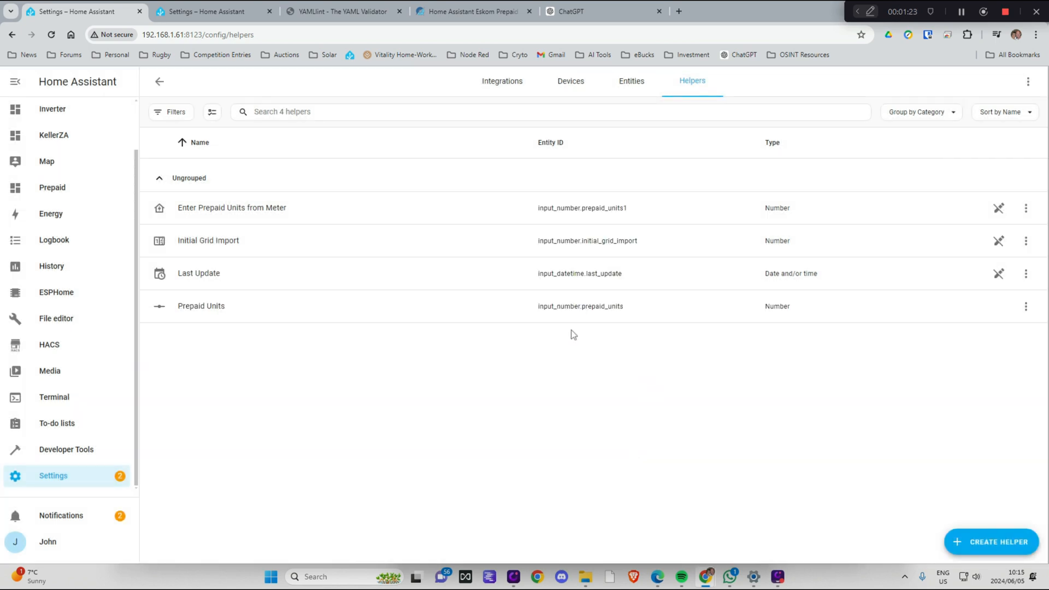
mouse_move(574, 325)
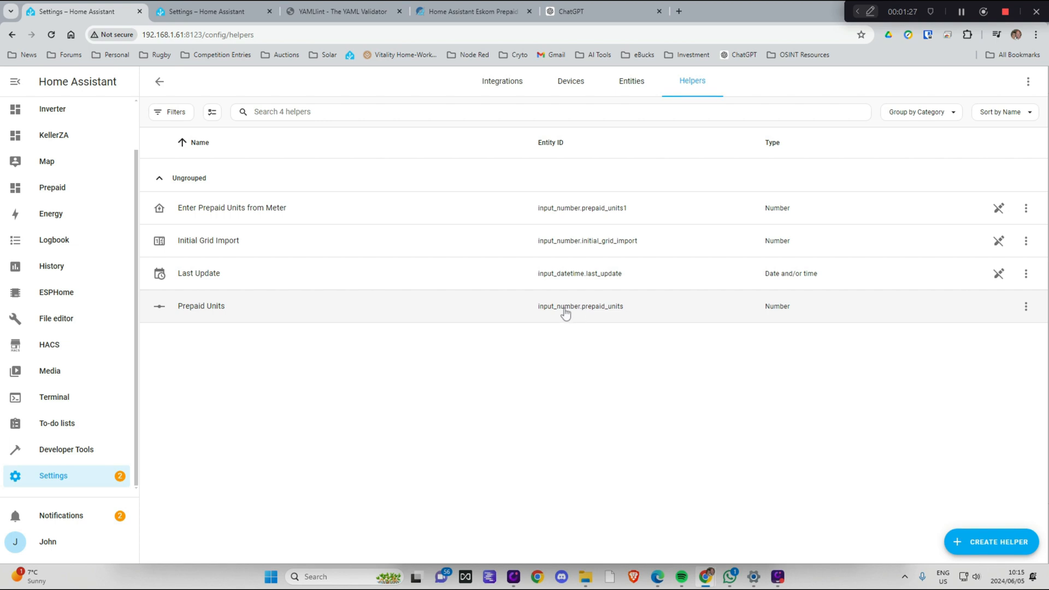
mouse_move(627, 316)
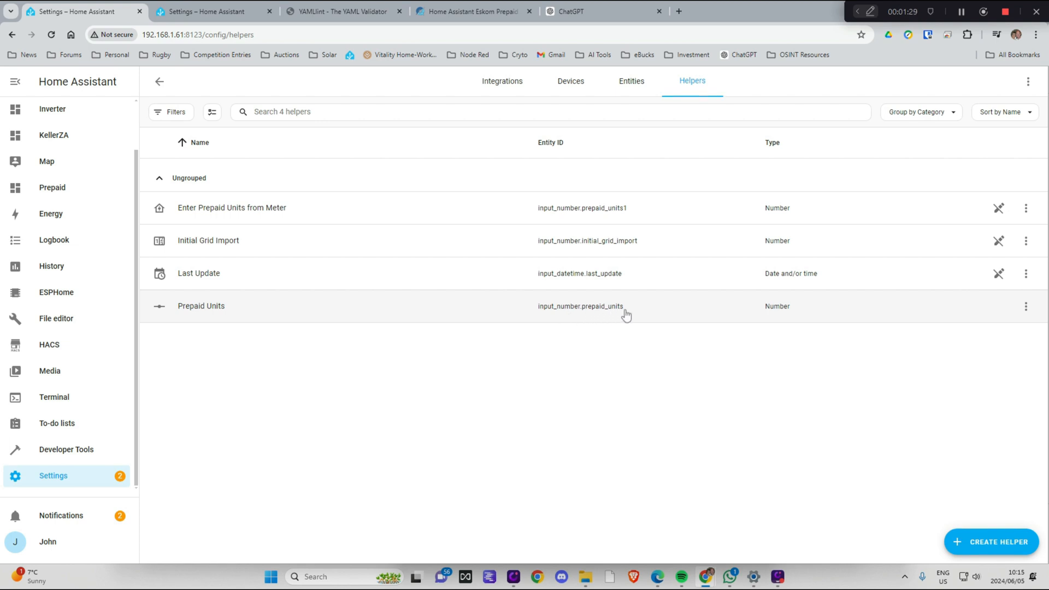
mouse_move(121, 475)
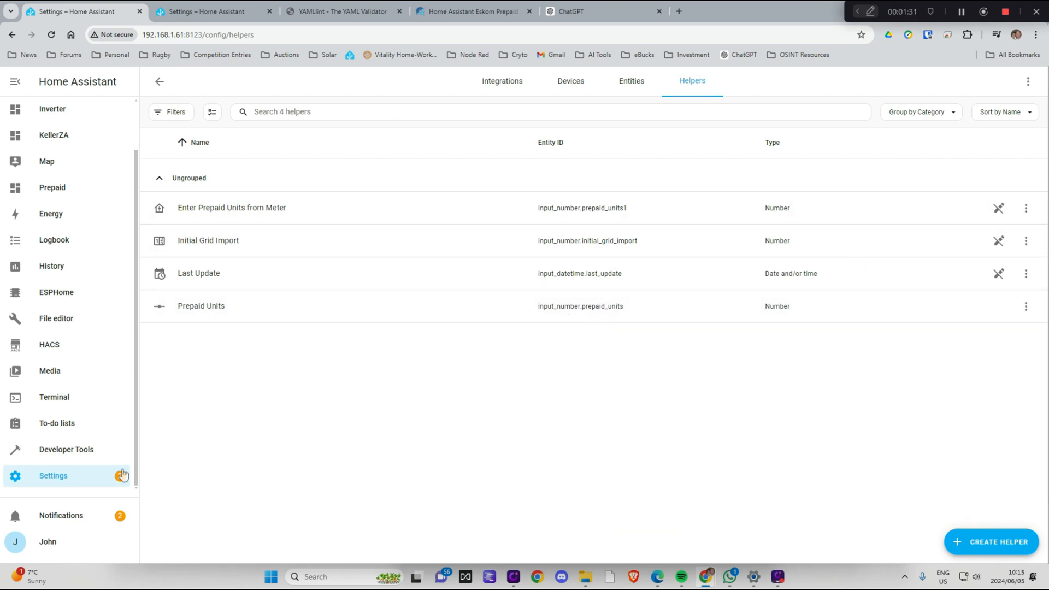
- Restart Home Assistant from Settings and reopen a dashboard from the sidebar while it reconnects
left_click(52, 475)
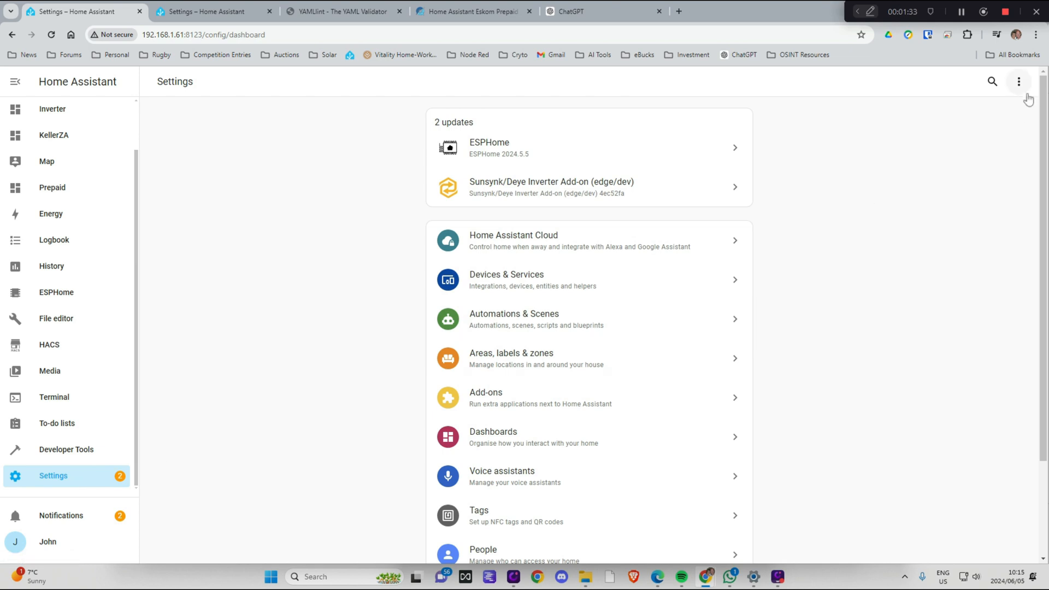
left_click(1019, 81)
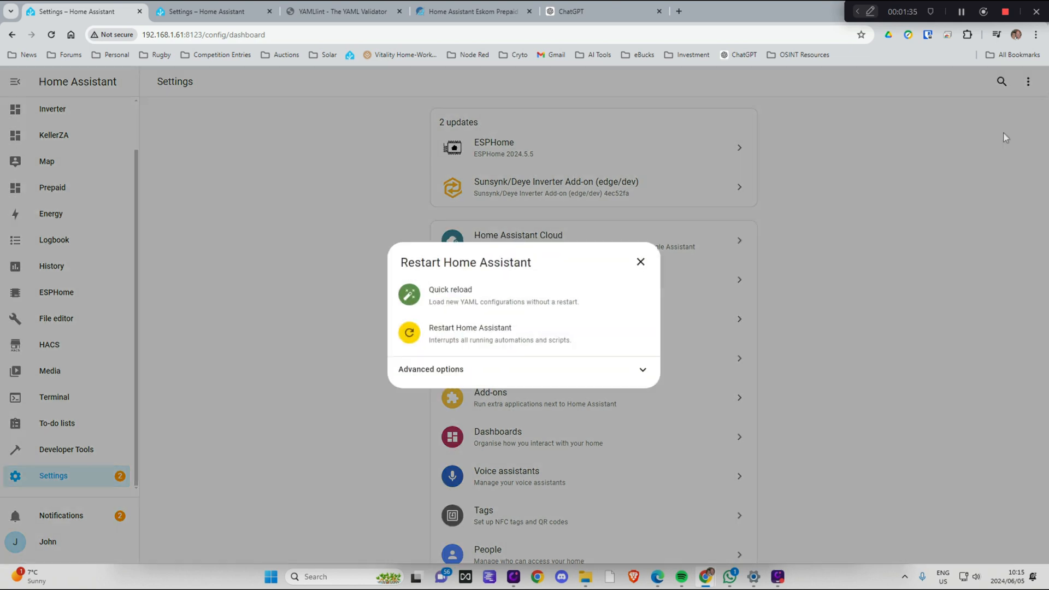
left_click(470, 332)
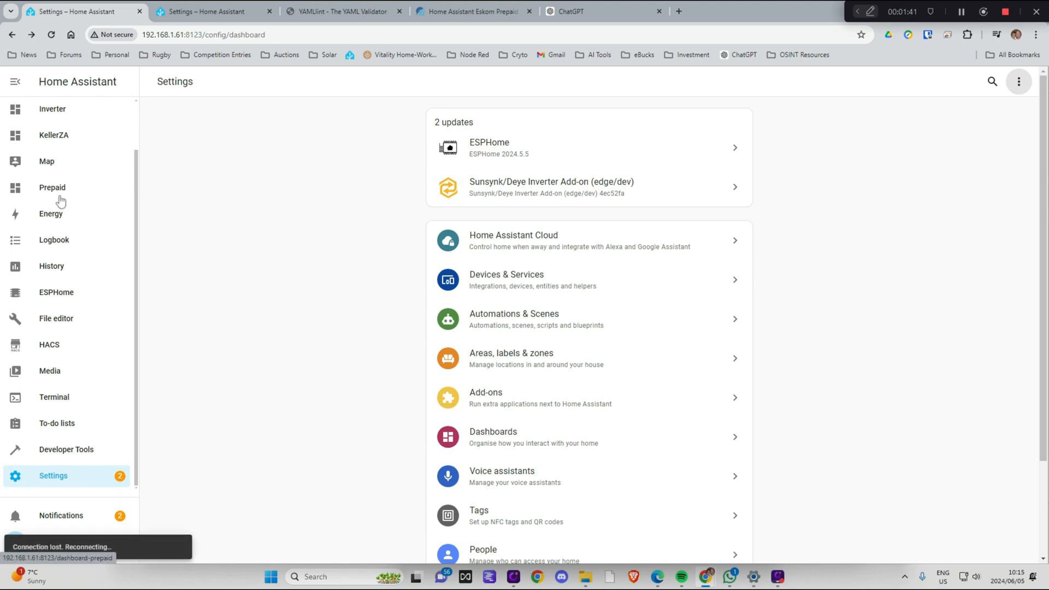
mouse_move(60, 193)
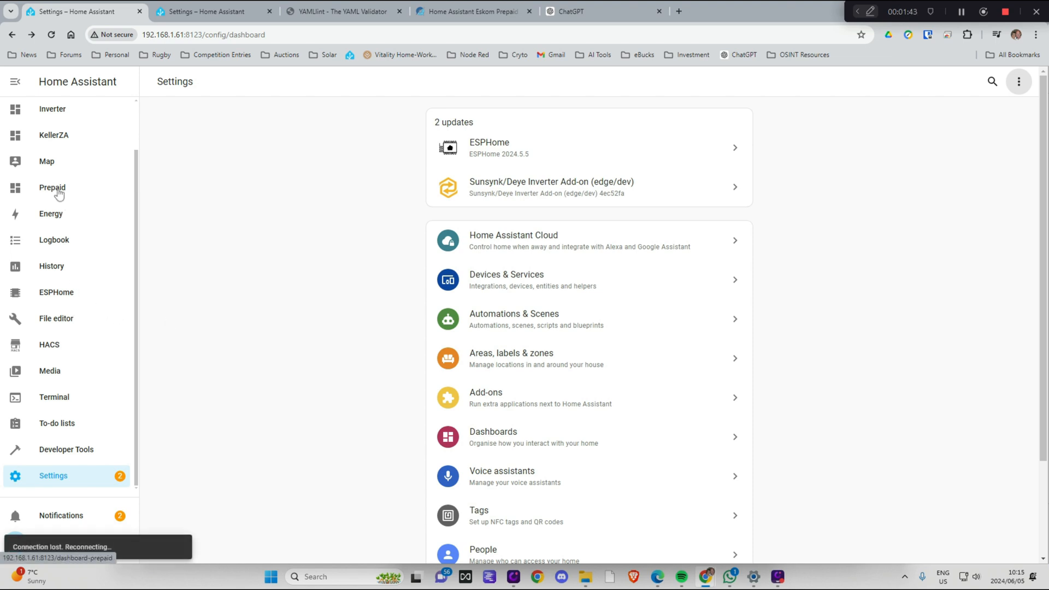
left_click(51, 188)
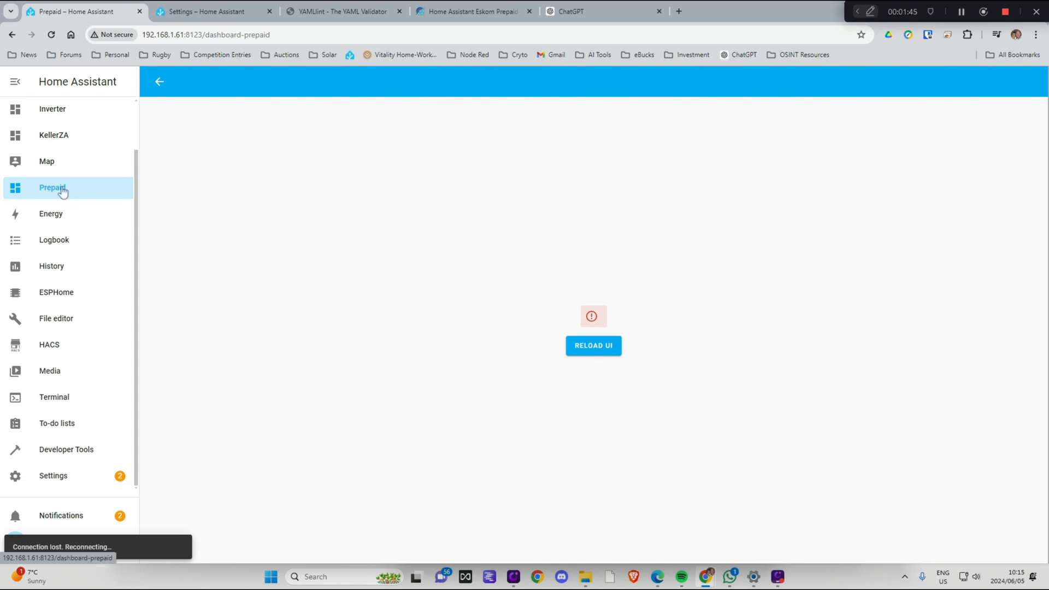
left_click(52, 191)
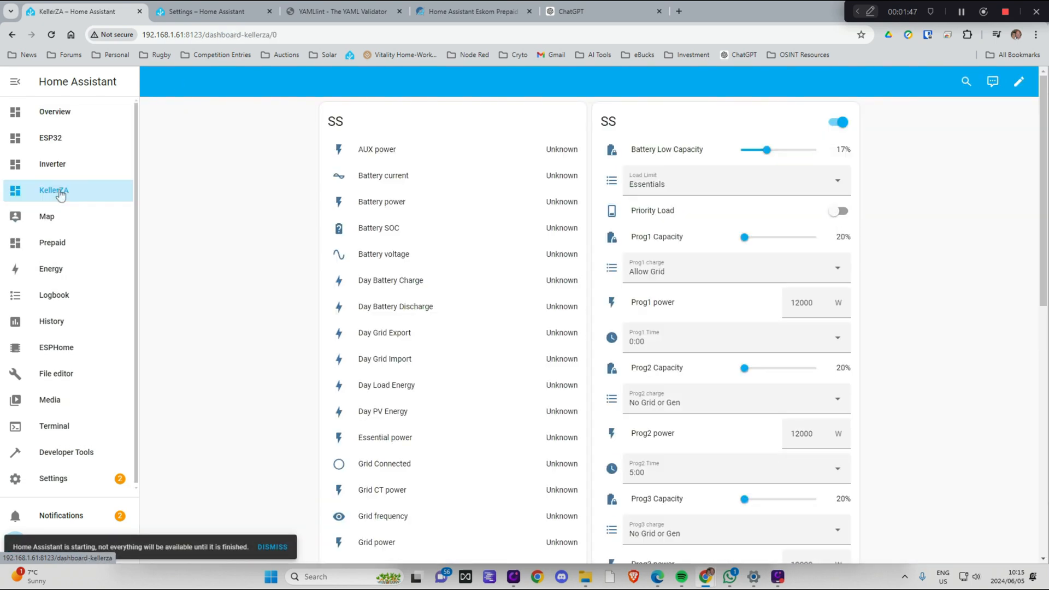
- Enter 327 in Prepaid Units and run Update Prepaid Units so the gauge shows 327.0 kWh
left_click(52, 243)
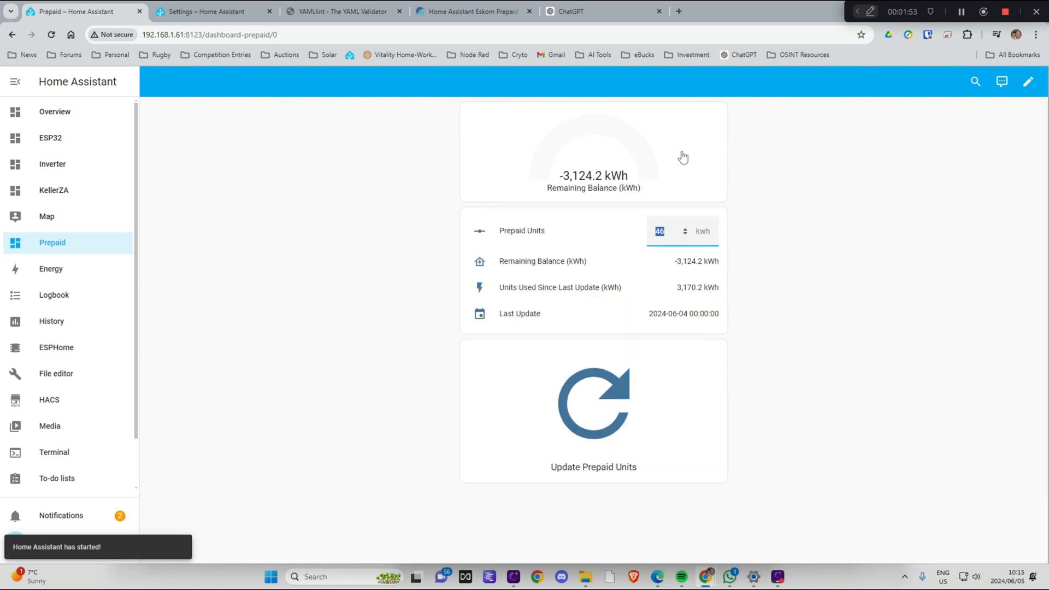
type("327")
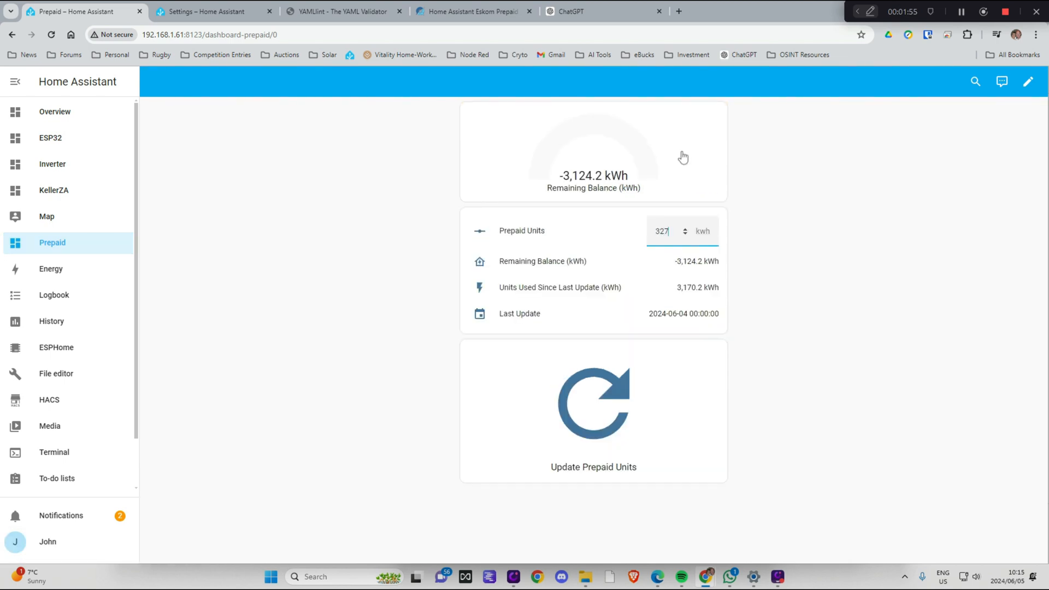
left_click(593, 403)
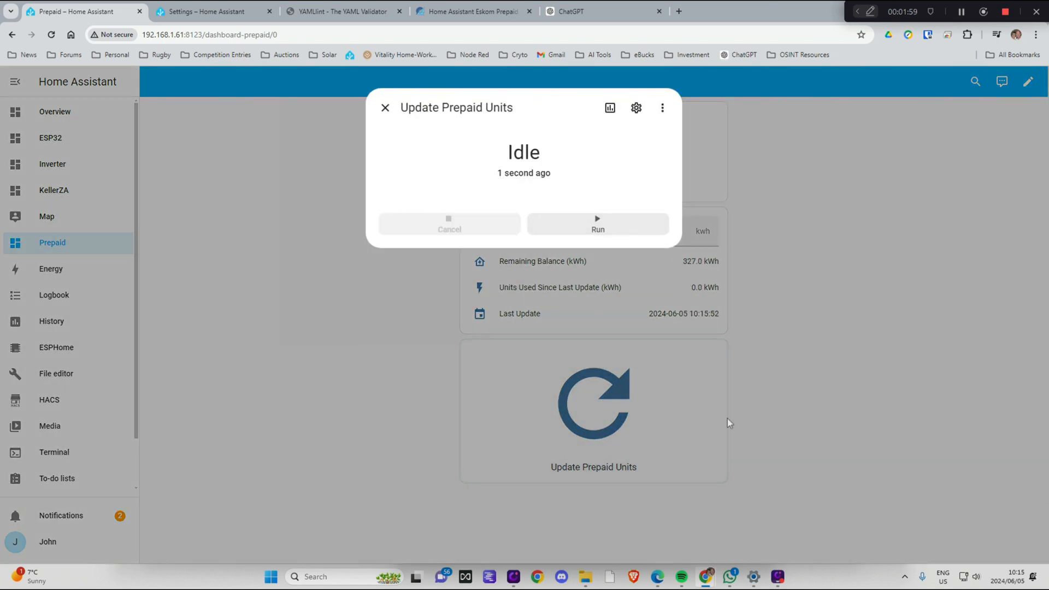
left_click(384, 108)
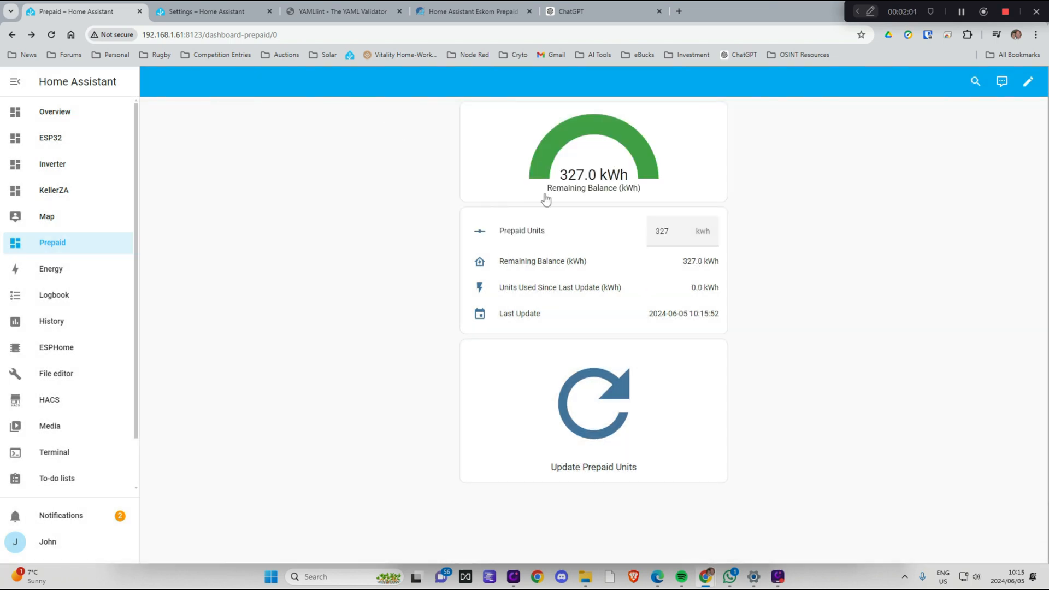
mouse_move(650, 296)
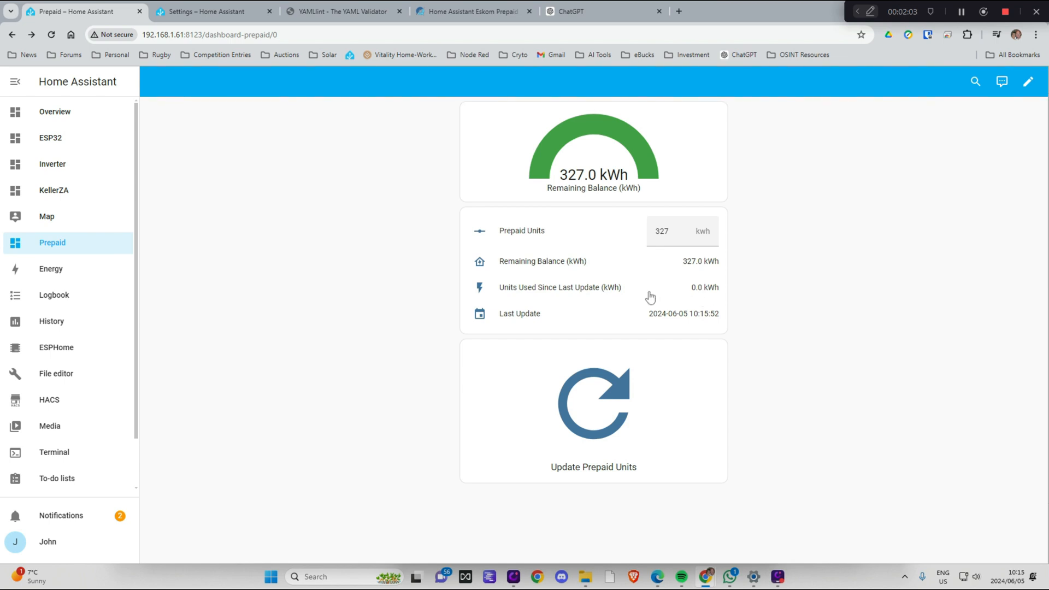
mouse_move(704, 294)
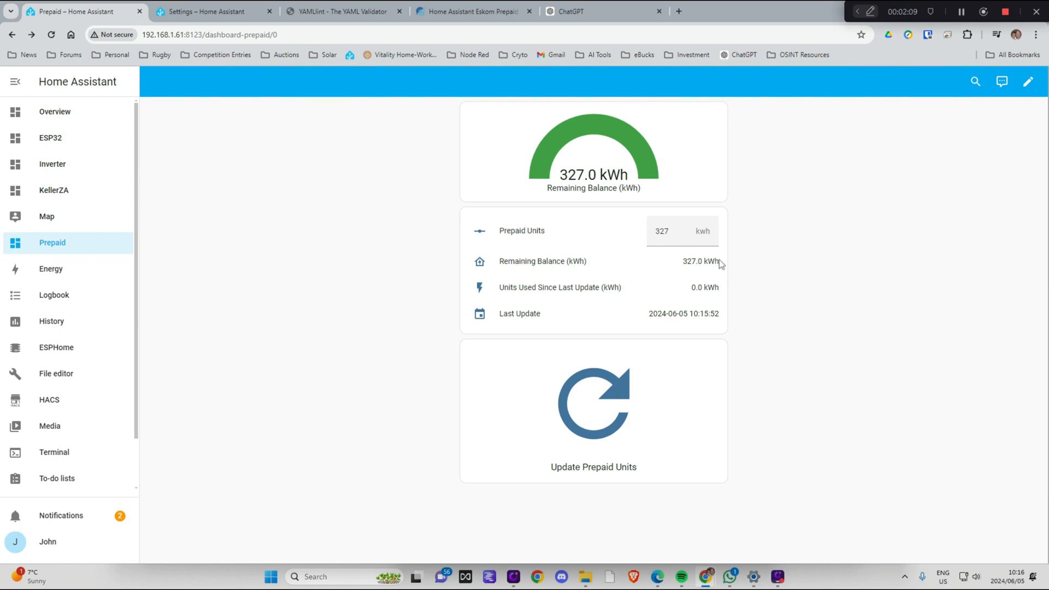
mouse_move(724, 283)
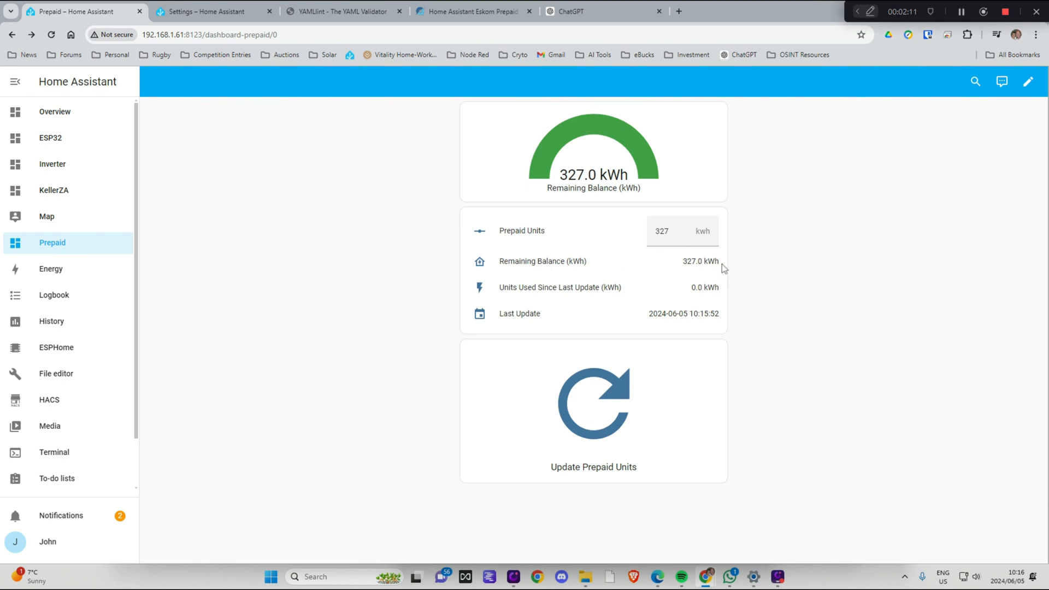
mouse_move(611, 178)
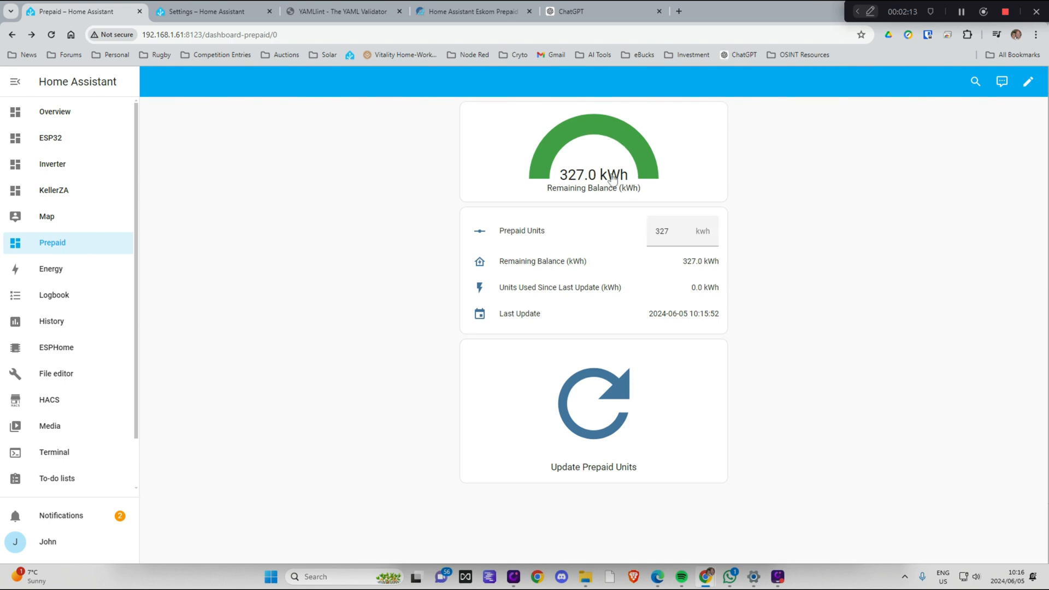
- Edit the Prepaid dashboard and bring up the vertical stack card's gauge settings
left_click(1029, 81)
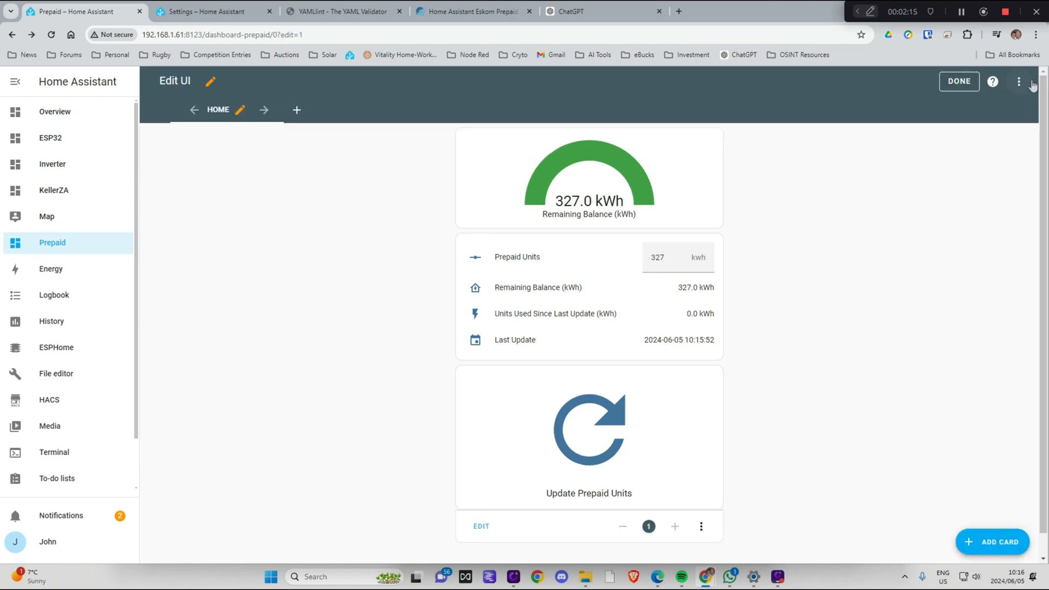
left_click(481, 526)
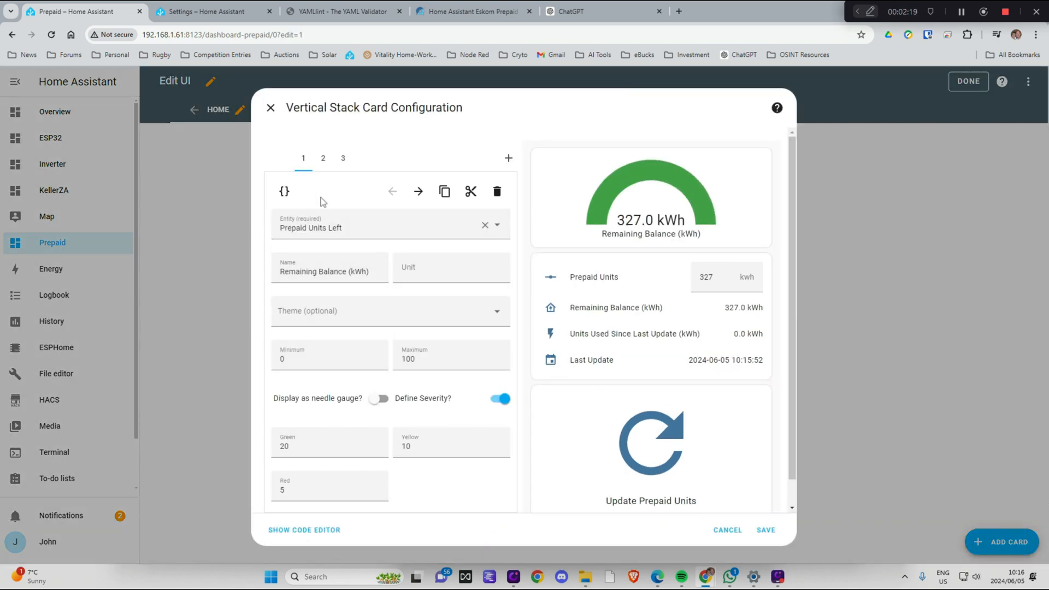
left_click(330, 359)
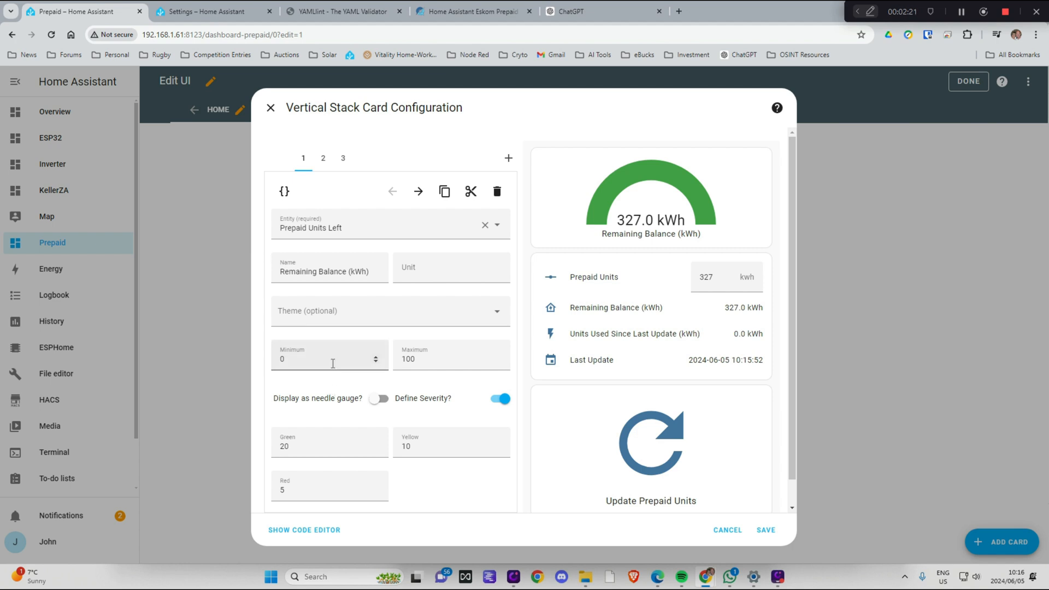
scroll("down", 3)
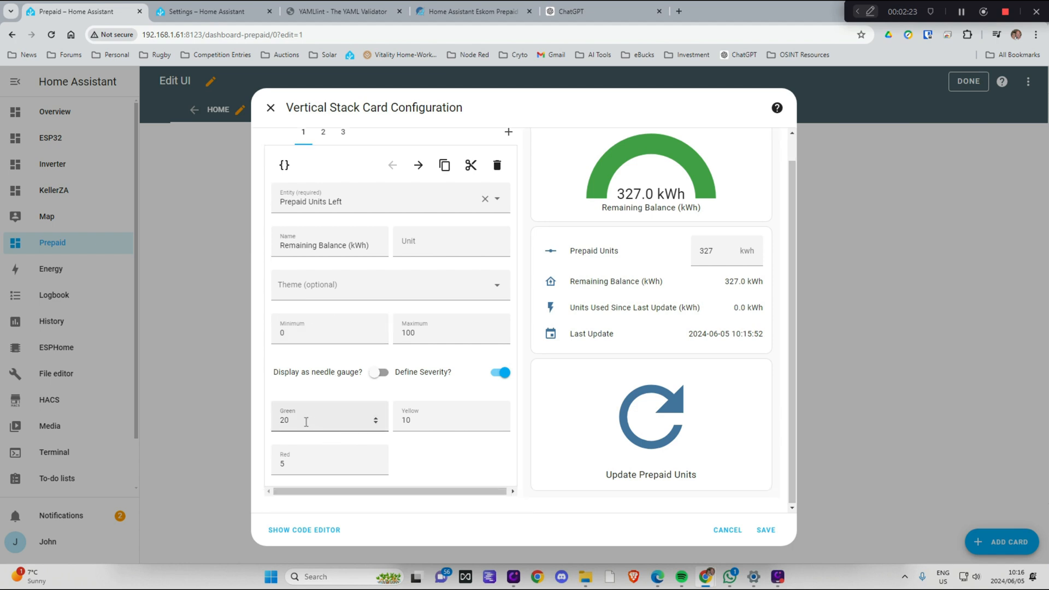
- Set gauge severity to yellow 30, red 20, green 31 and save the card
left_click(442, 420)
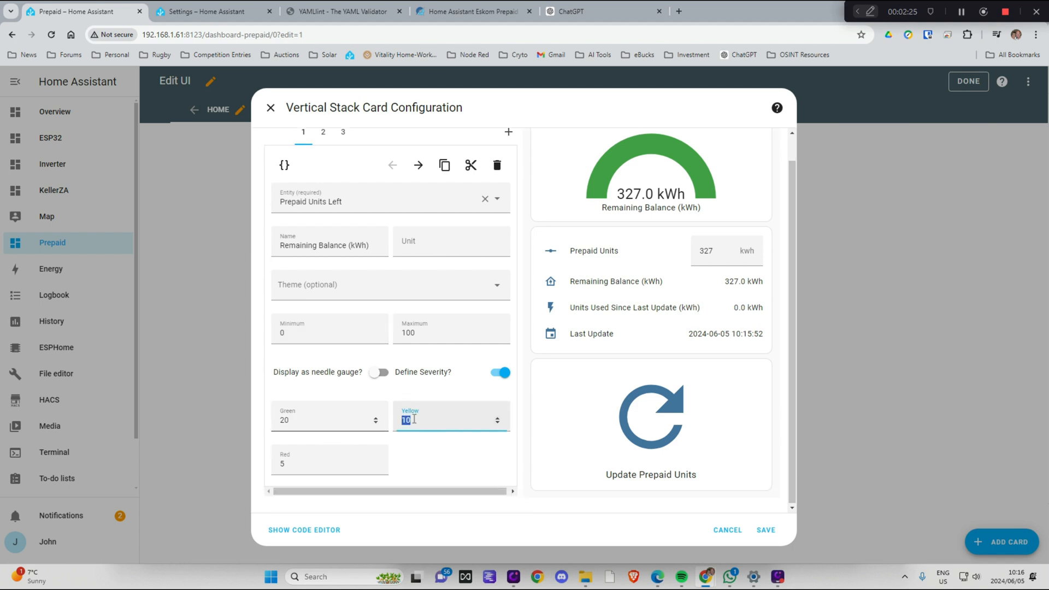
mouse_move(422, 414)
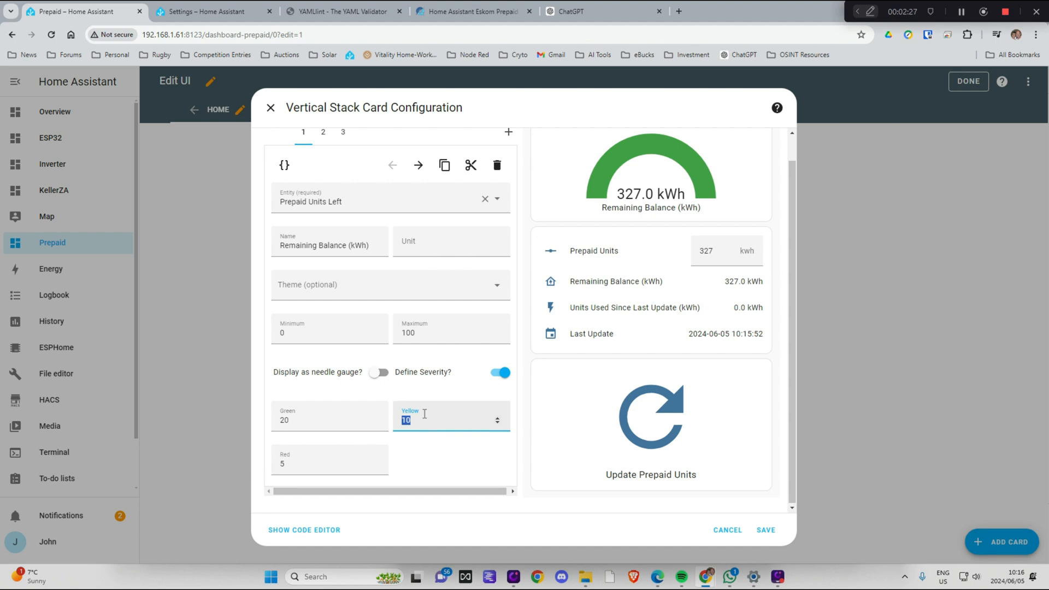
type("3")
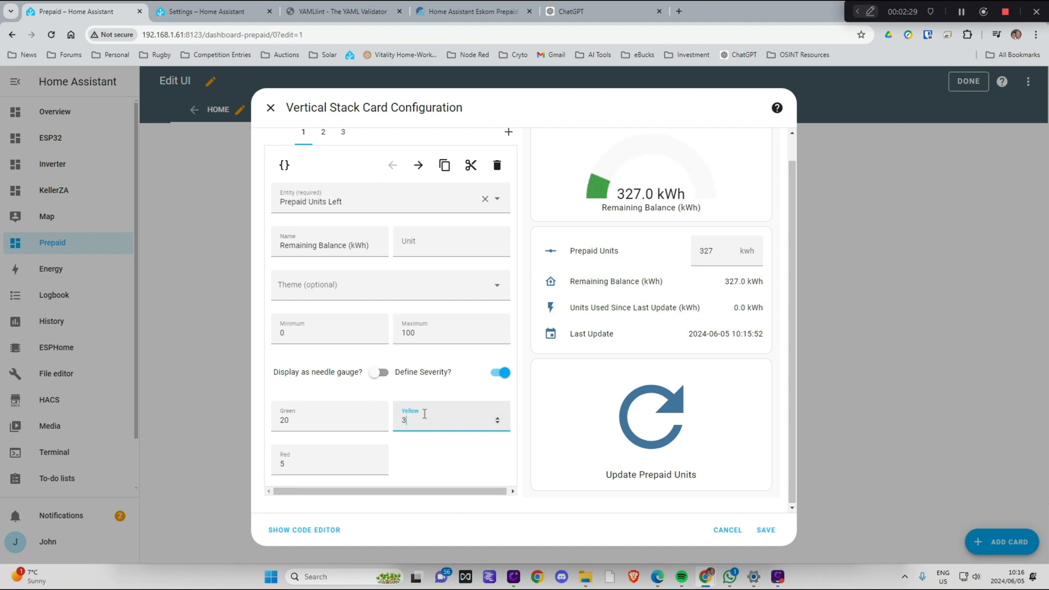
type("0")
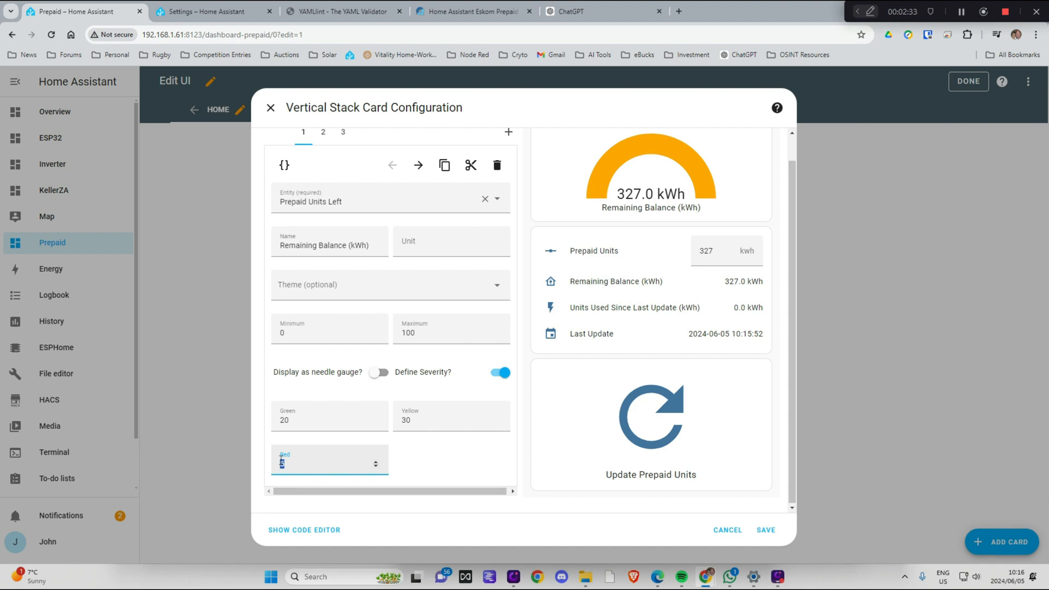
type("20")
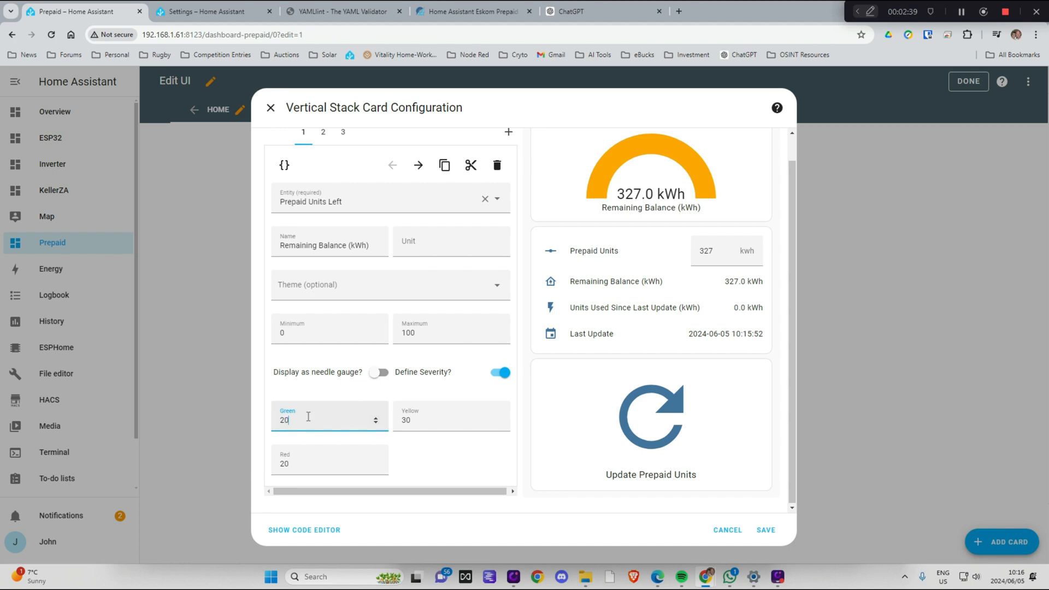
double_click(282, 420)
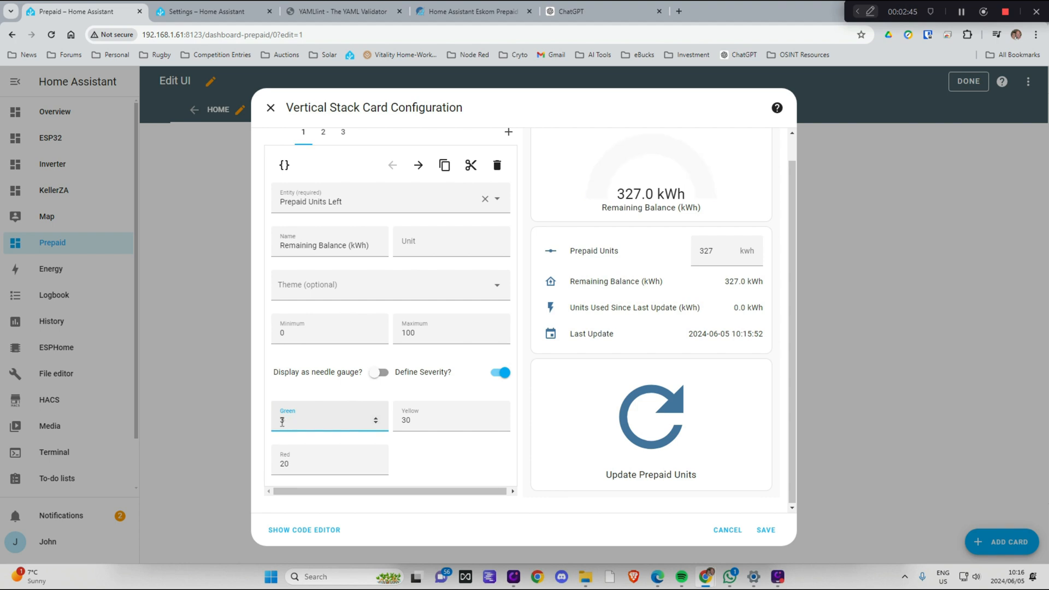
type("31")
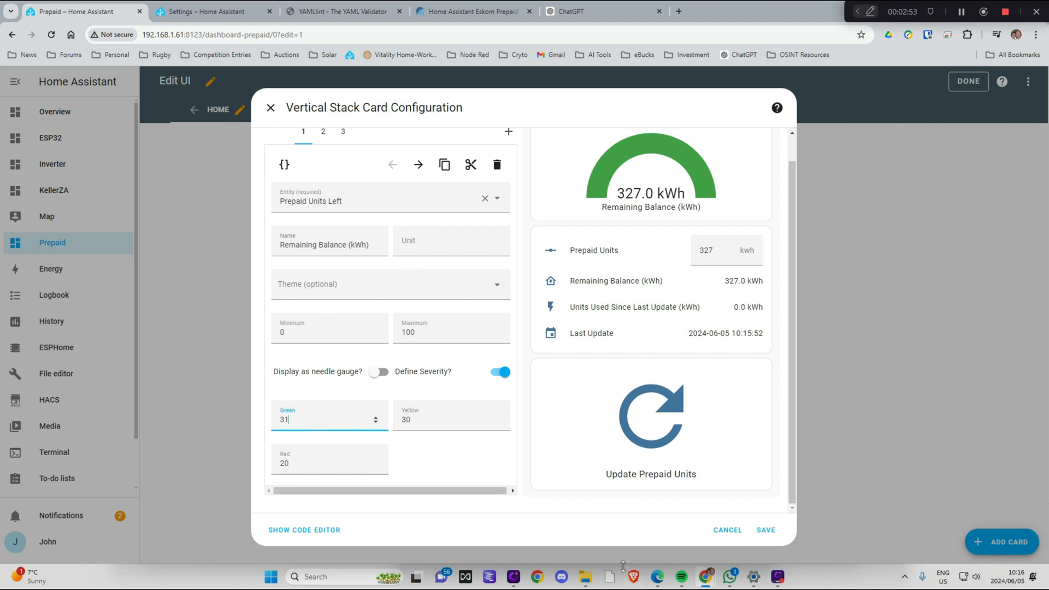
left_click(765, 530)
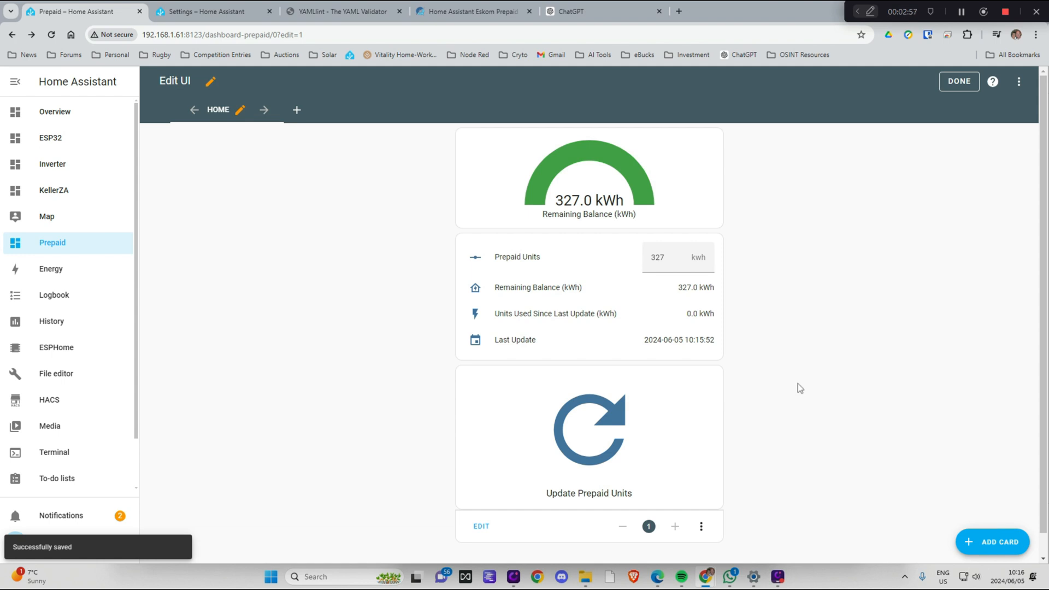
left_click(959, 81)
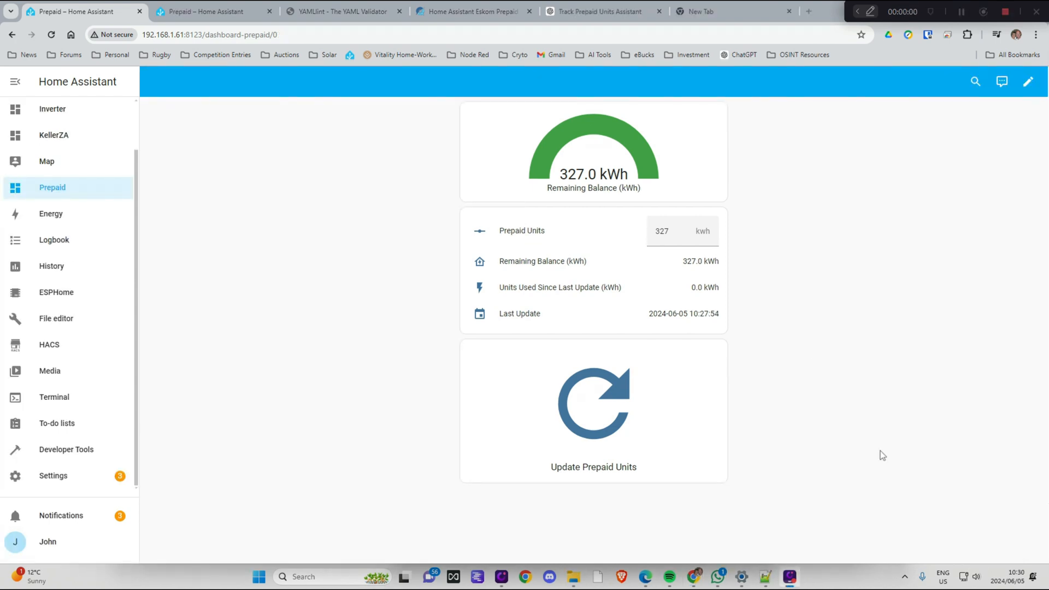
mouse_move(901, 433)
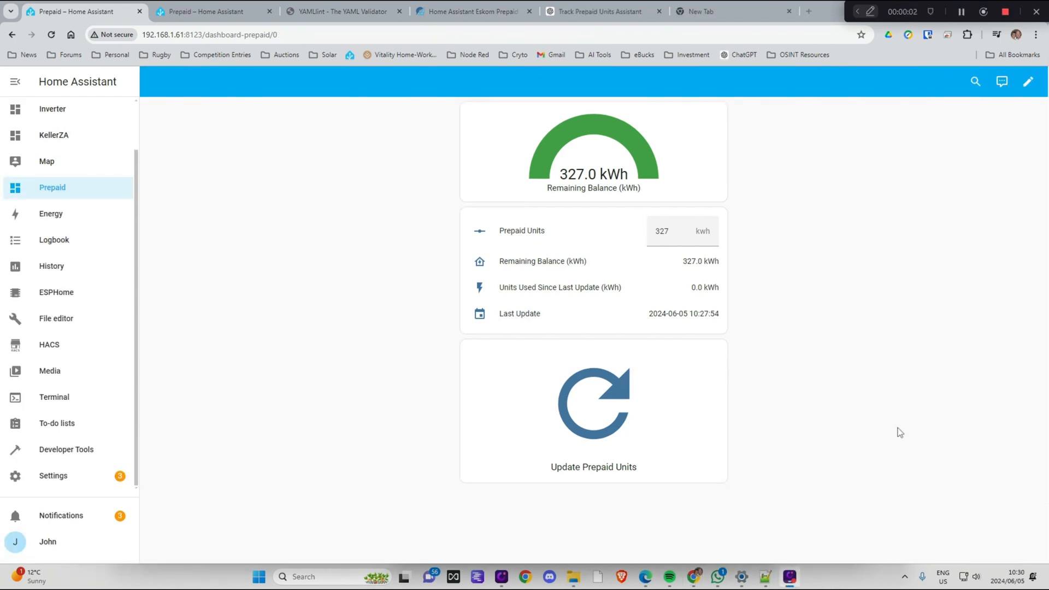
mouse_move(904, 417)
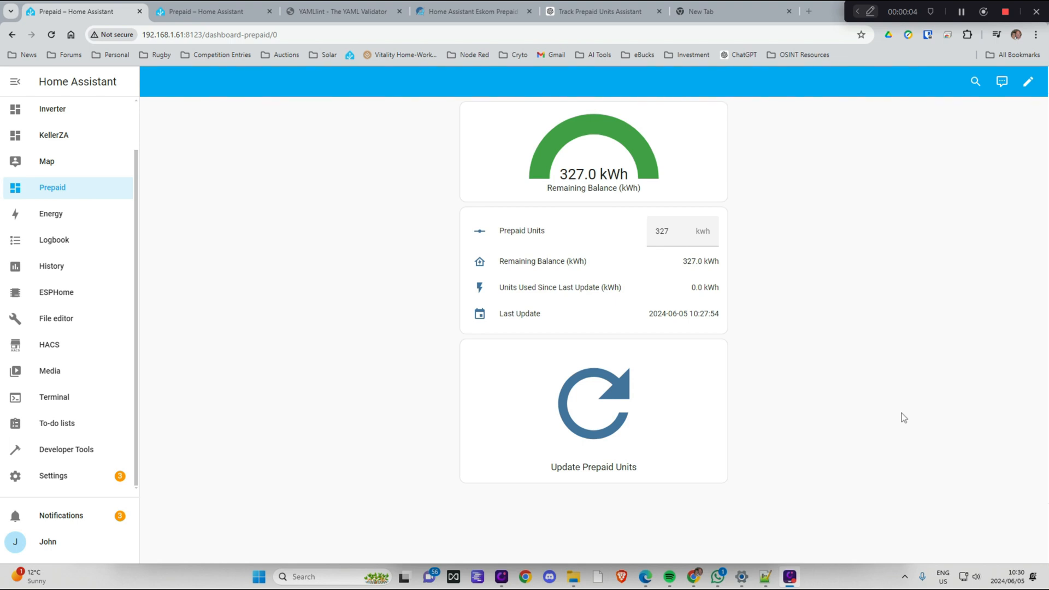
mouse_move(901, 407)
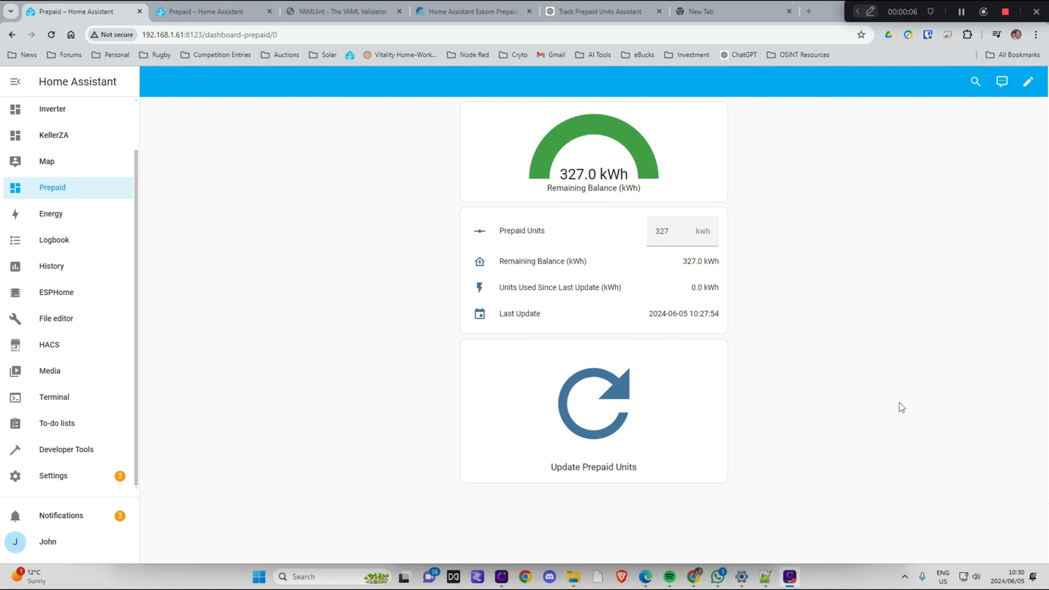
mouse_move(604, 130)
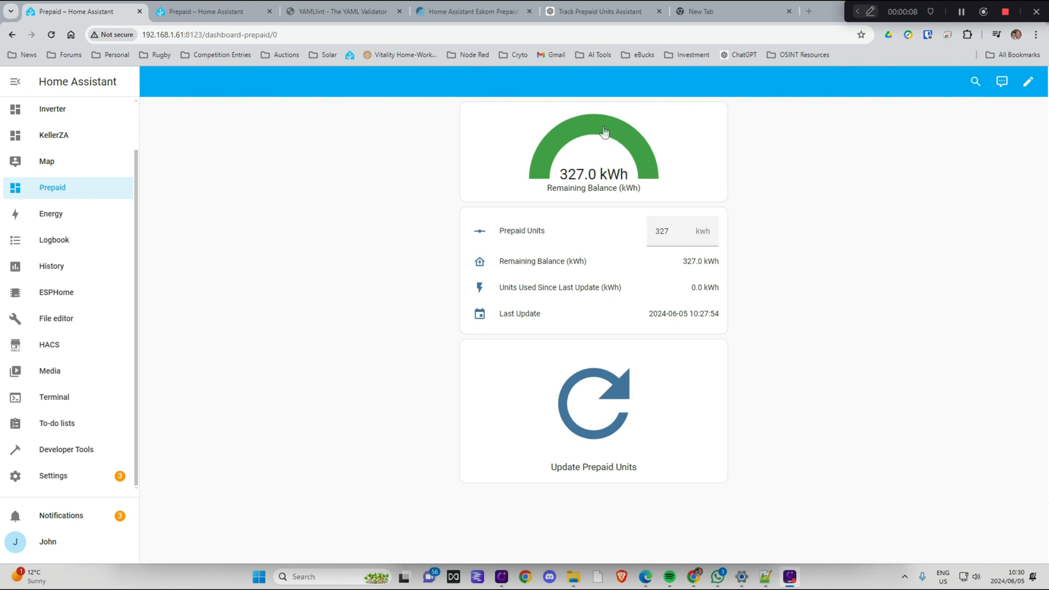
mouse_move(560, 143)
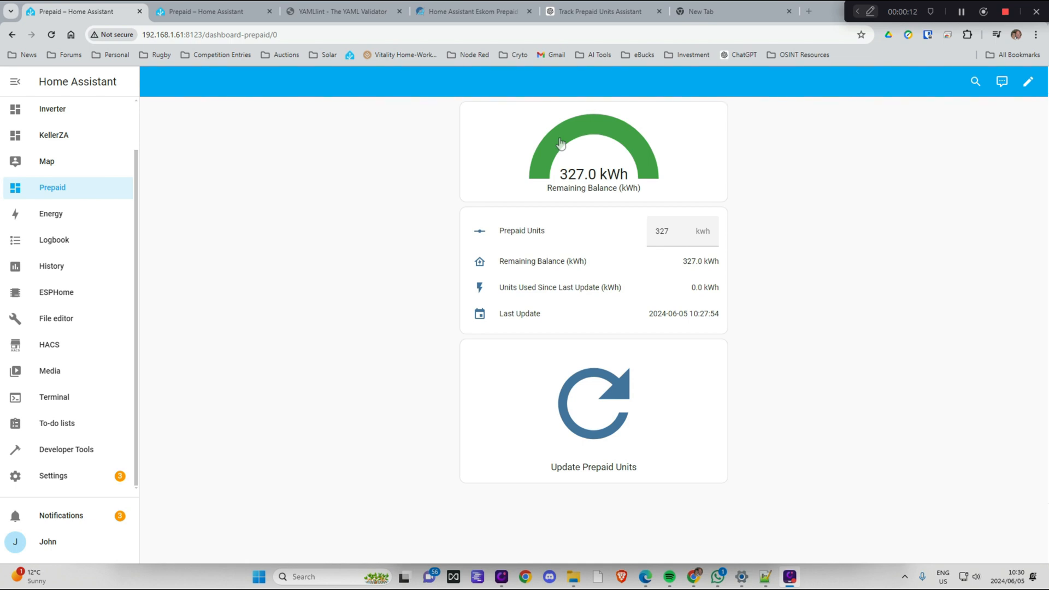
mouse_move(64, 497)
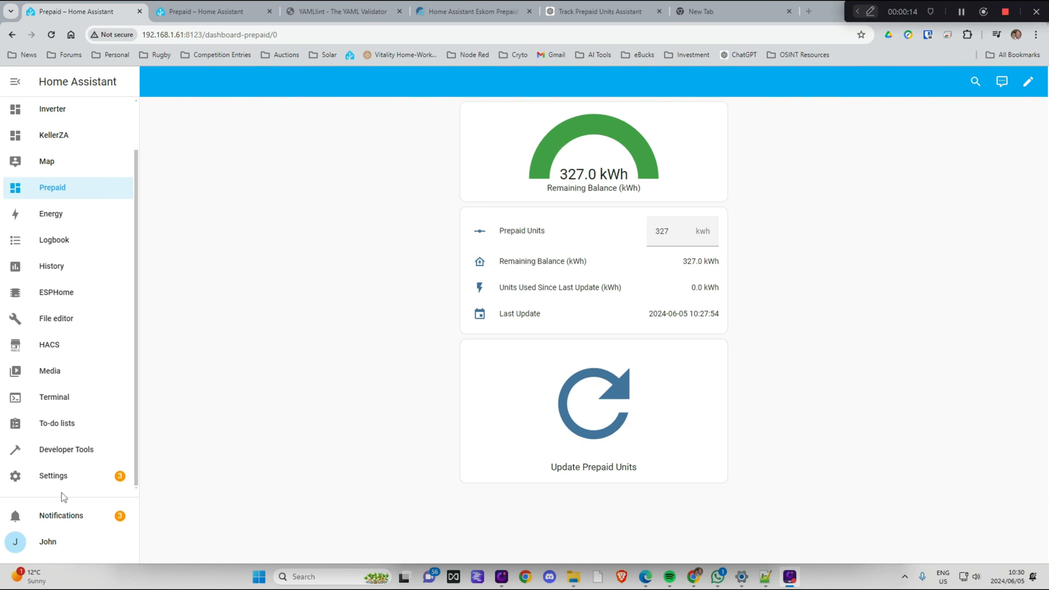
- From Settings > Automations & Scenes, create a blank new automation and show its options menu
left_click(53, 475)
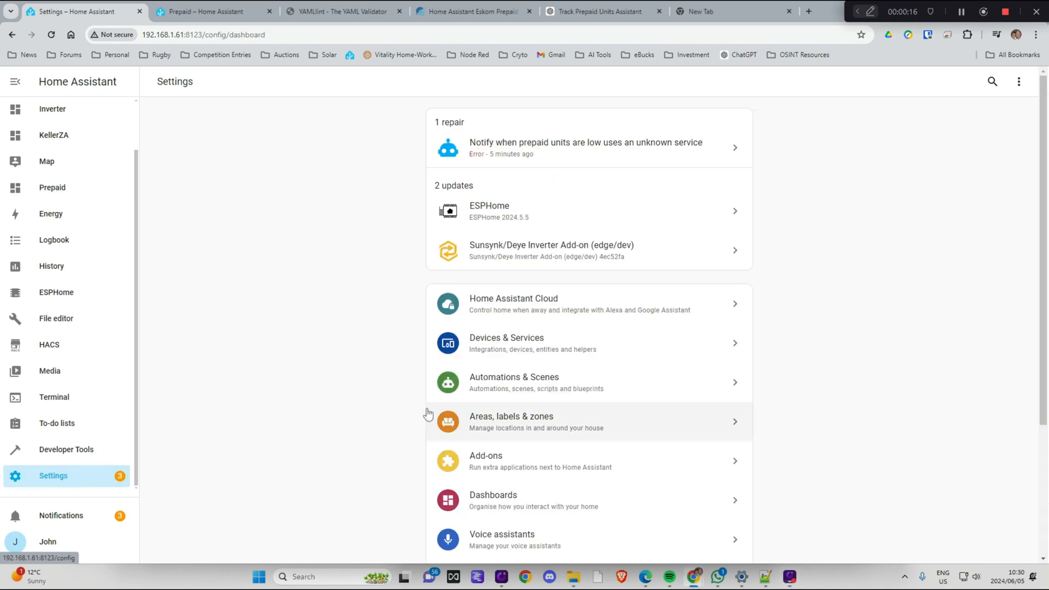
left_click(513, 382)
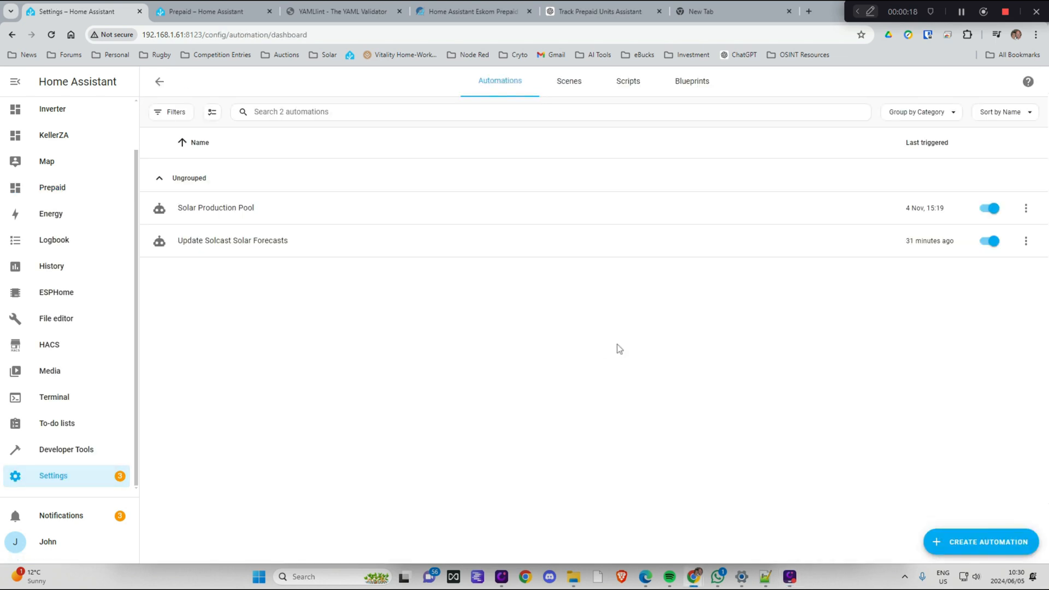
left_click(984, 542)
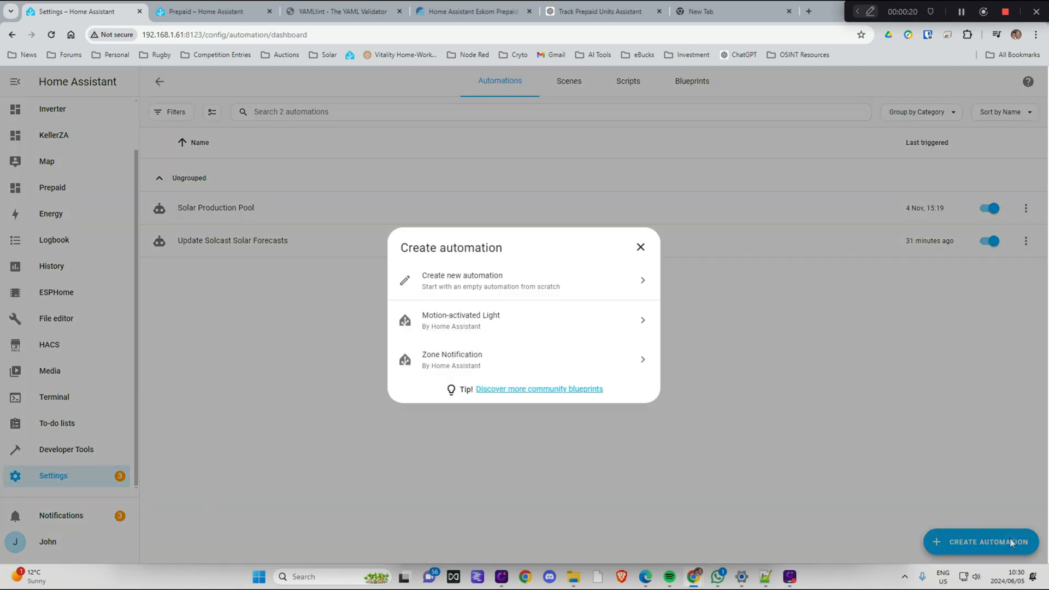
left_click(462, 280)
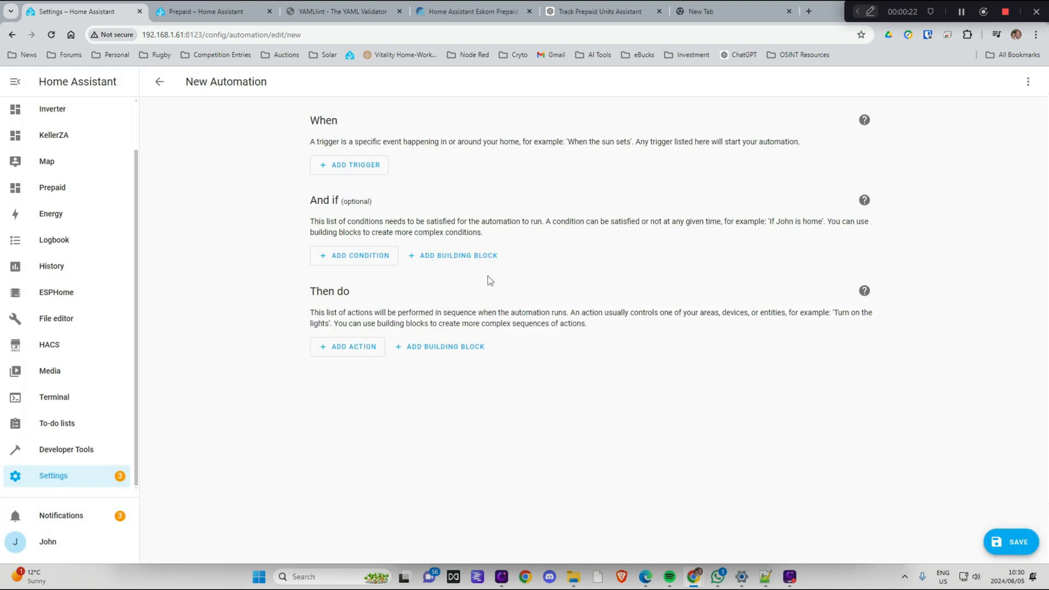
mouse_move(451, 173)
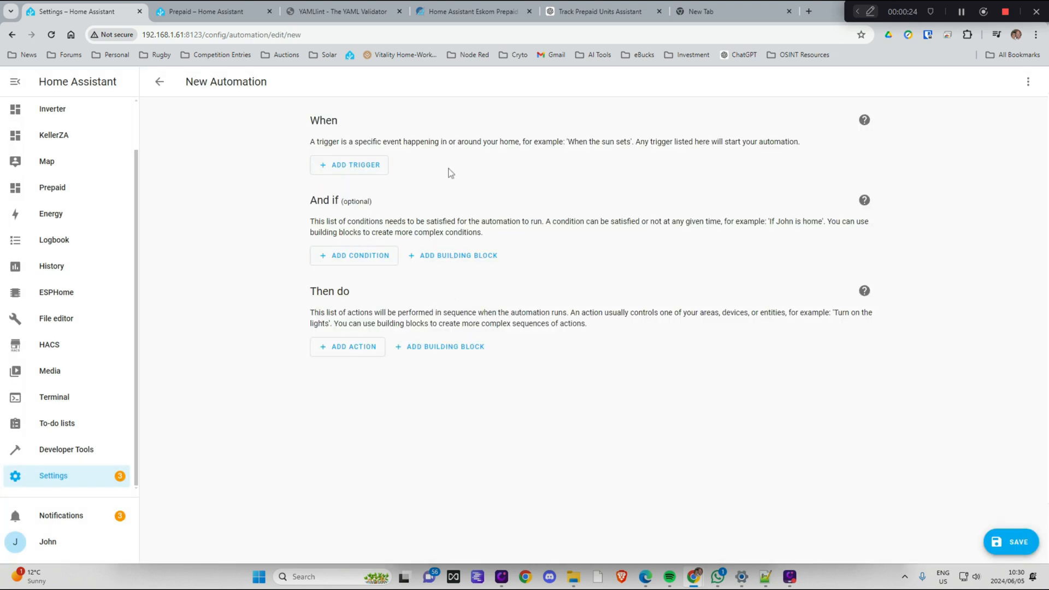
mouse_move(374, 241)
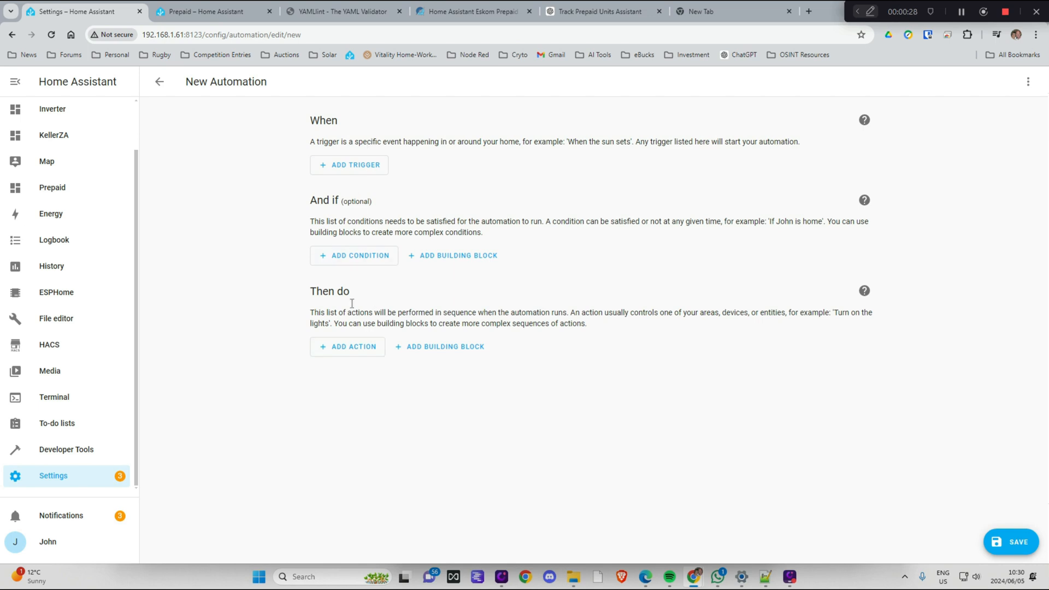
mouse_move(370, 167)
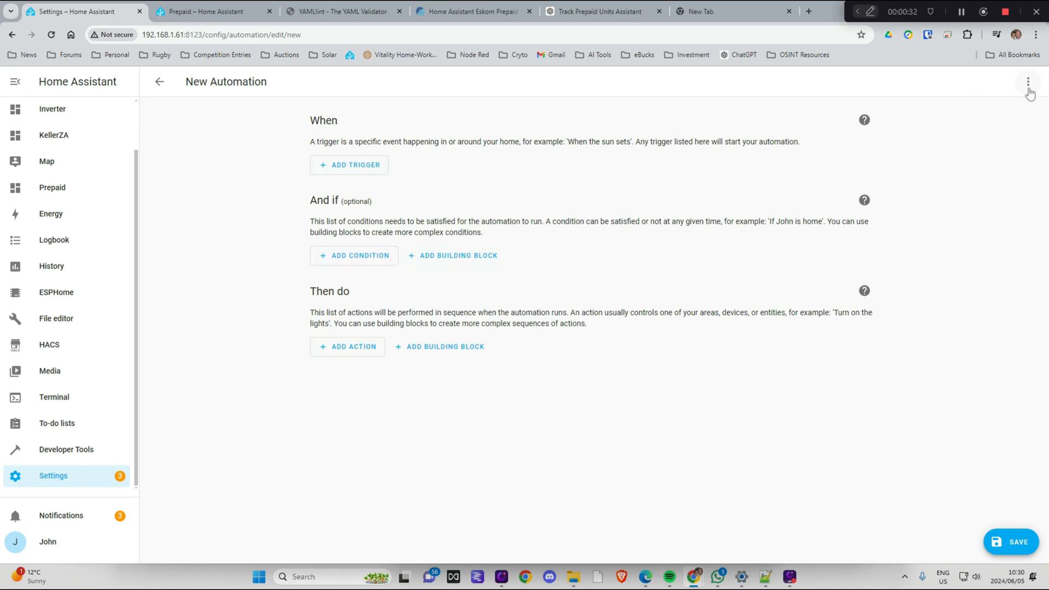
left_click(1028, 81)
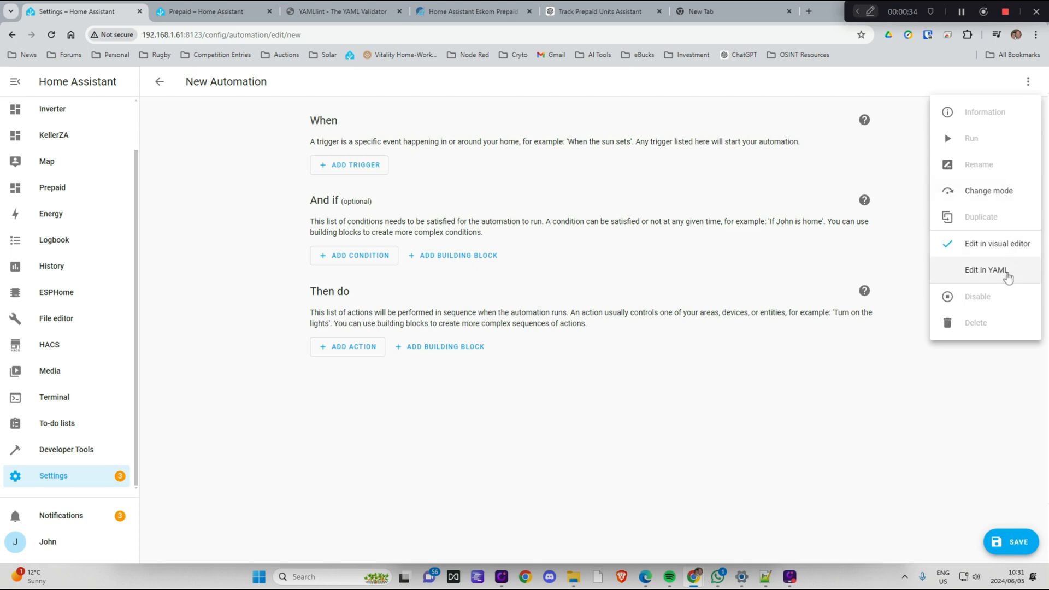
- Switch the automation to YAML editing and copy the low-units notification lines from Notepad++
left_click(982, 270)
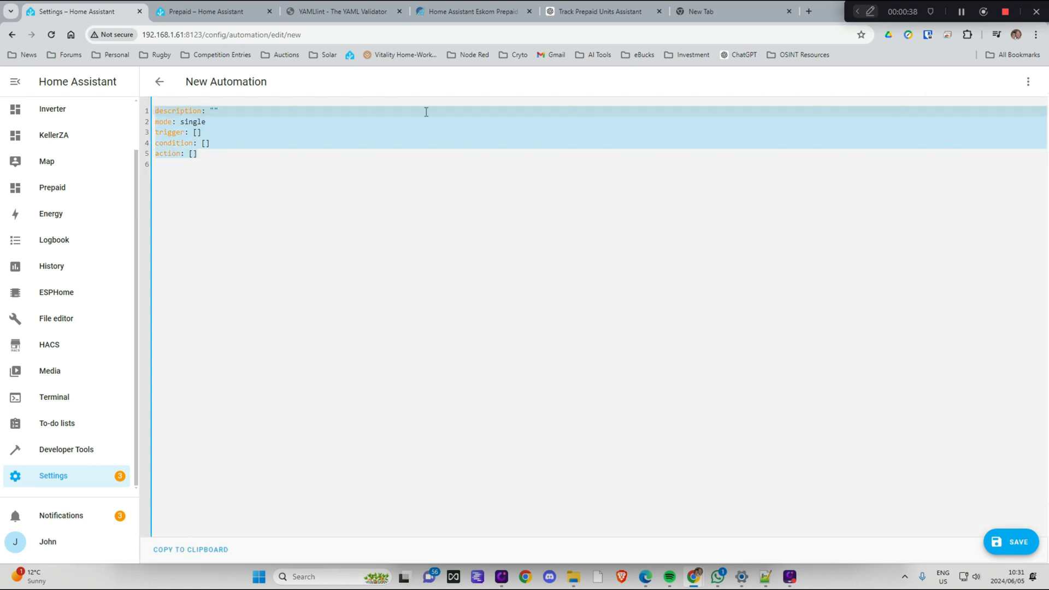
mouse_move(631, 448)
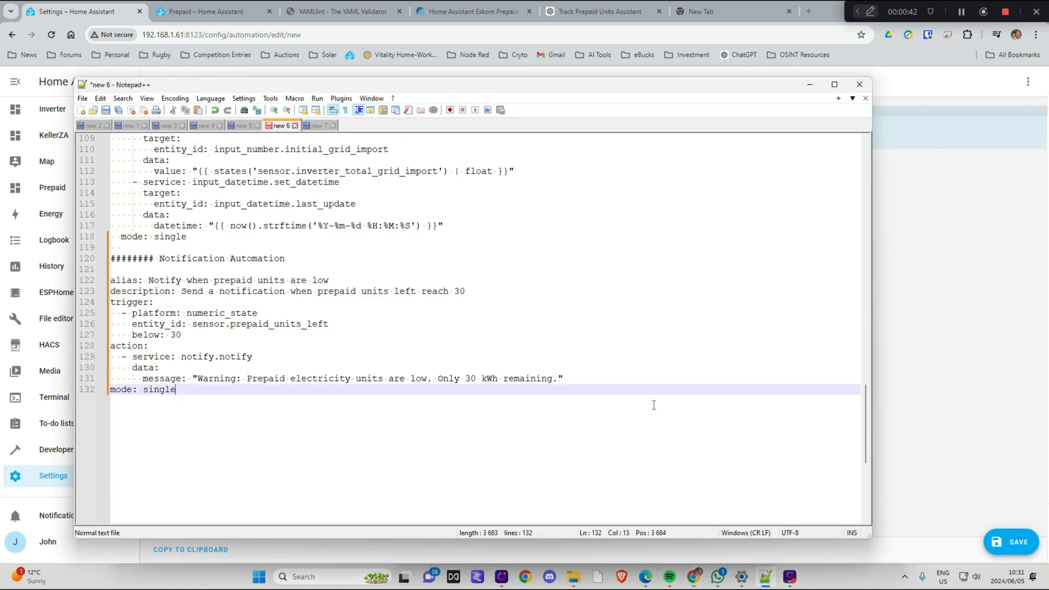
left_click_drag(127, 313, 175, 389)
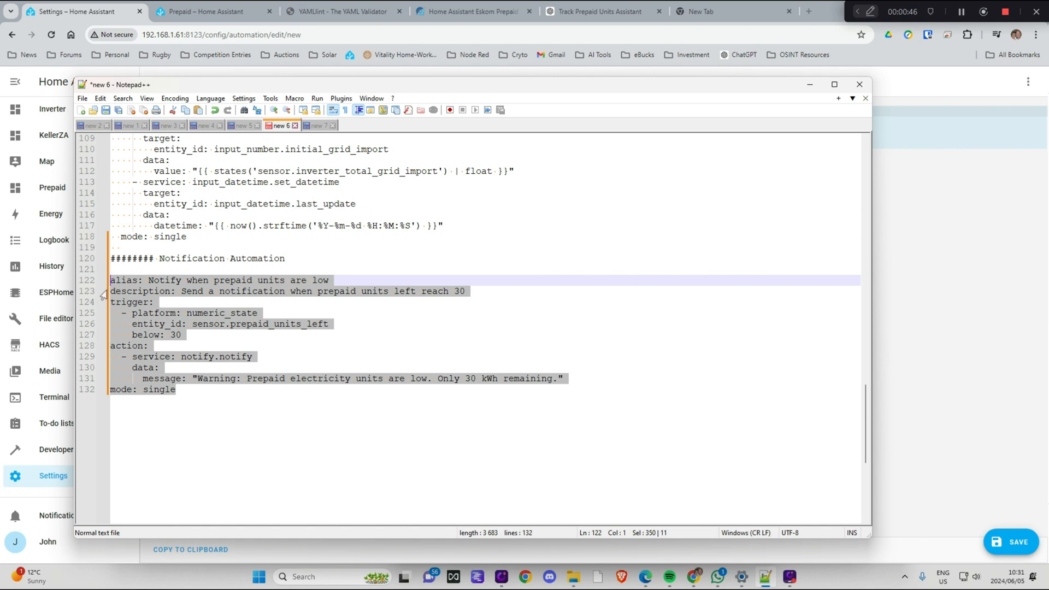
left_click(859, 85)
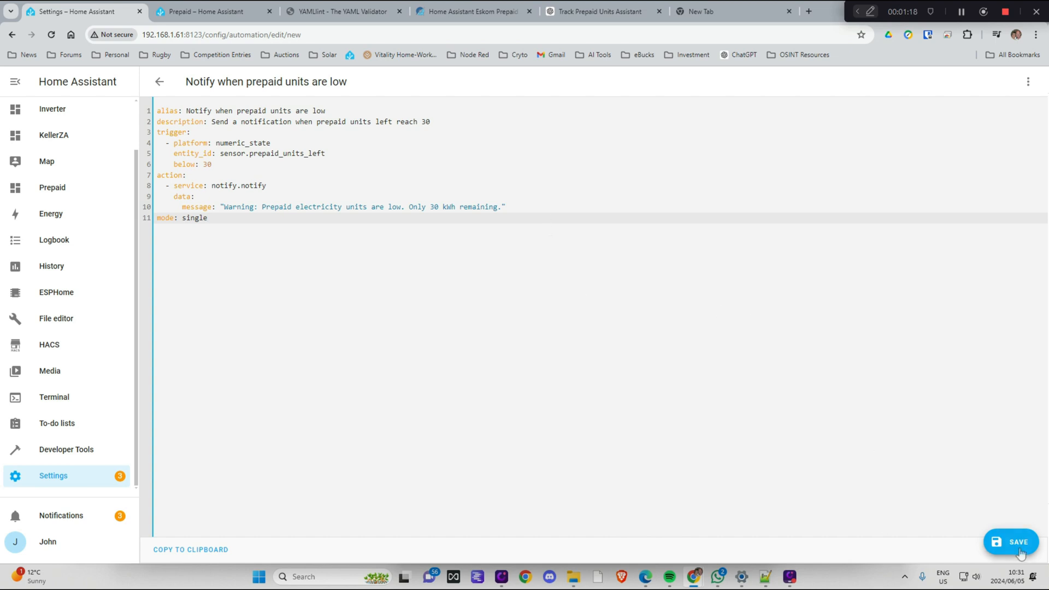
- Save the automation as 'Notify when prepaid units are low' and return toward Settings
left_click(1011, 541)
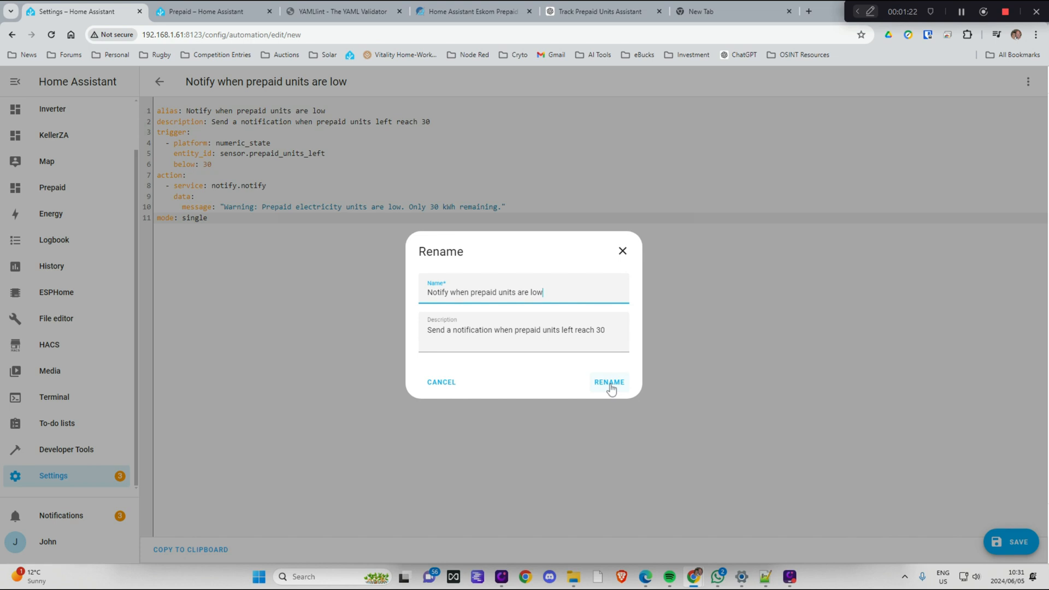
left_click(609, 382)
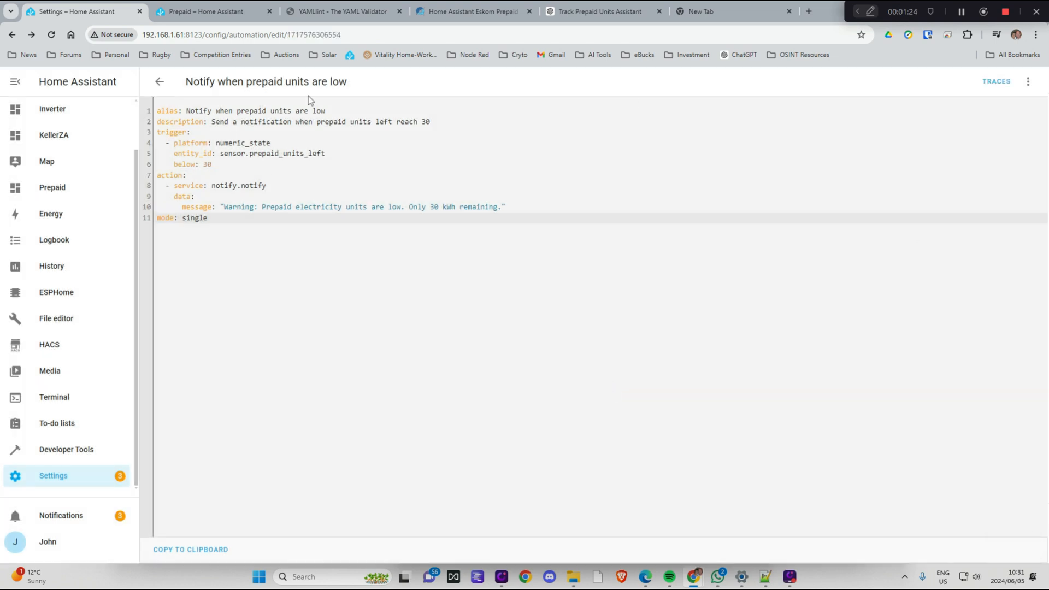
left_click(1028, 81)
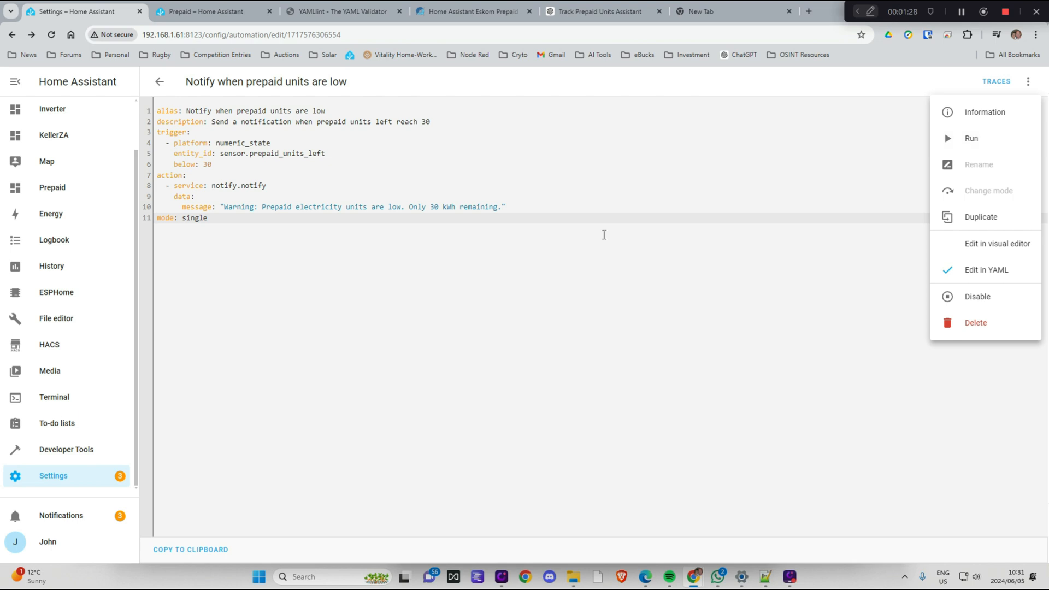
left_click(160, 81)
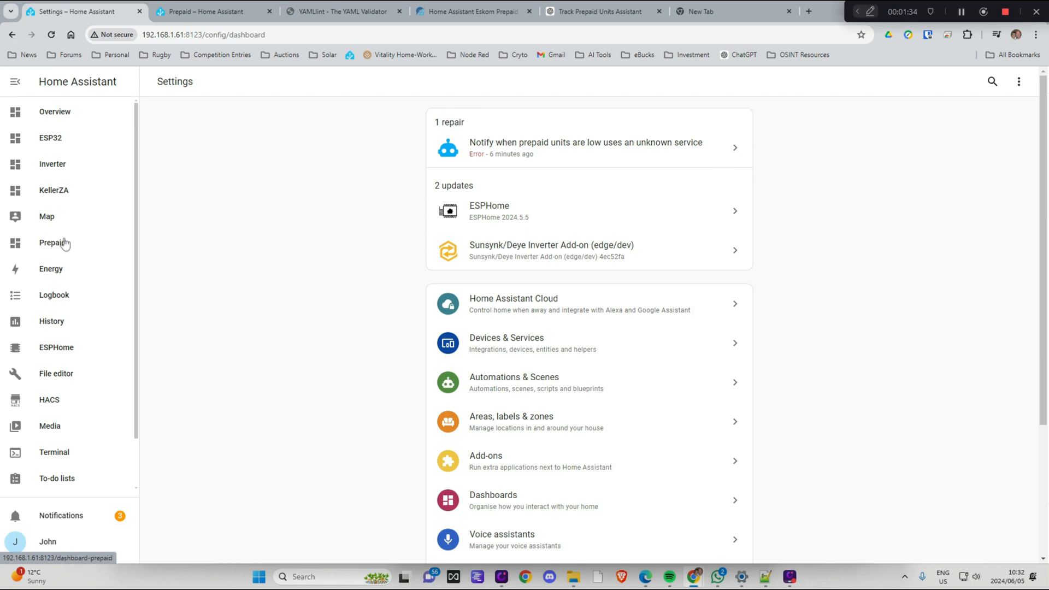
- Return to the Prepaid dashboard showing 327.0 kWh remaining
left_click(51, 243)
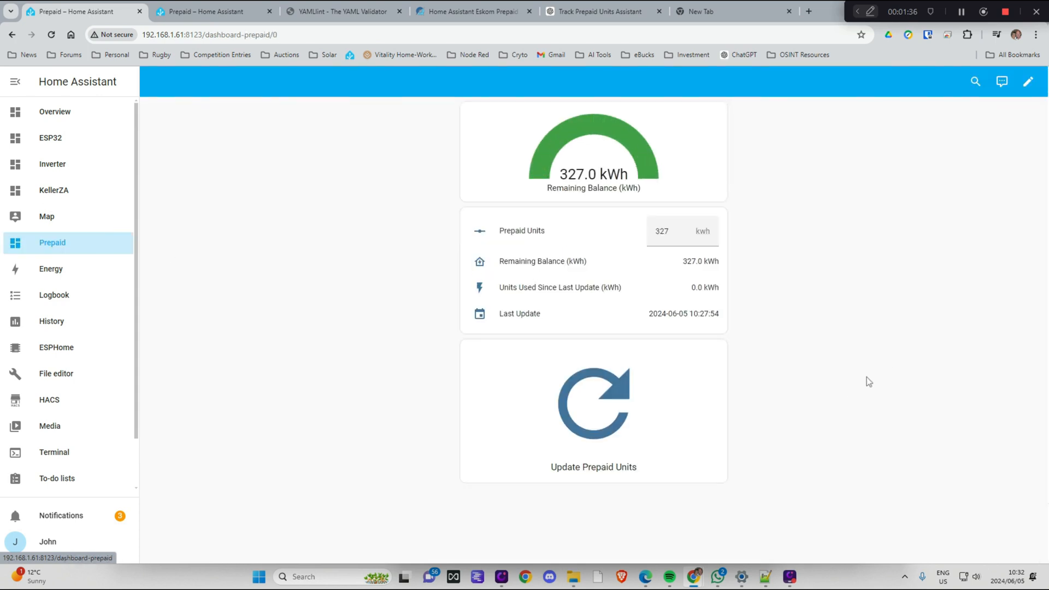
mouse_move(566, 224)
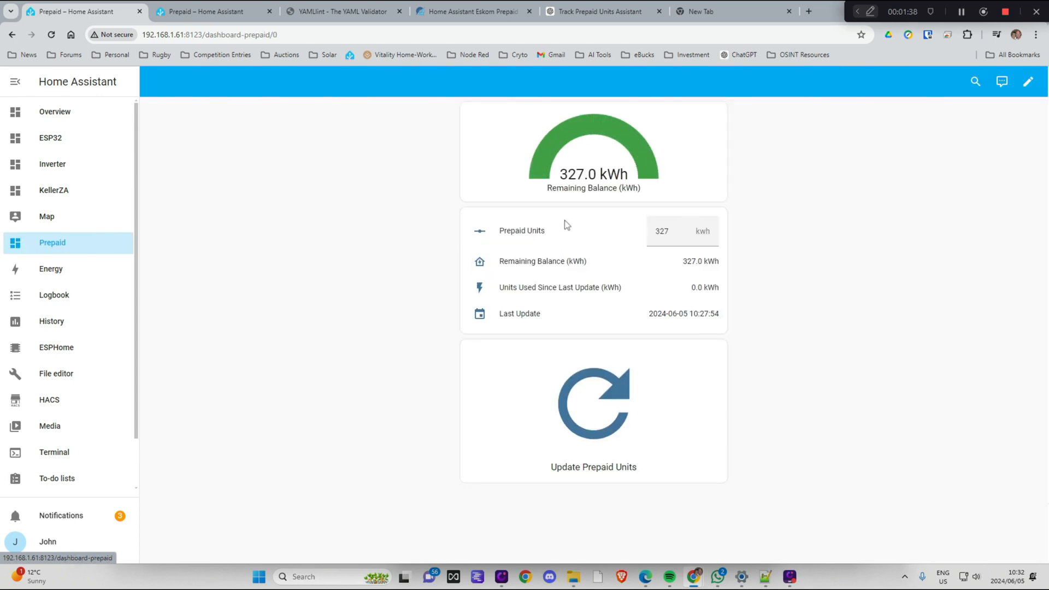
left_click(665, 231)
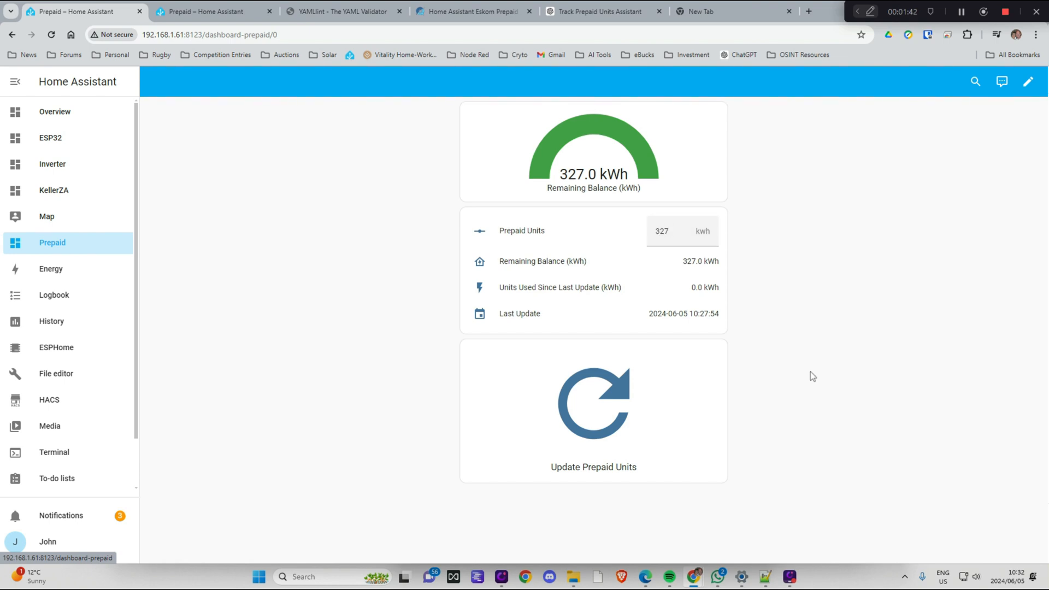
mouse_move(884, 325)
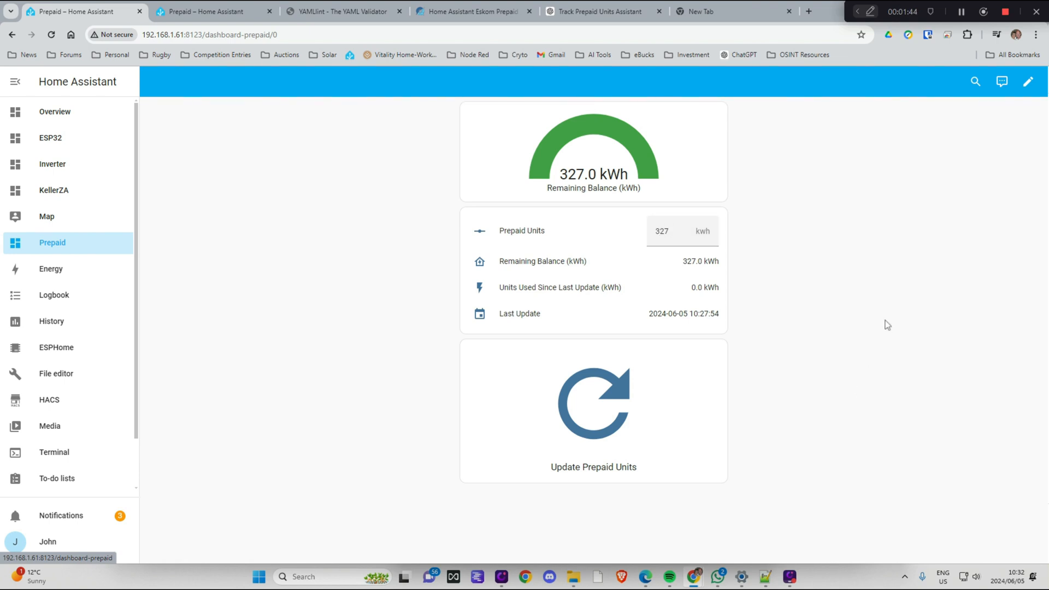
mouse_move(835, 364)
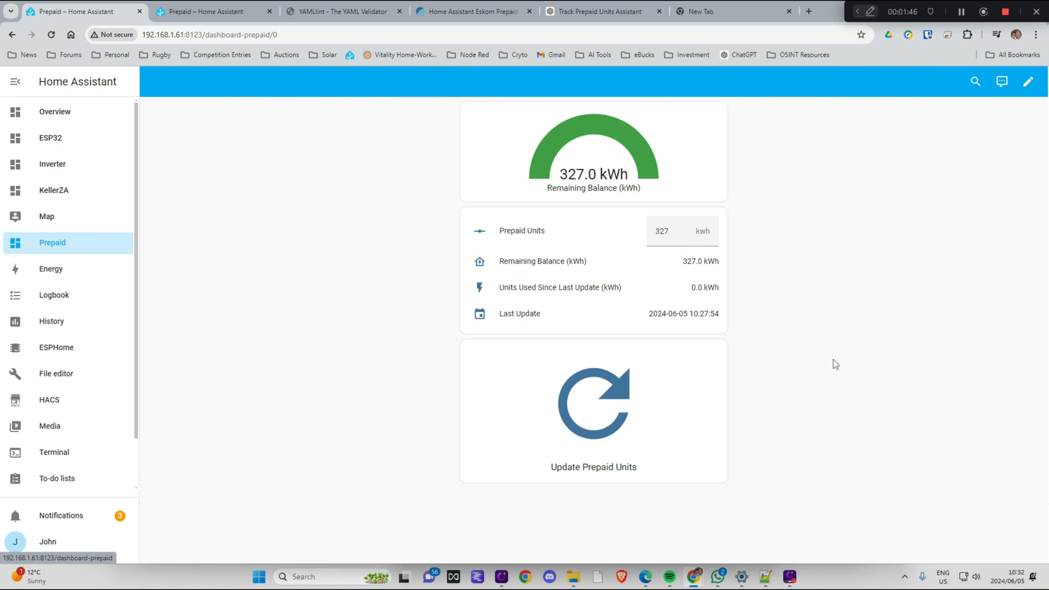